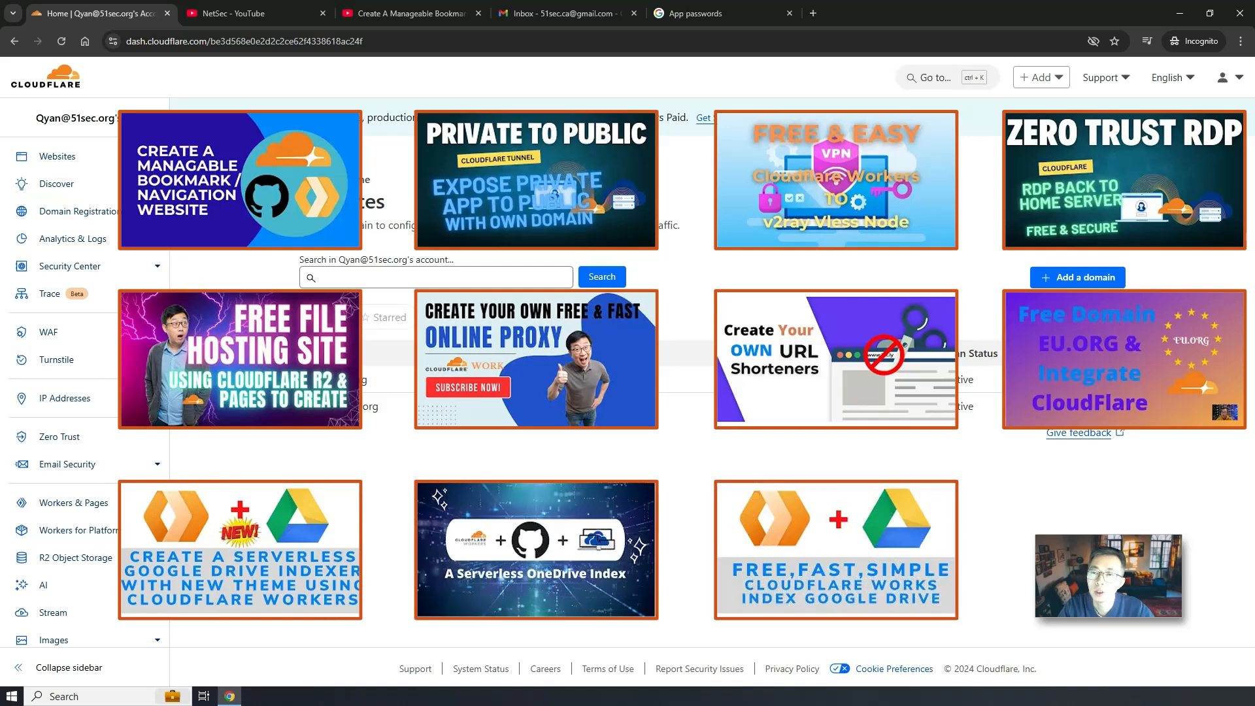
{"action": "mouse_move", "coordinate": [49, 294]}
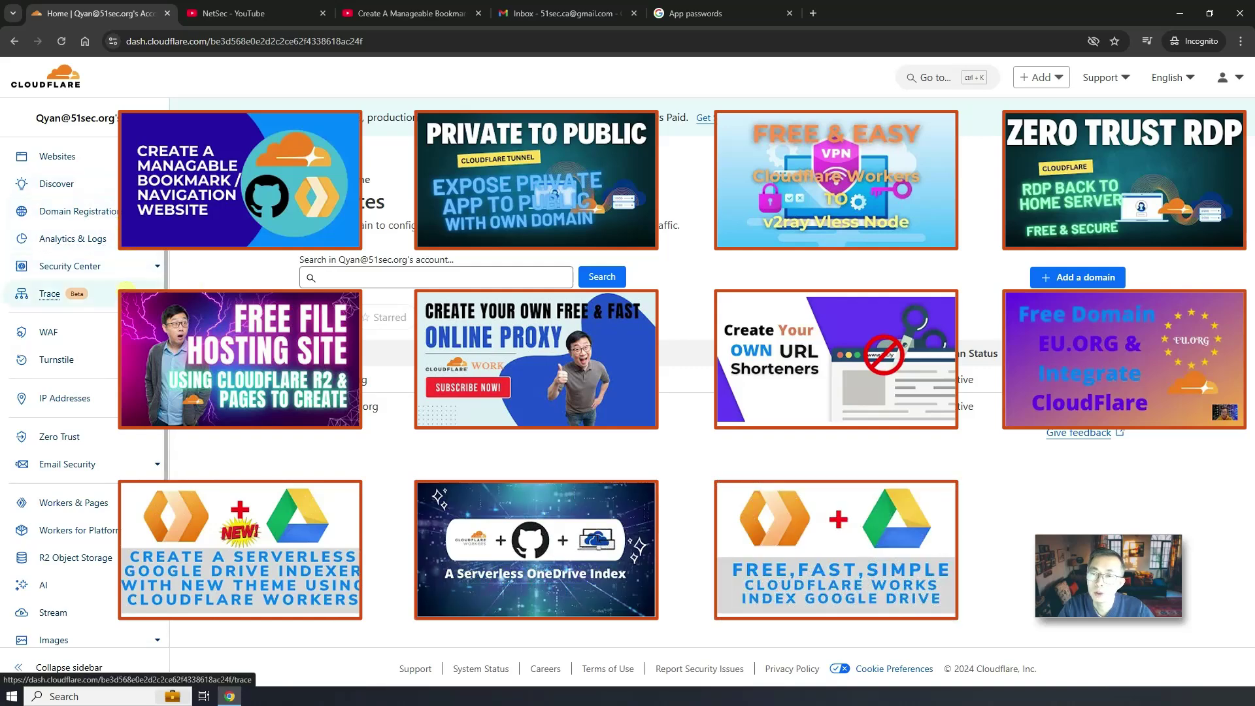
{"action": "mouse_move", "coordinate": [56, 360]}
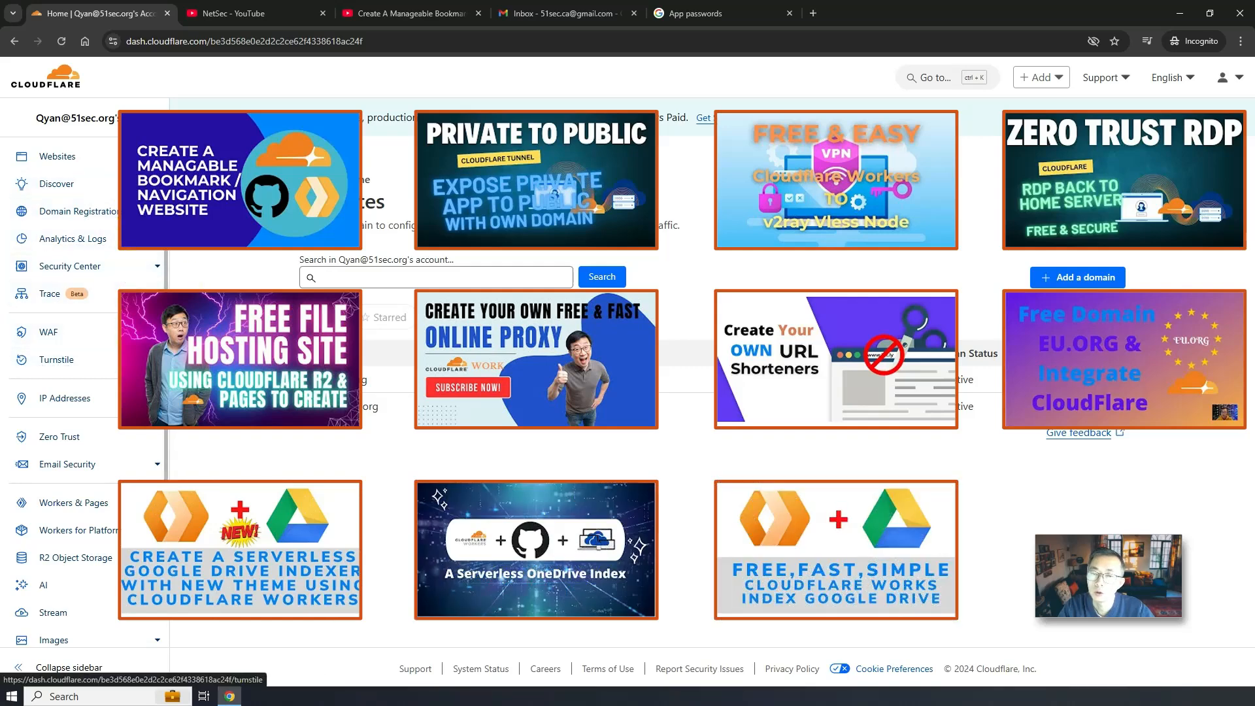
{"action": "mouse_move", "coordinate": [58, 436]}
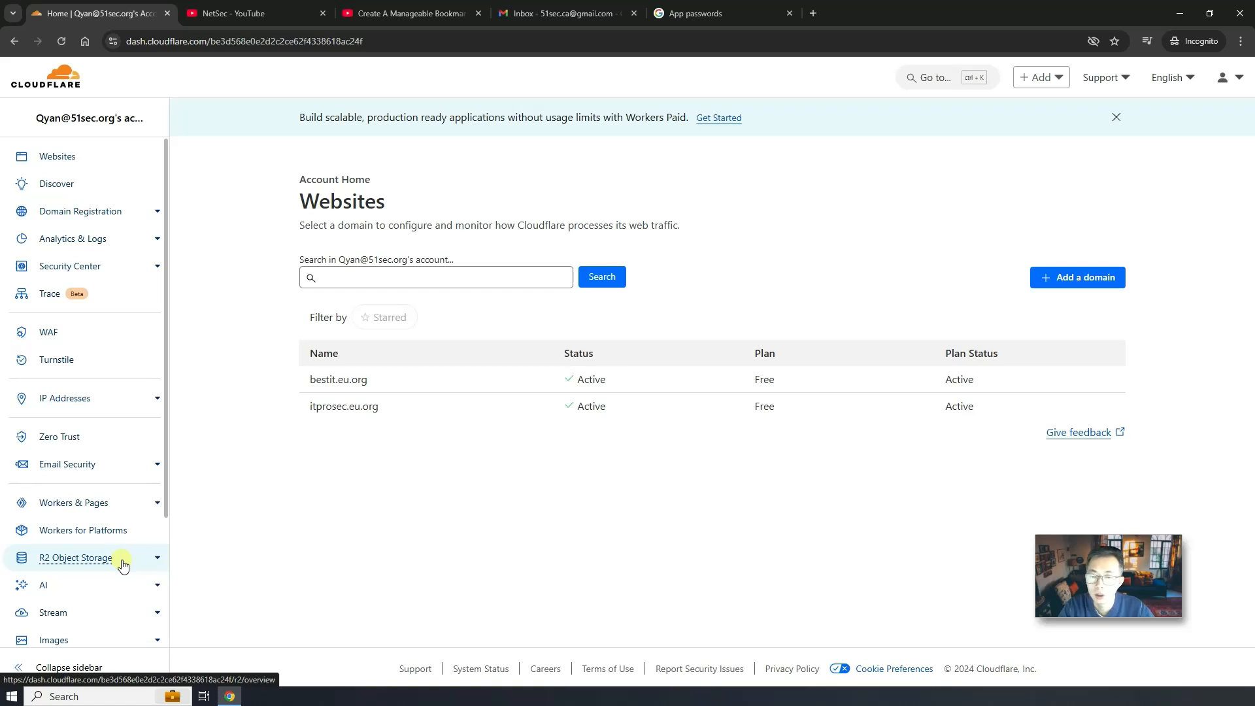
{"action": "mouse_move", "coordinate": [507, 109]}
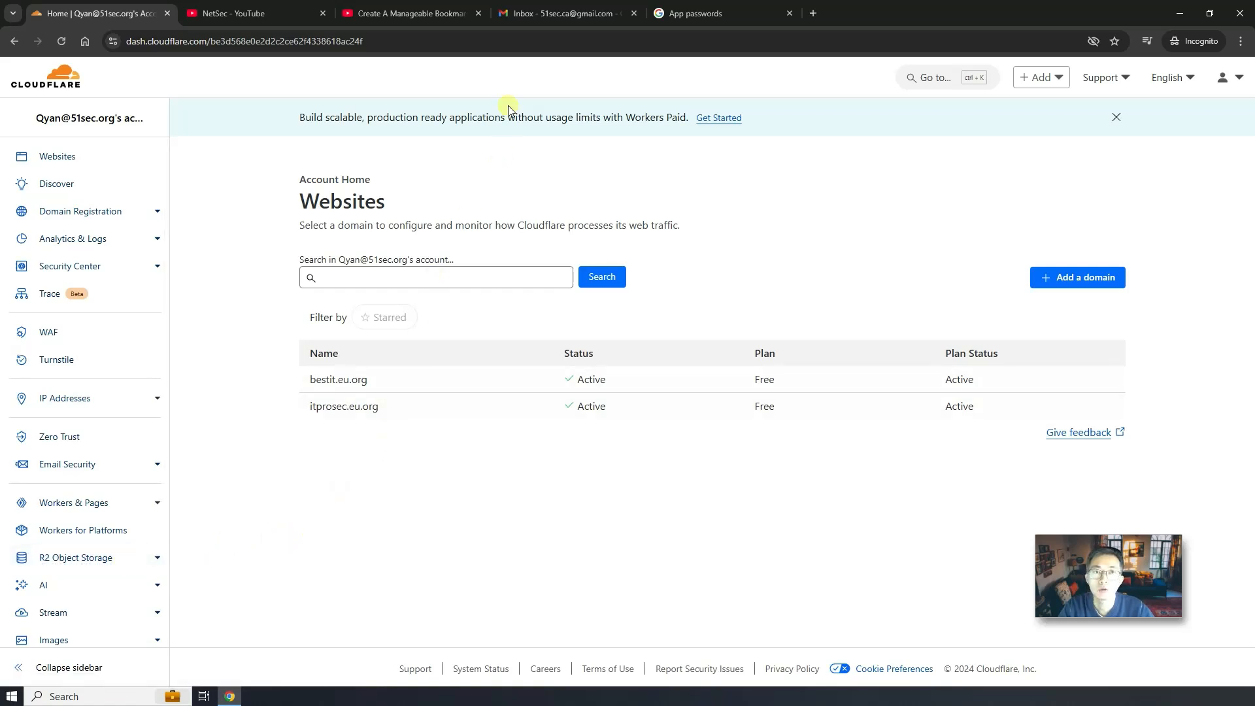
Browse NetSec's Cloudflare videos and open 'Create A Manageable Bookmark and Navigation Site Using Cloudflare Worker'
{"action": "left_click", "coordinate": [240, 13]}
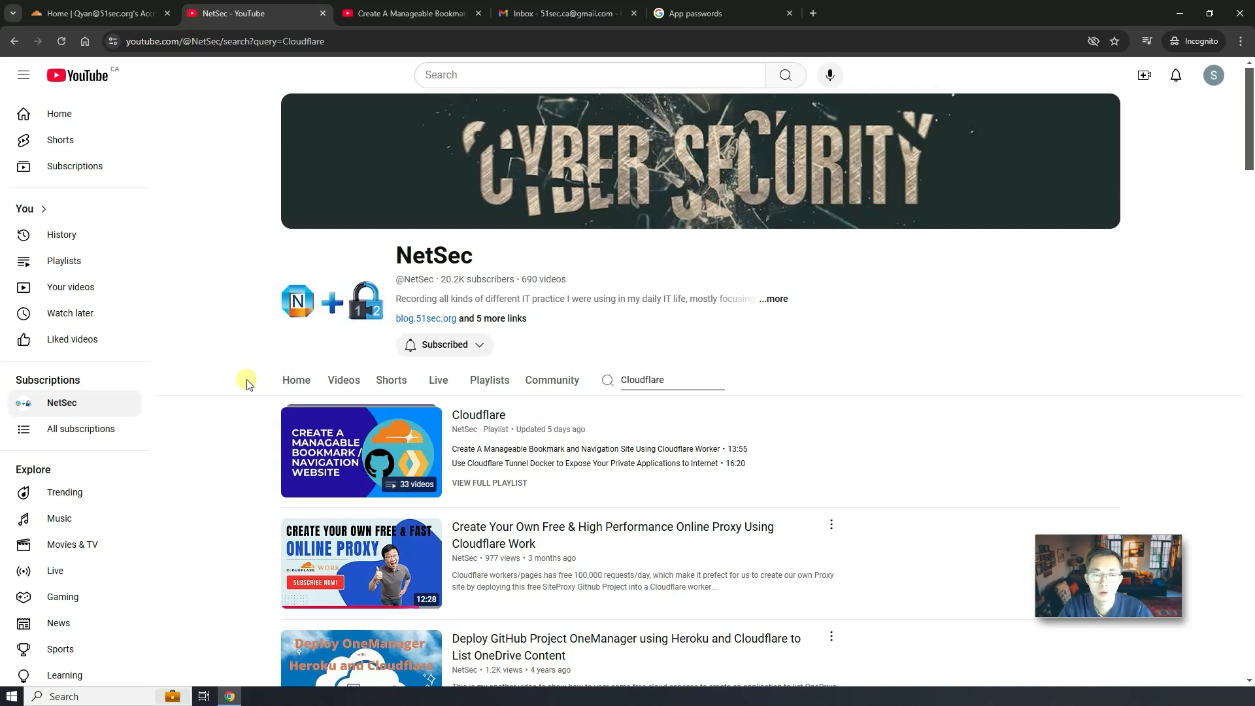
{"action": "scroll", "scroll_direction": "down", "scroll_amount": 3}
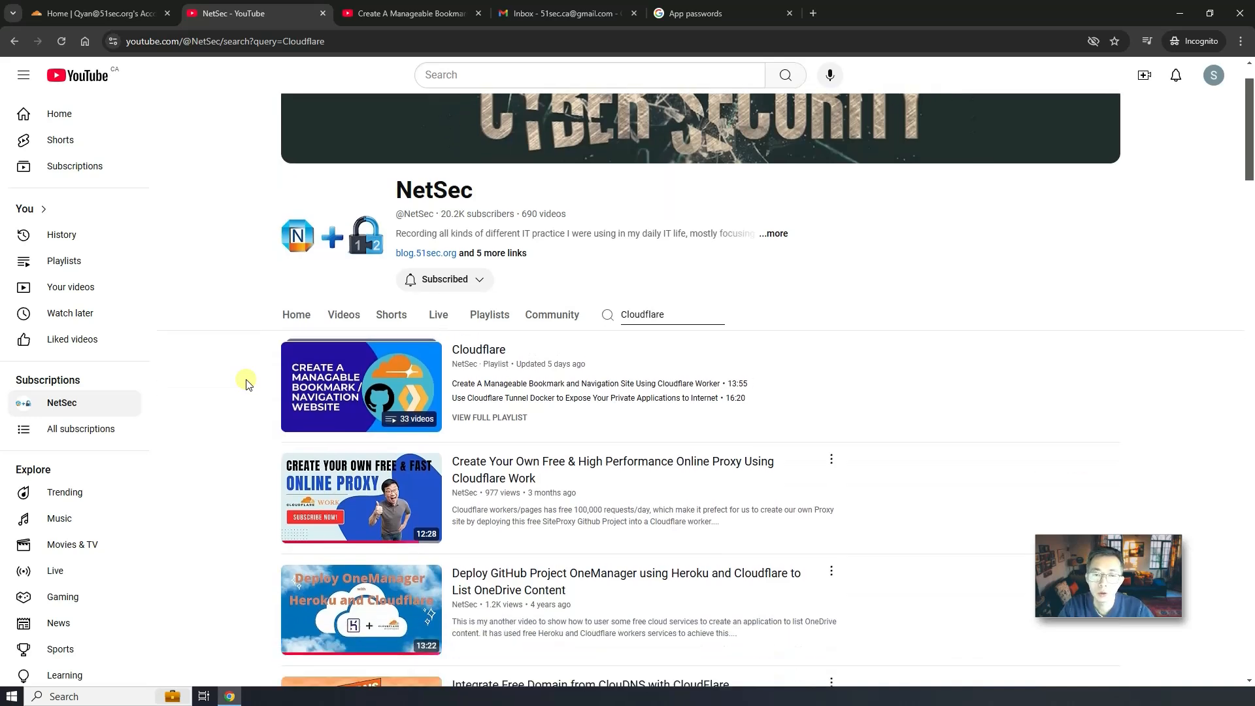
{"action": "scroll", "scroll_direction": "down", "scroll_amount": 3}
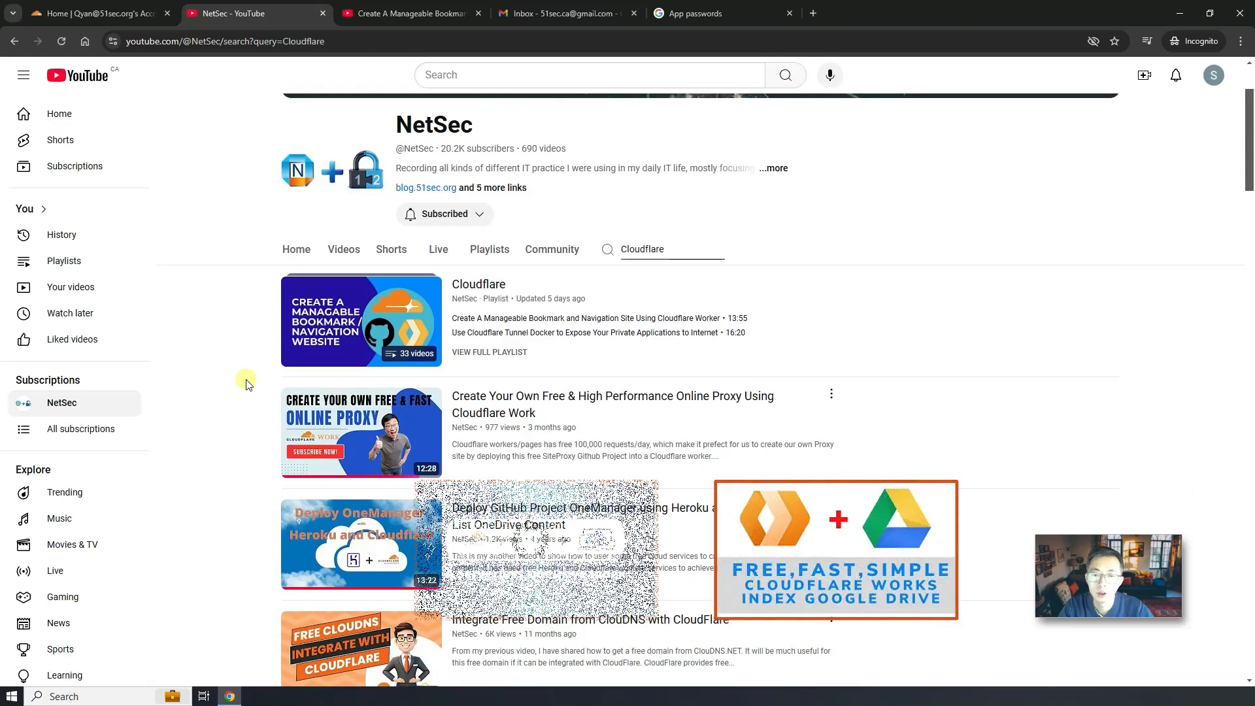
{"action": "scroll", "scroll_direction": "down", "scroll_amount": 3}
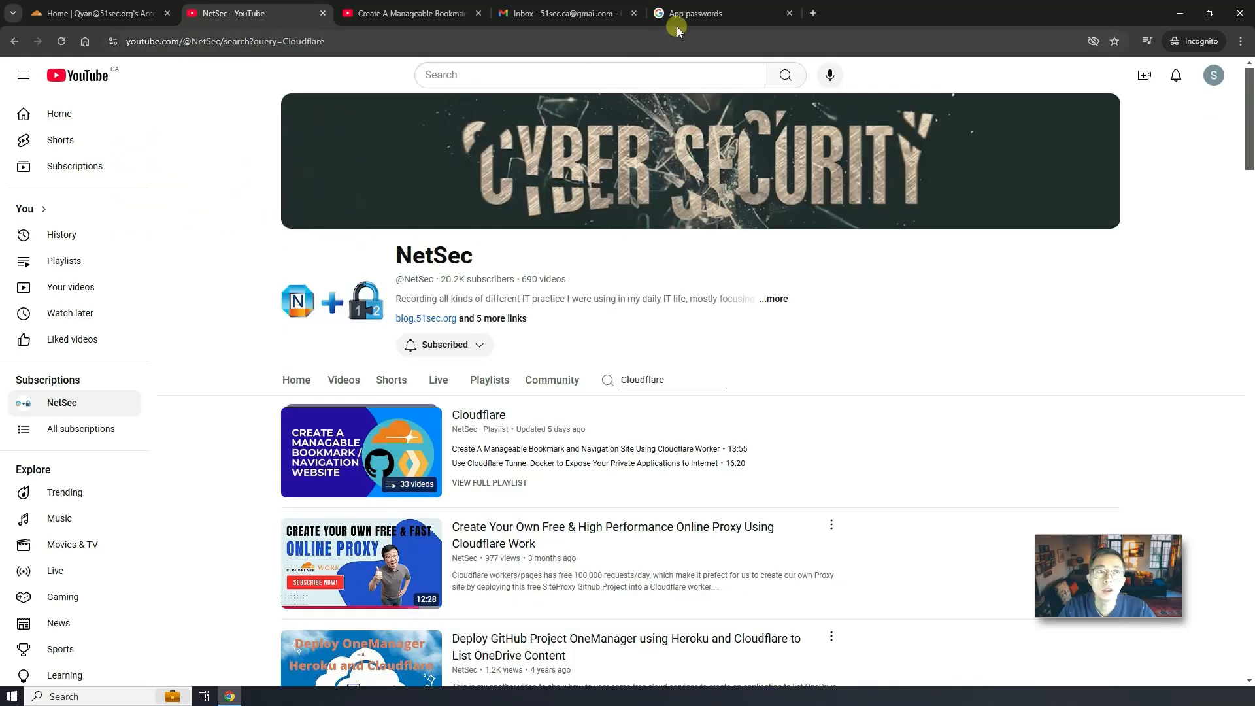
{"action": "left_click", "coordinate": [360, 452]}
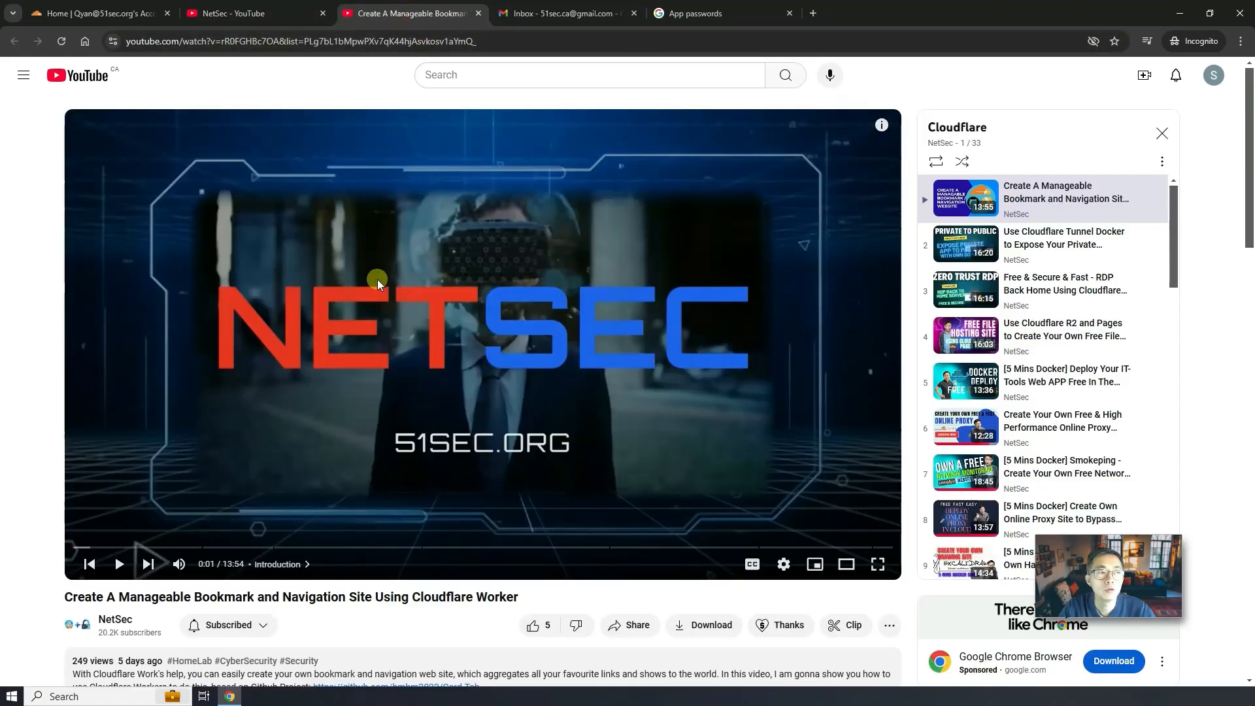
{"action": "scroll", "scroll_direction": "down", "scroll_amount": 3}
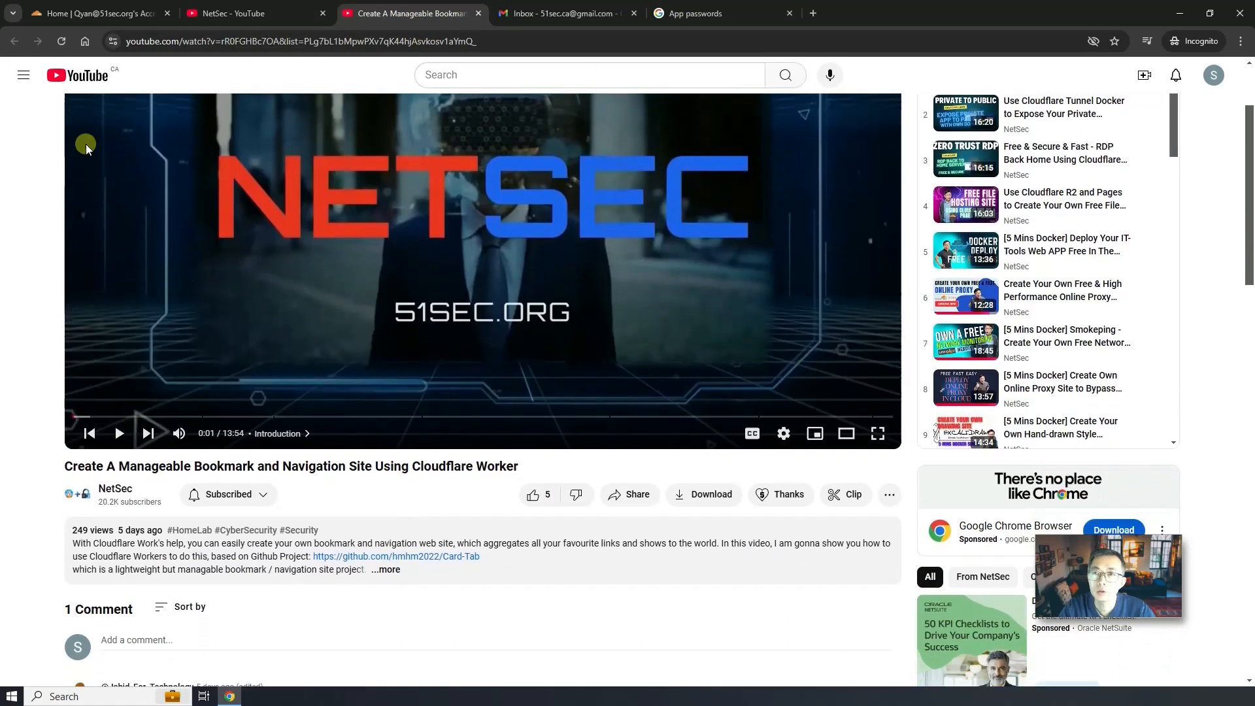
In the Cloudflare tab, open bestit.eu.org's Email section, then return to the Websites list
{"action": "left_click", "coordinate": [92, 13]}
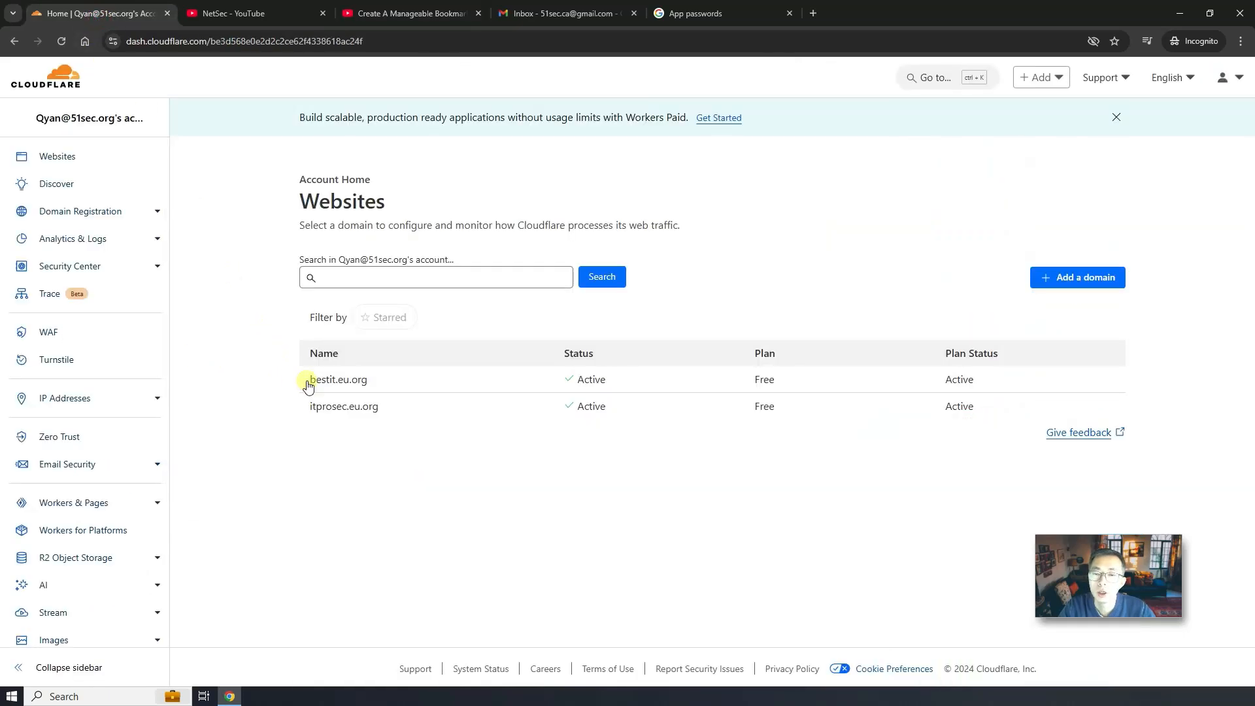
{"action": "left_click", "coordinate": [337, 379]}
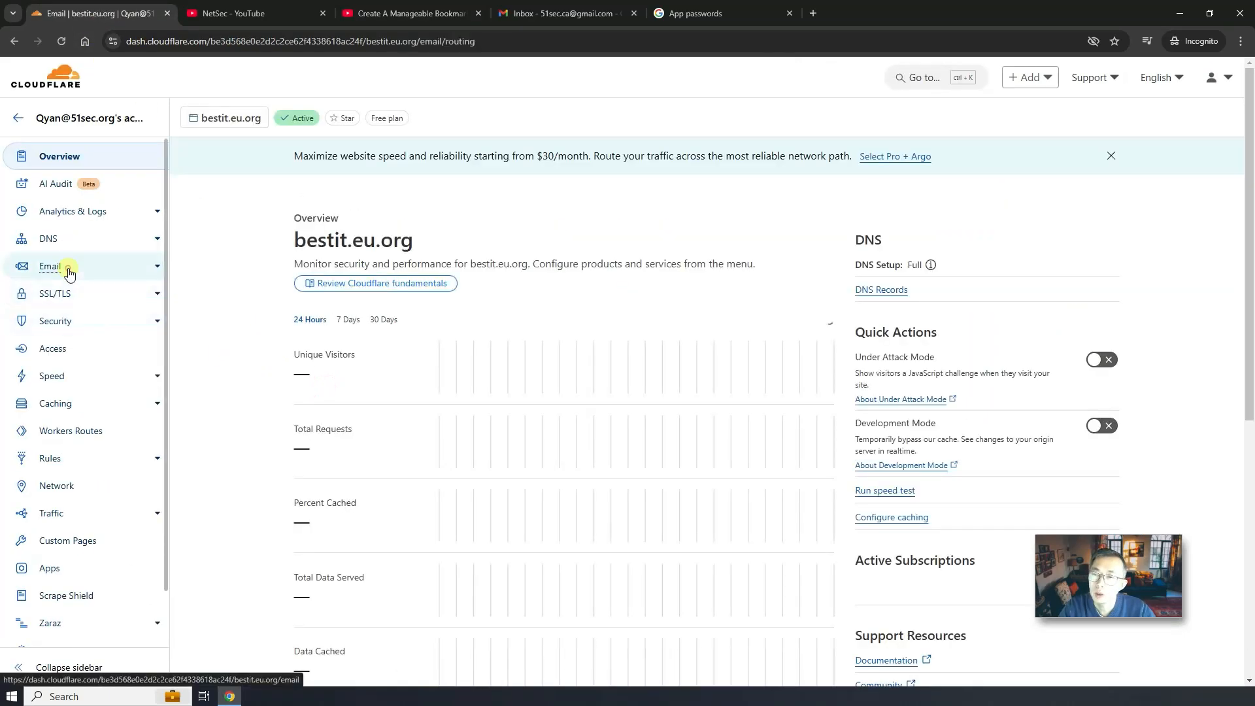
{"action": "left_click", "coordinate": [50, 266]}
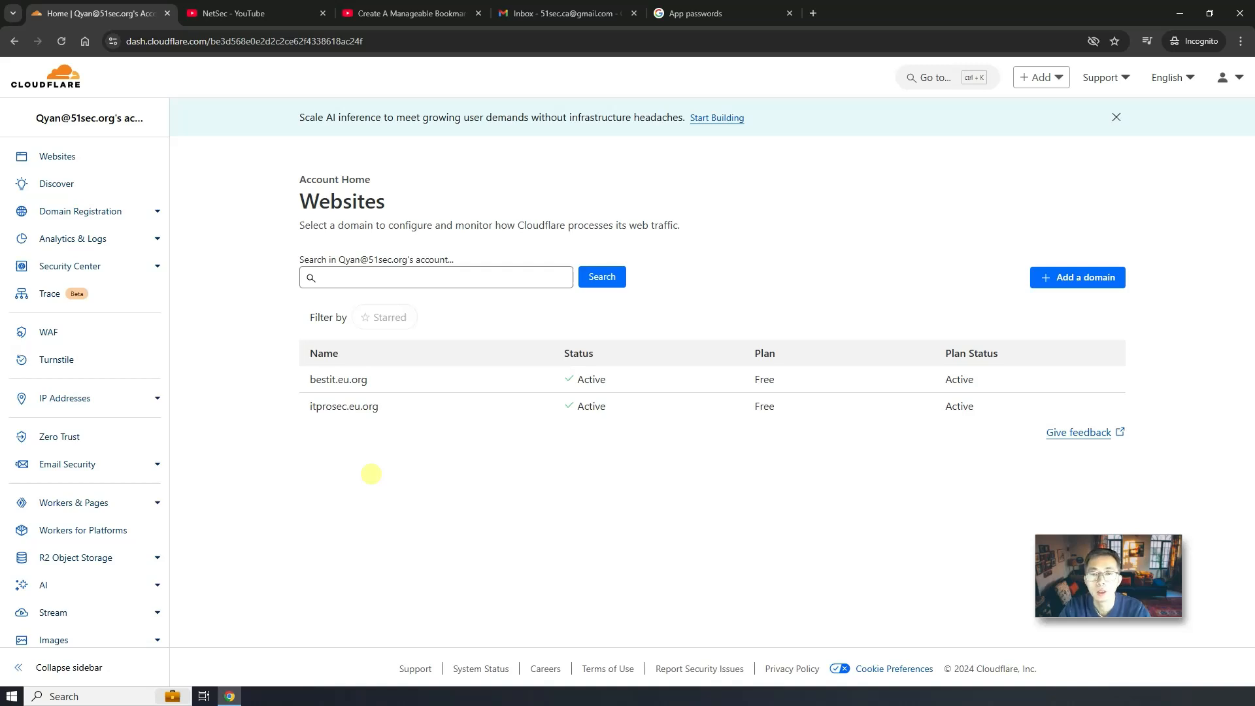
{"action": "mouse_move", "coordinate": [389, 445]}
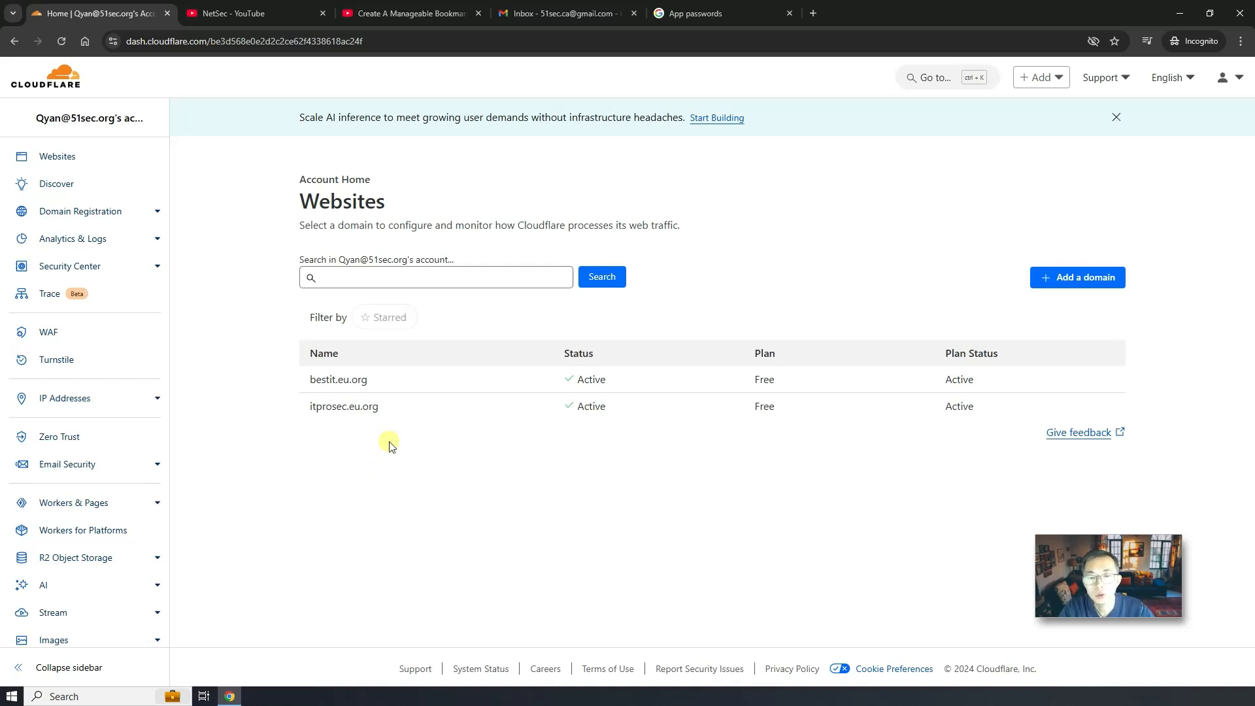
{"action": "mouse_move", "coordinate": [392, 384]}
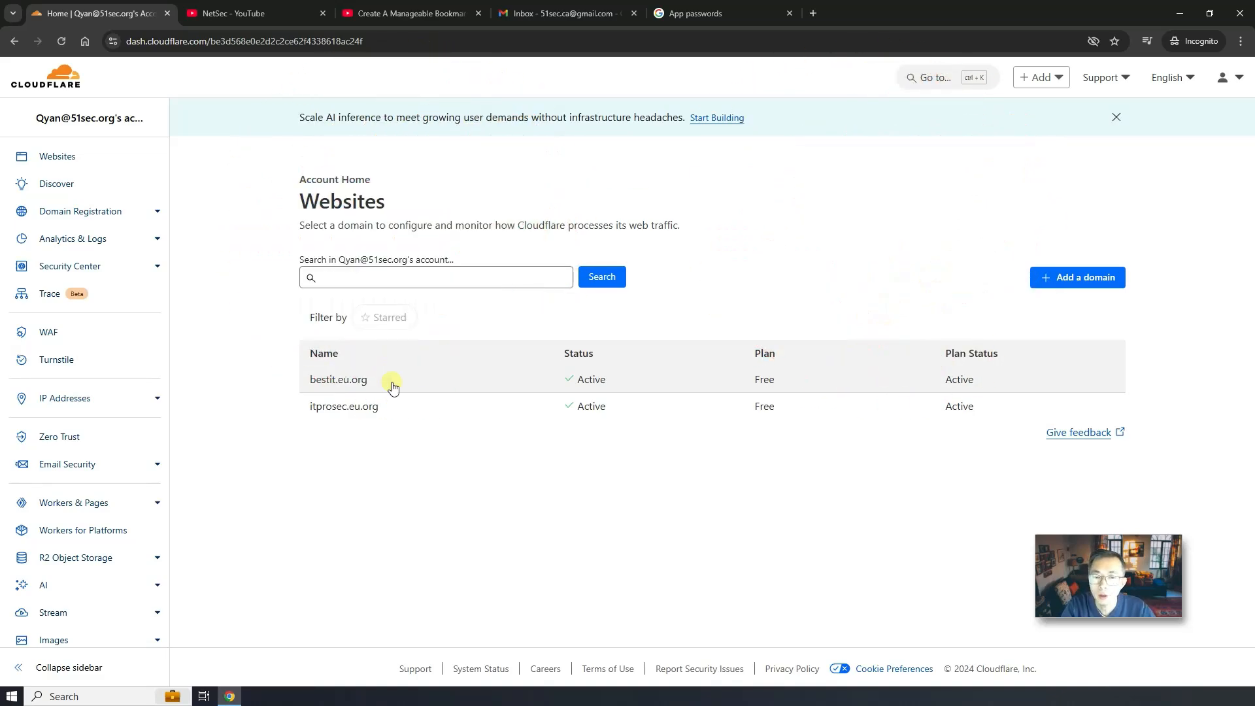
{"action": "mouse_move", "coordinate": [359, 392]}
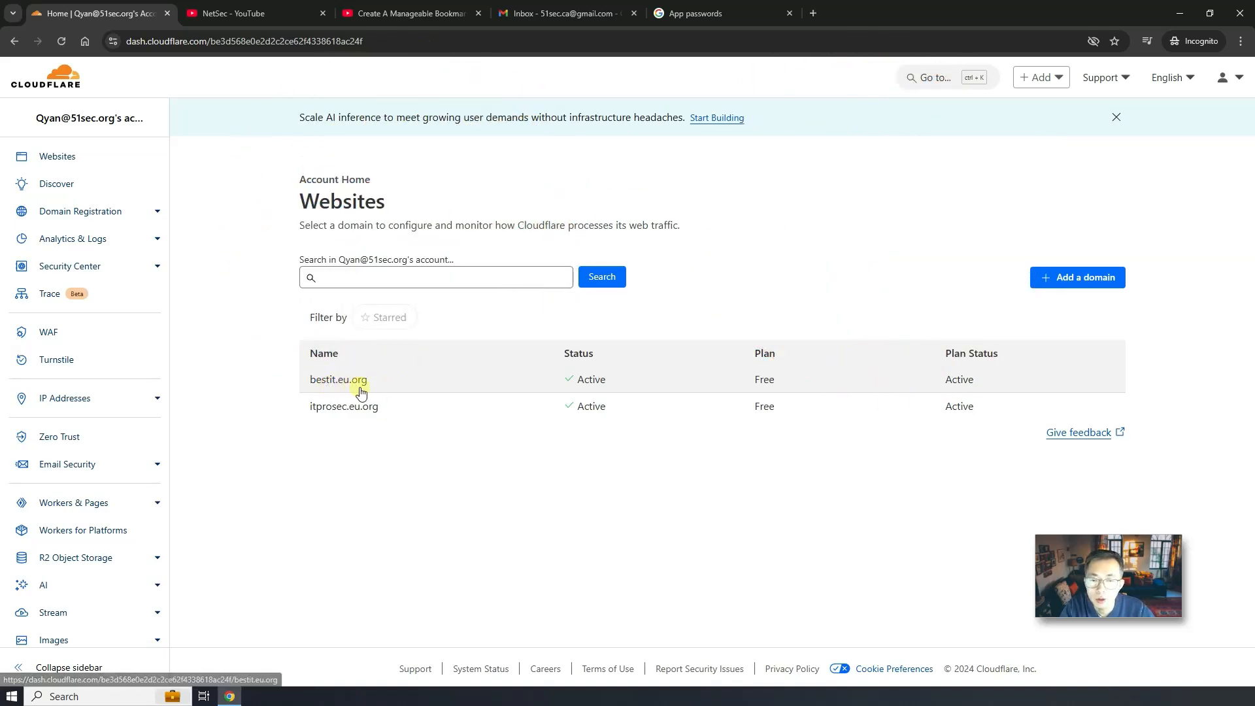
{"action": "mouse_move", "coordinate": [377, 390]}
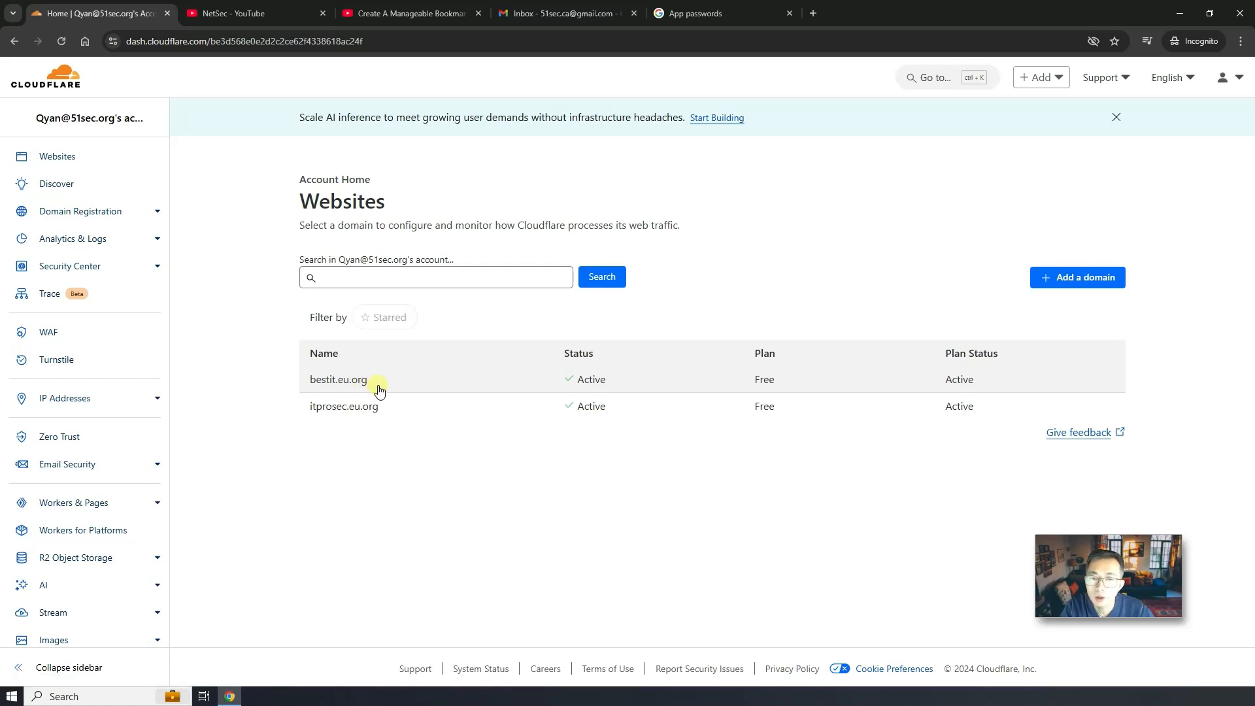
Open bestit.eu.org from Websites and go to its Email Routing page
{"action": "left_click", "coordinate": [338, 379]}
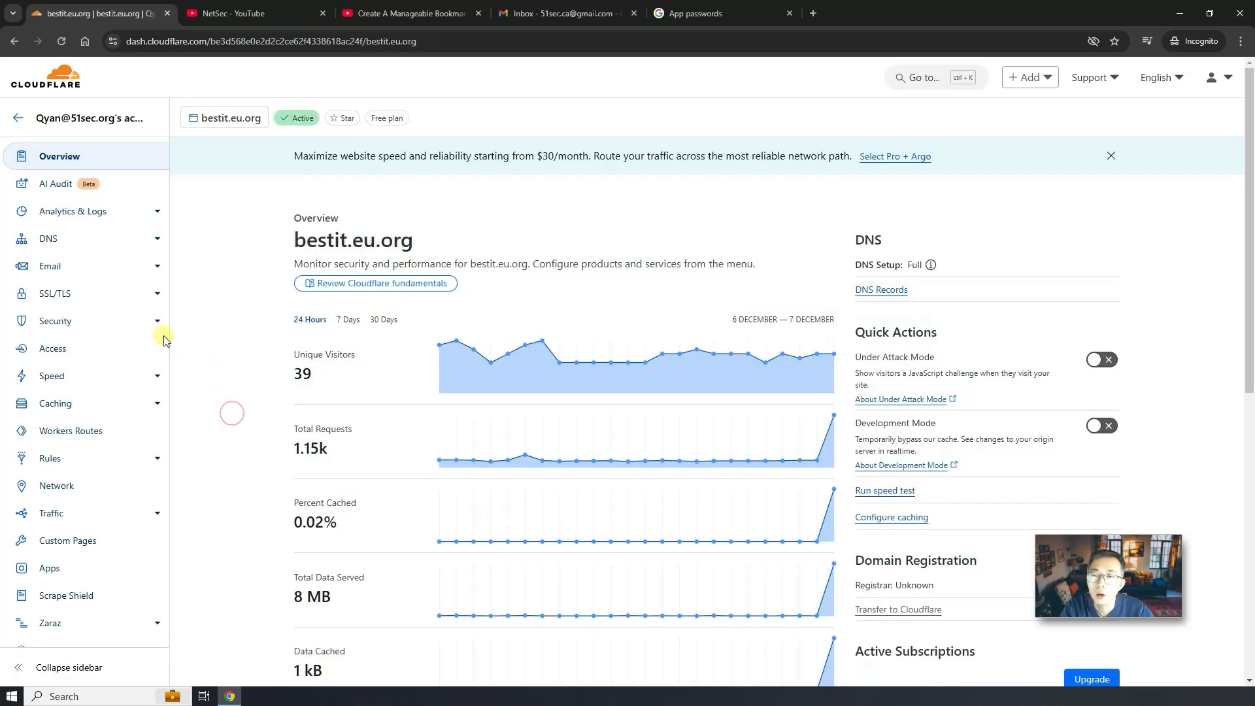
{"action": "left_click", "coordinate": [50, 266]}
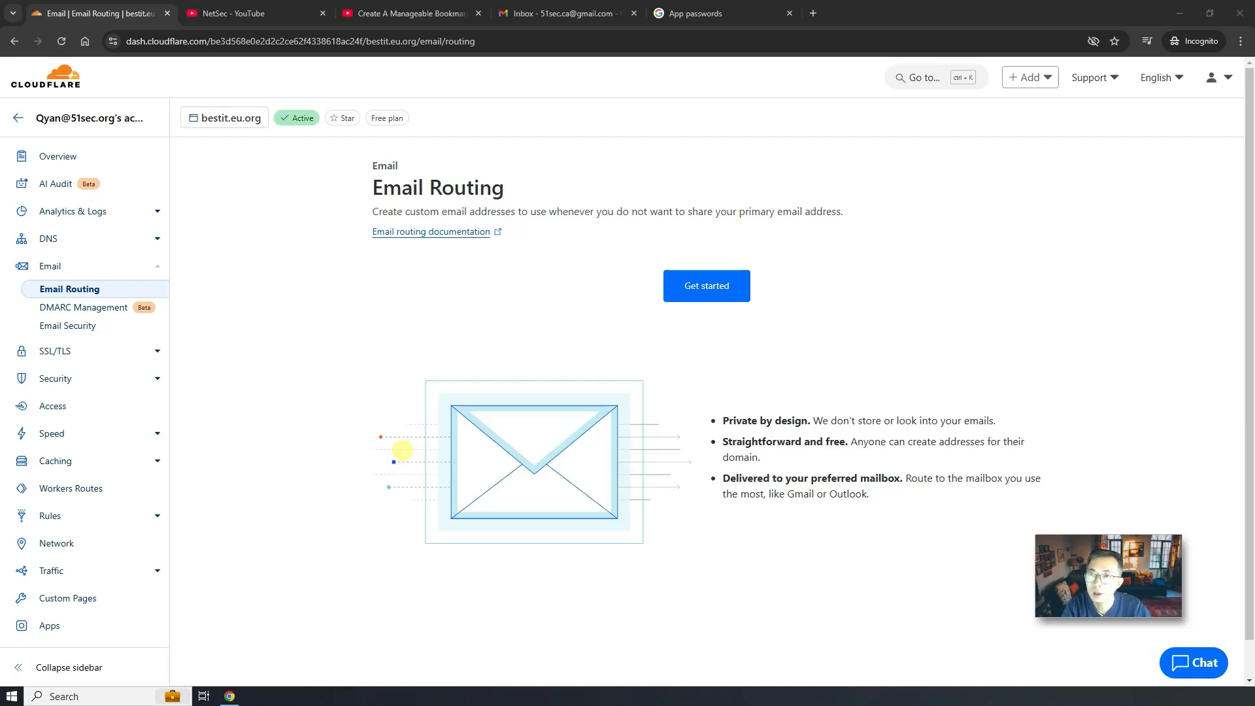
{"action": "mouse_move", "coordinate": [403, 455]}
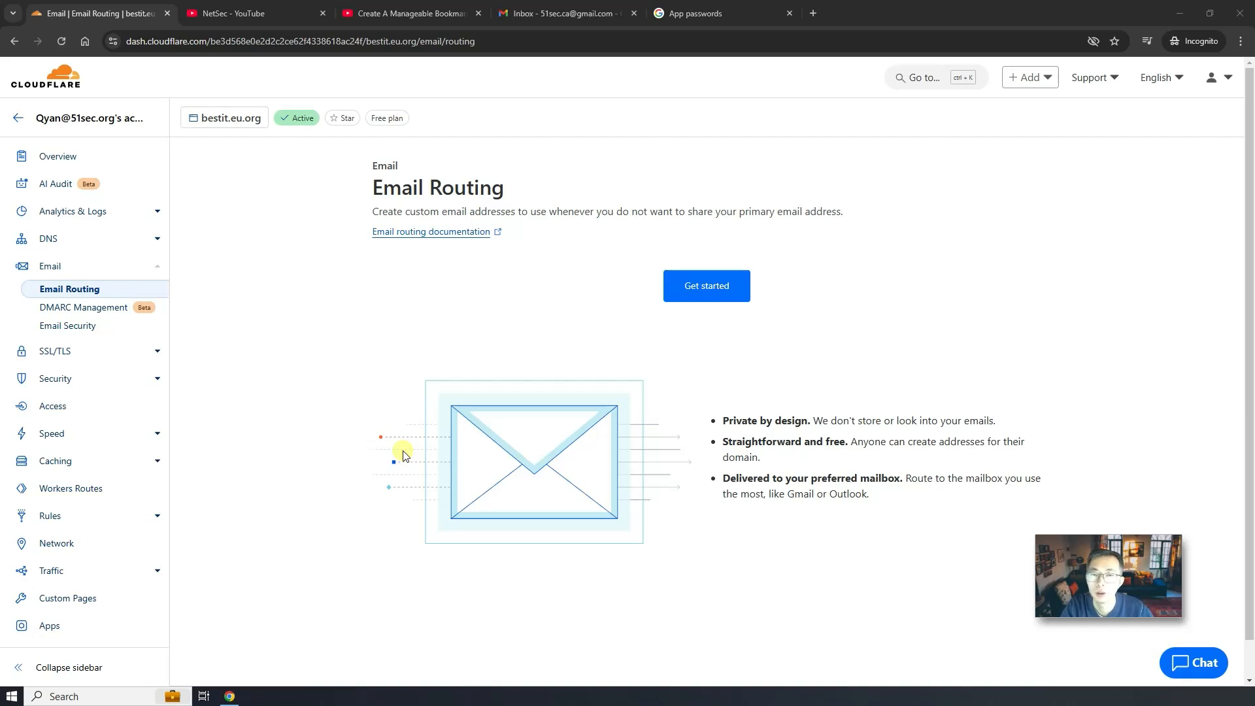
{"action": "mouse_move", "coordinate": [96, 130]}
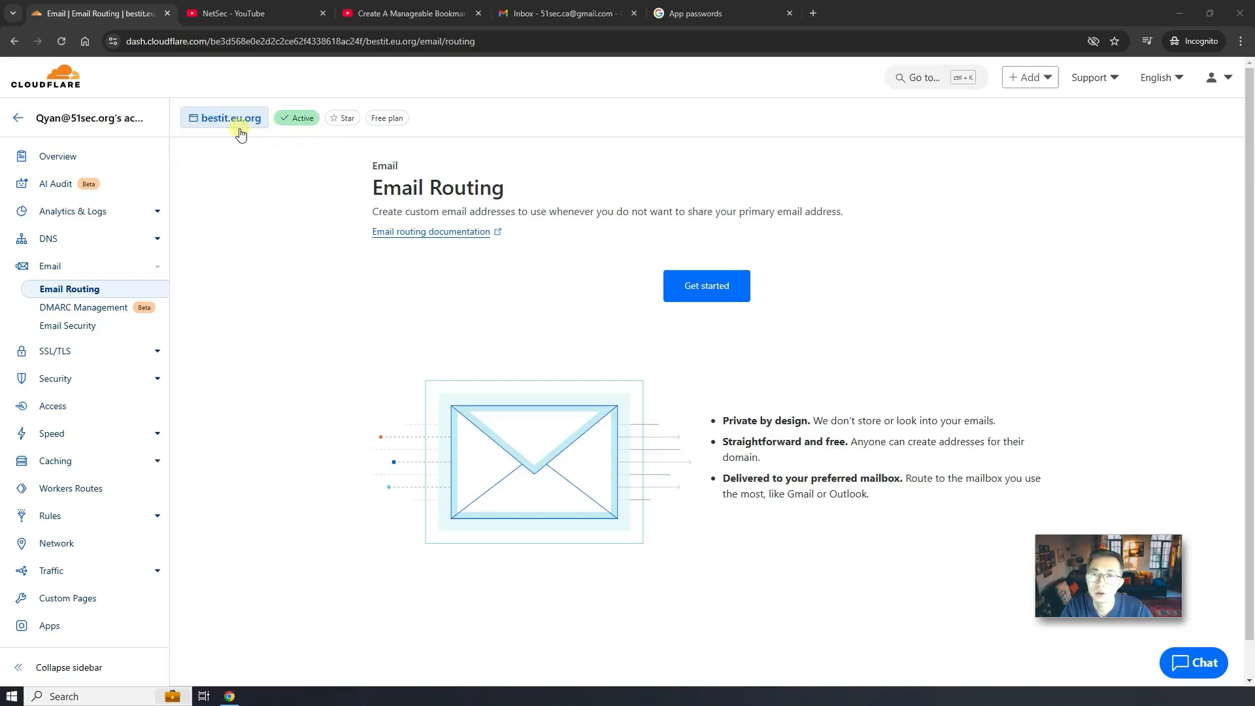
{"action": "mouse_move", "coordinate": [246, 158]}
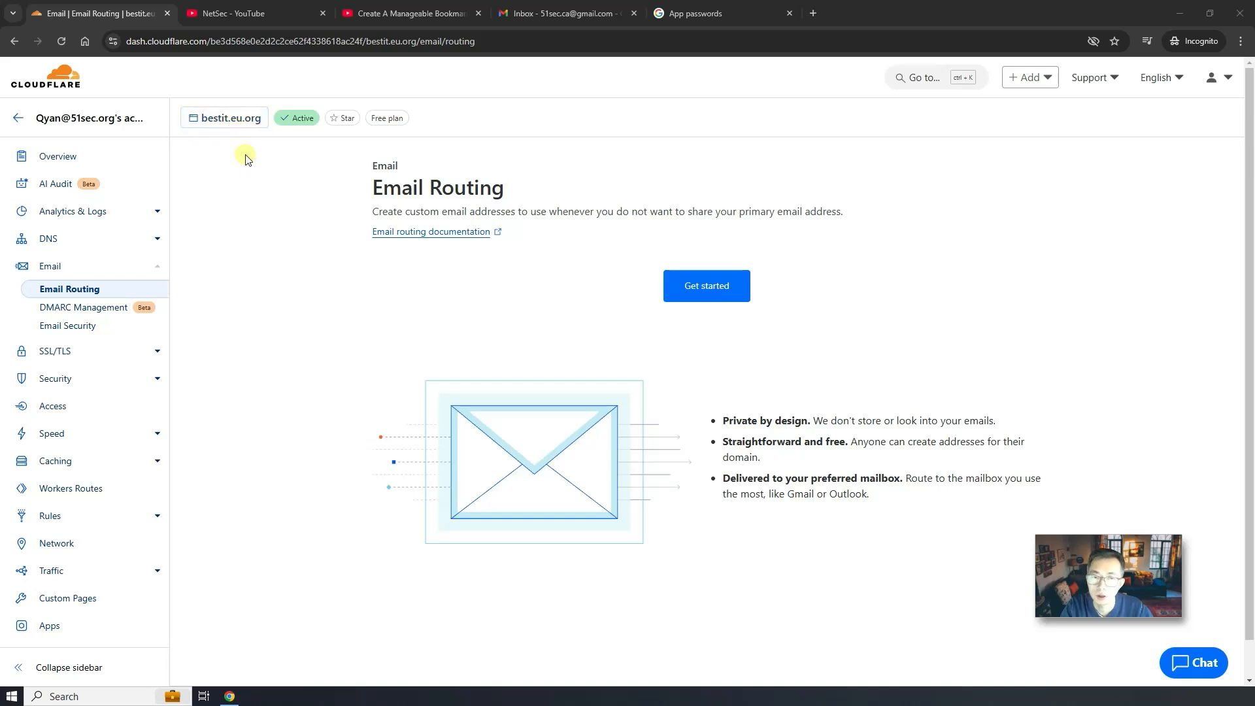
{"action": "mouse_move", "coordinate": [50, 266]}
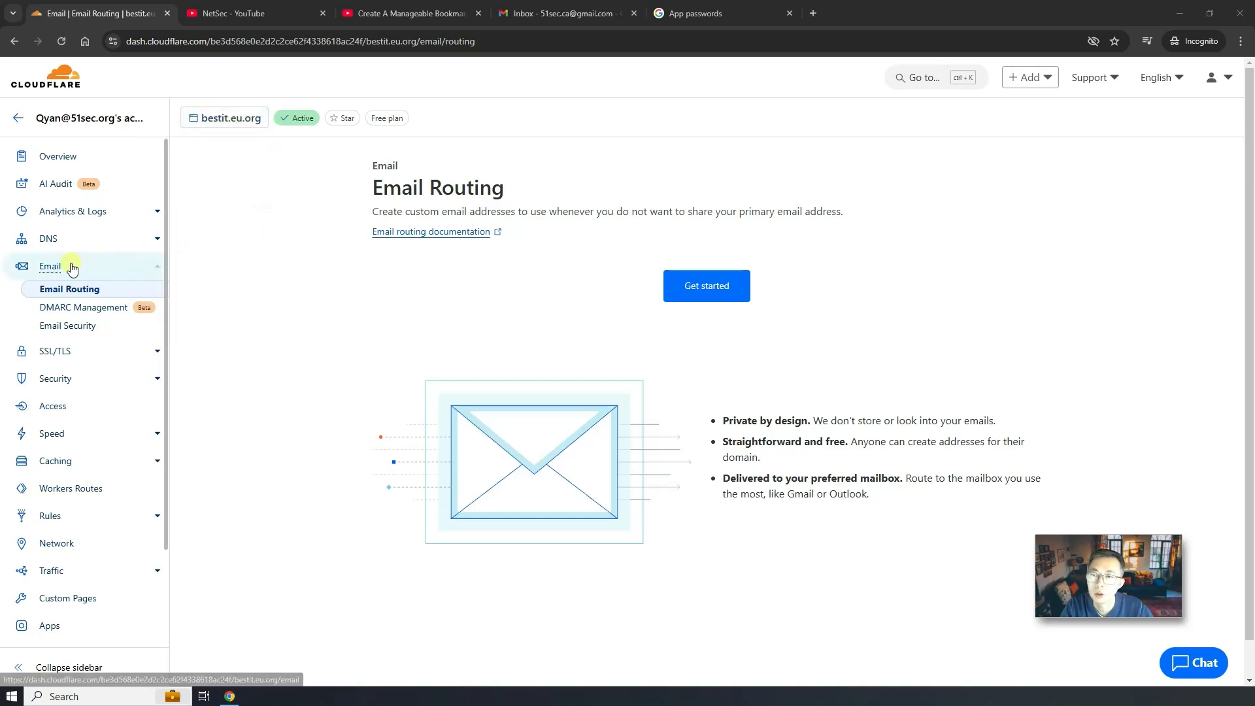
{"action": "mouse_move", "coordinate": [632, 250]}
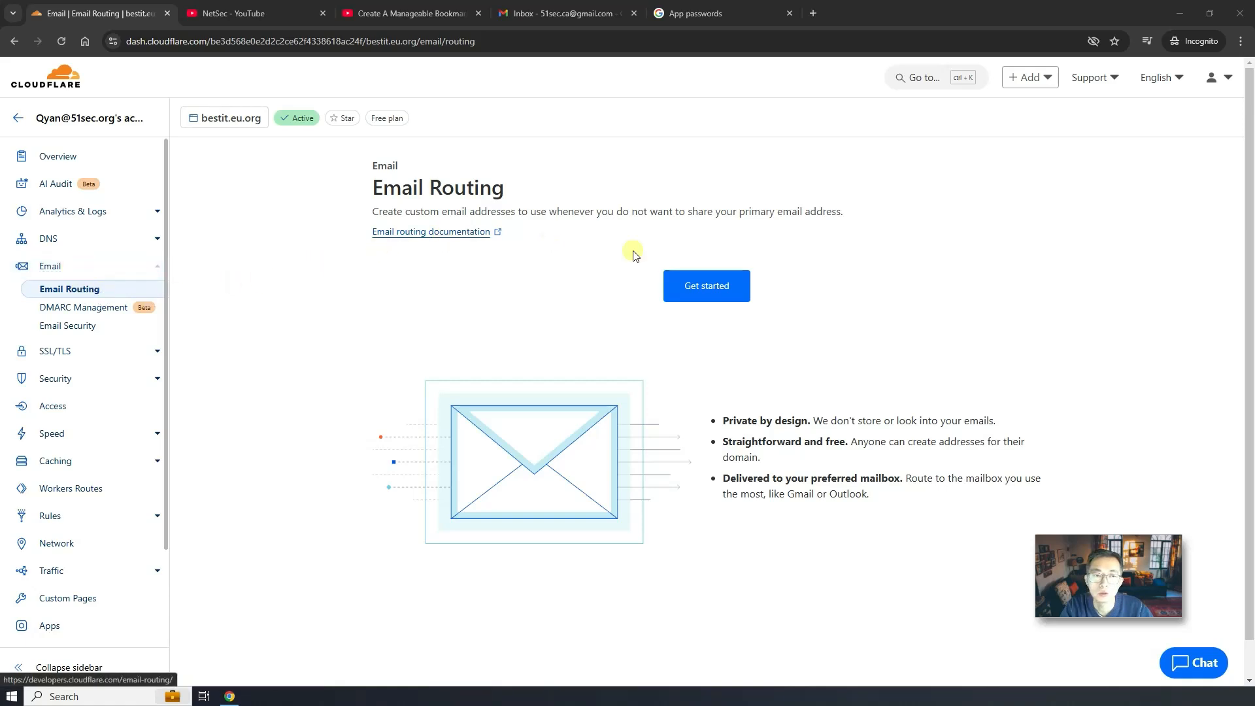
{"action": "mouse_move", "coordinate": [542, 268]}
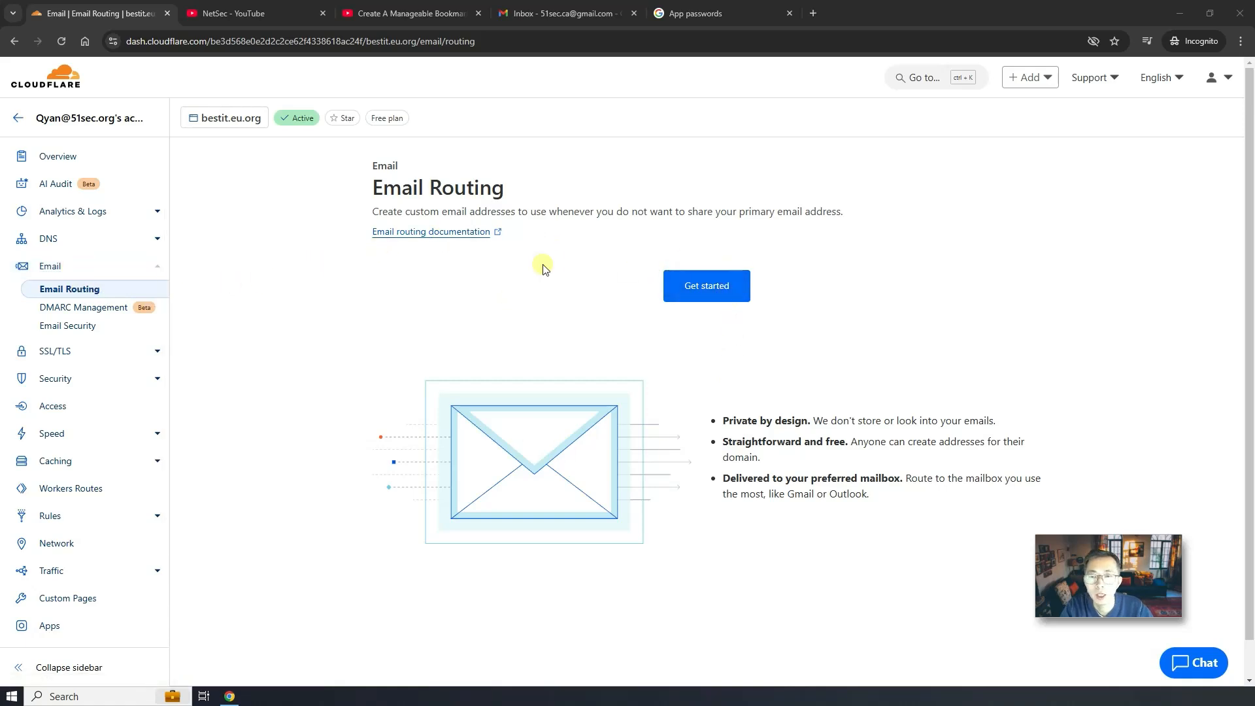
{"action": "mouse_move", "coordinate": [556, 267]}
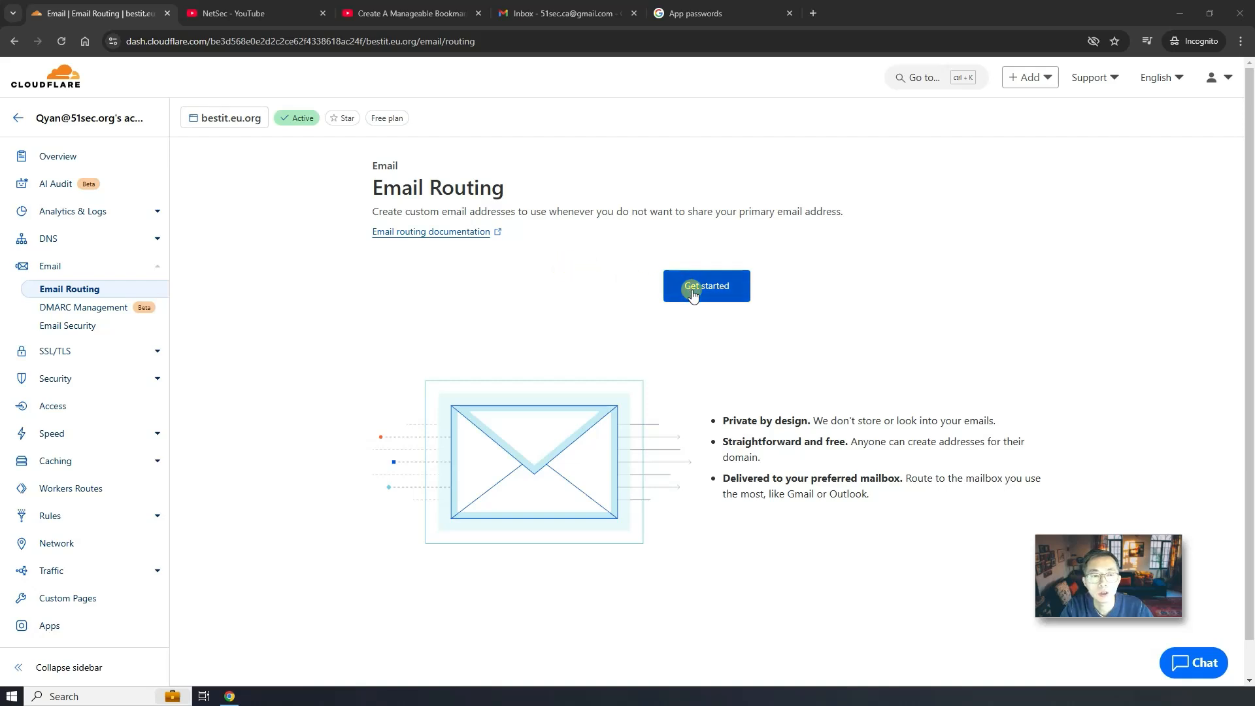
{"action": "left_click", "coordinate": [706, 285]}
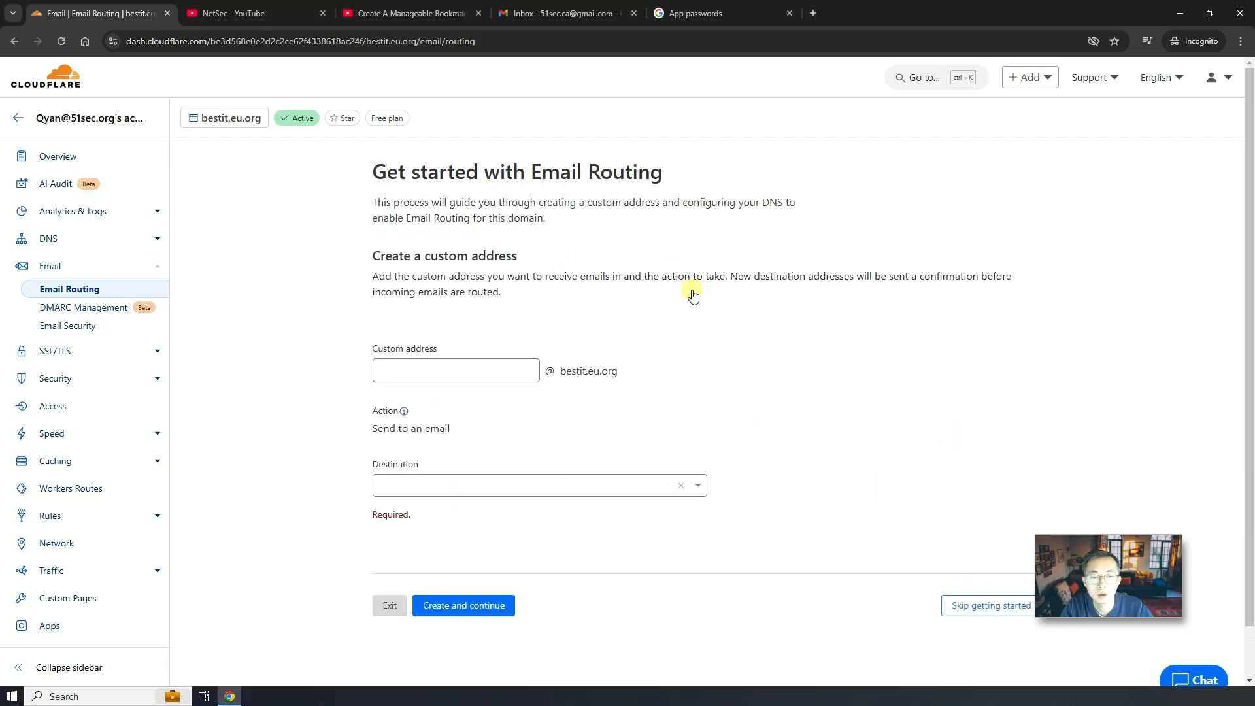
{"action": "left_click", "coordinate": [455, 369]}
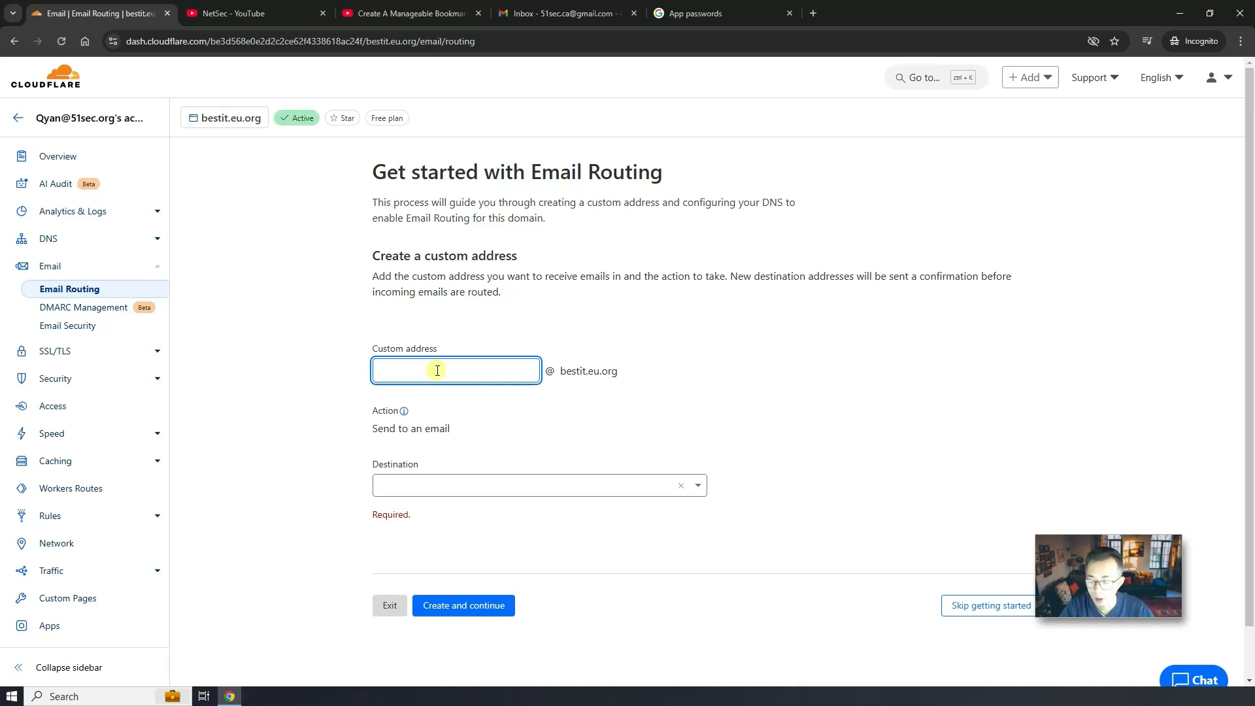
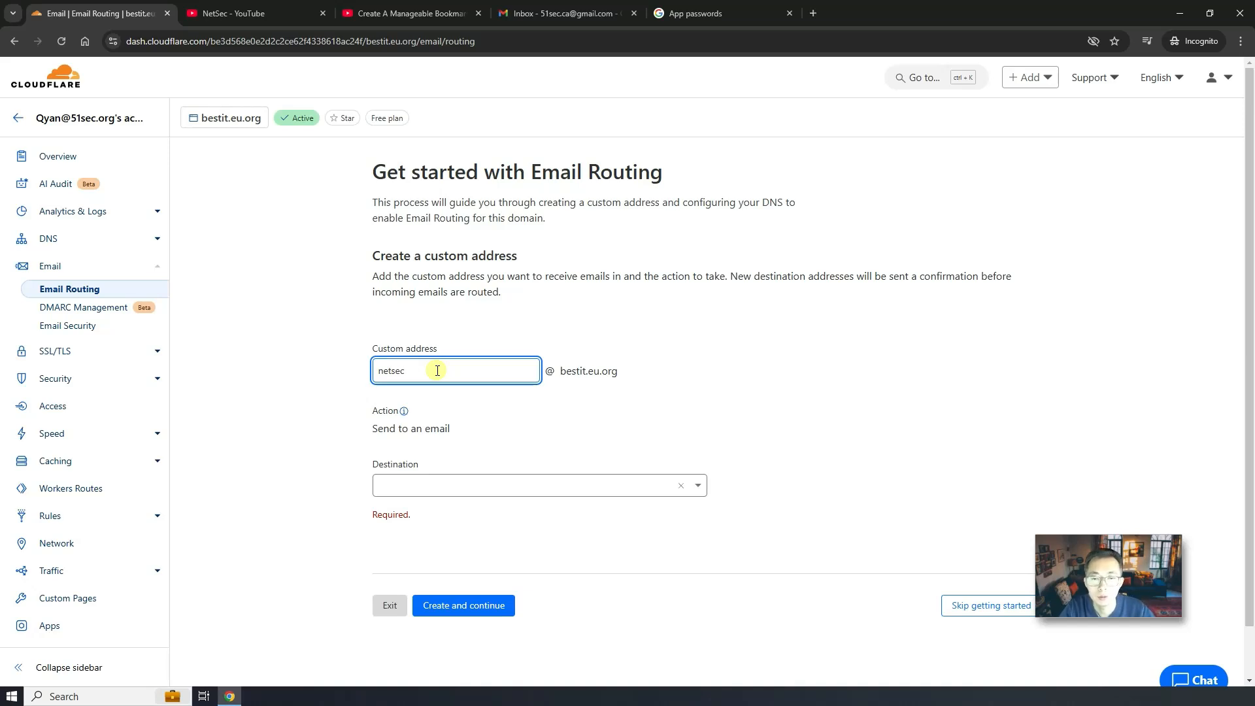
{"action": "left_click", "coordinate": [528, 484]}
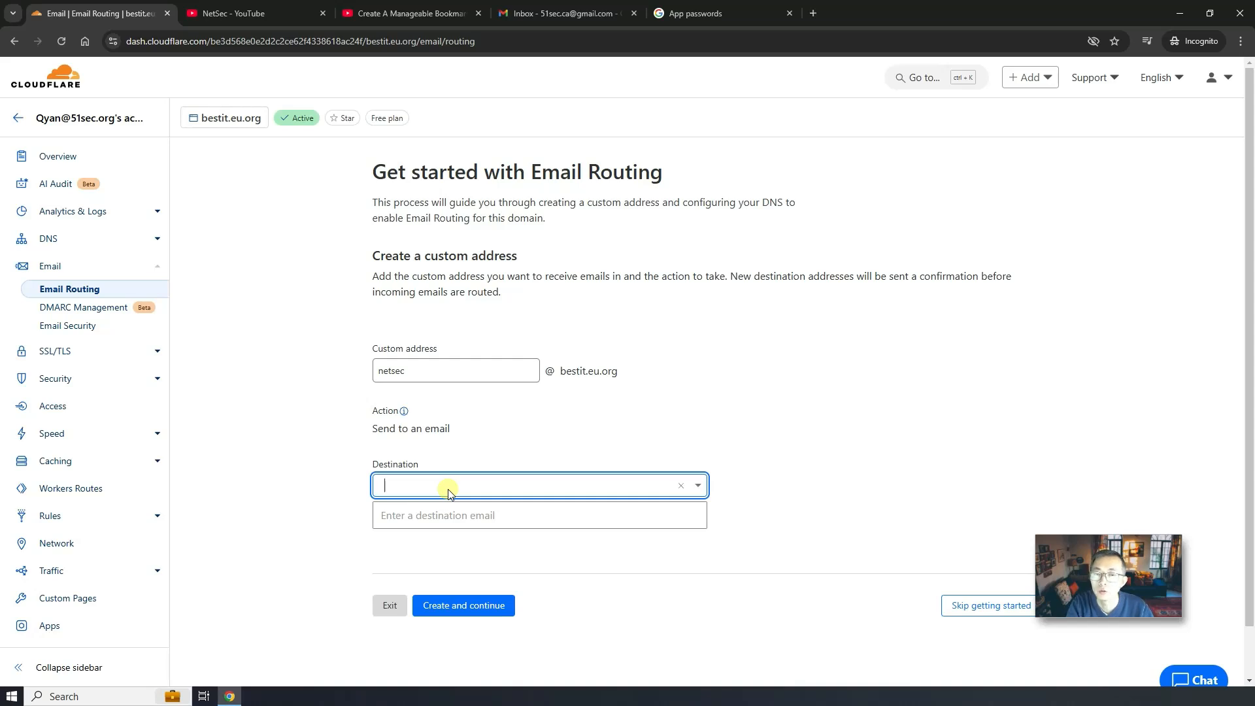
{"action": "mouse_move", "coordinate": [586, 80]}
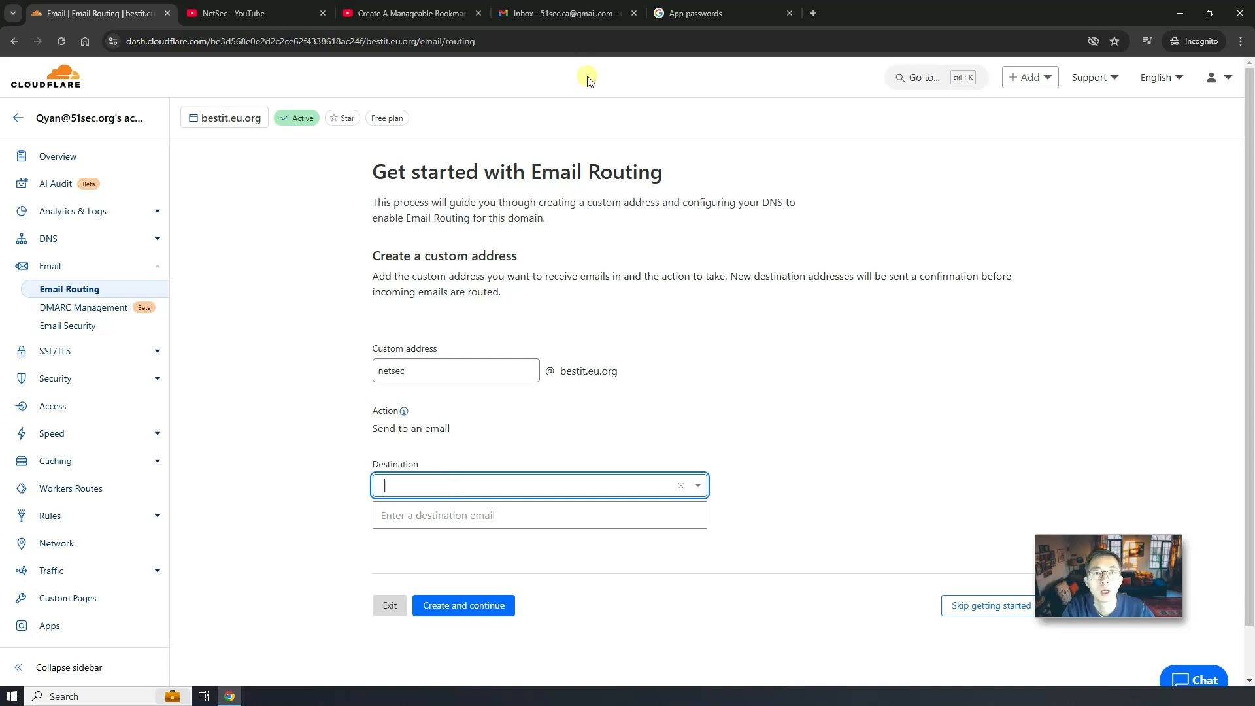
{"action": "left_click", "coordinate": [564, 13]}
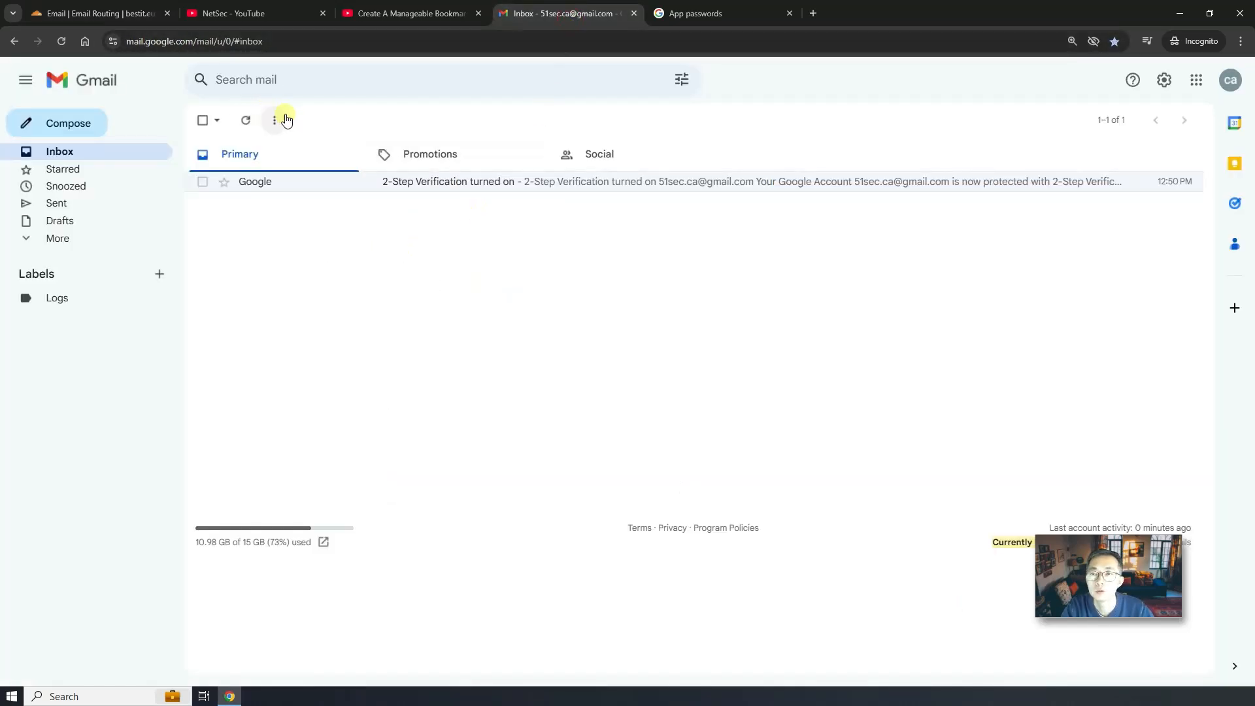
{"action": "mouse_move", "coordinate": [308, 208]}
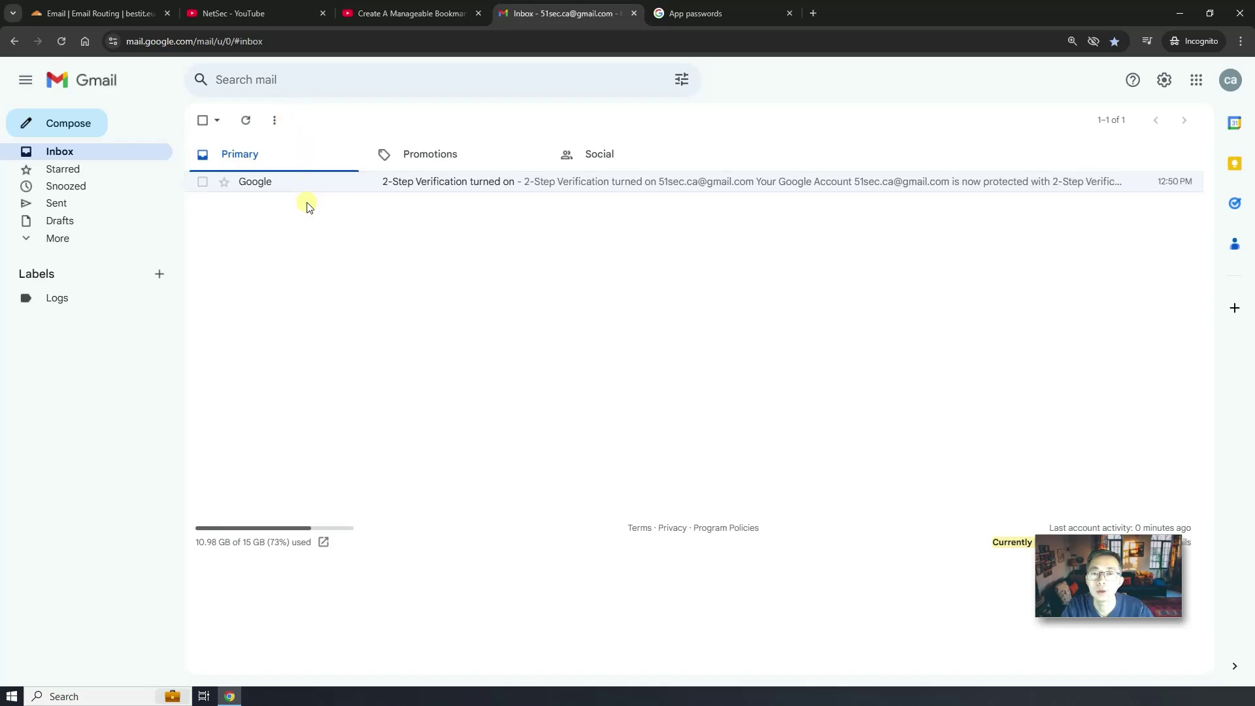
{"action": "mouse_move", "coordinate": [312, 234]}
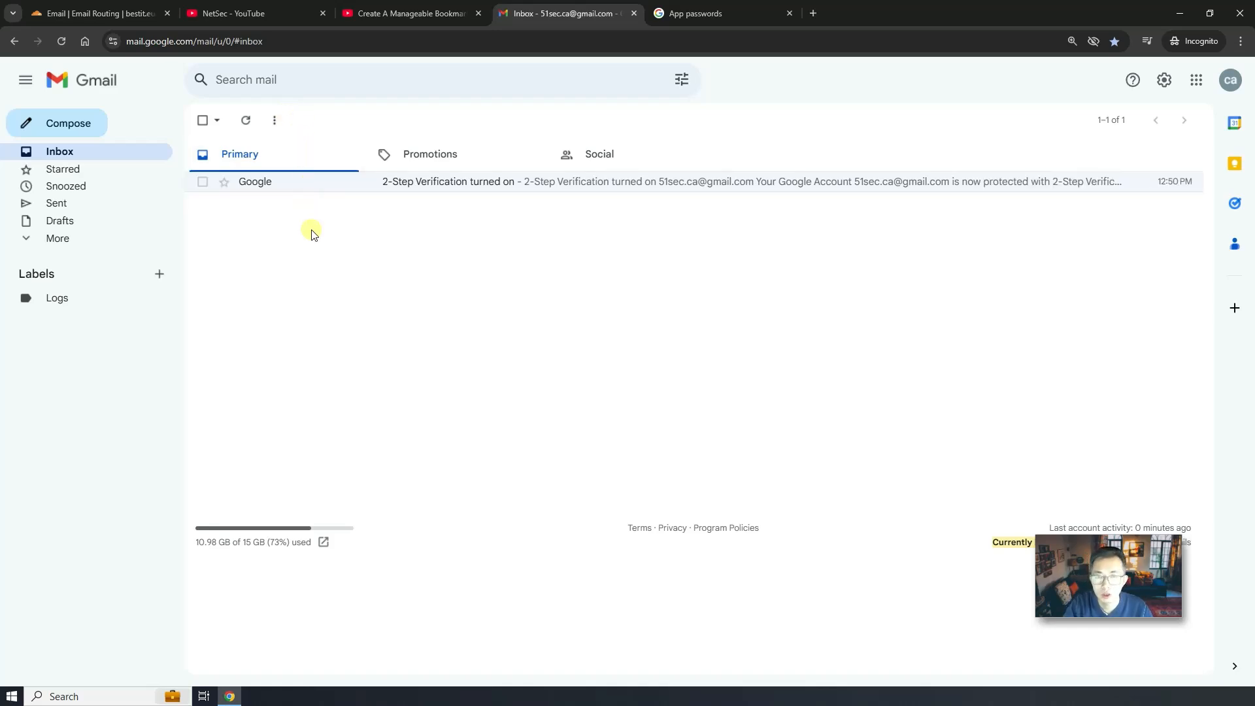
{"action": "mouse_move", "coordinate": [96, 13]}
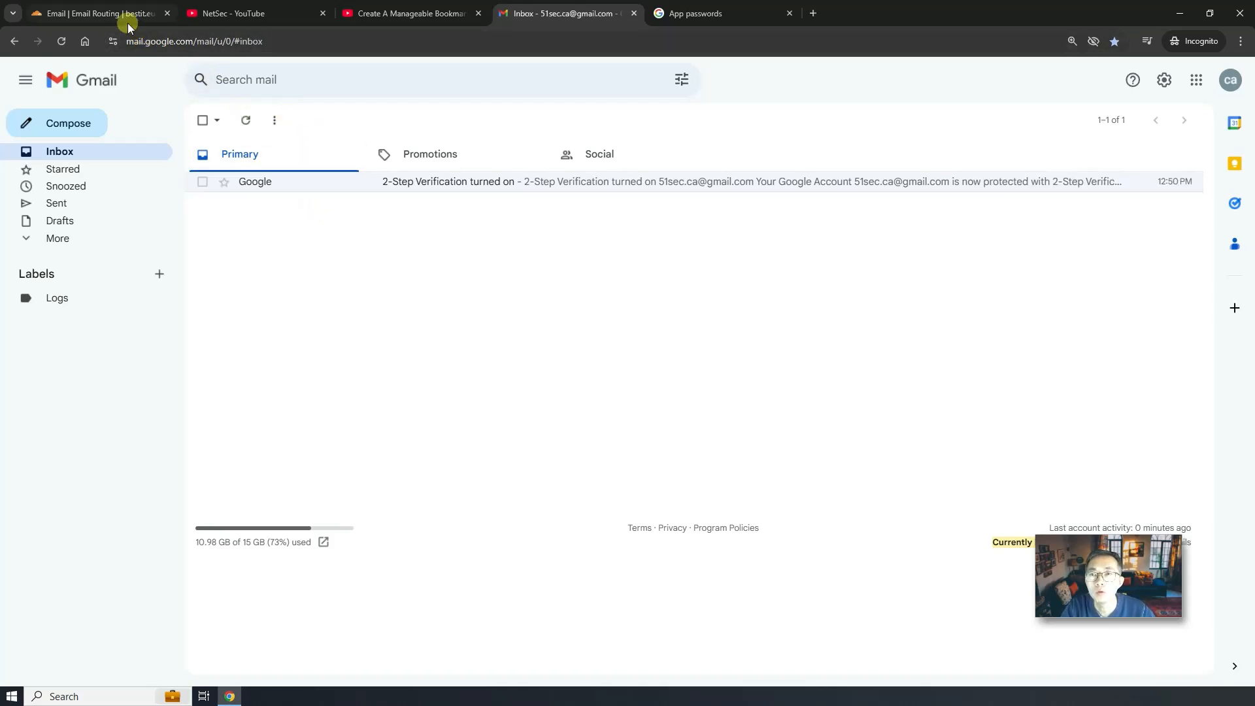
{"action": "left_click", "coordinate": [92, 13]}
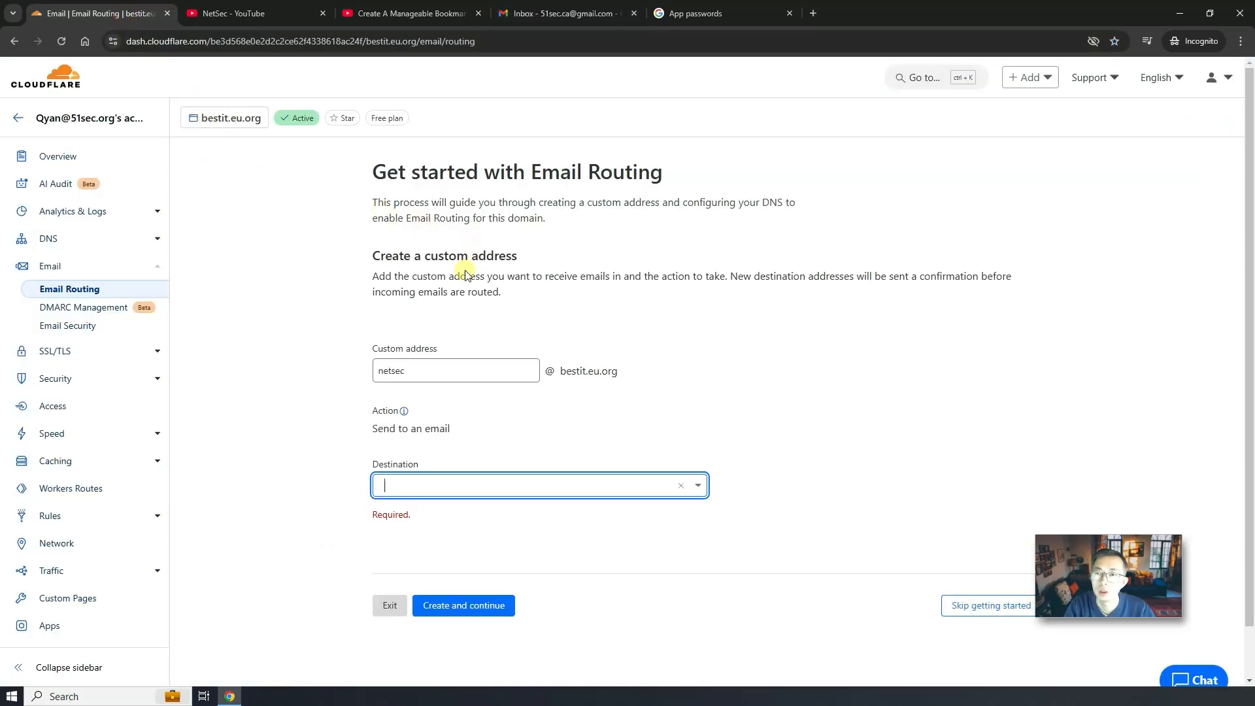
{"action": "mouse_move", "coordinate": [452, 242]}
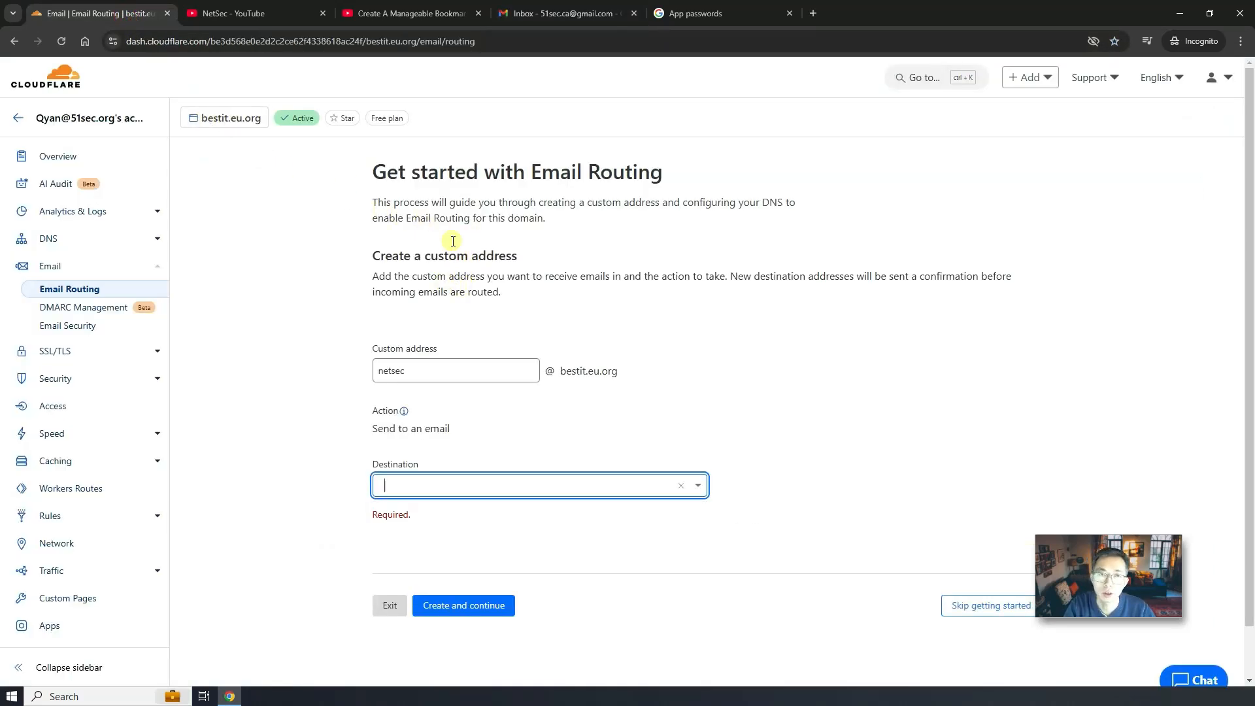
{"action": "left_click", "coordinate": [566, 13]}
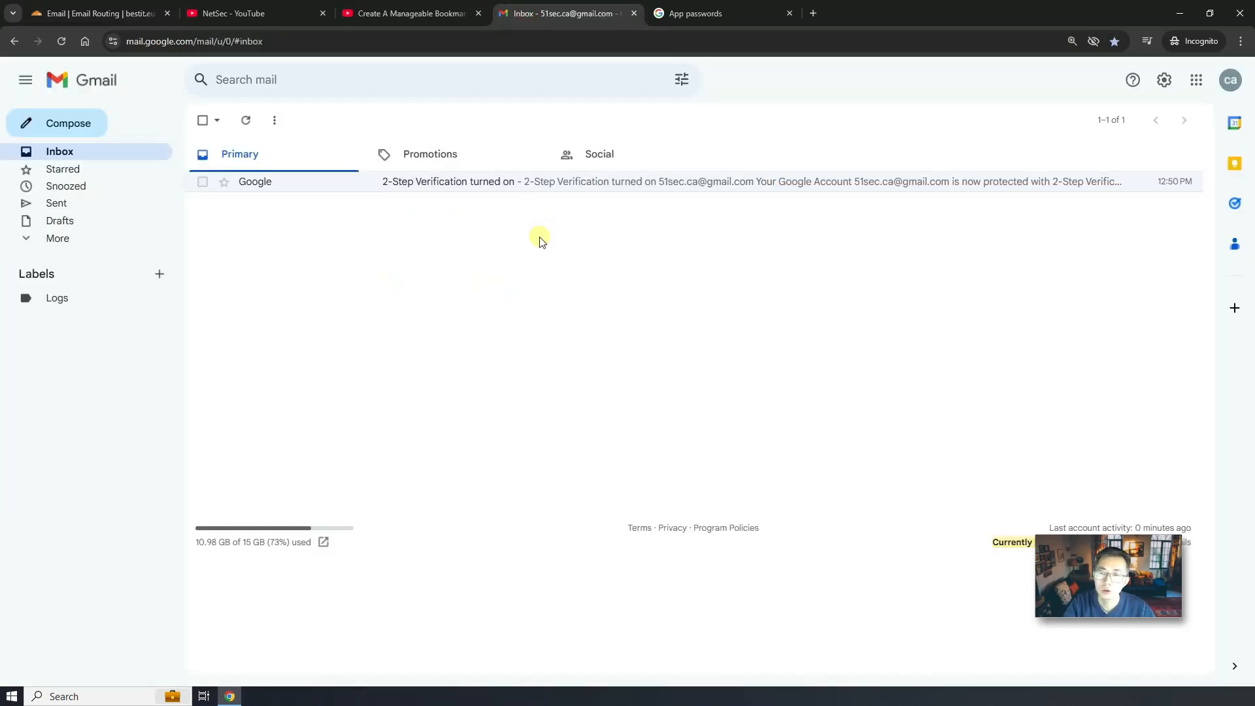
{"action": "mouse_move", "coordinate": [183, 54]}
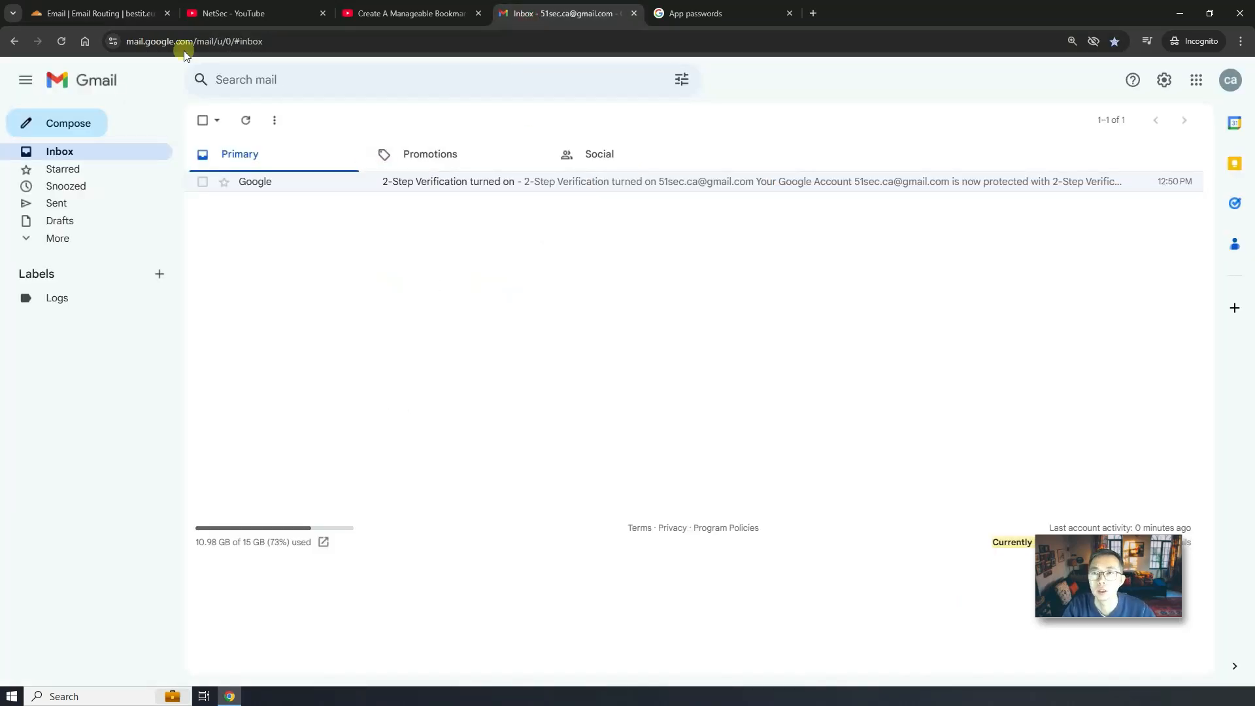
{"action": "left_click", "coordinate": [96, 13]}
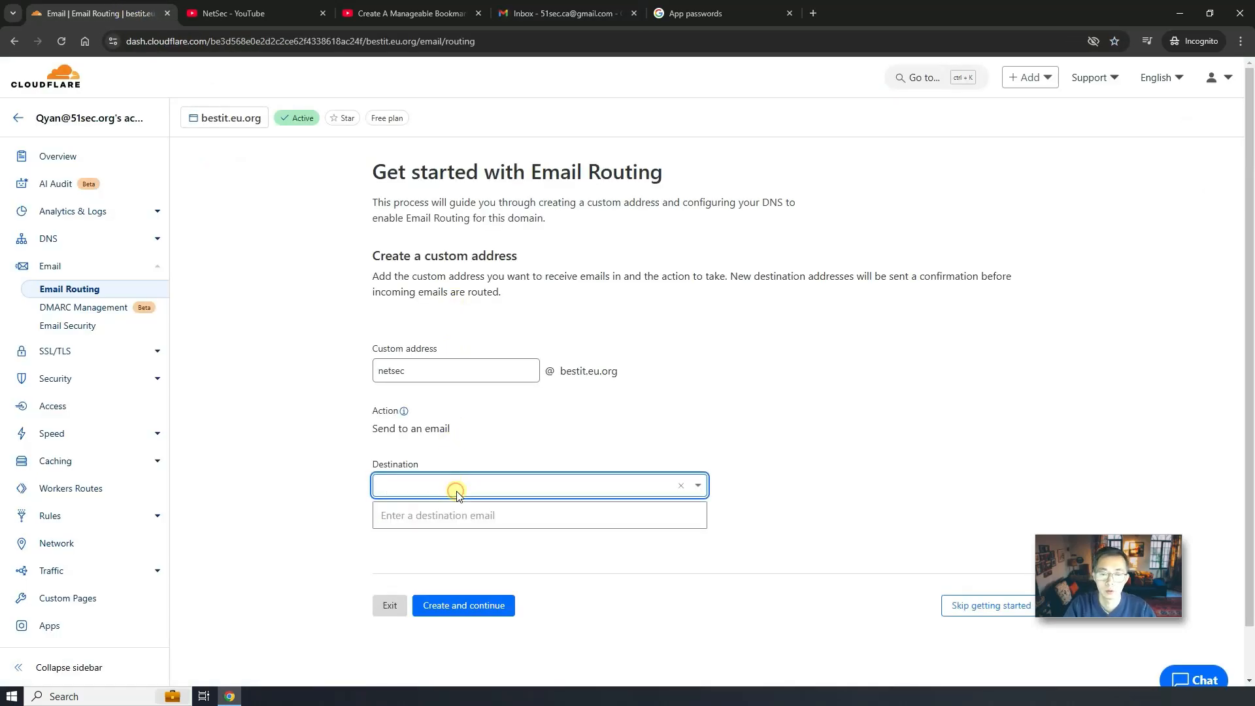
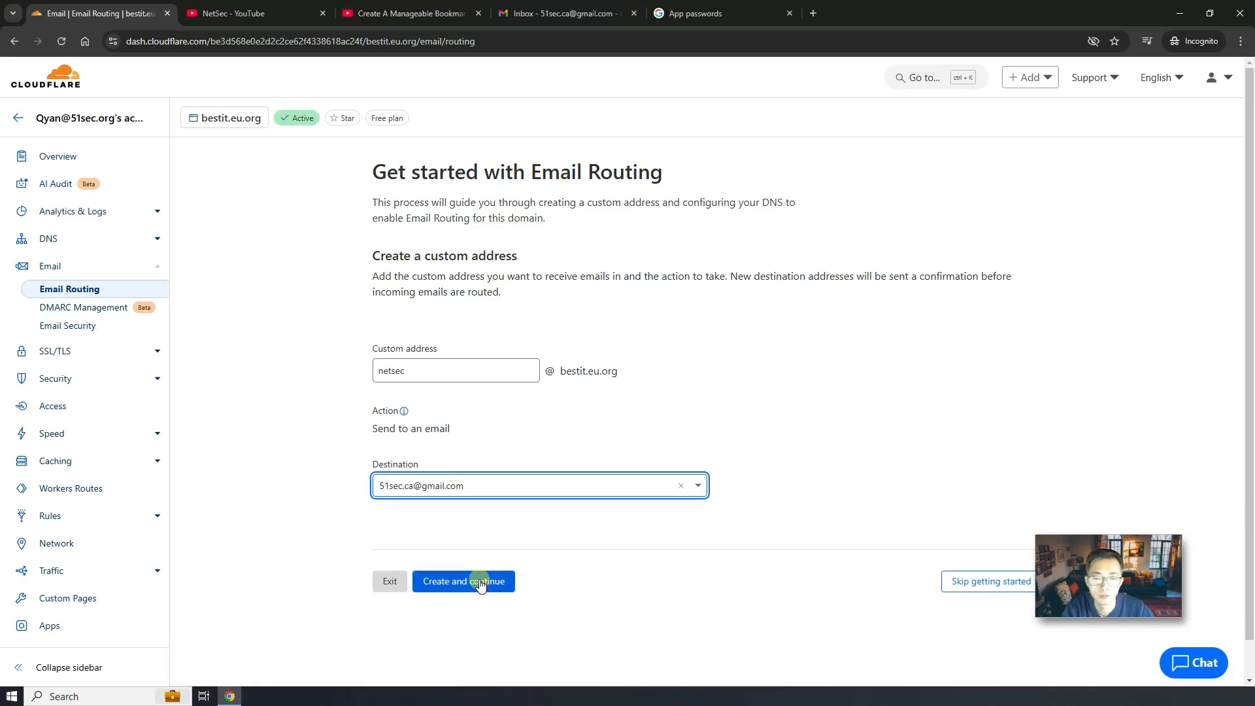
Enter the Gmail destination address and submit the netsec route
{"action": "left_click", "coordinate": [462, 581]}
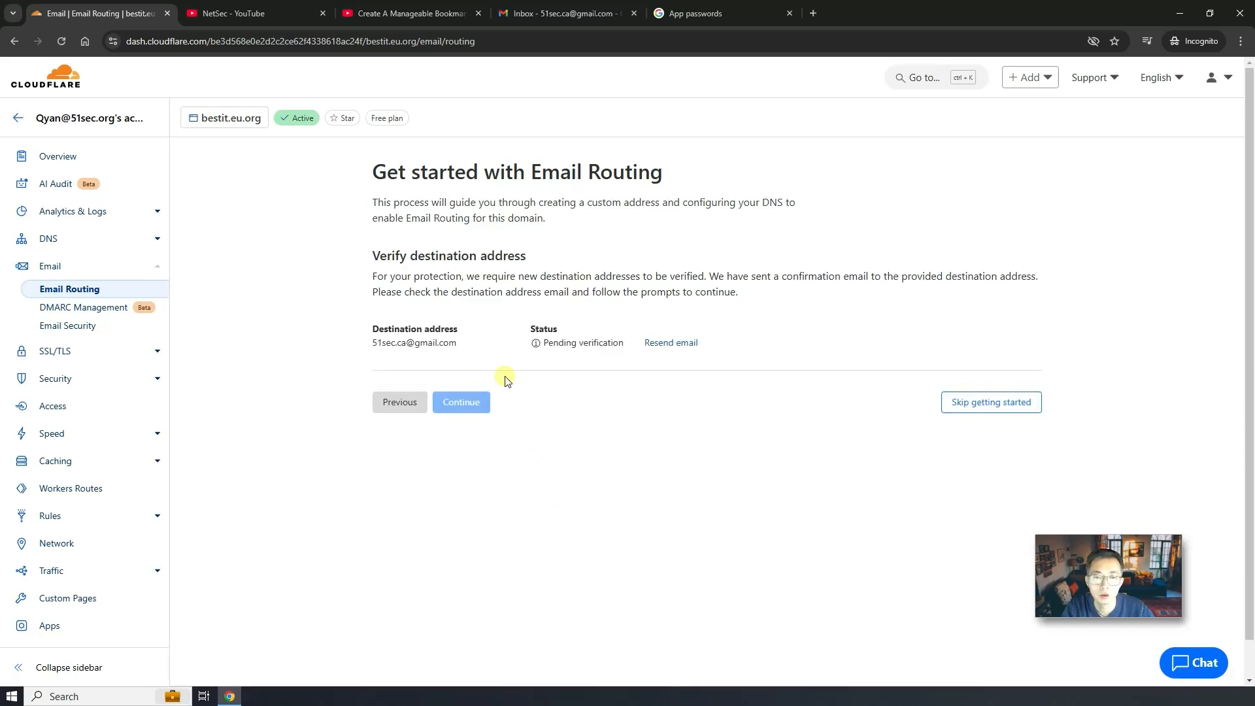
{"action": "mouse_move", "coordinate": [497, 363]}
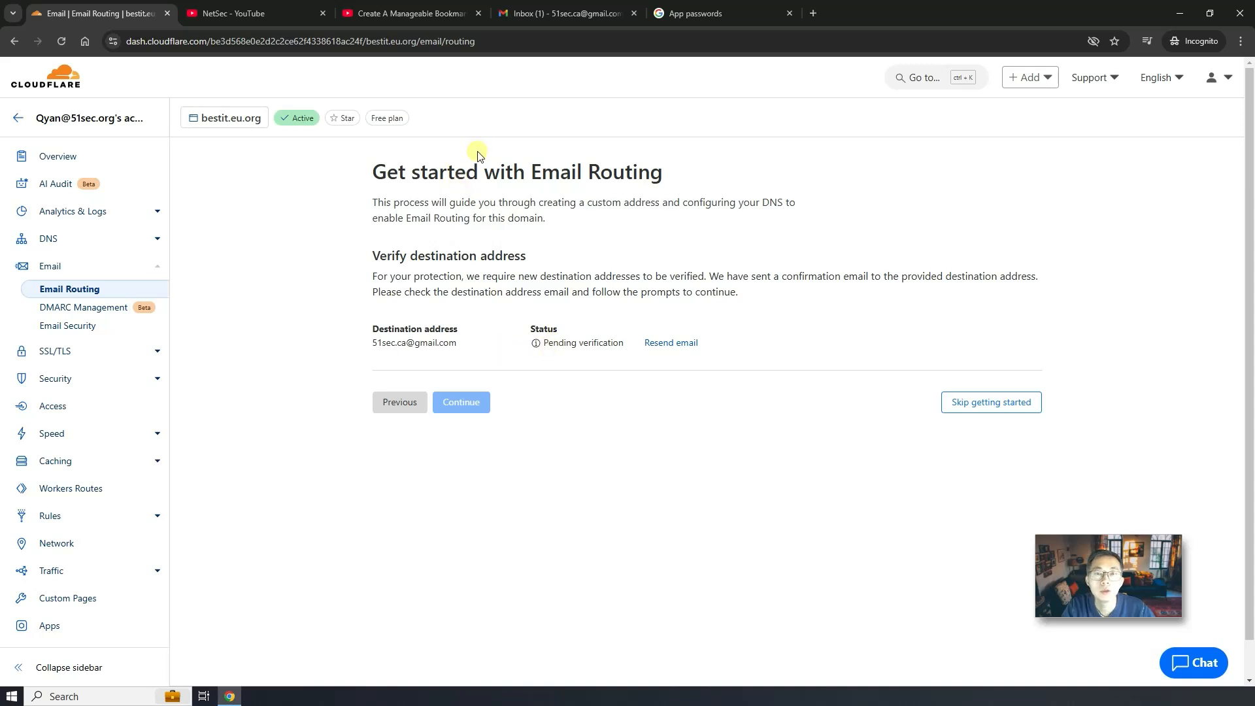
Open Cloudflare's verification email in Gmail, follow its link, and pass the human check
{"action": "left_click", "coordinate": [564, 13]}
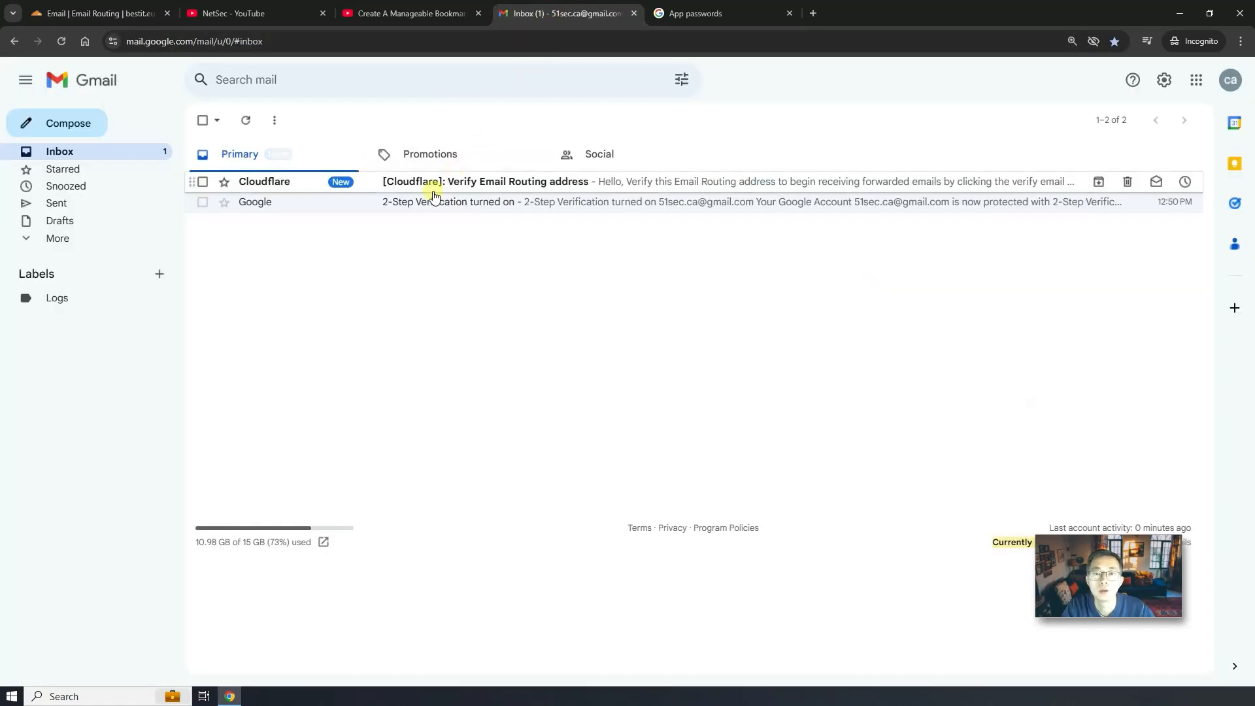
{"action": "mouse_move", "coordinate": [264, 185]}
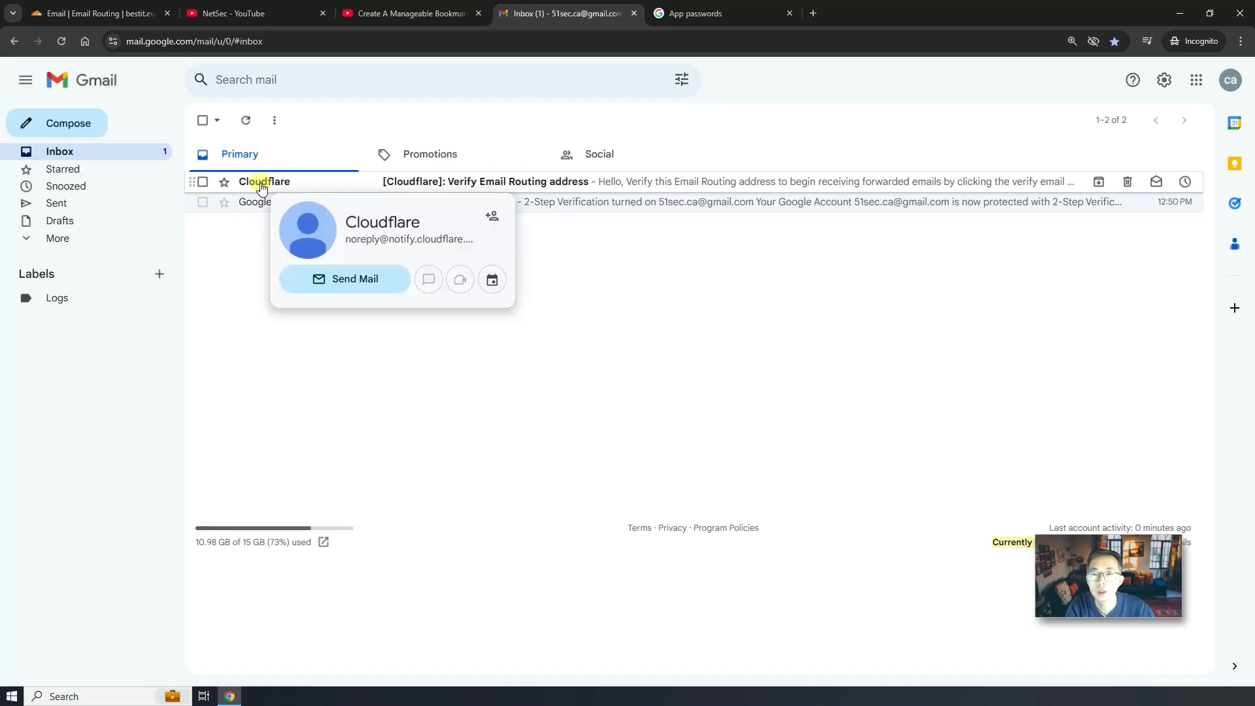
{"action": "left_click", "coordinate": [484, 181]}
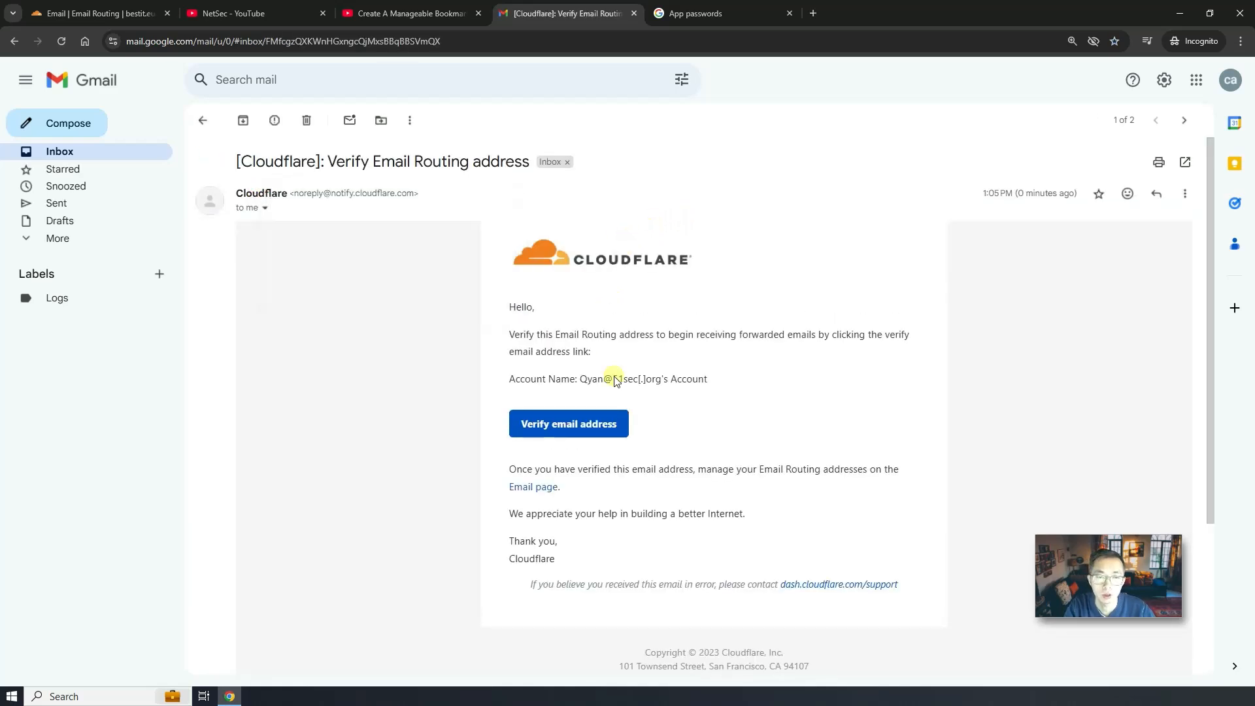
{"action": "left_click", "coordinate": [567, 423]}
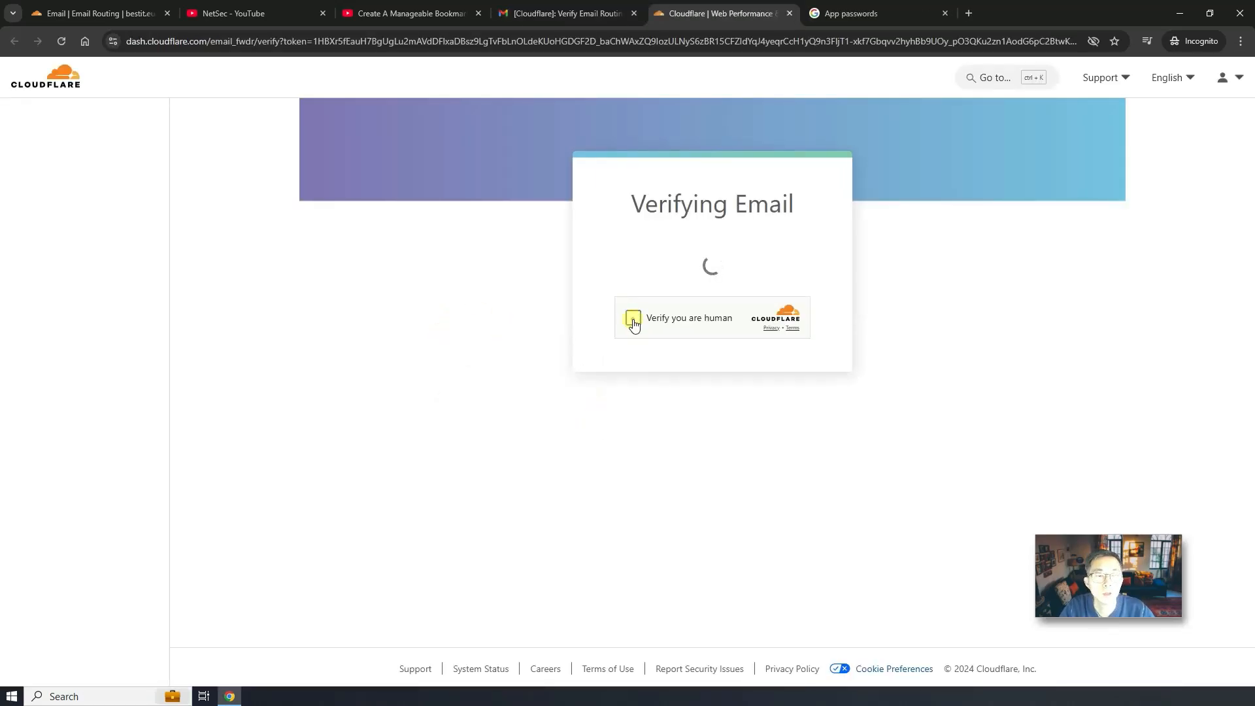
{"action": "left_click", "coordinate": [632, 317]}
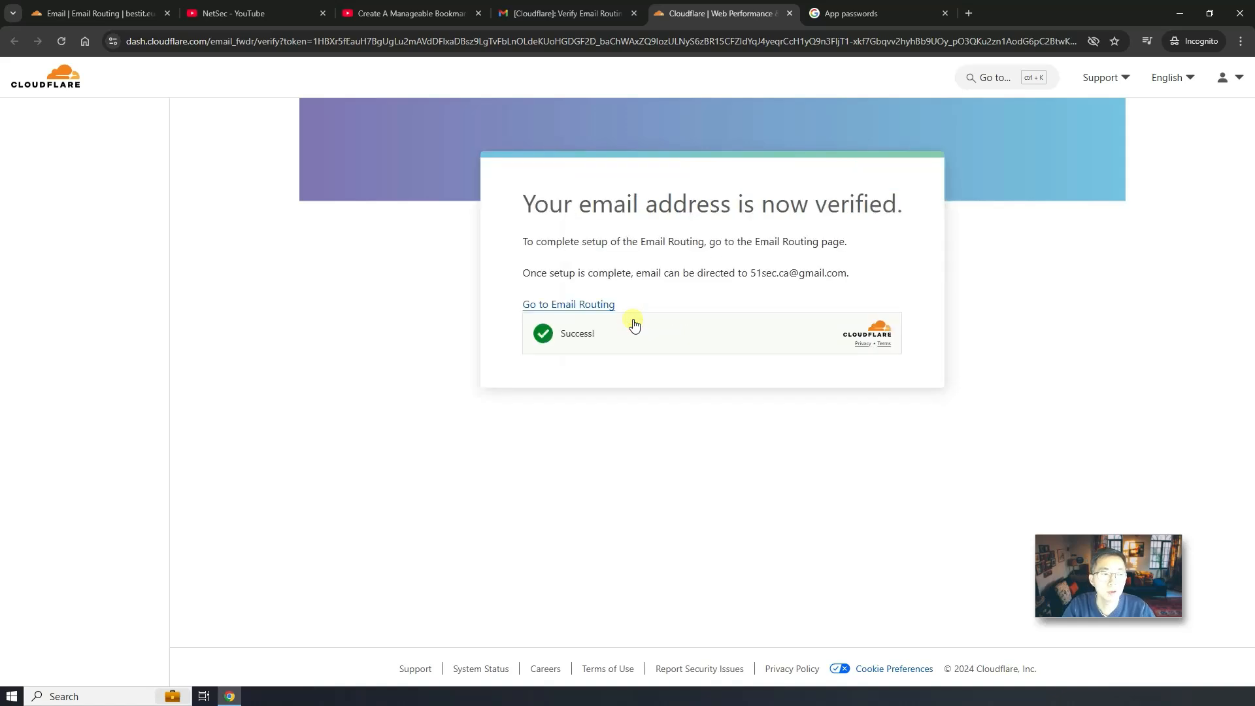
{"action": "mouse_move", "coordinate": [795, 222]}
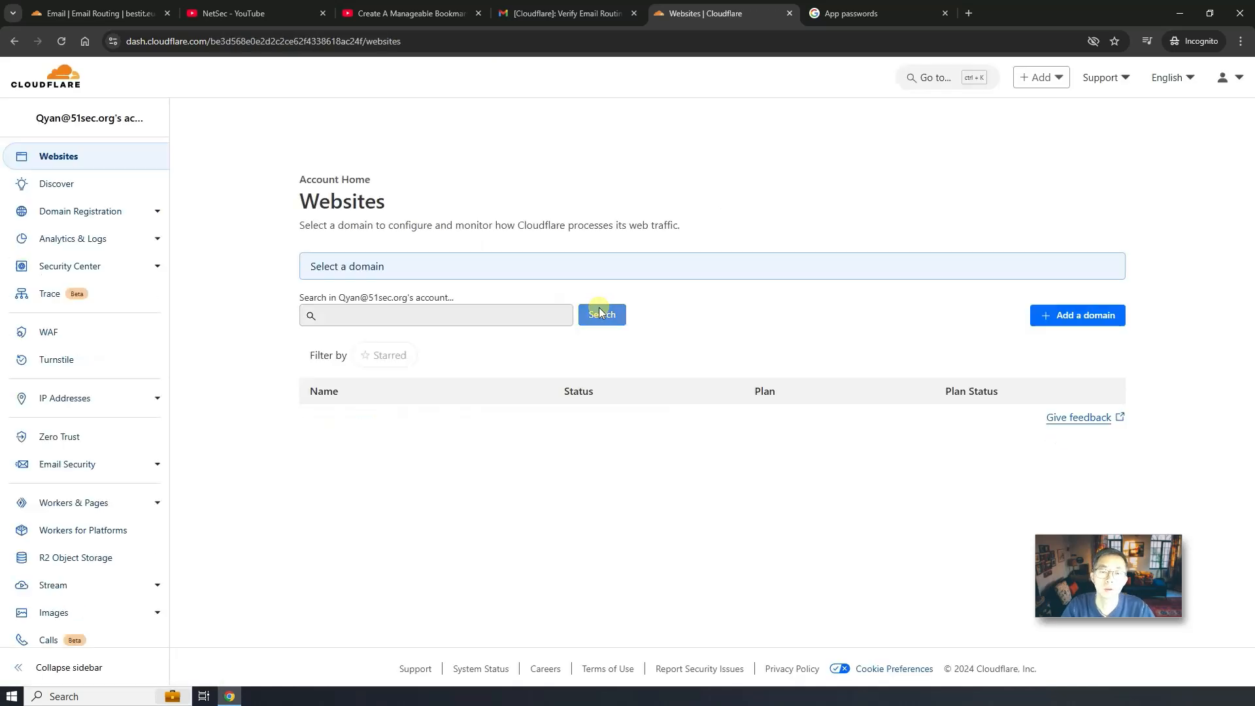
Reopen bestit.eu.org and restart Email Routing to reach the Enable Email Routing step
{"action": "left_click", "coordinate": [601, 313]}
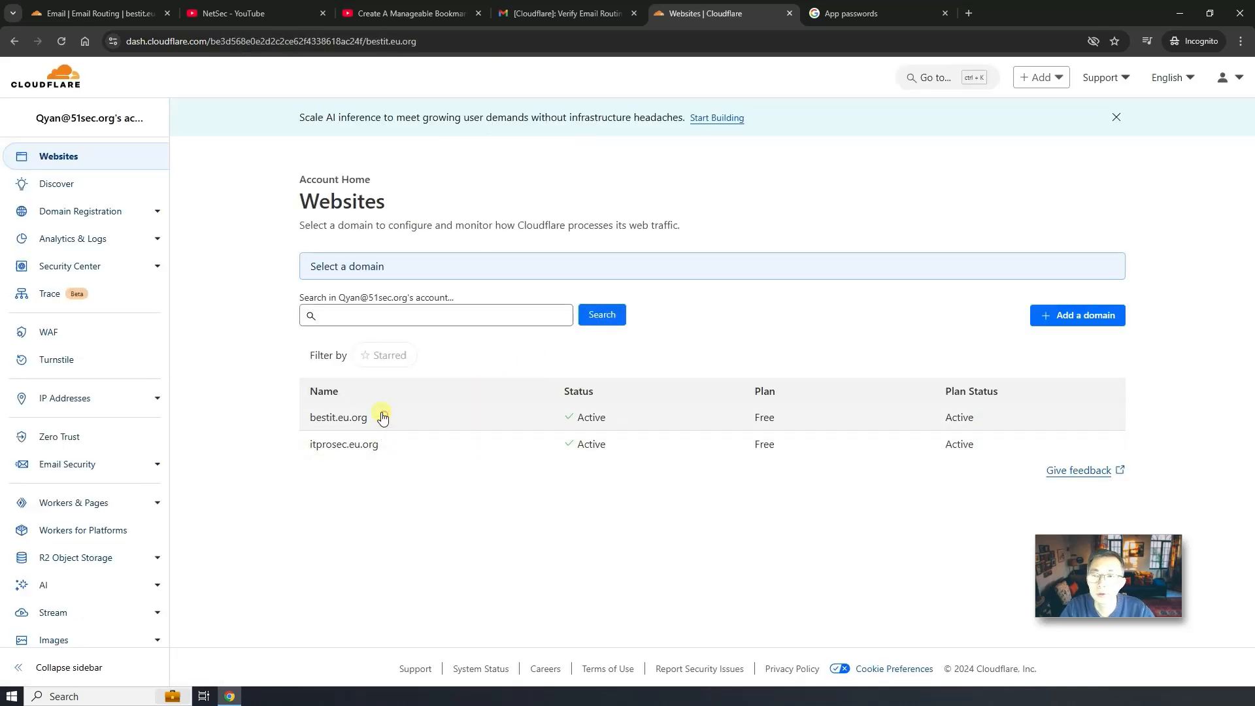
{"action": "left_click", "coordinate": [337, 417]}
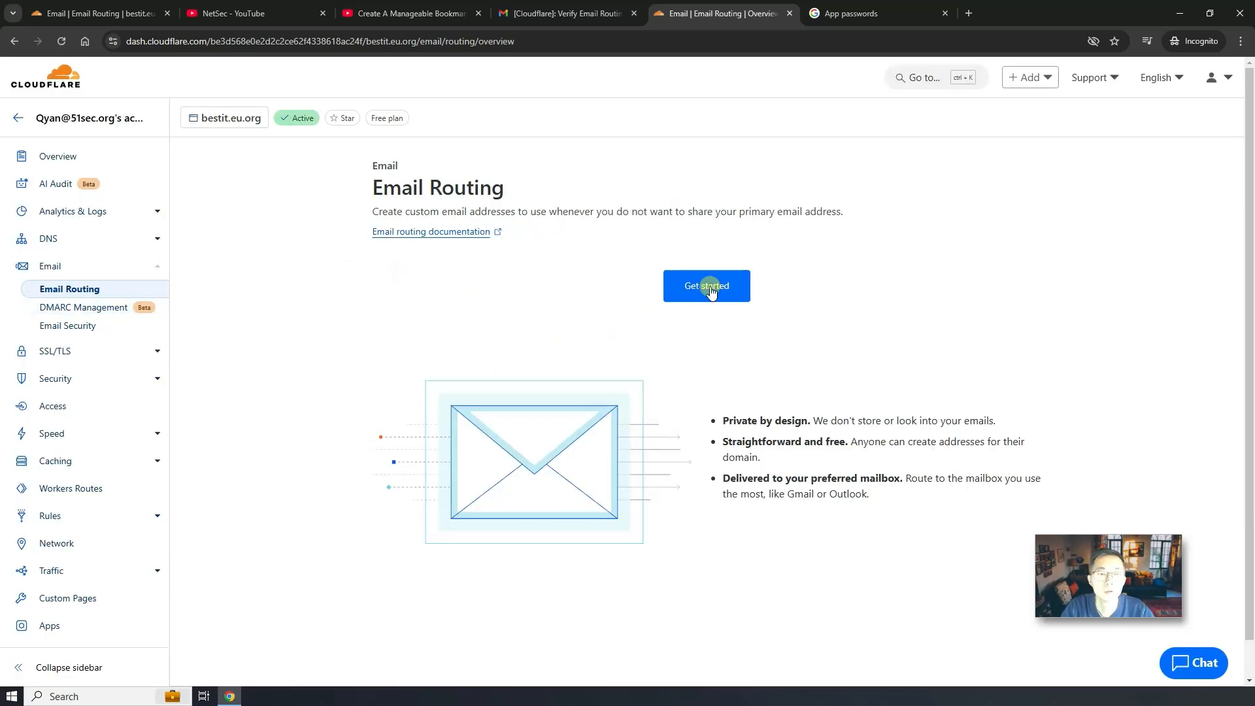
{"action": "left_click", "coordinate": [705, 286]}
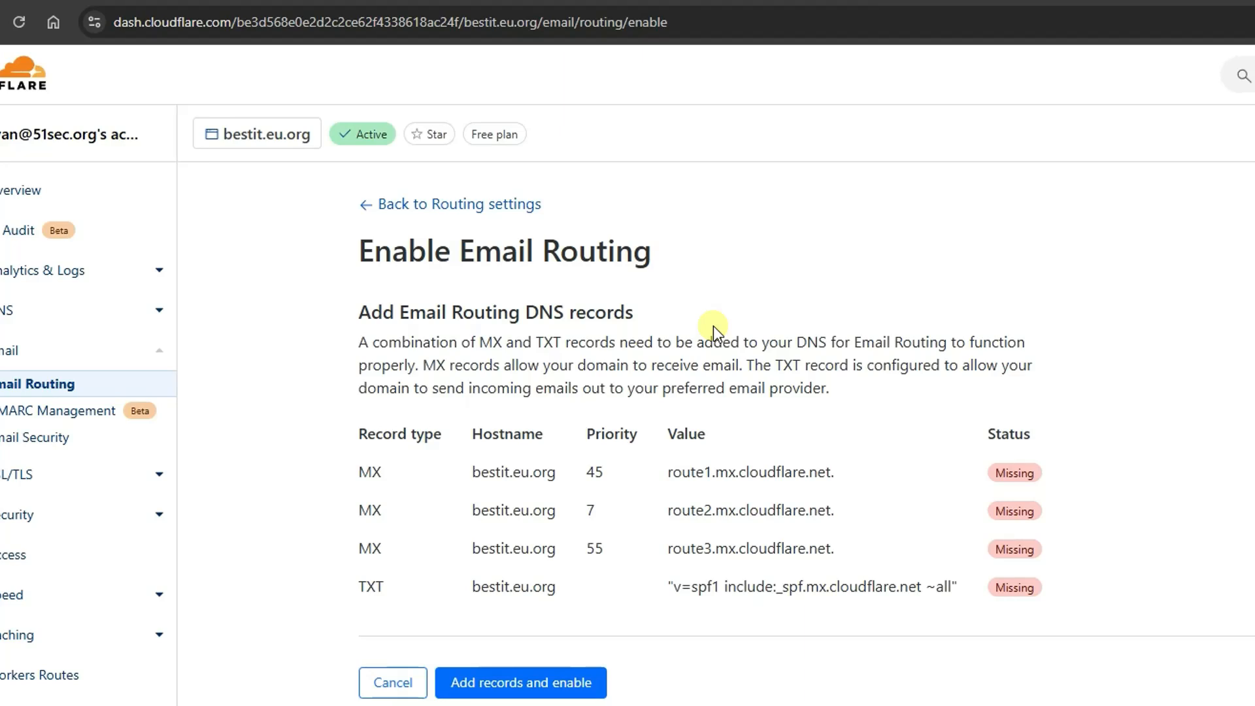
{"action": "mouse_move", "coordinate": [798, 567]}
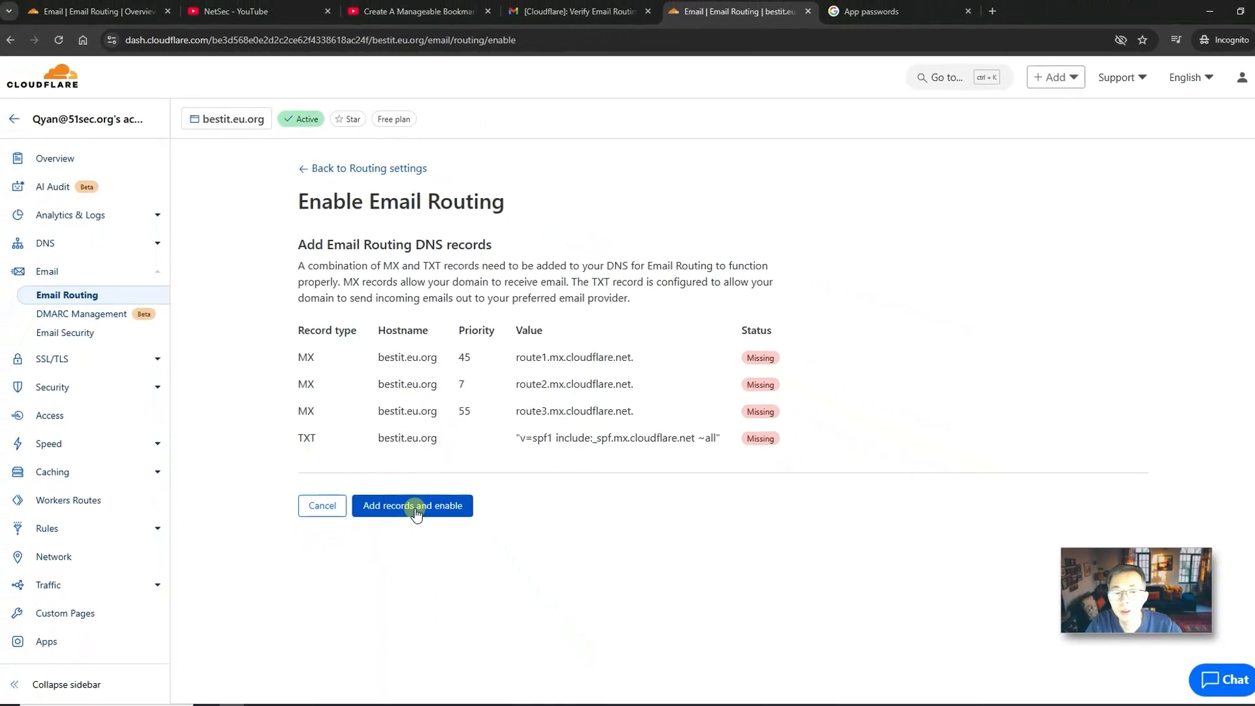
Add the three MX records and the TXT record, enabling Email Routing for bestit.eu.org
{"action": "left_click", "coordinate": [412, 505]}
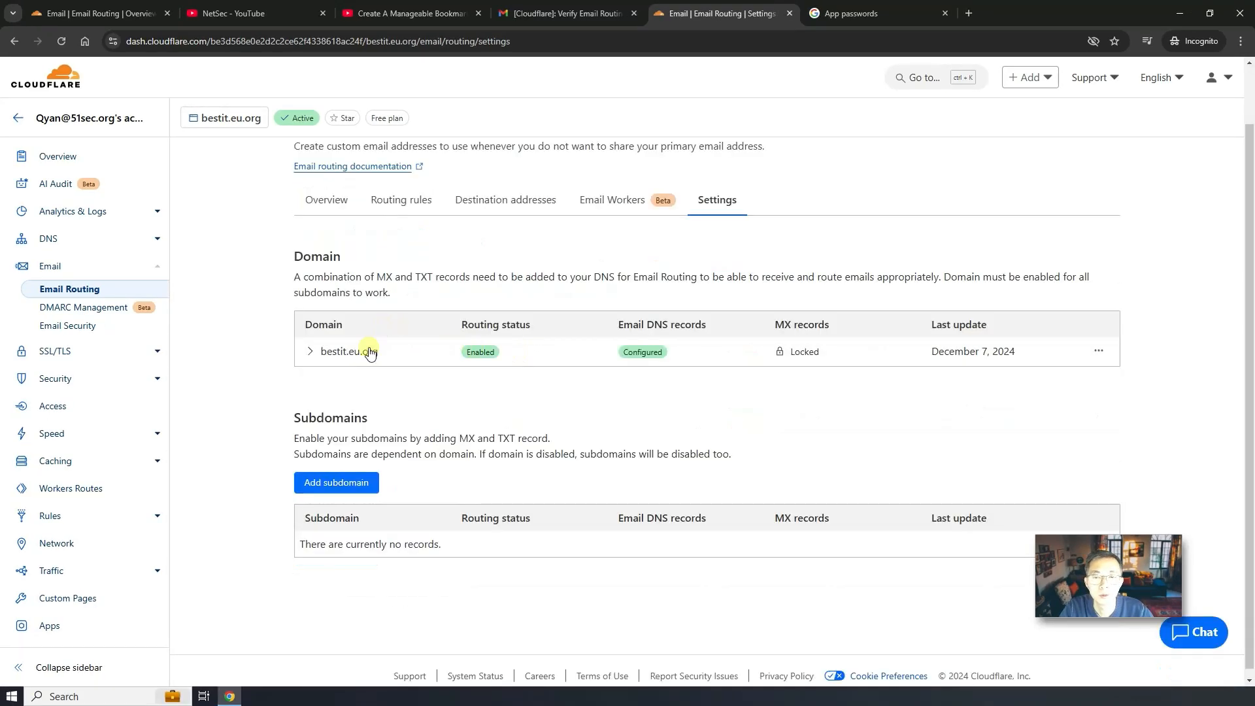
{"action": "left_click", "coordinate": [310, 350]}
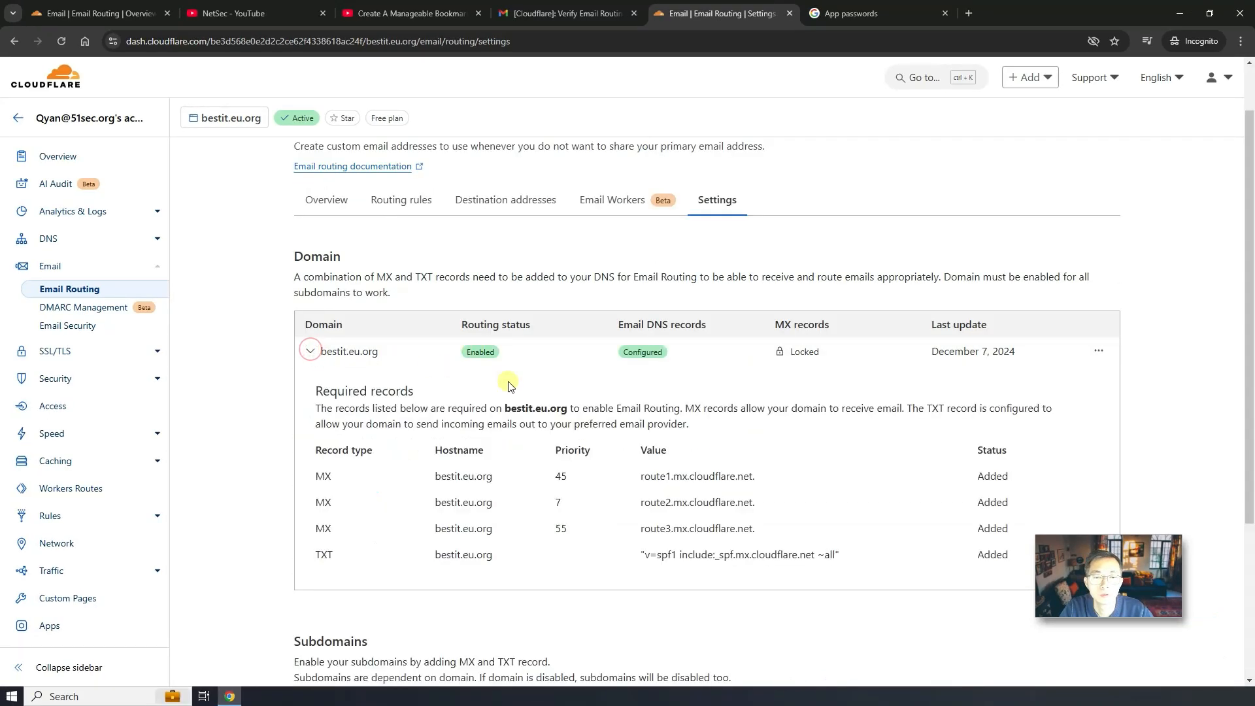
{"action": "scroll", "scroll_direction": "down", "scroll_amount": 3}
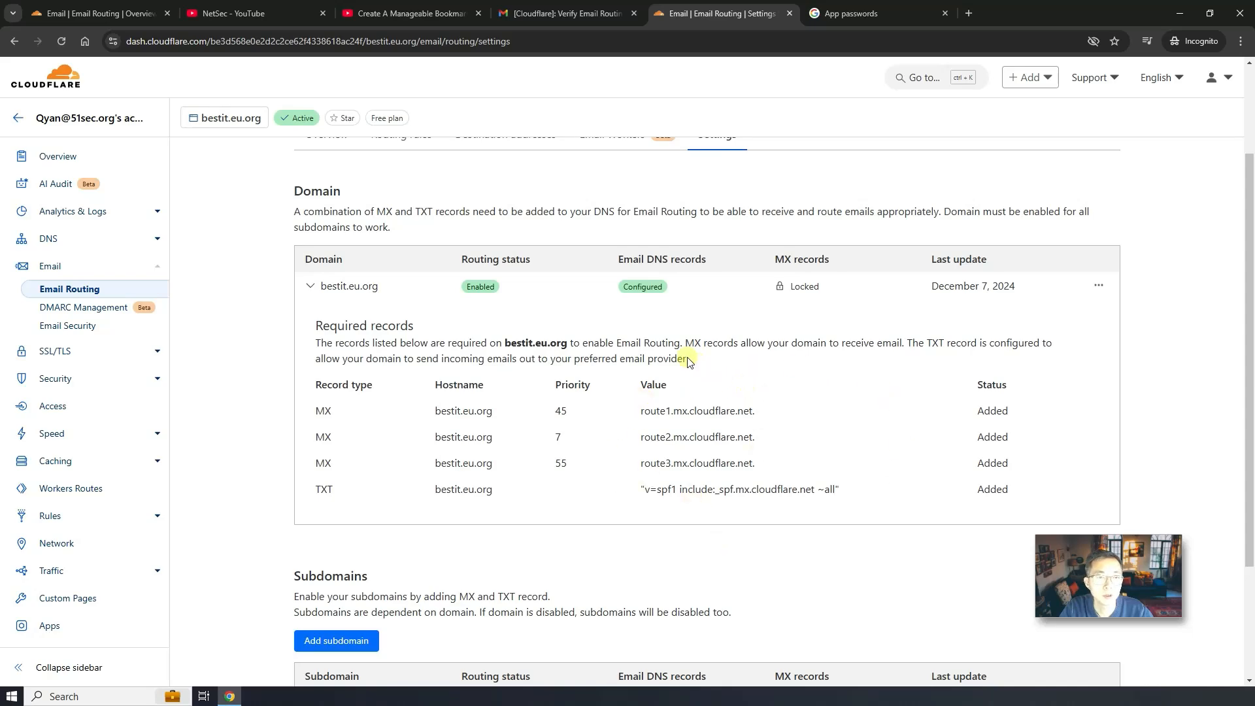
{"action": "scroll", "scroll_direction": "up", "scroll_amount": 3}
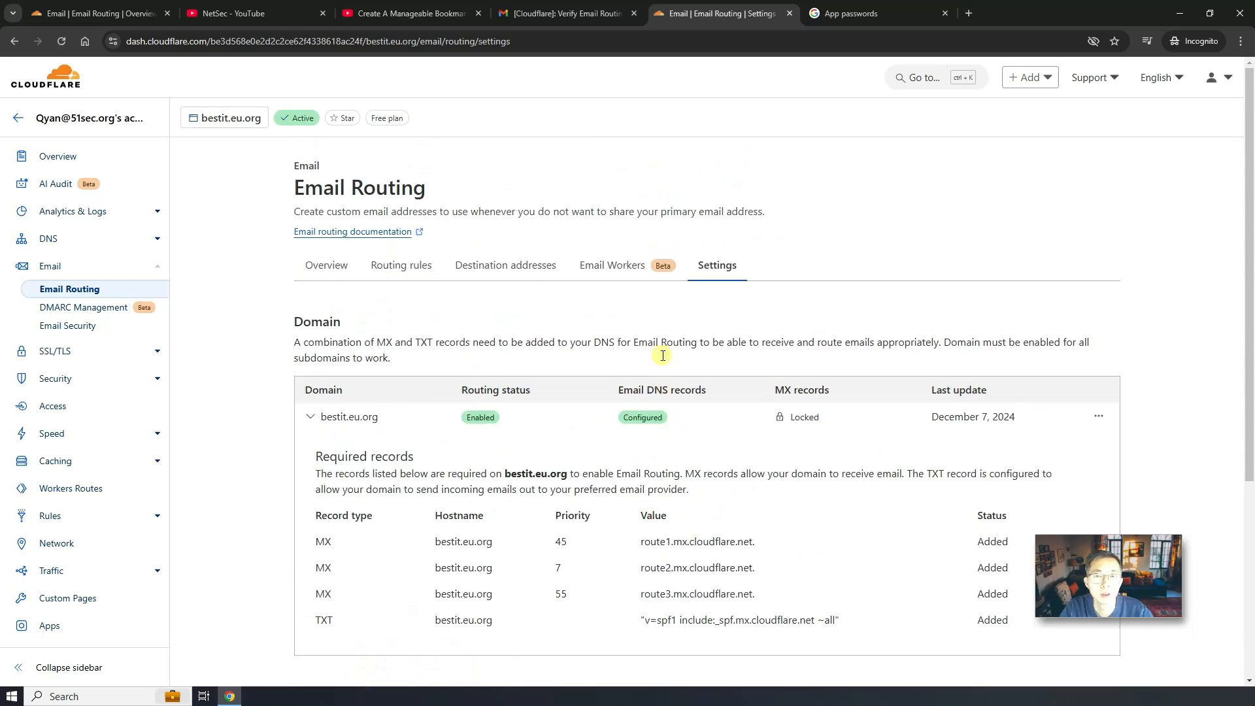
{"action": "scroll", "scroll_direction": "down", "scroll_amount": 3}
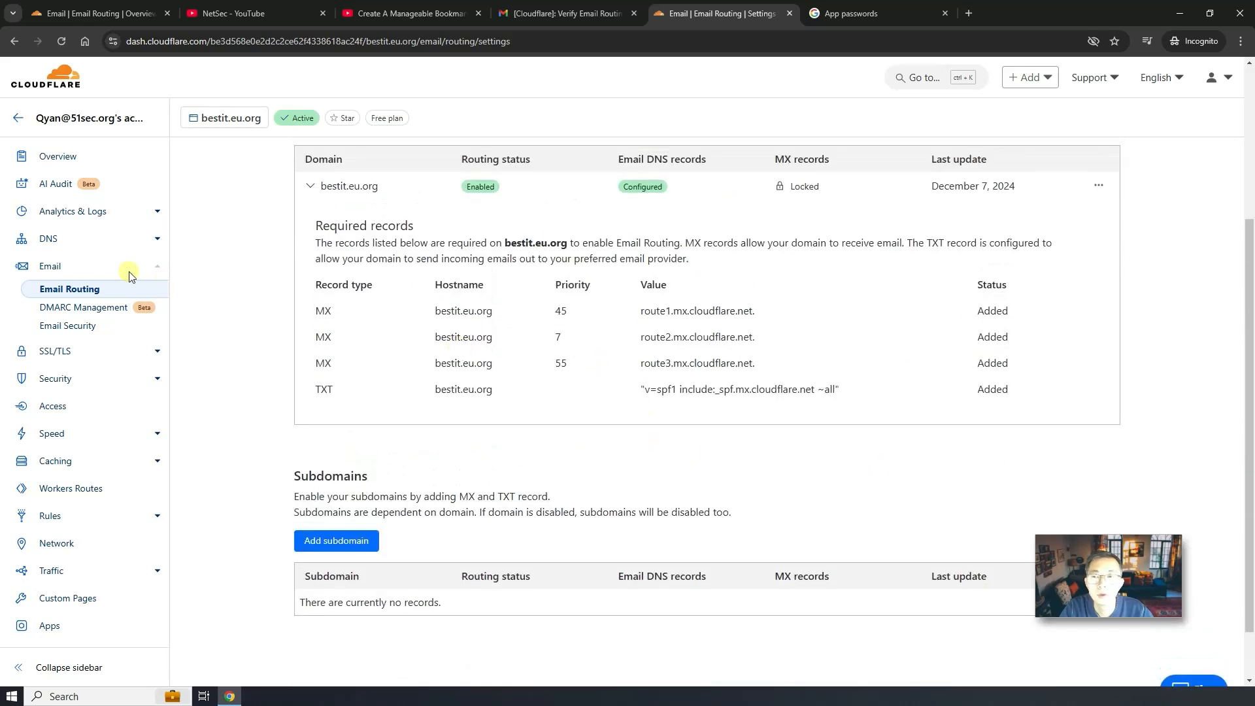
Review the MX and SPF TXT entries in DNS Records and select the TXT record's name
{"action": "left_click", "coordinate": [48, 238]}
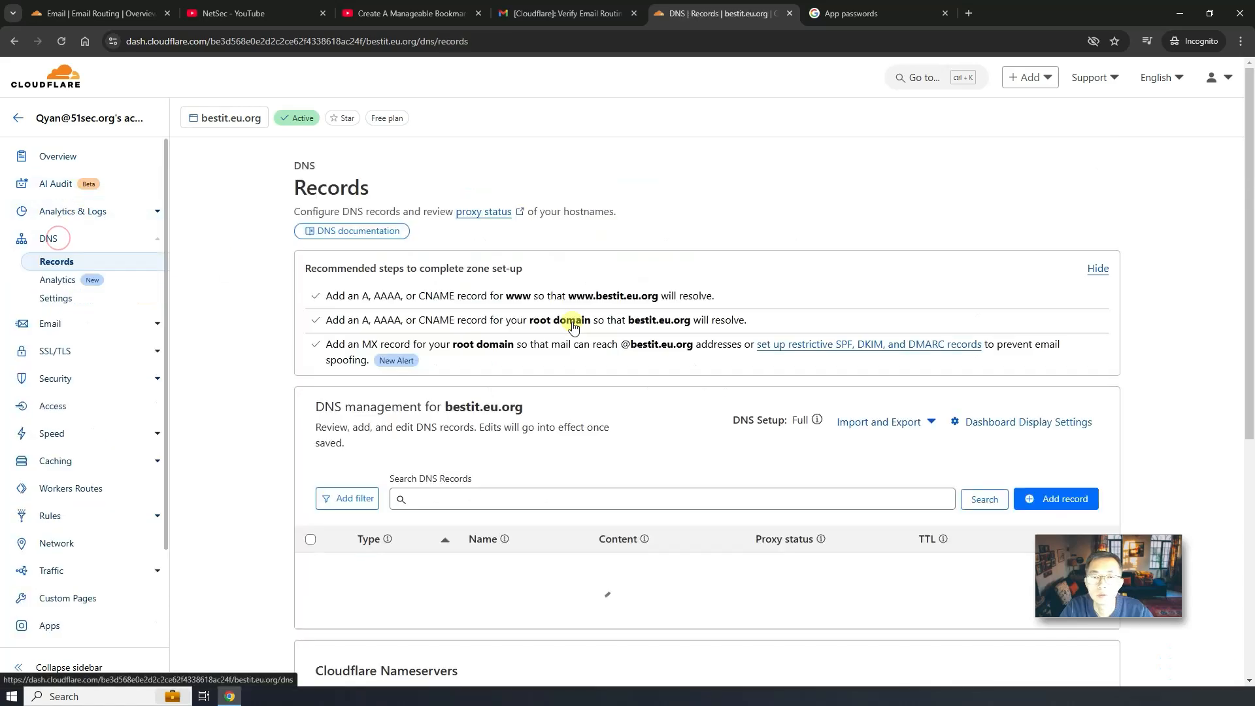
{"action": "scroll", "scroll_direction": "down", "scroll_amount": 3}
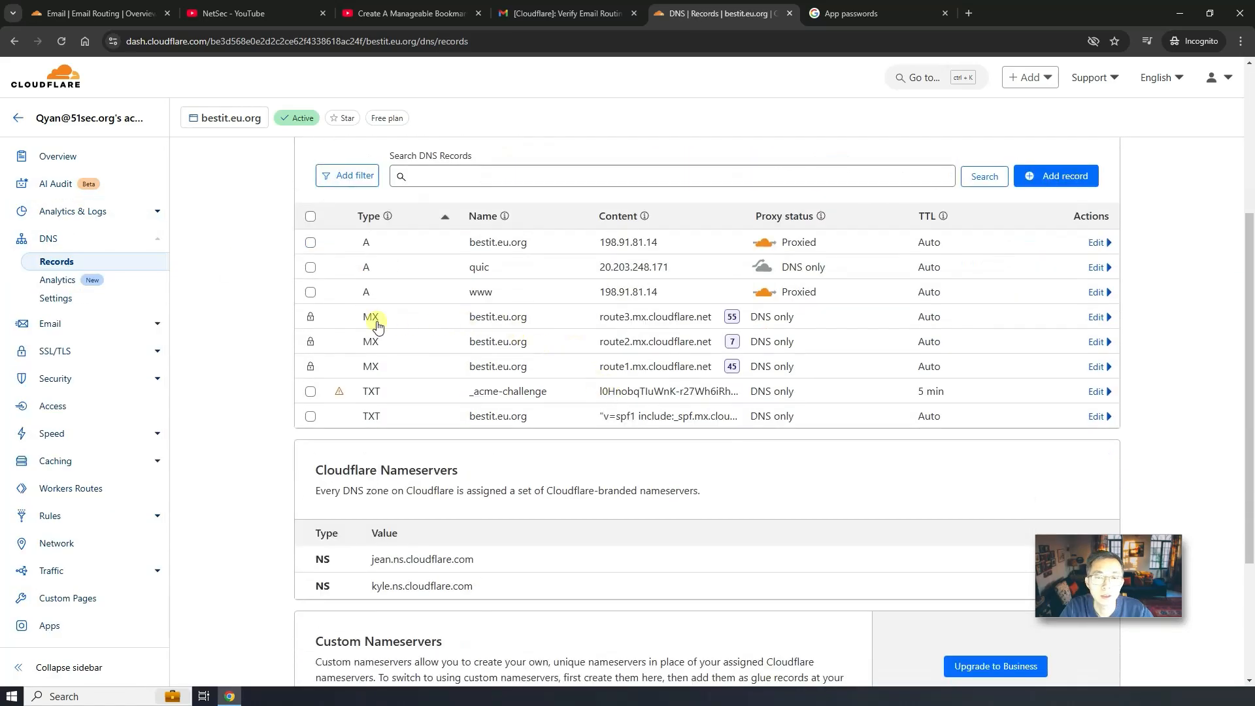
{"action": "mouse_move", "coordinate": [416, 350]}
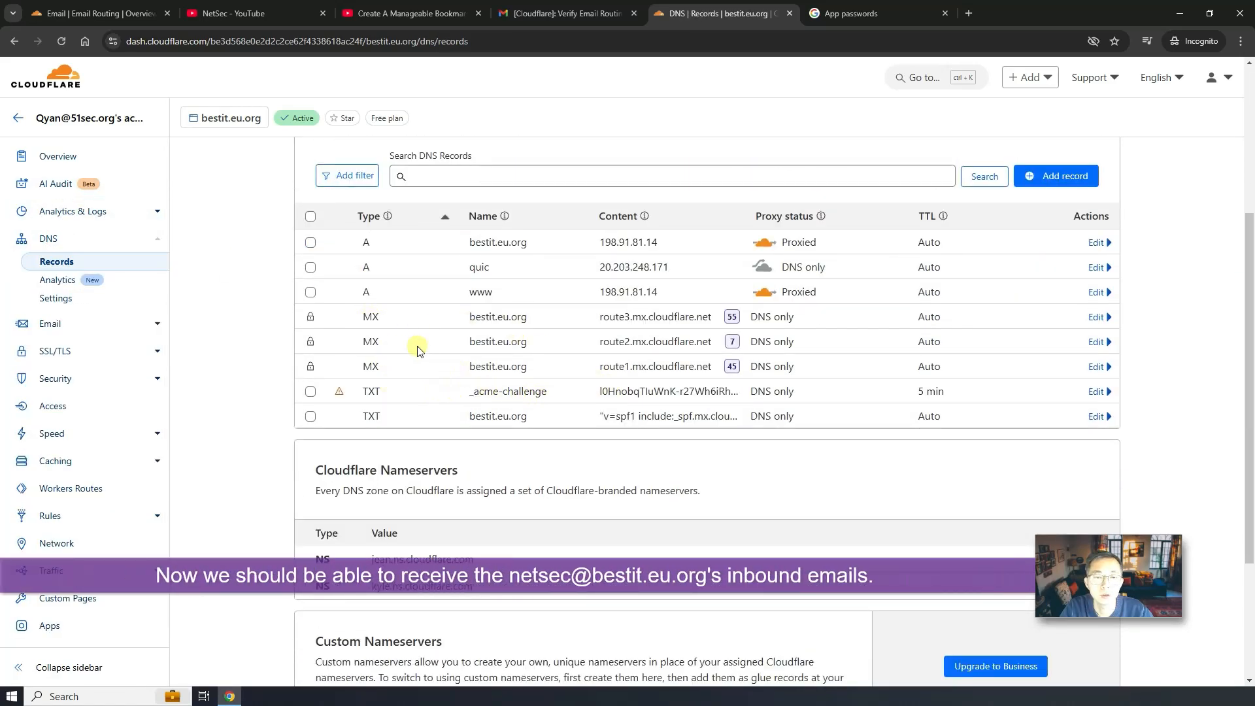
{"action": "mouse_move", "coordinate": [458, 416]}
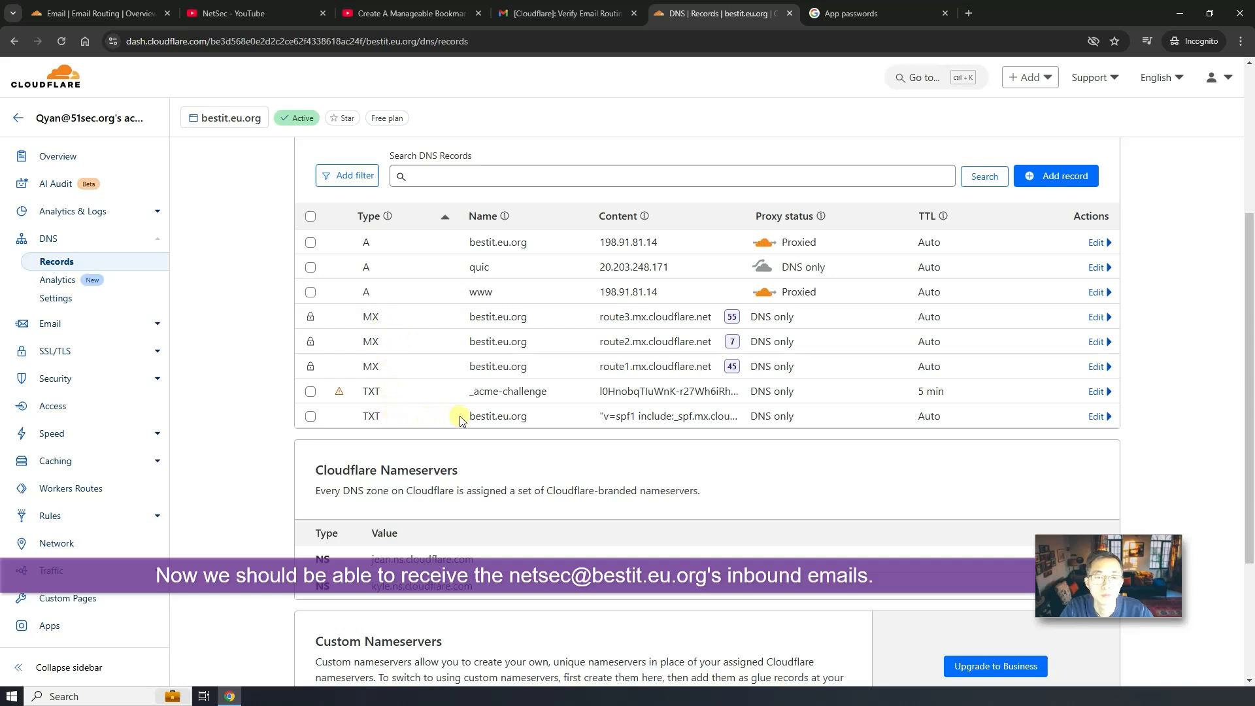
{"action": "double_click", "coordinate": [496, 416]}
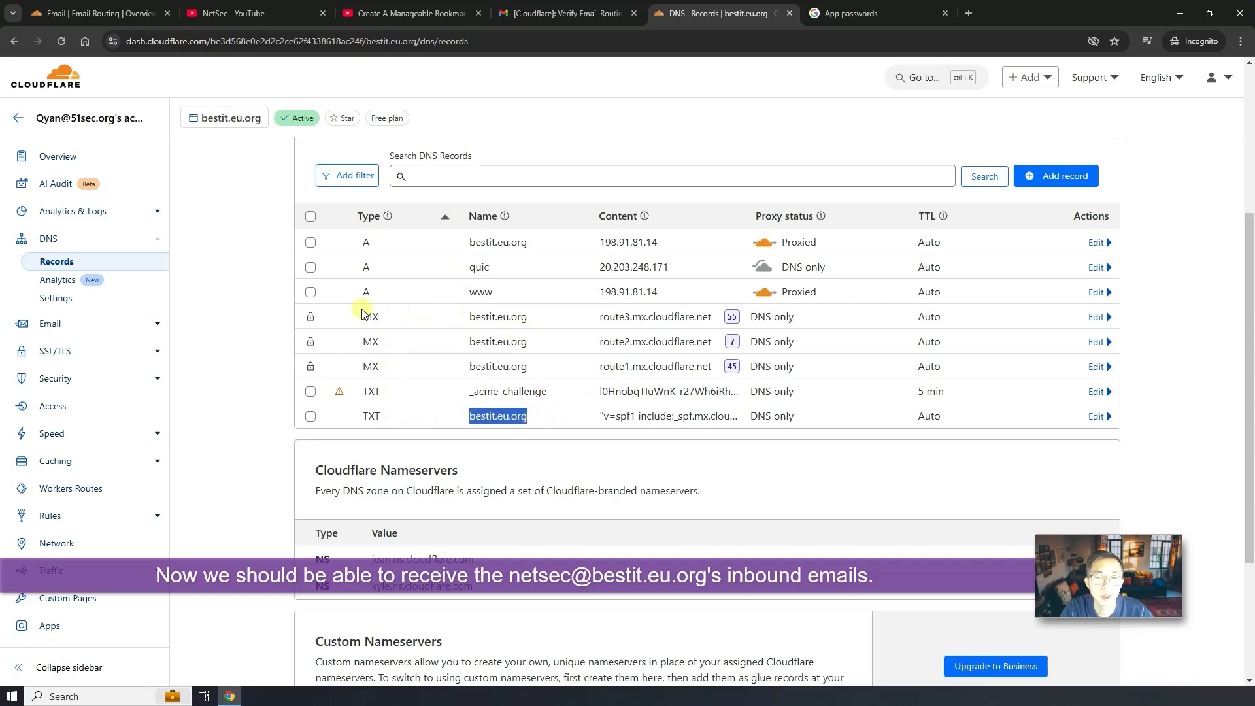
{"action": "mouse_move", "coordinate": [385, 410]}
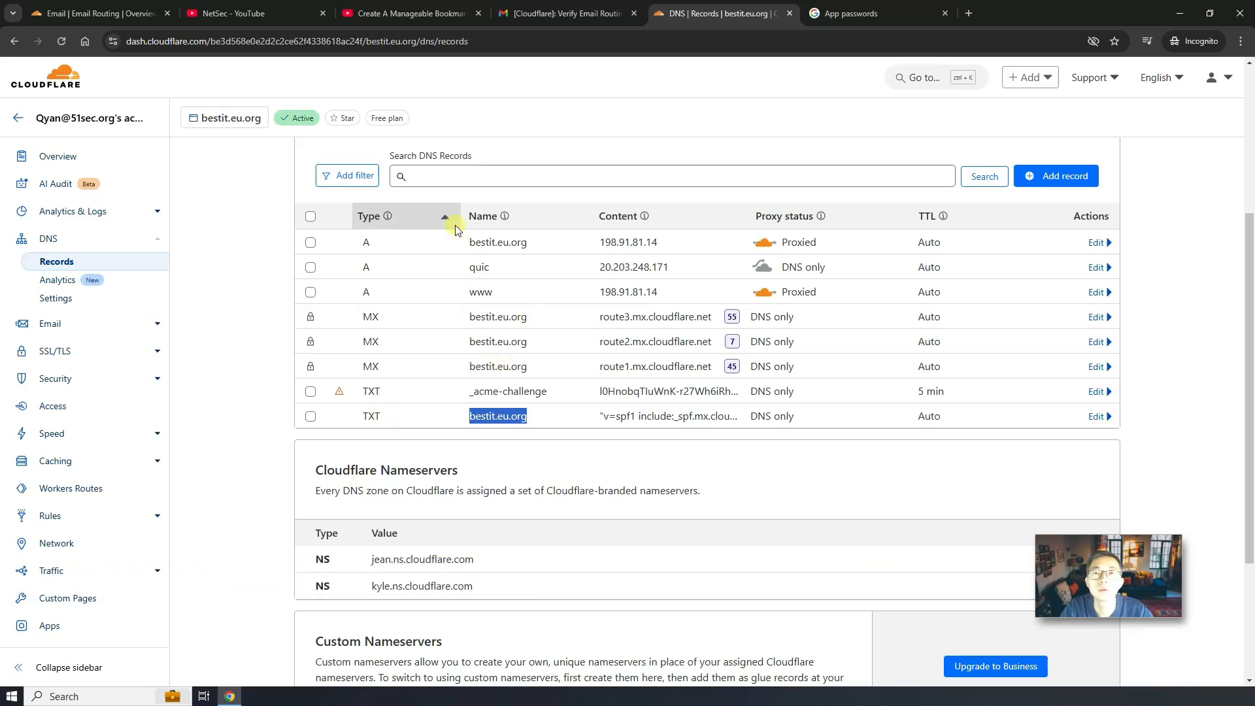
{"action": "left_click", "coordinate": [563, 14]}
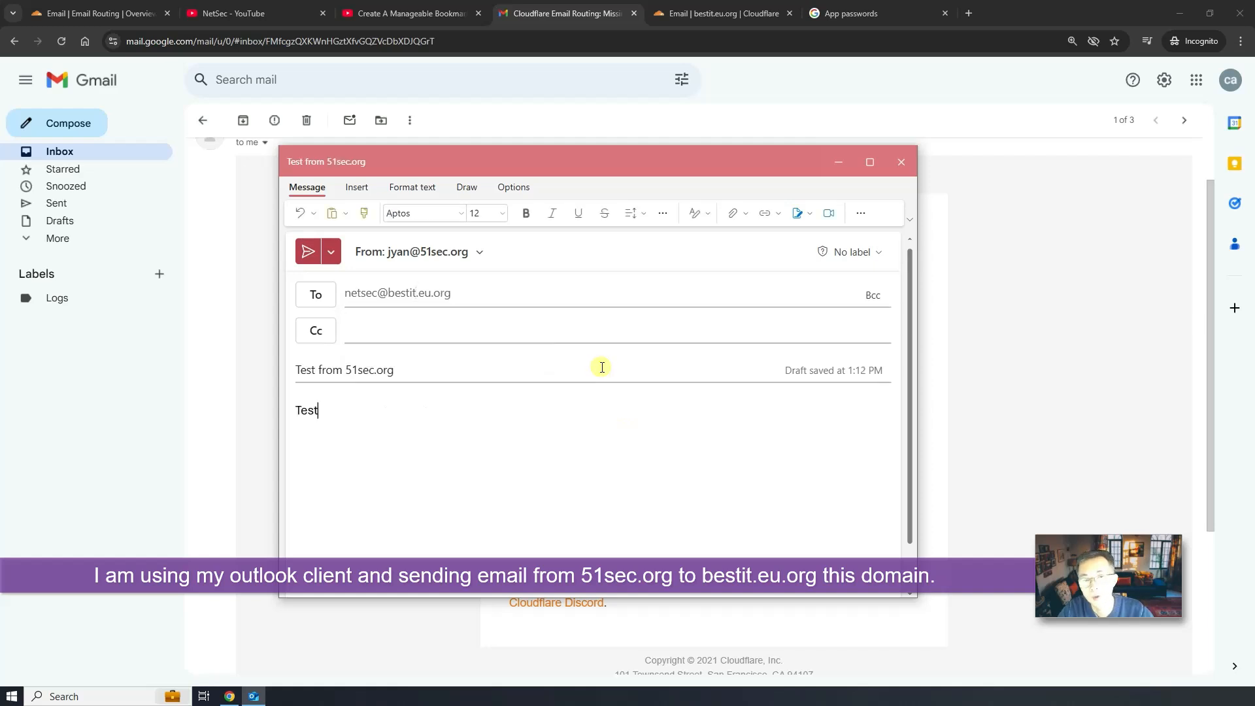
{"action": "mouse_move", "coordinate": [538, 271]}
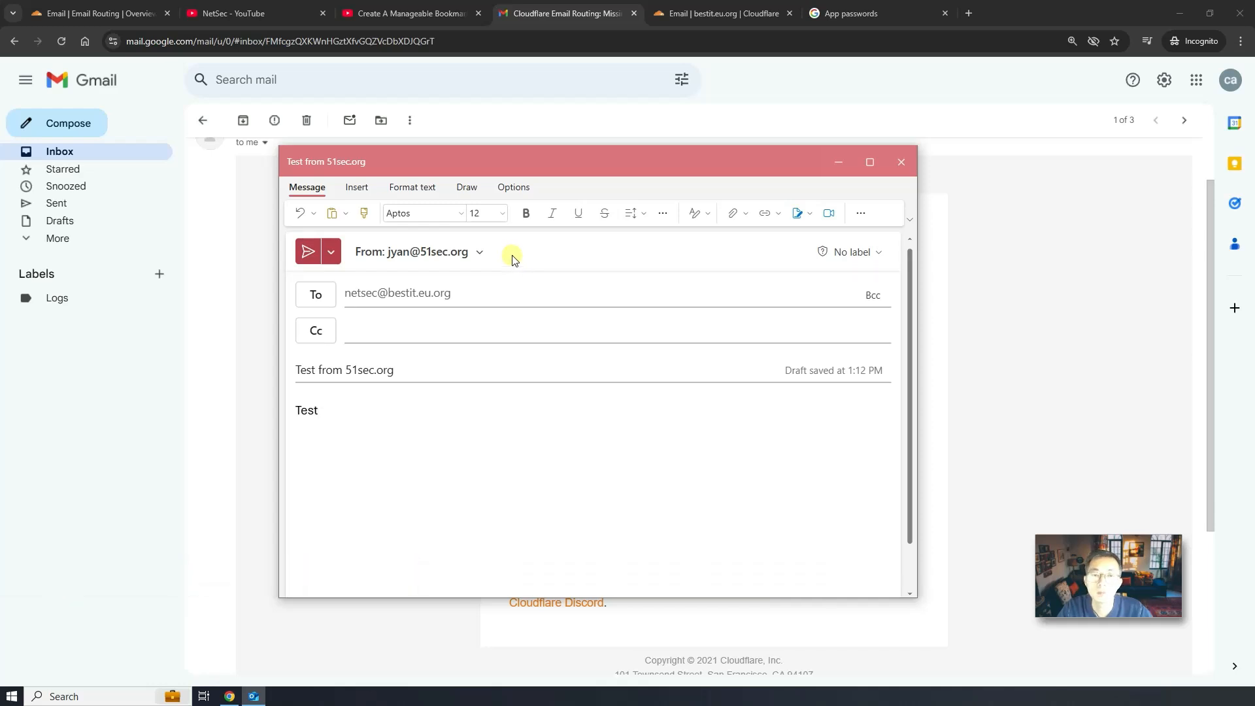
{"action": "left_click", "coordinate": [899, 161]}
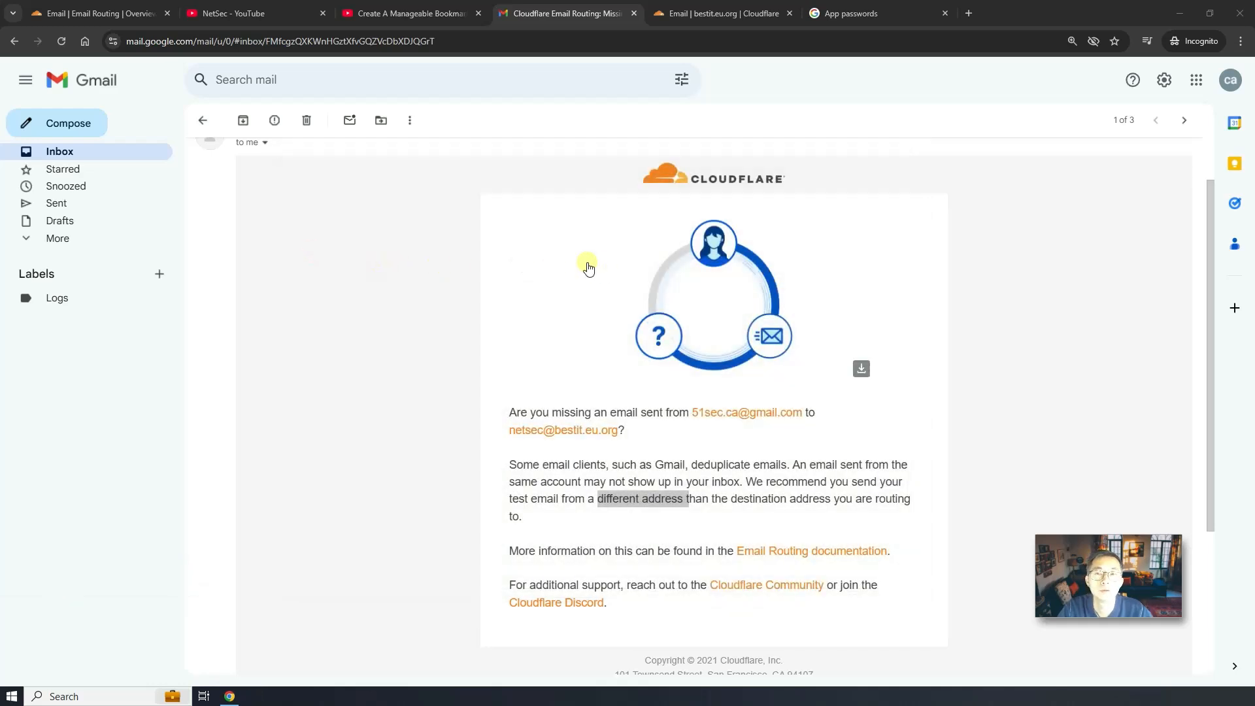
{"action": "mouse_move", "coordinate": [97, 169]}
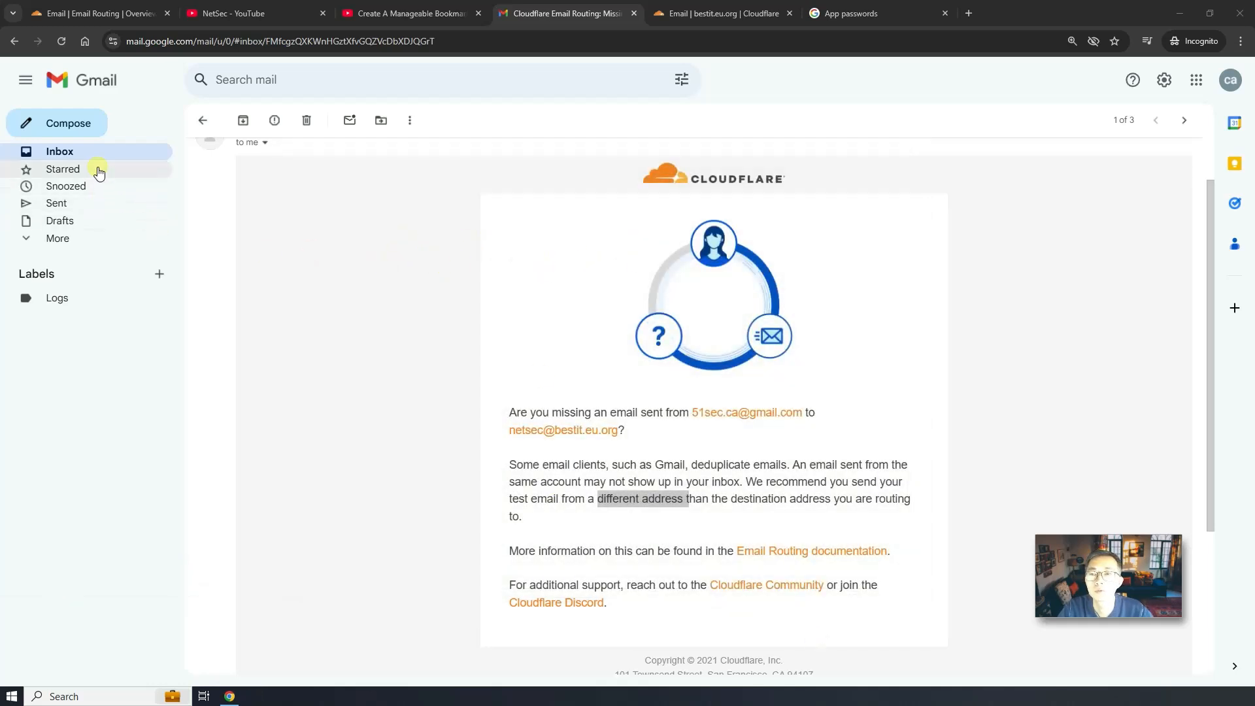
Set the Email Routing Overview range to Previous 30 minutes, showing 2 received and 2 forwarded
{"action": "left_click", "coordinate": [88, 13]}
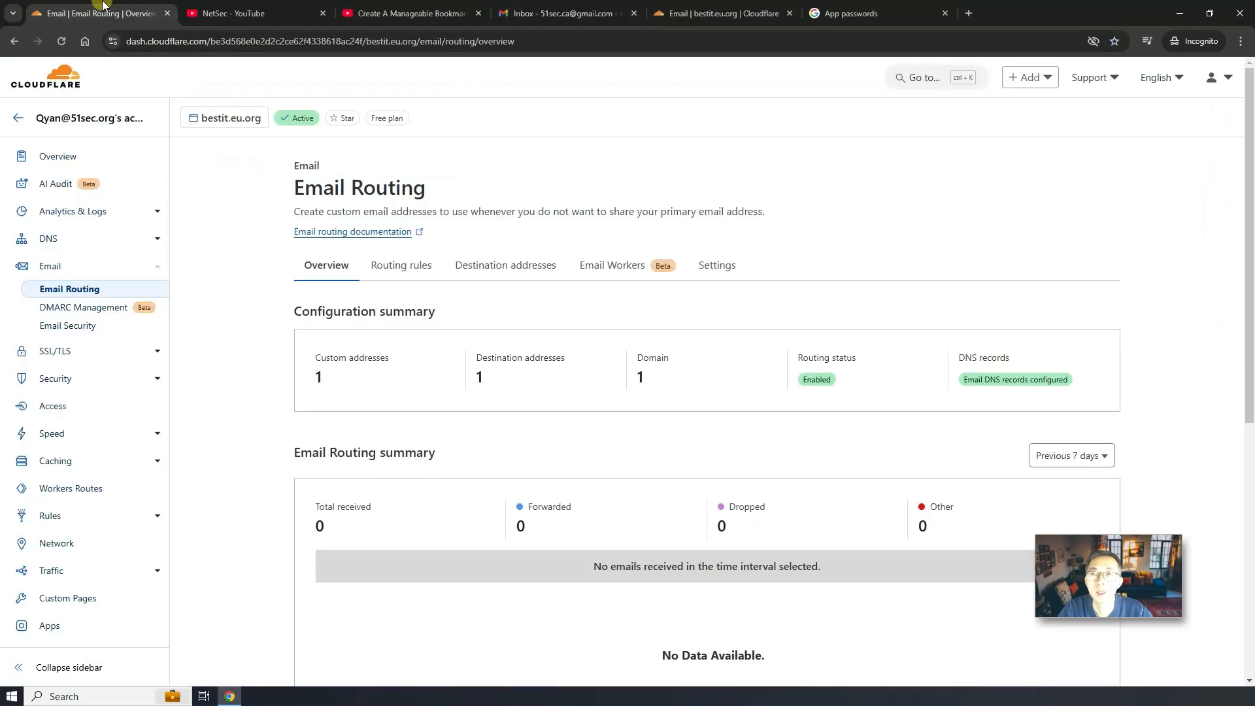
{"action": "left_click", "coordinate": [1070, 455]}
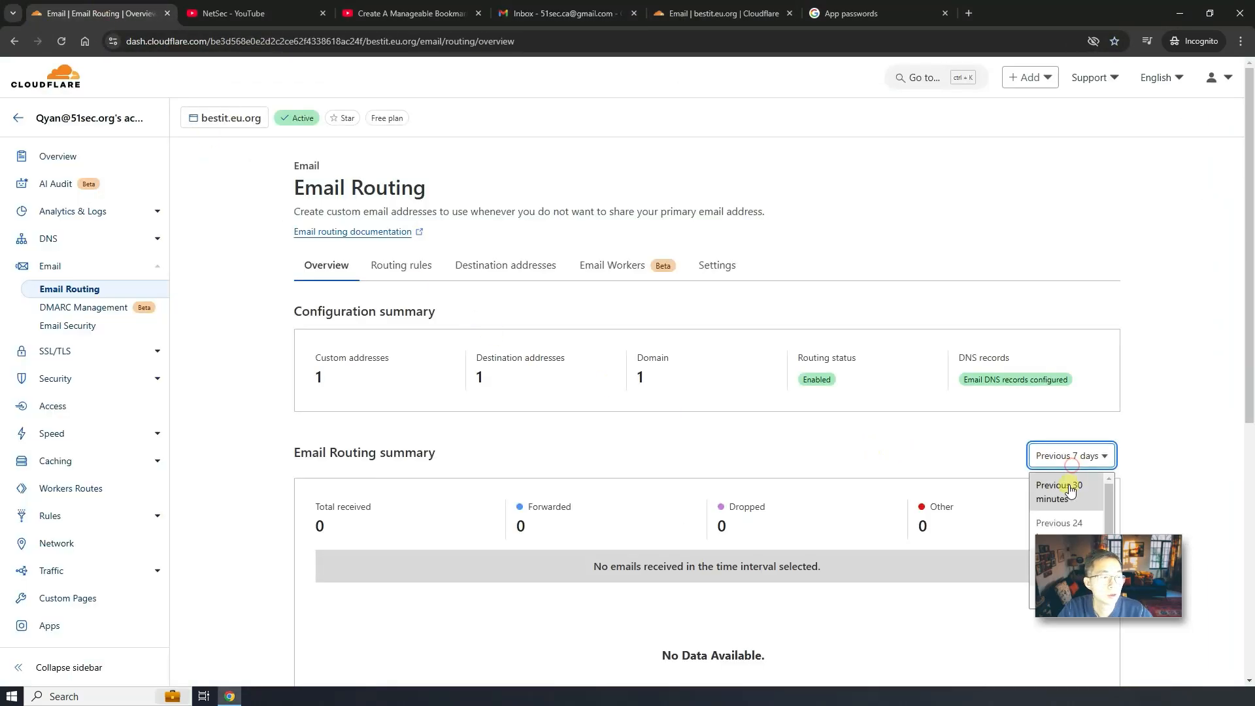
{"action": "left_click", "coordinate": [1057, 491]}
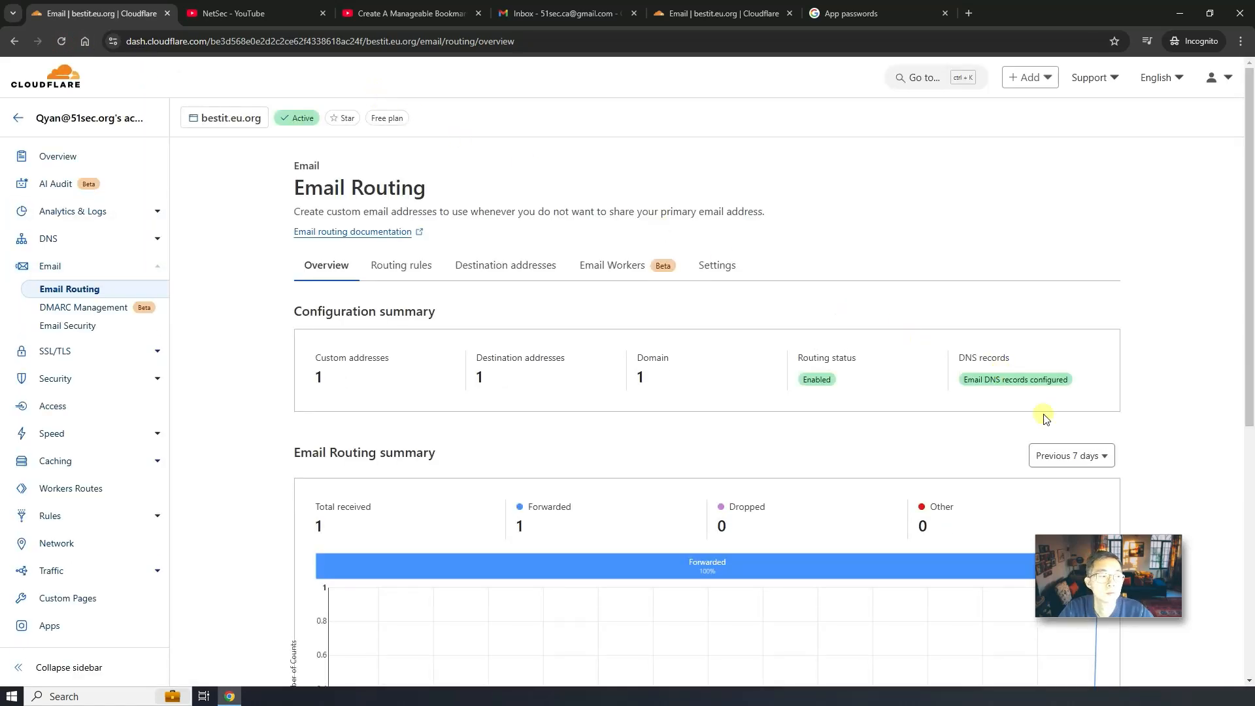
{"action": "left_click", "coordinate": [1069, 454]}
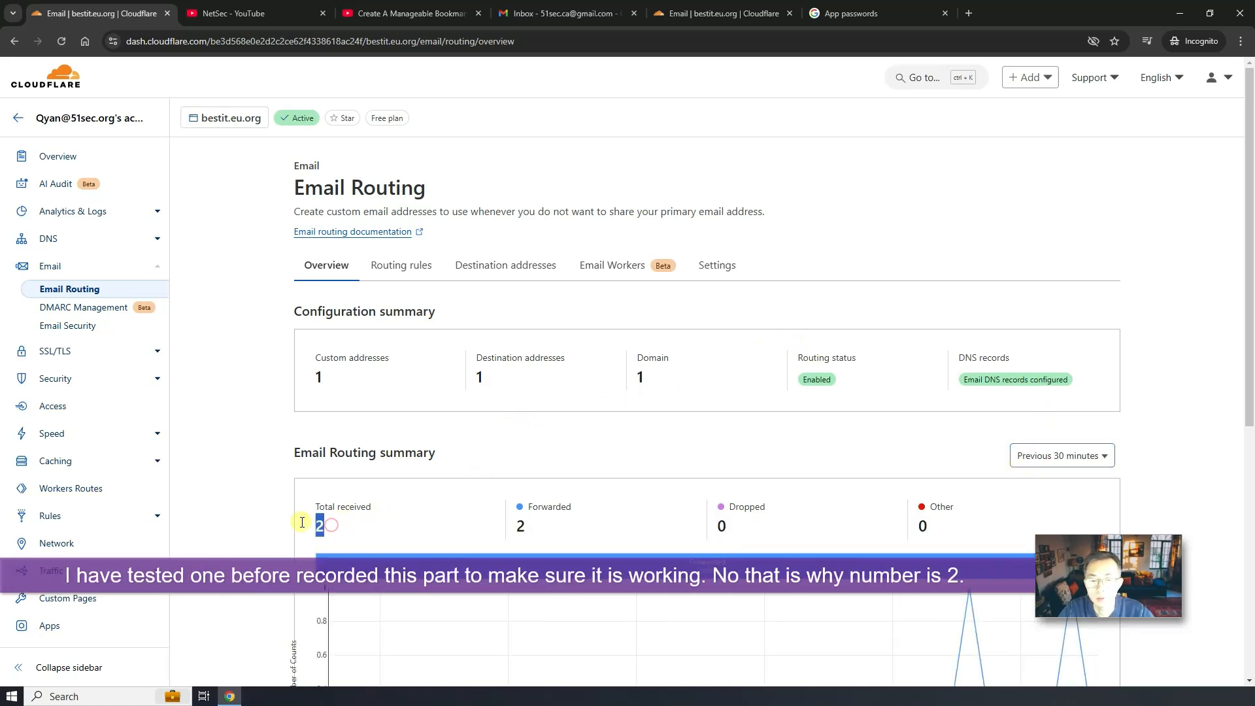
{"action": "mouse_move", "coordinate": [367, 524]}
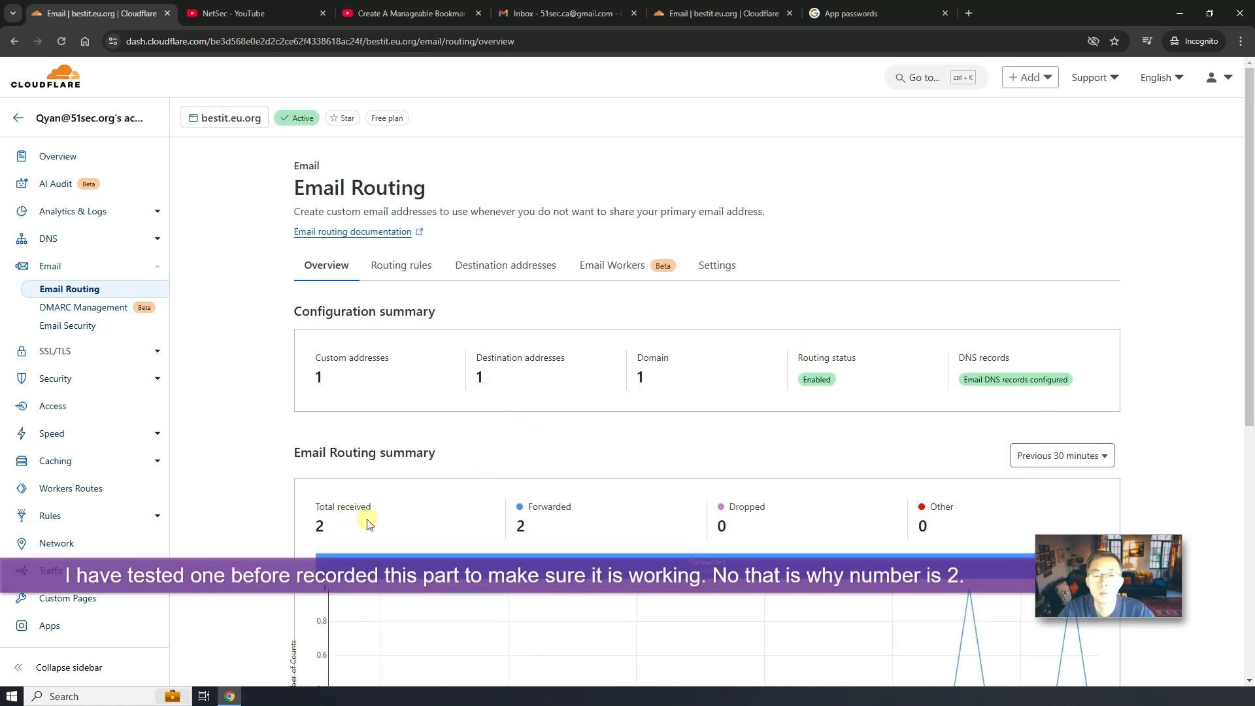
Mark the 'Test from 51sec.org' message in Gmail's Spam folder as not spam, returning it to the inbox
{"action": "left_click", "coordinate": [564, 13]}
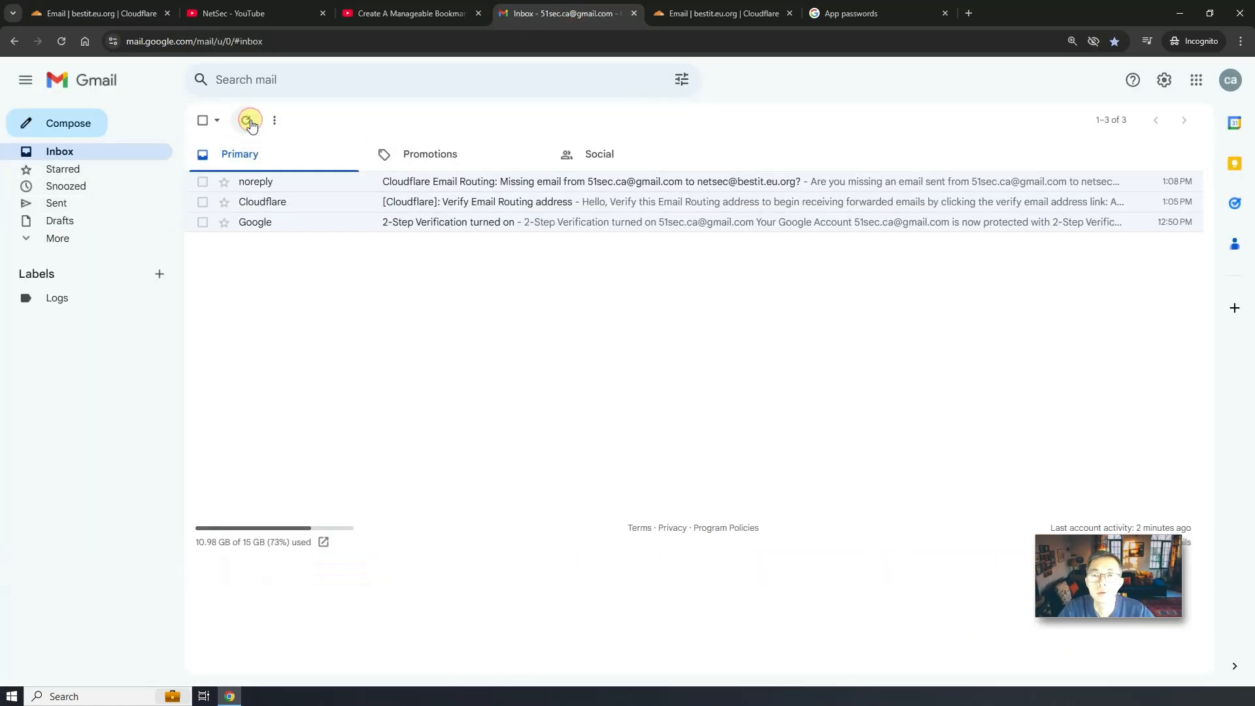
{"action": "left_click", "coordinate": [57, 238]}
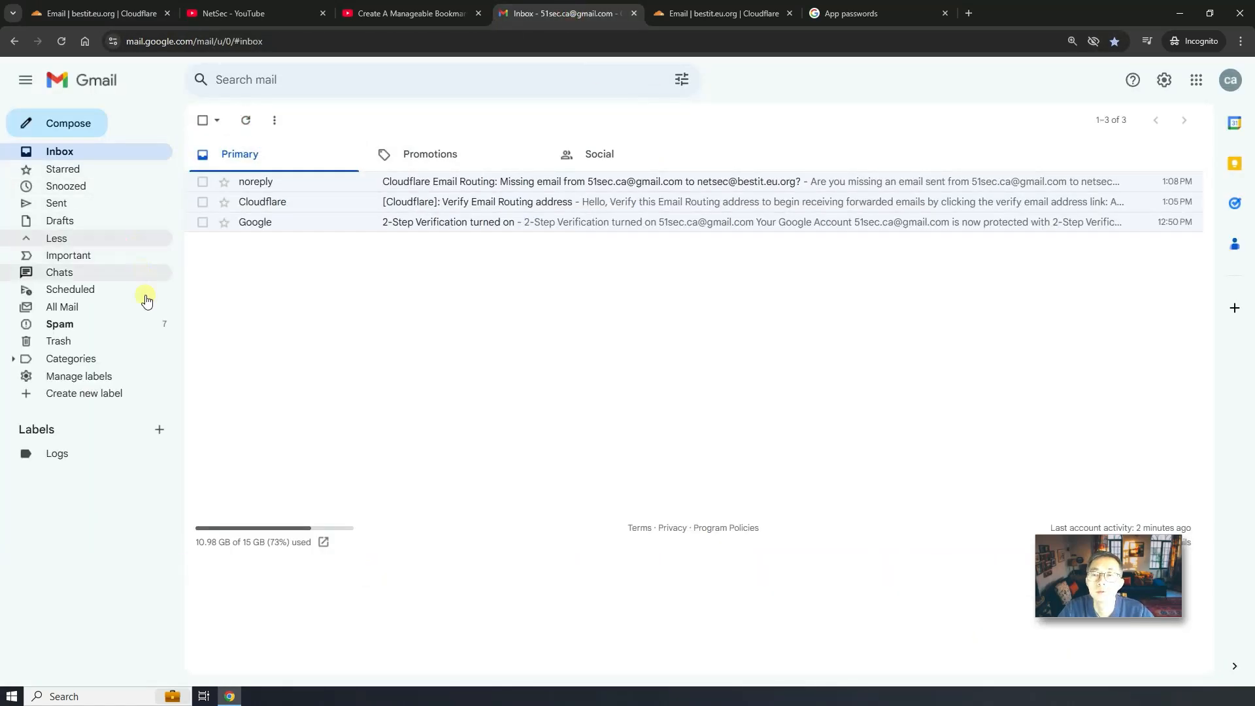
{"action": "left_click", "coordinate": [60, 323]}
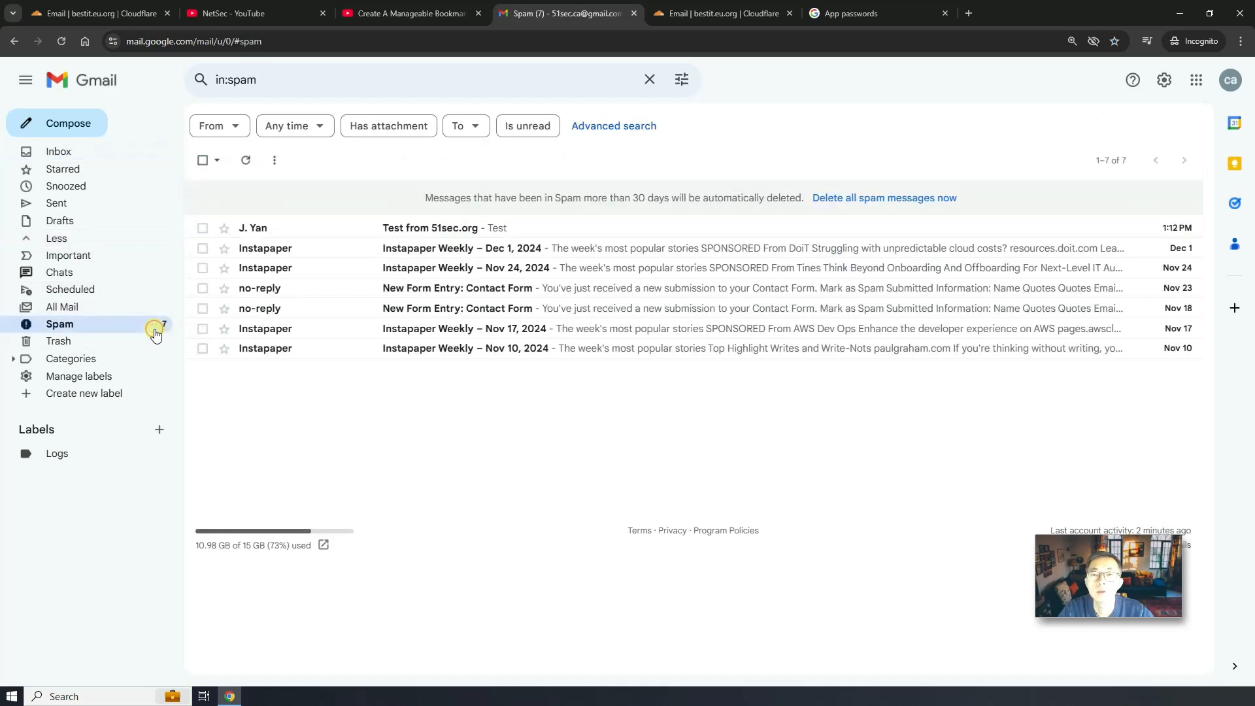
{"action": "left_click", "coordinate": [430, 227]}
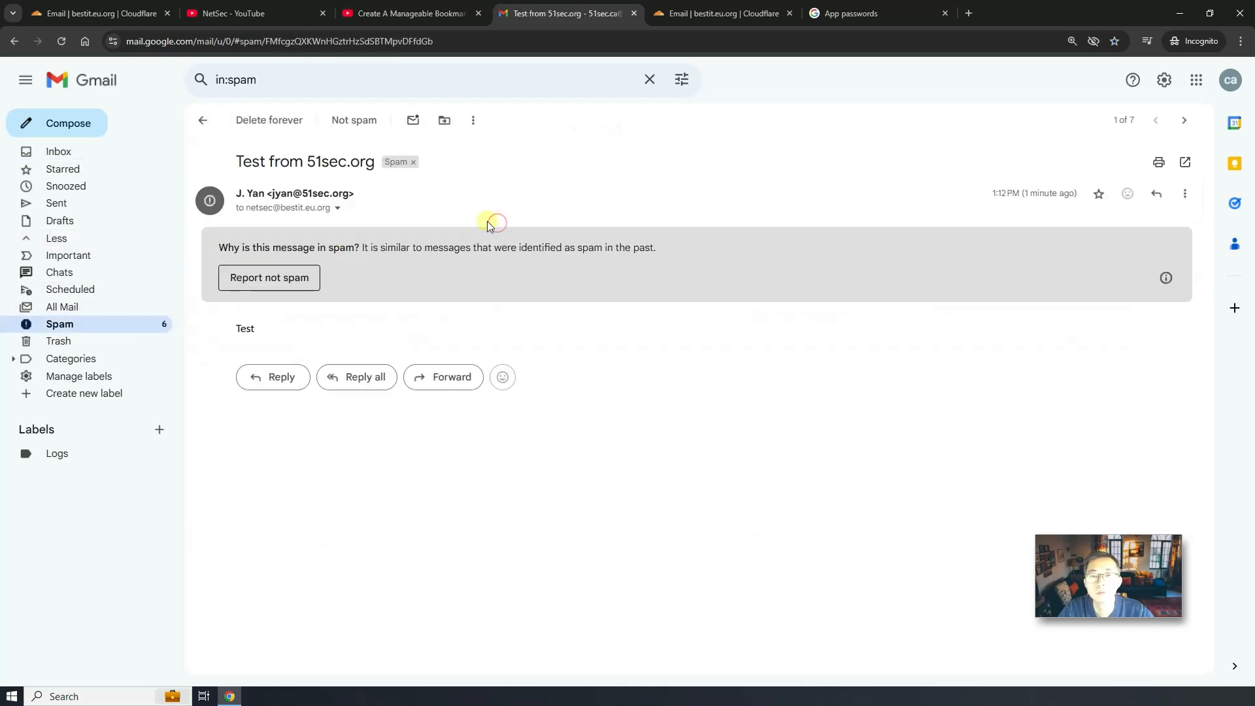
{"action": "mouse_move", "coordinate": [306, 138]}
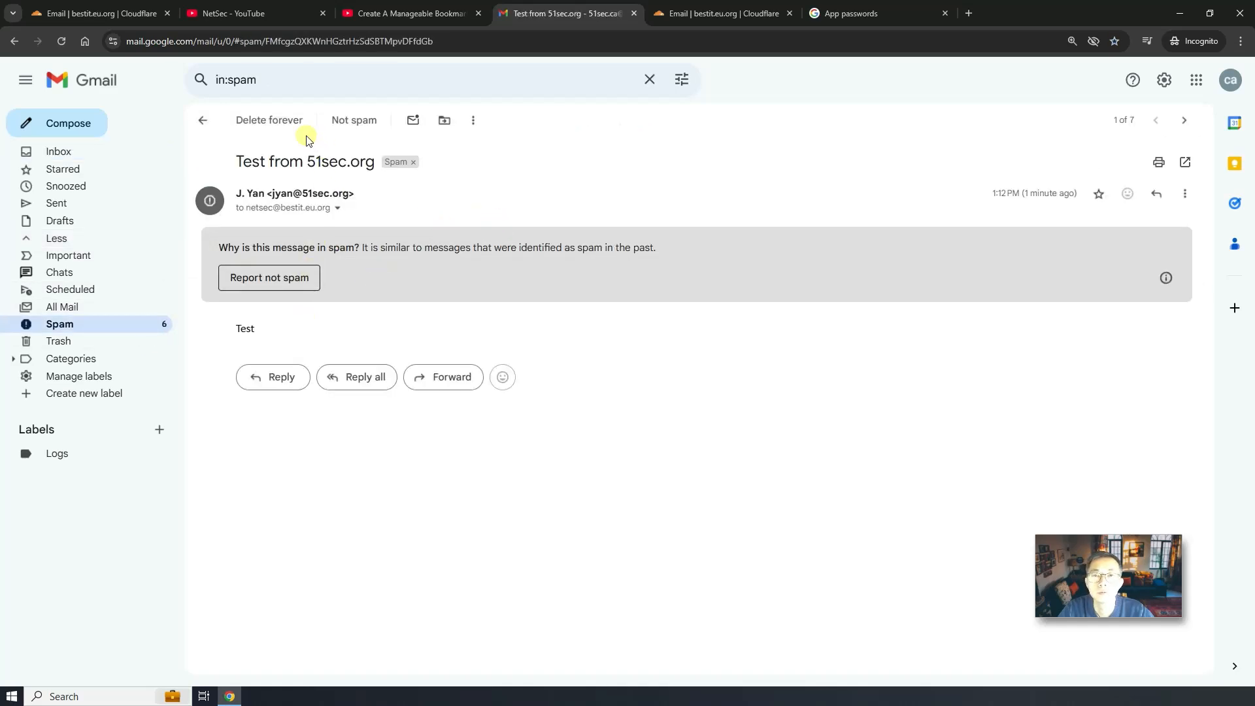
{"action": "left_click", "coordinate": [58, 151]}
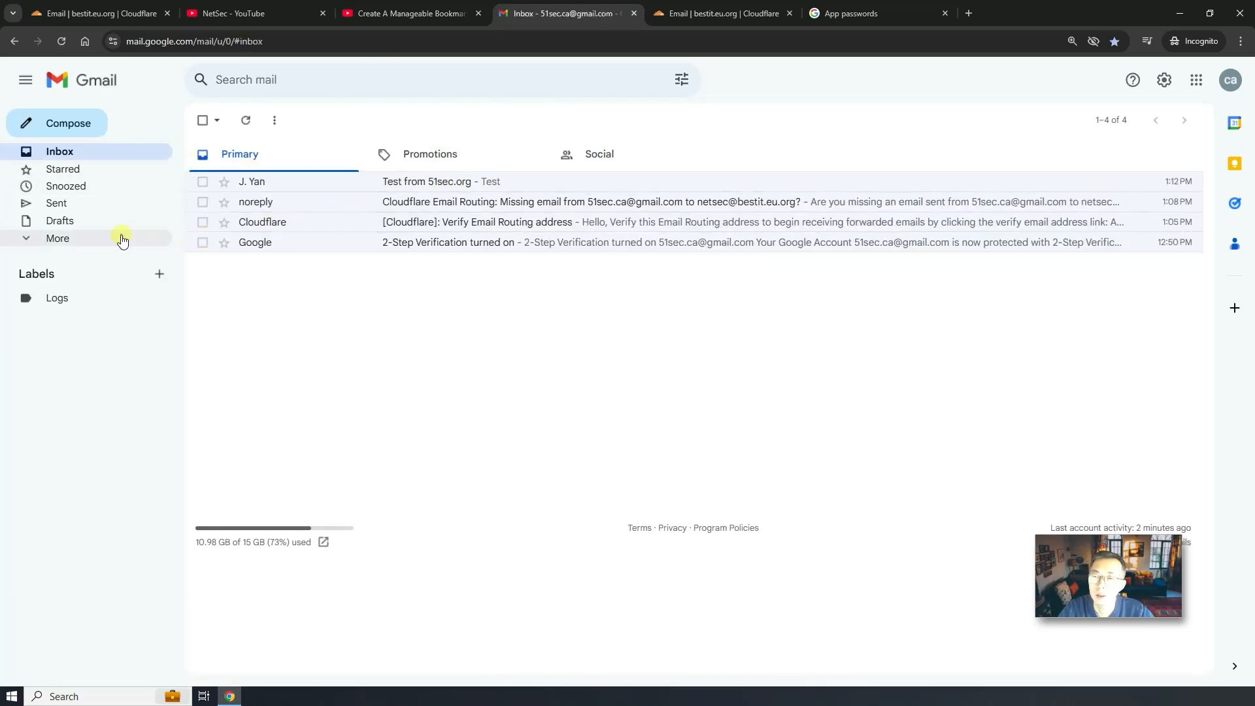
{"action": "left_click", "coordinate": [57, 238]}
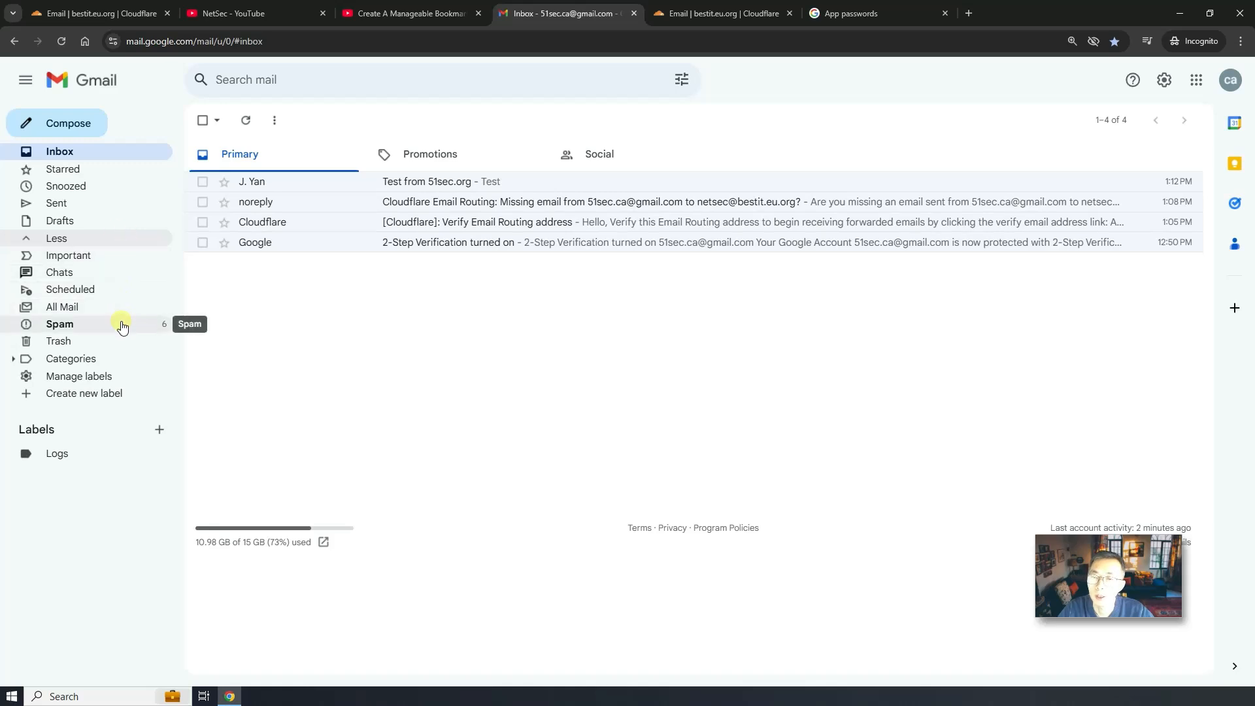
{"action": "left_click", "coordinate": [439, 181]}
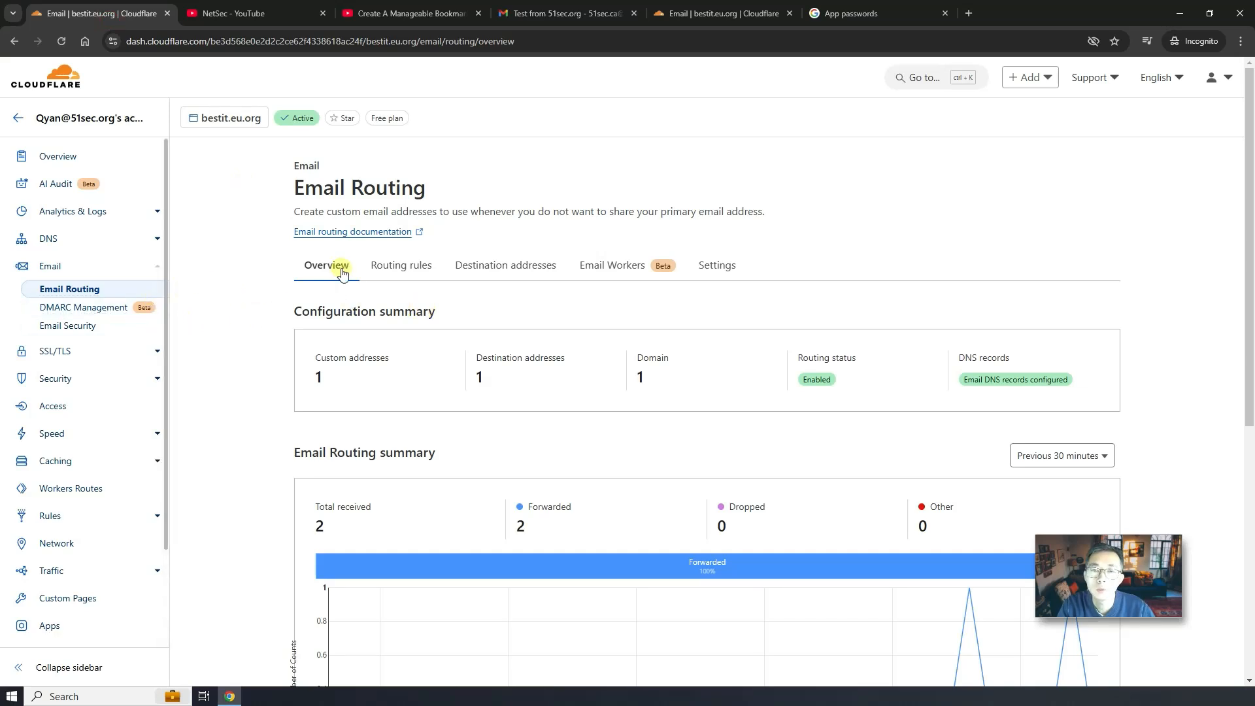
{"action": "left_click", "coordinate": [400, 265]}
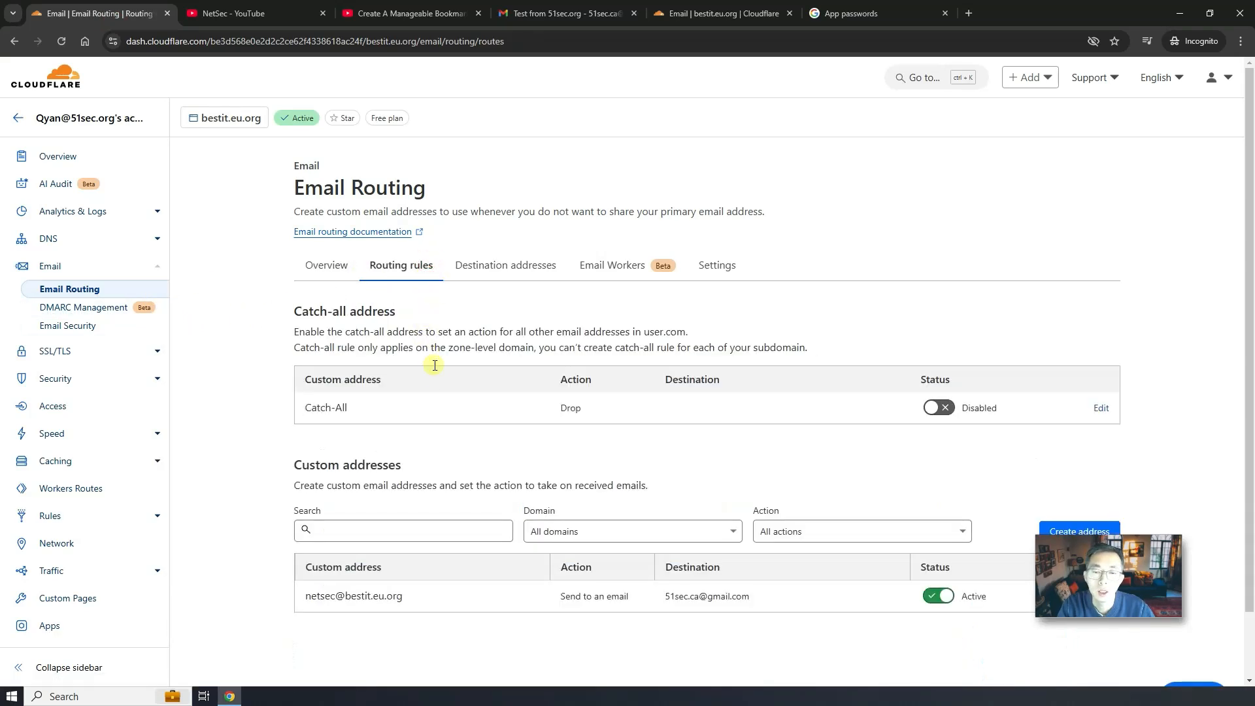
{"action": "scroll", "scroll_direction": "down", "scroll_amount": 3}
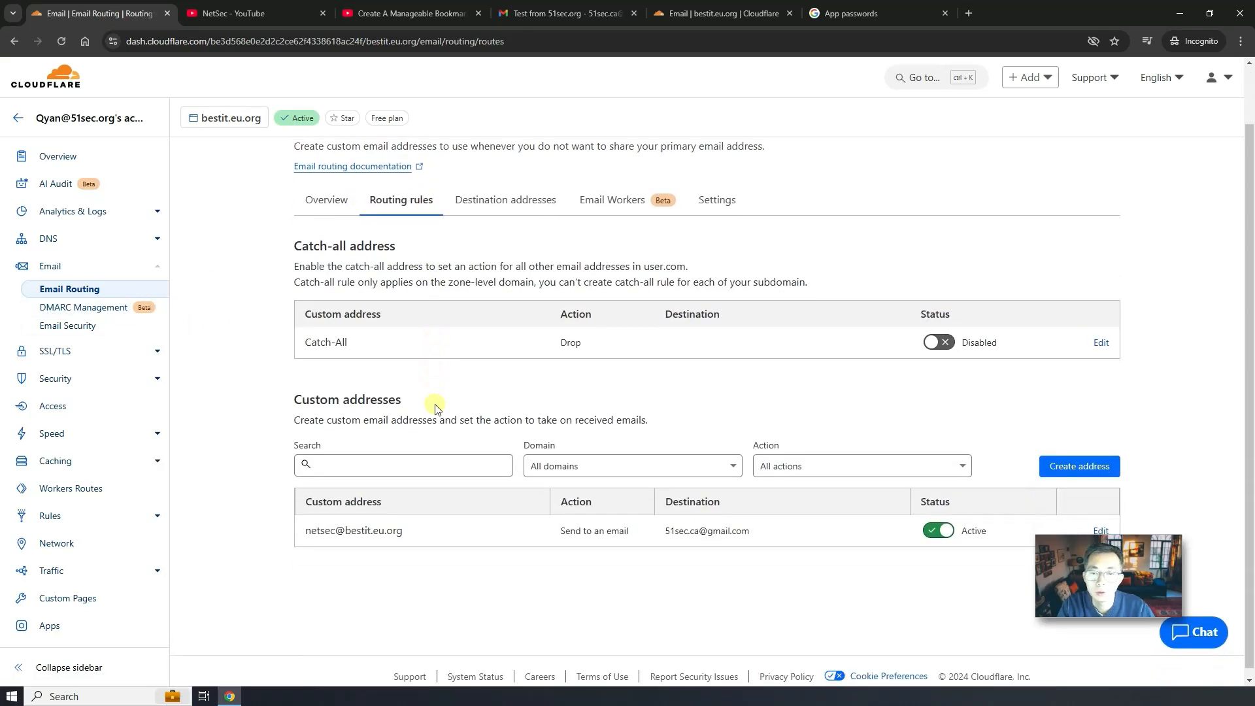
{"action": "mouse_move", "coordinate": [328, 345]}
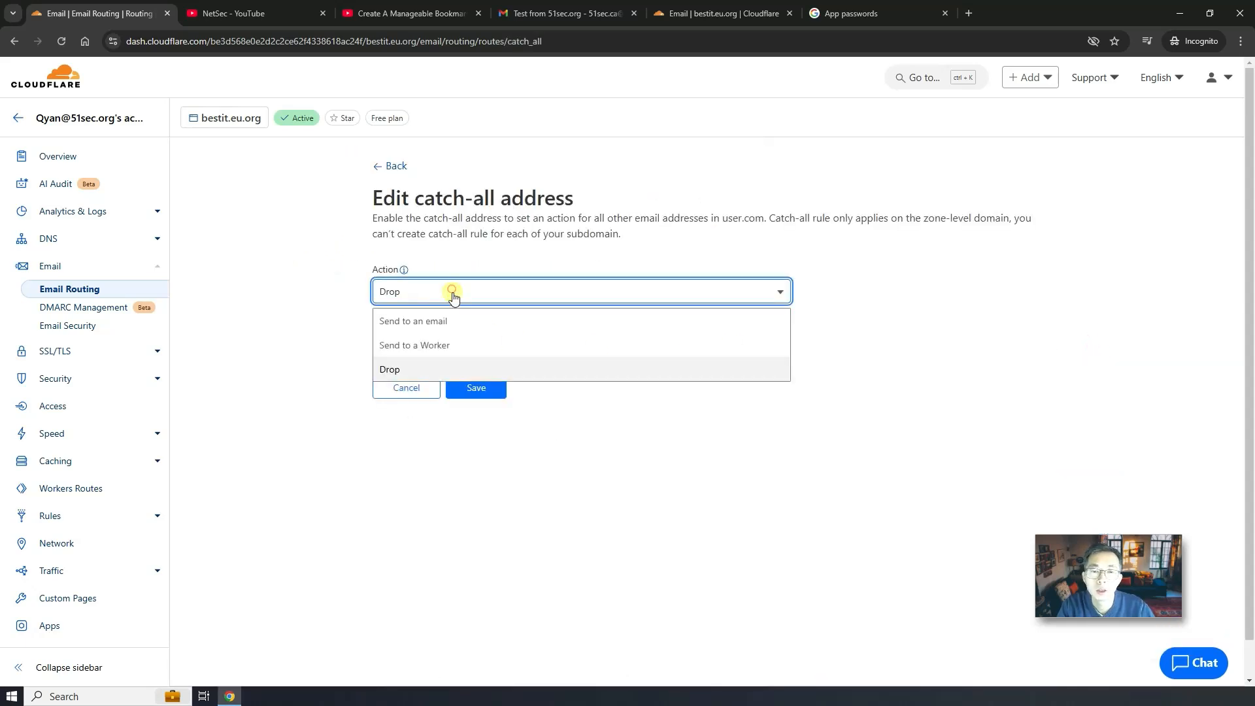
{"action": "left_click", "coordinate": [413, 321]}
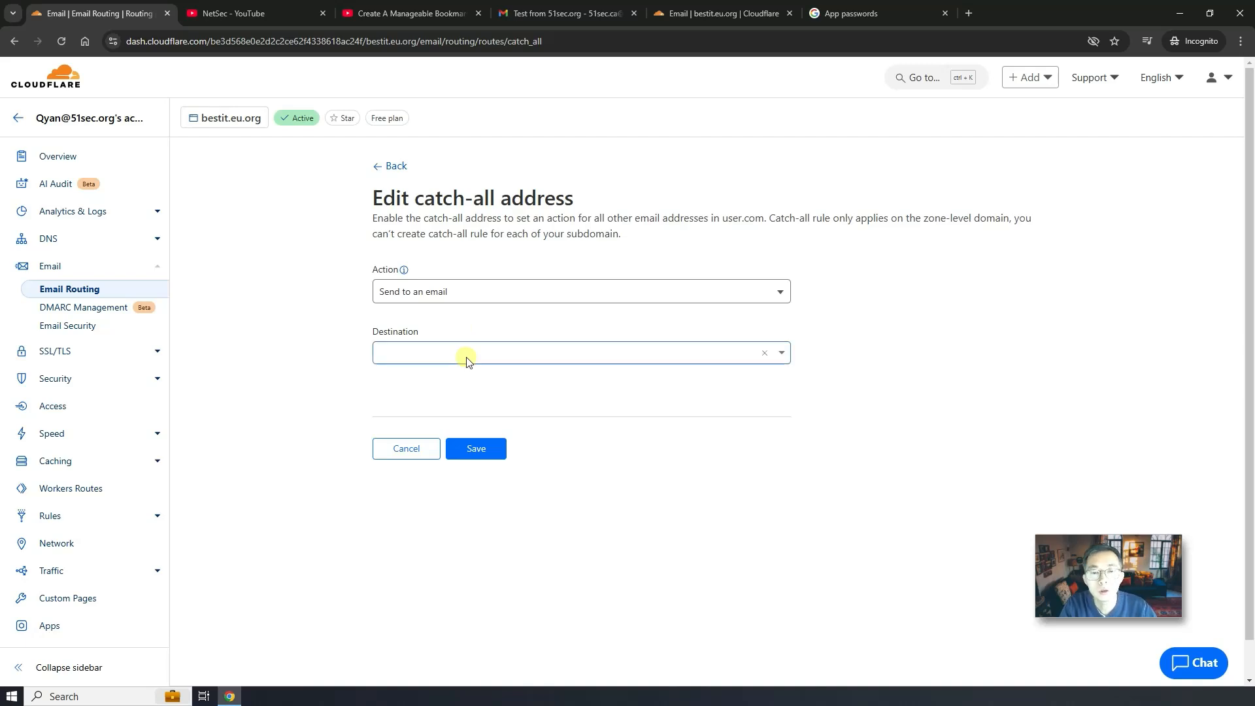
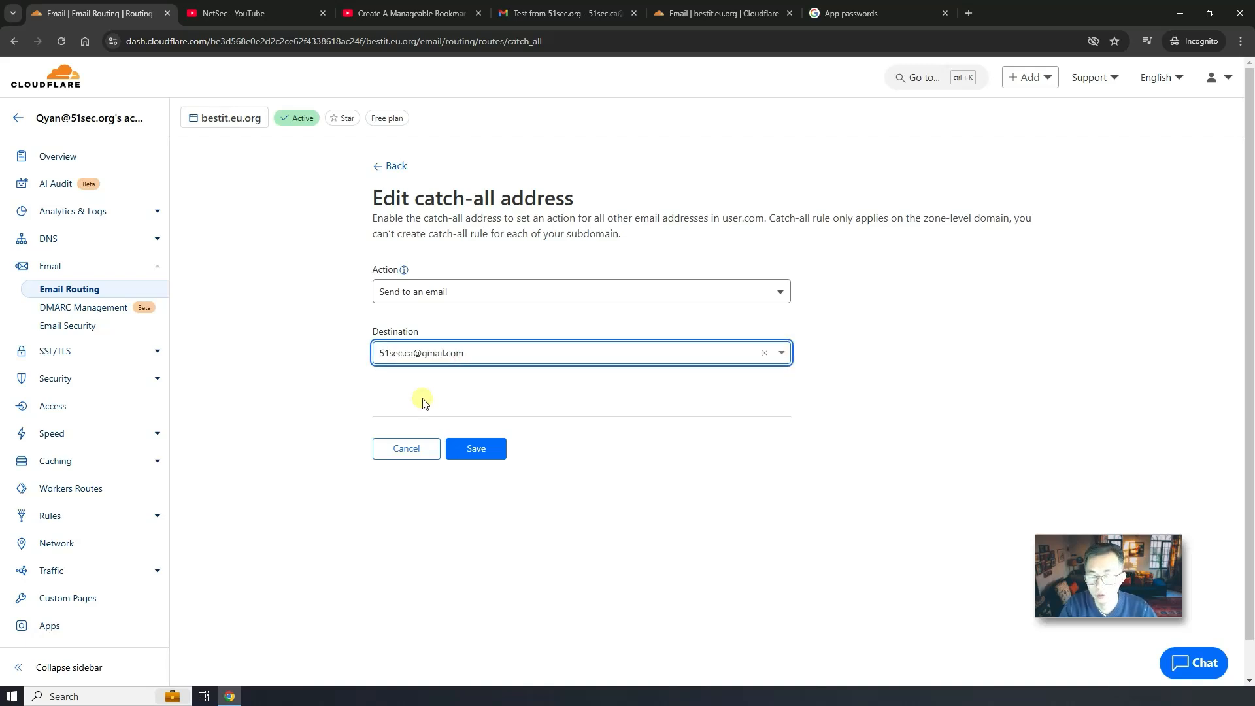
{"action": "mouse_move", "coordinate": [444, 392]}
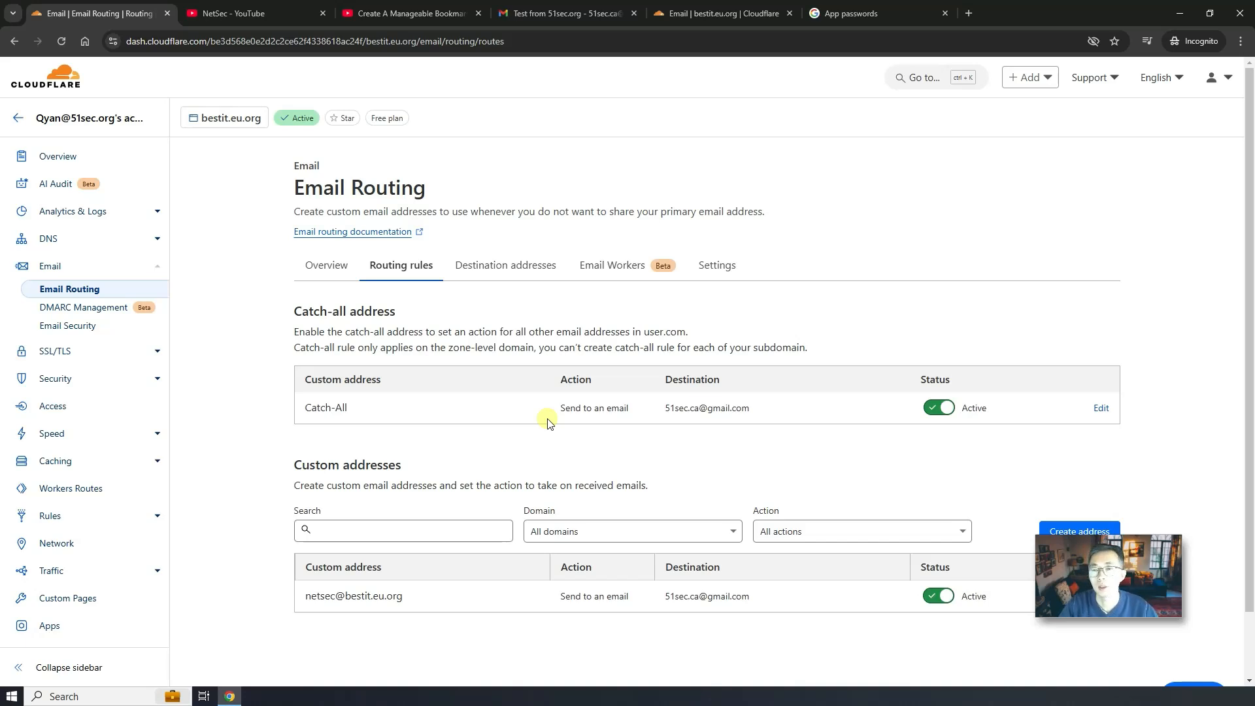
{"action": "mouse_move", "coordinate": [555, 449]}
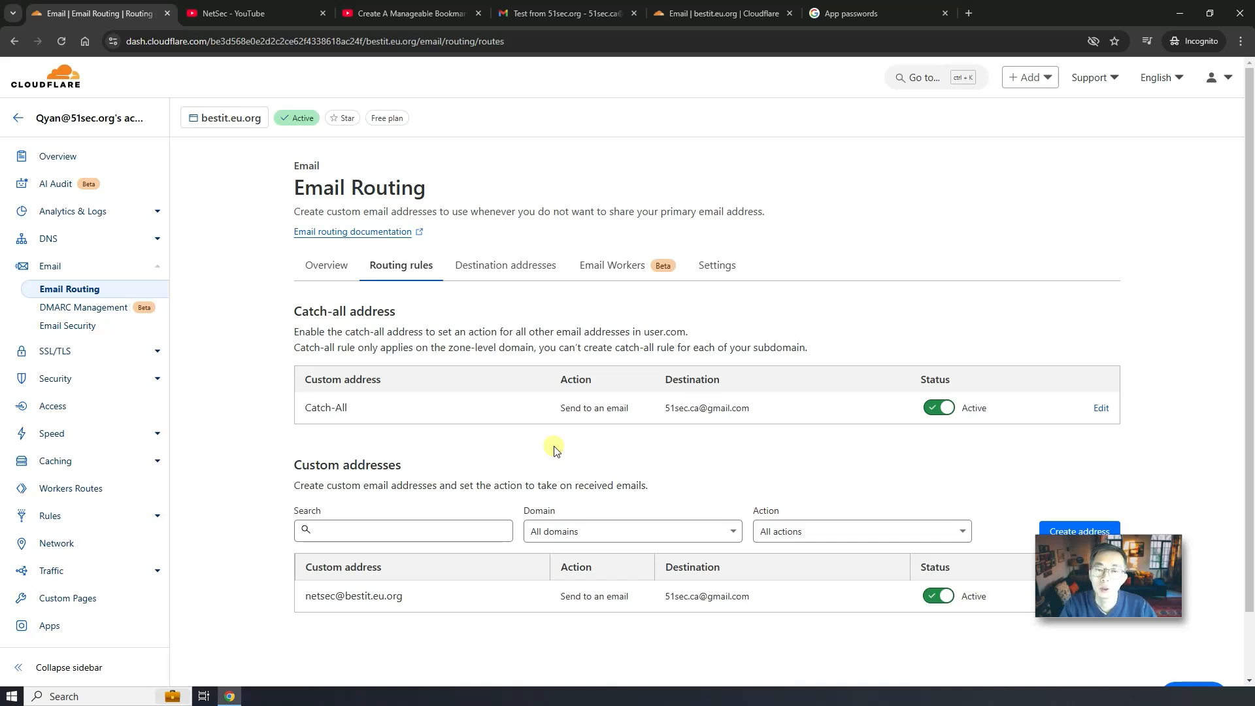
{"action": "mouse_move", "coordinate": [542, 441]}
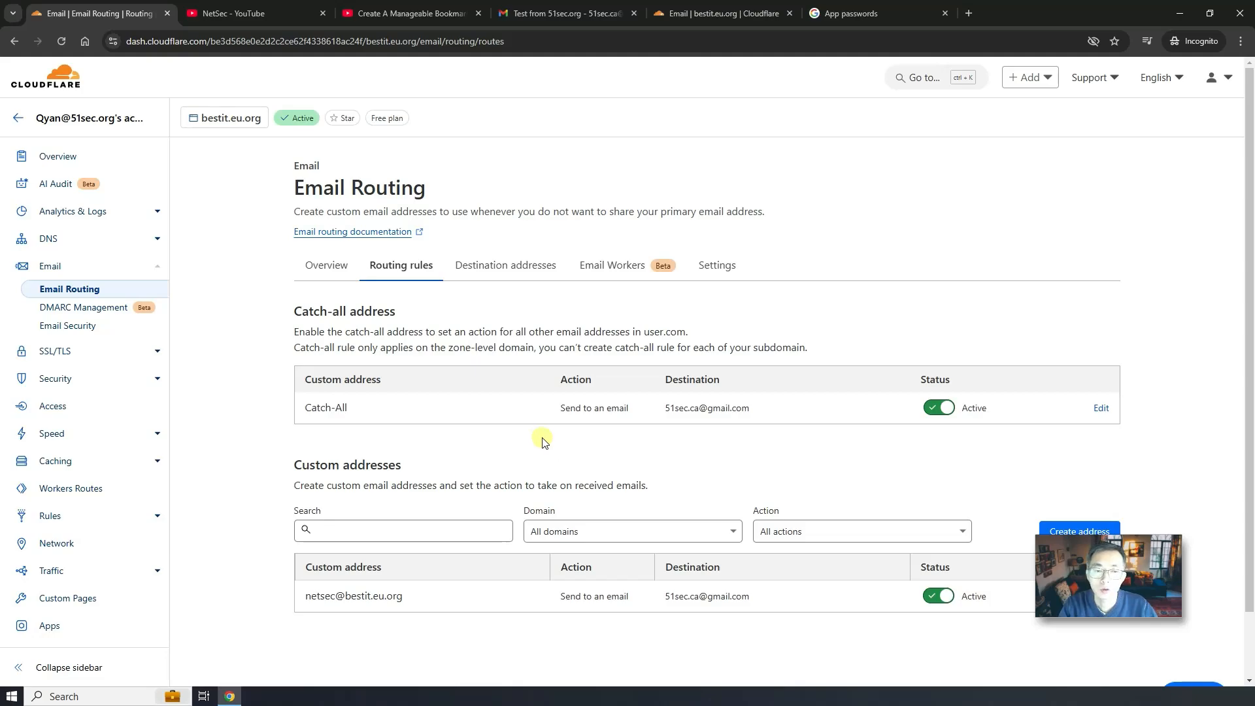
Check the recipient address on the 'Test from 51sec.org' message and start a reply
{"action": "left_click", "coordinate": [566, 13]}
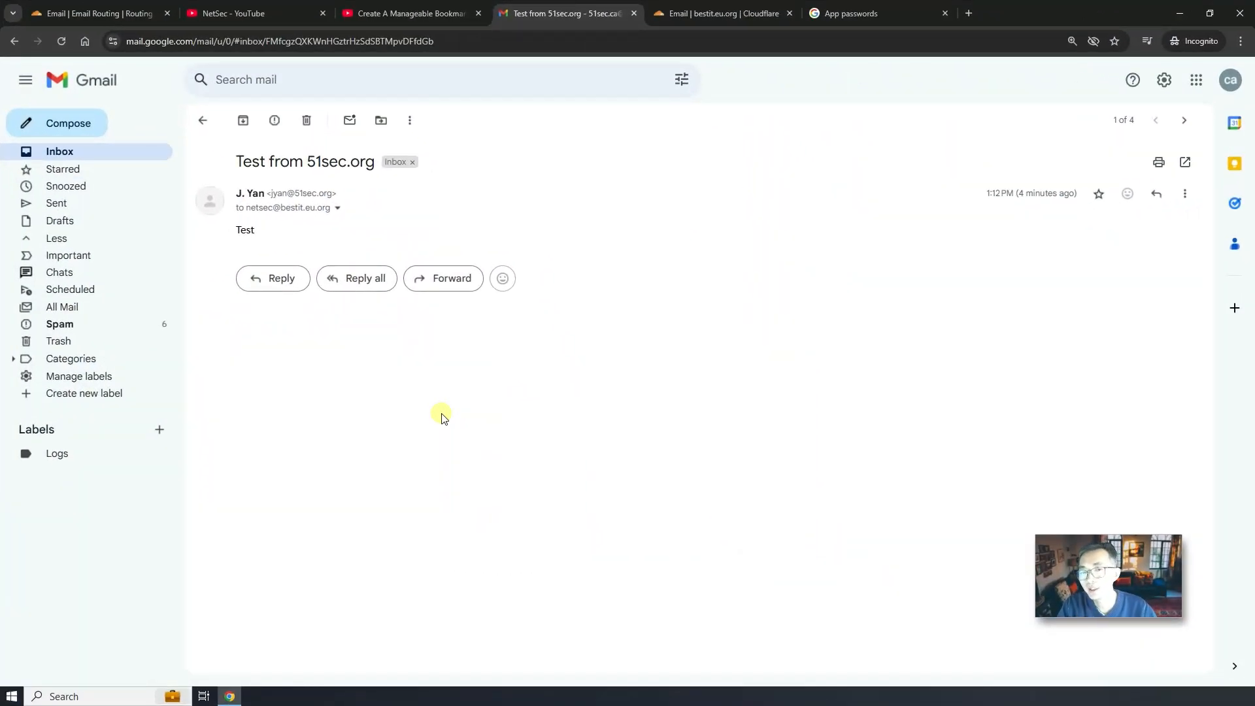
{"action": "double_click", "coordinate": [285, 208]}
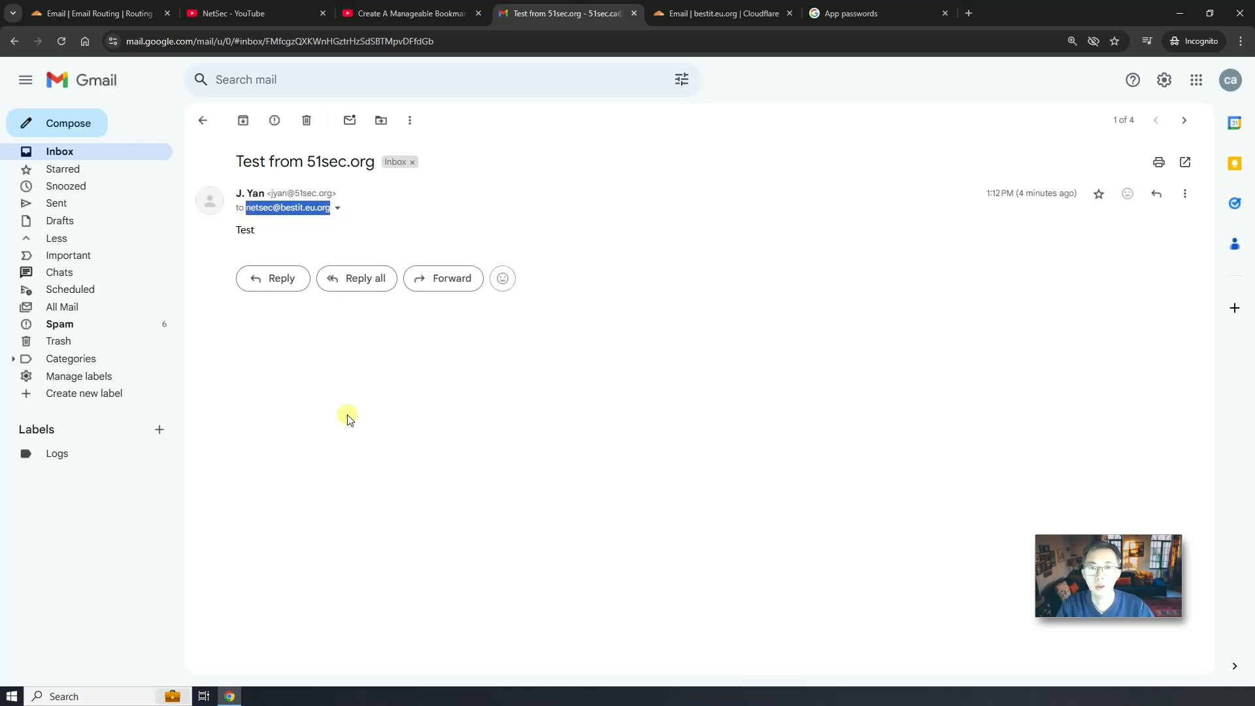
{"action": "left_click", "coordinate": [271, 278]}
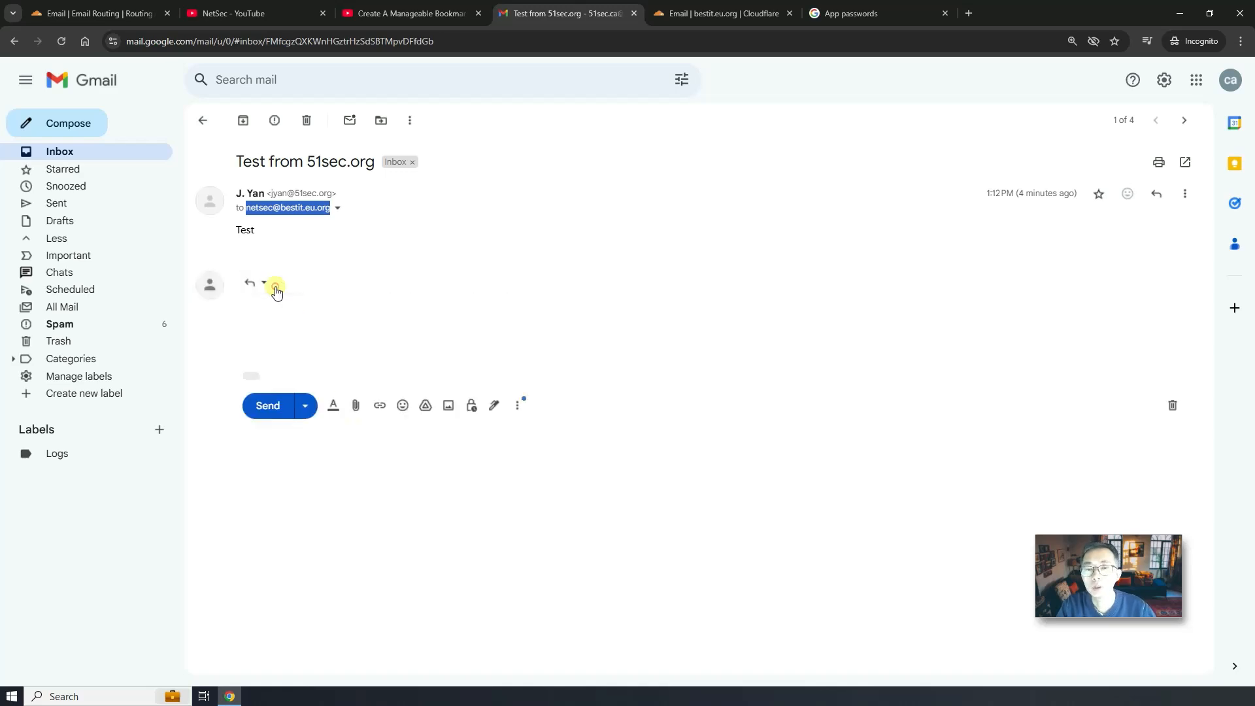
{"action": "left_click", "coordinate": [250, 282]}
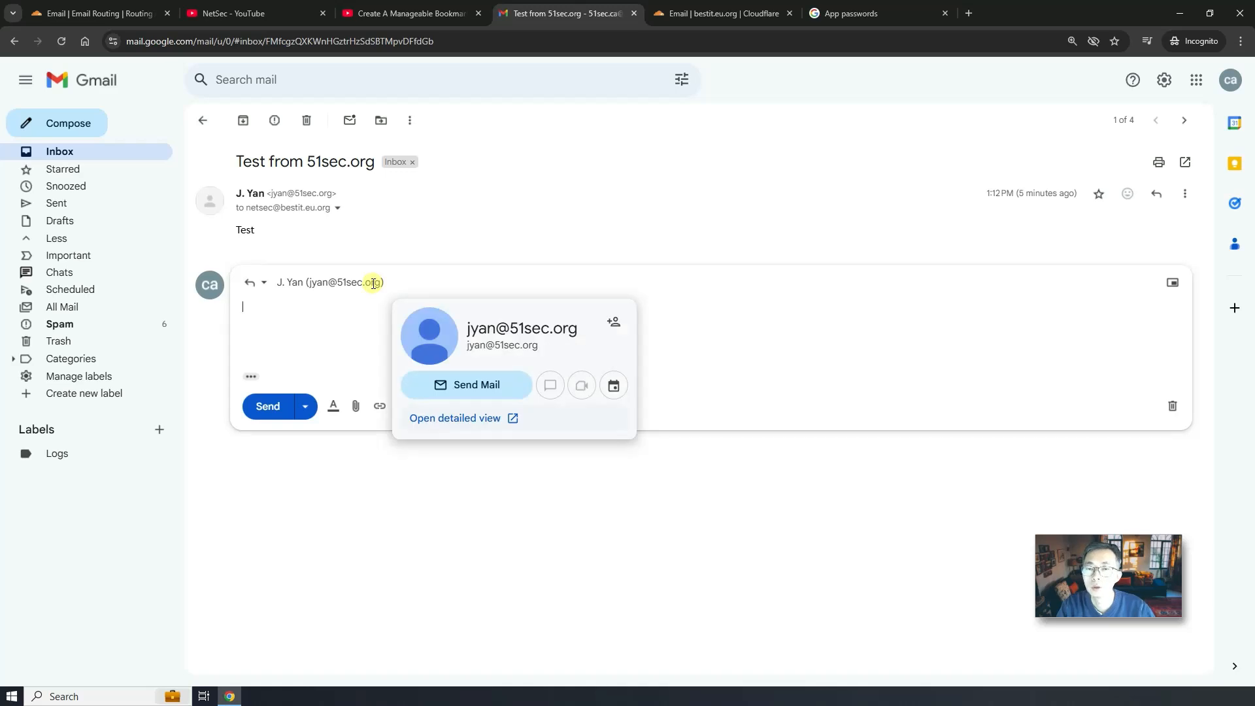
{"action": "mouse_move", "coordinate": [356, 247]}
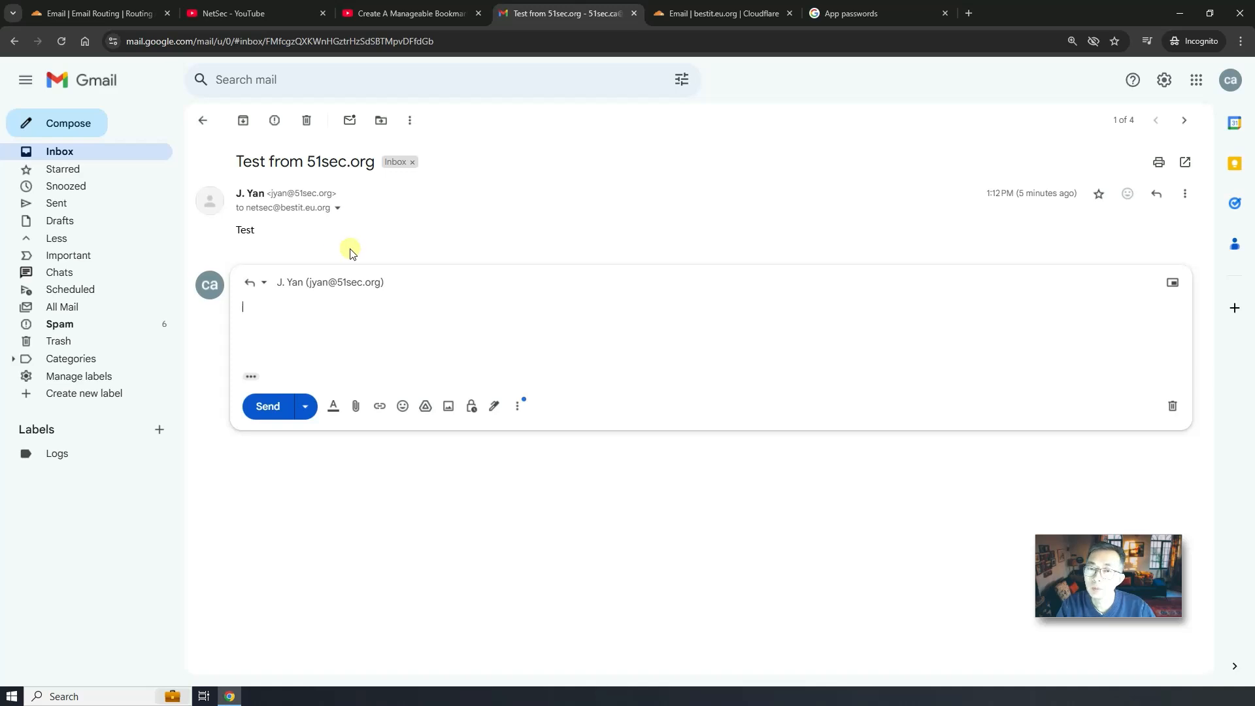
{"action": "mouse_move", "coordinate": [883, 186]}
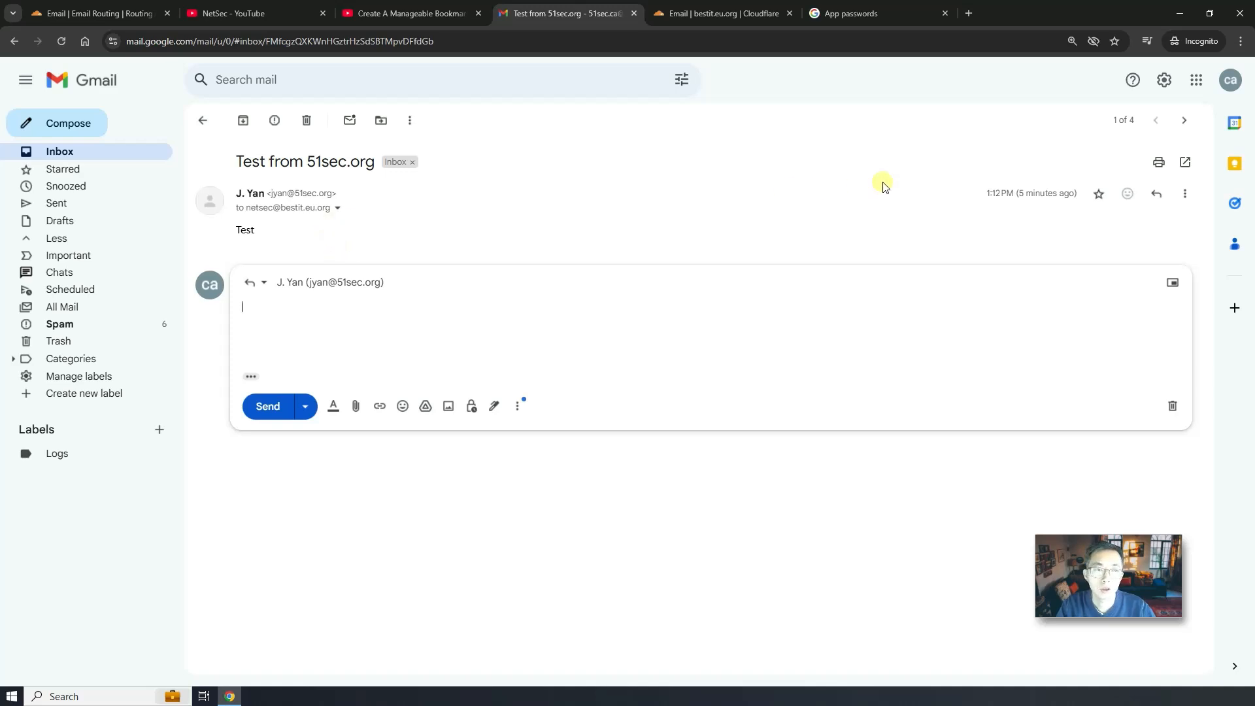
Open Gmail's full settings from the gear menu to reach Accounts and Import
{"action": "left_click", "coordinate": [1163, 80]}
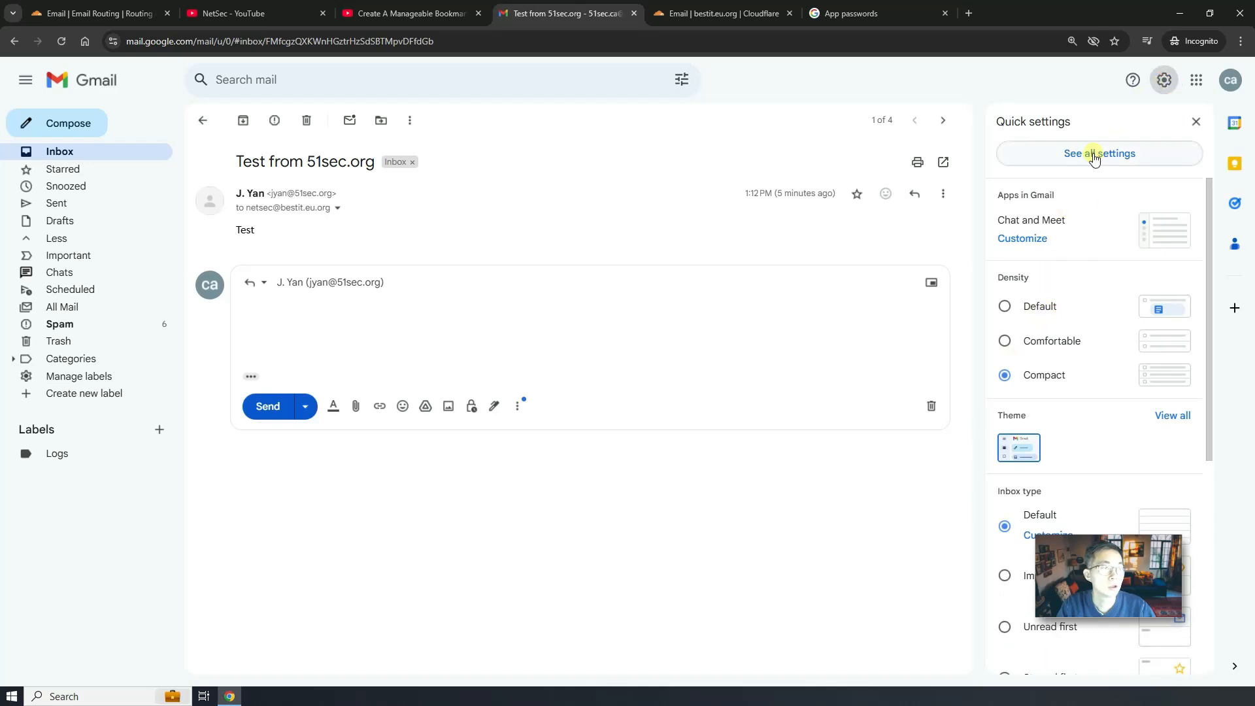
{"action": "left_click", "coordinate": [1098, 153]}
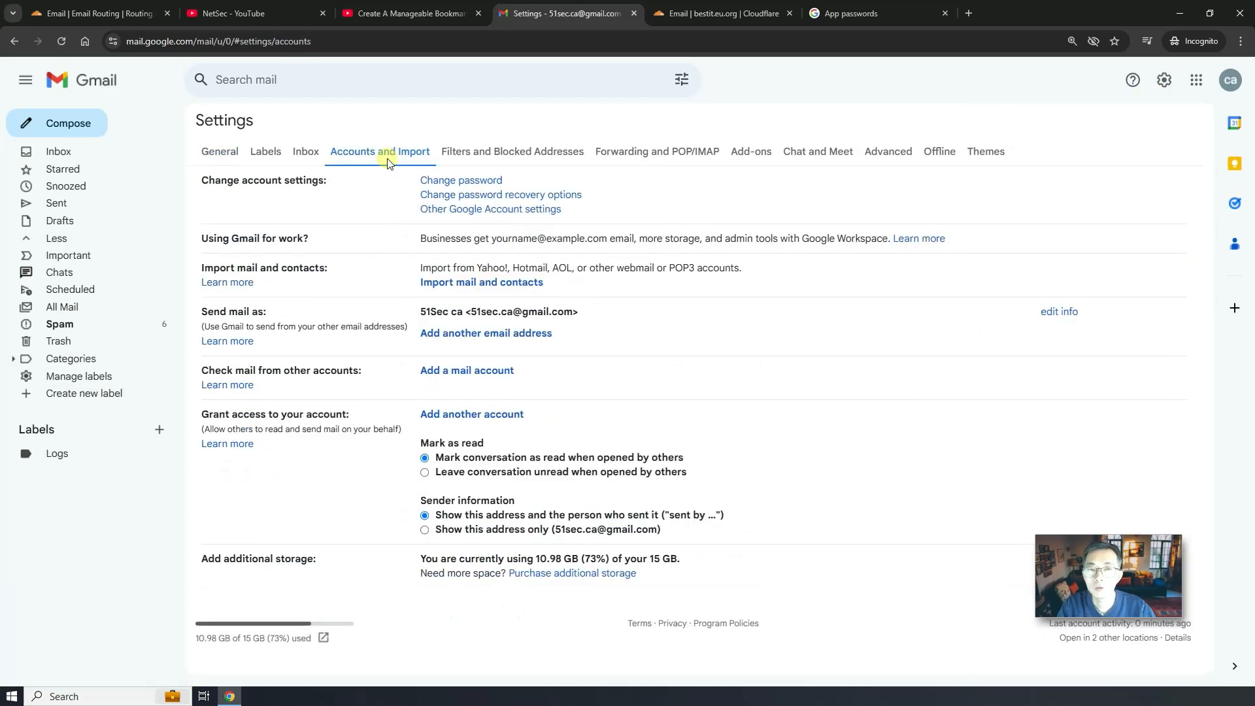
{"action": "mouse_move", "coordinate": [456, 334]}
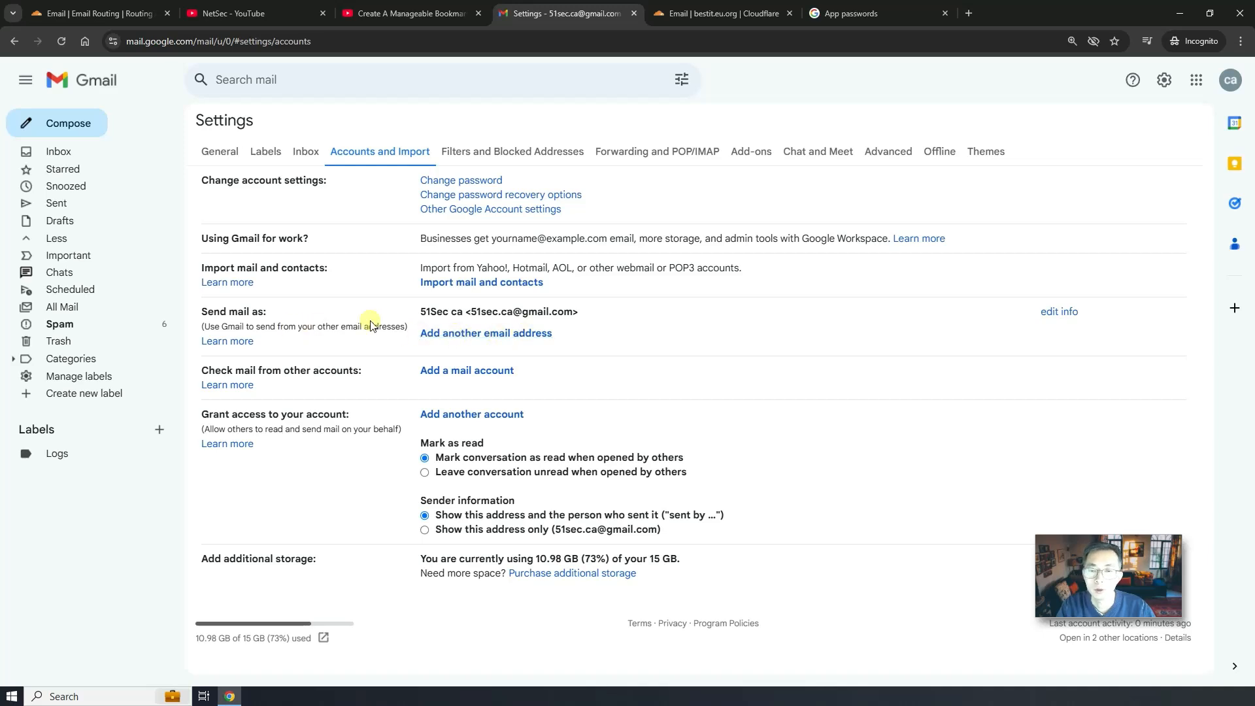
{"action": "mouse_move", "coordinate": [270, 317]}
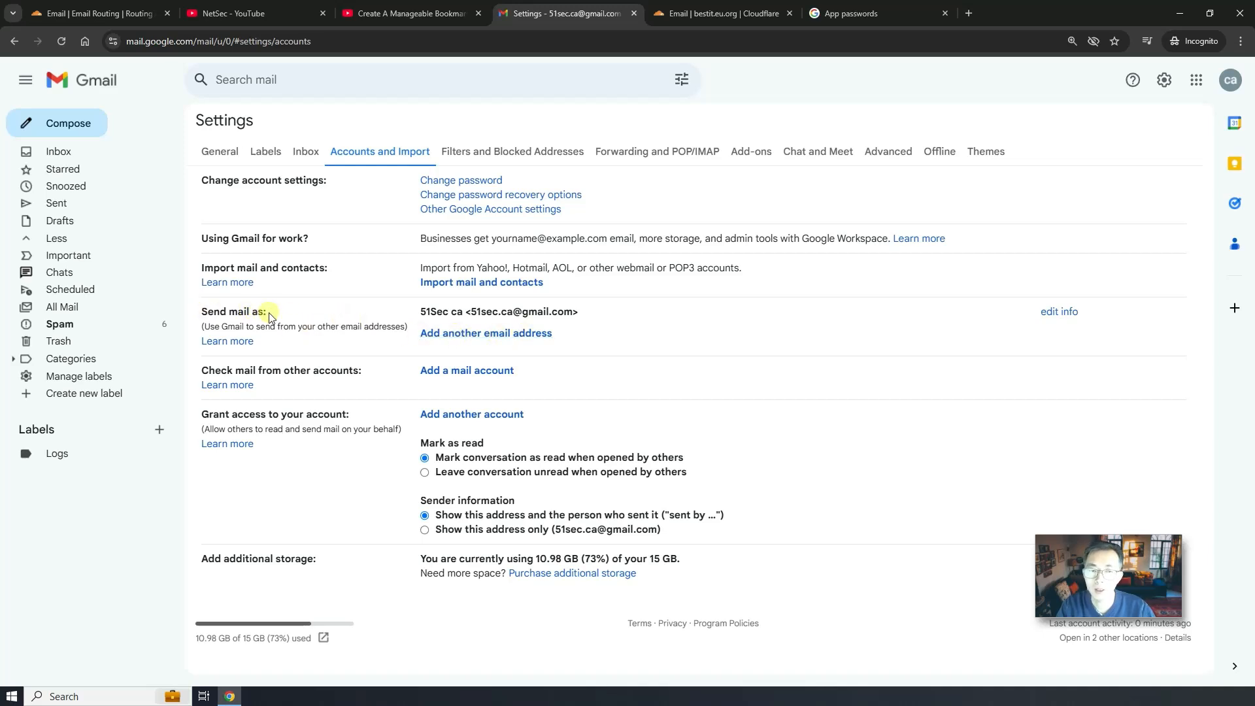
{"action": "left_click", "coordinate": [486, 334]}
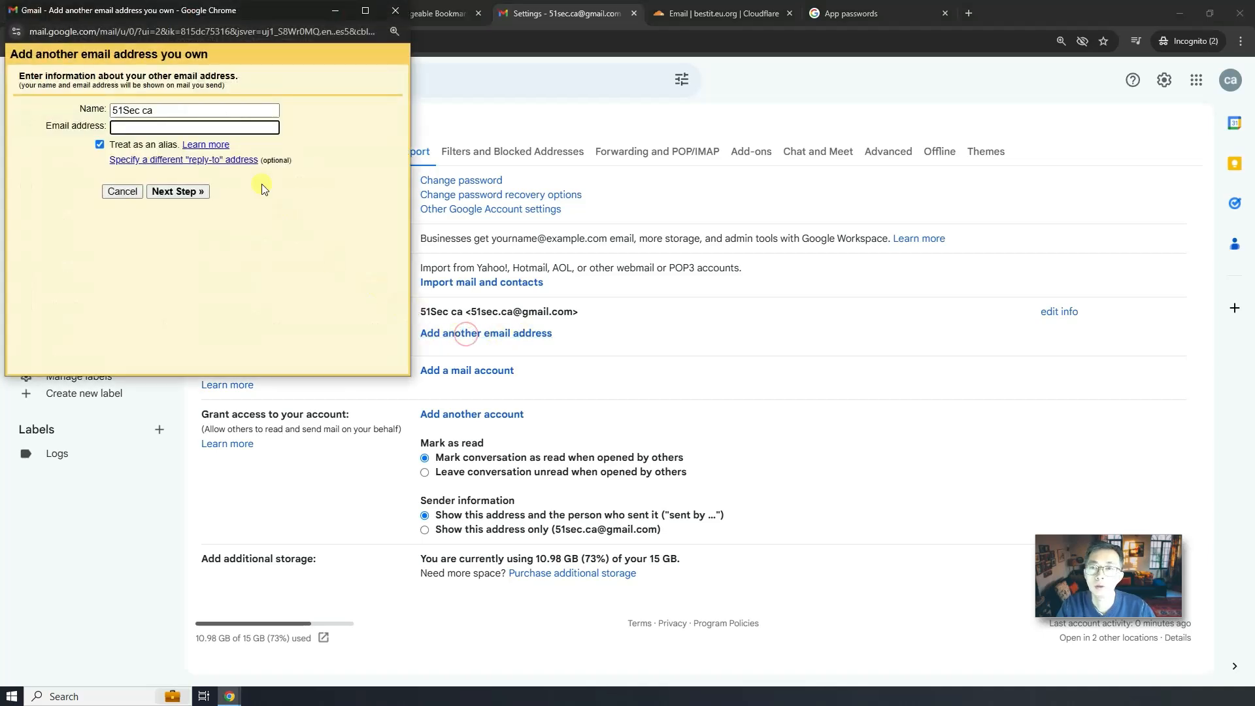
{"action": "triple_click", "coordinate": [193, 109]}
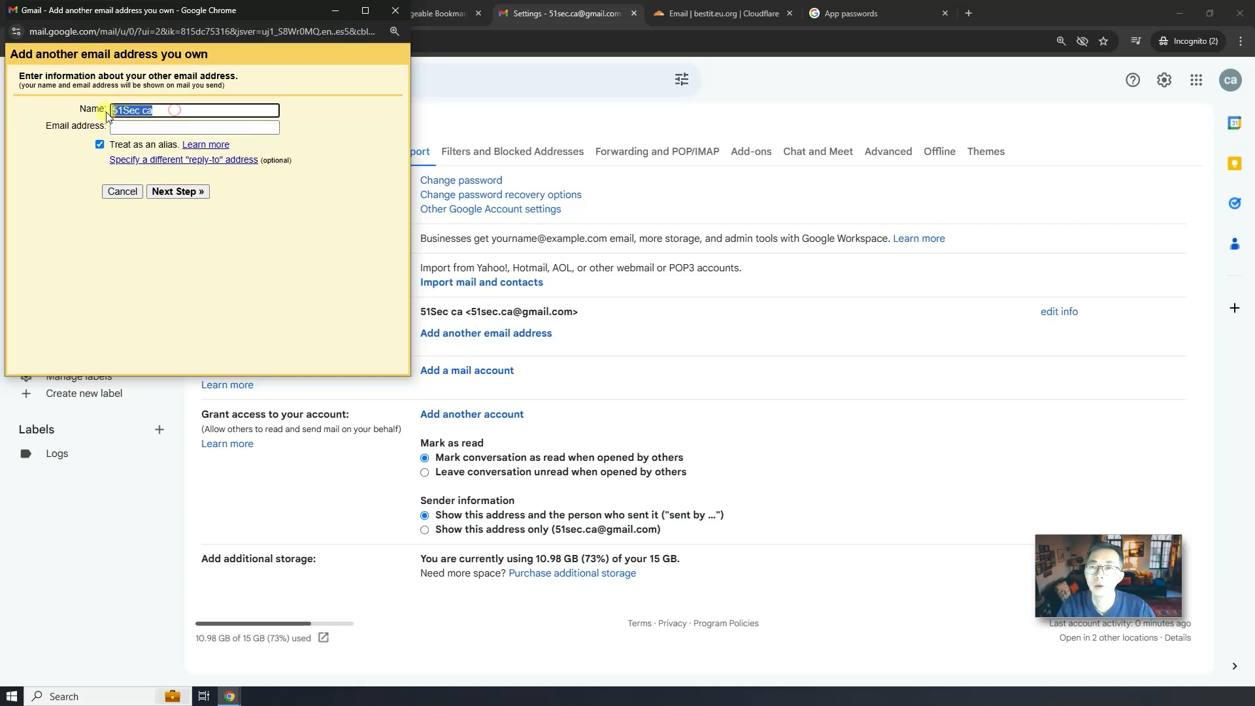
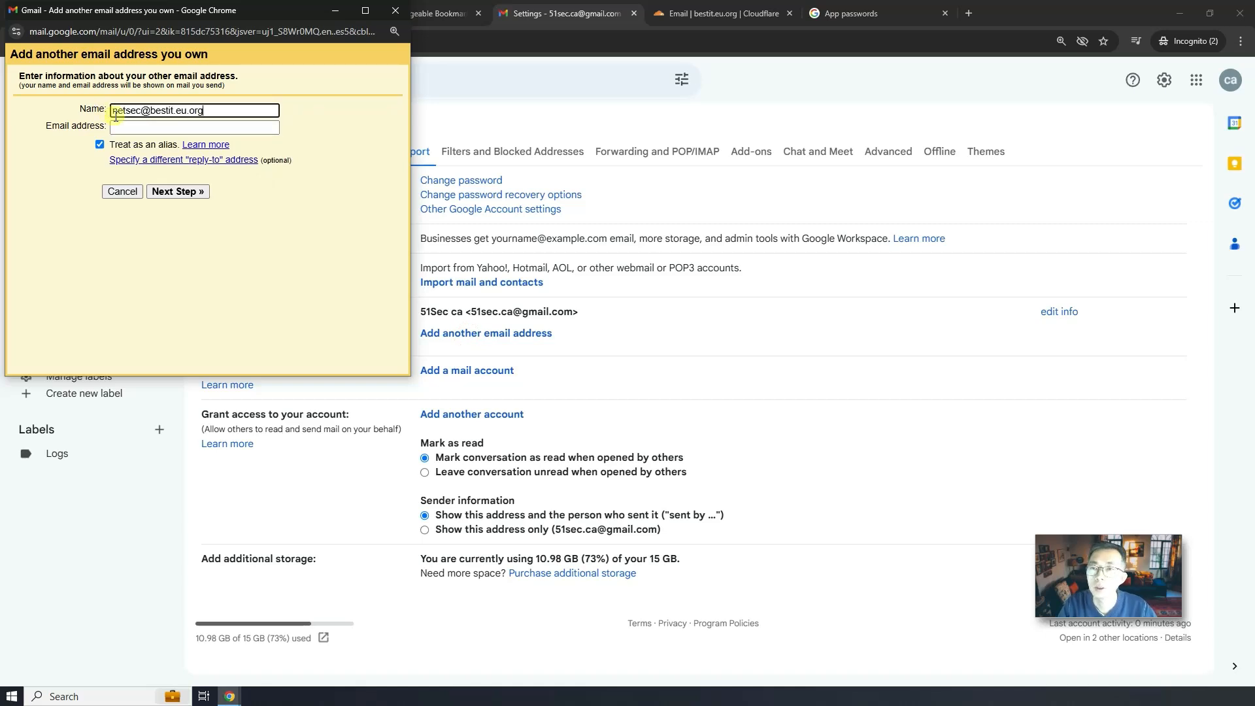
{"action": "left_click", "coordinate": [194, 127]}
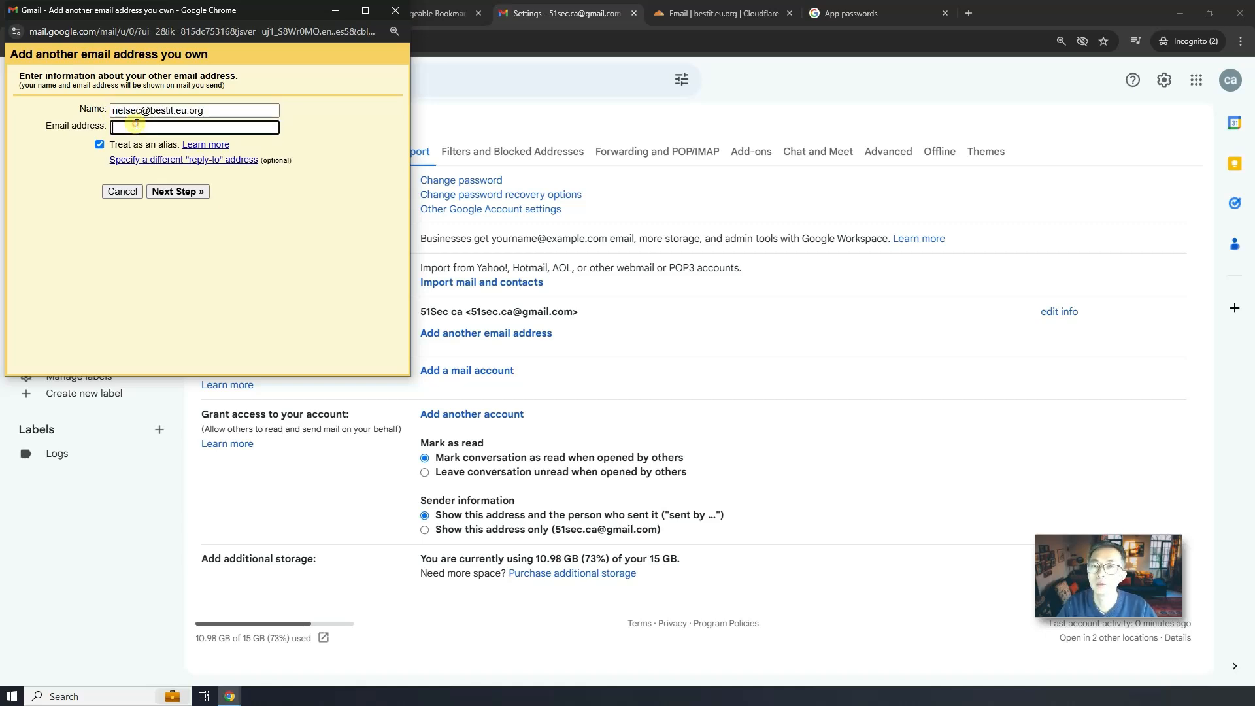
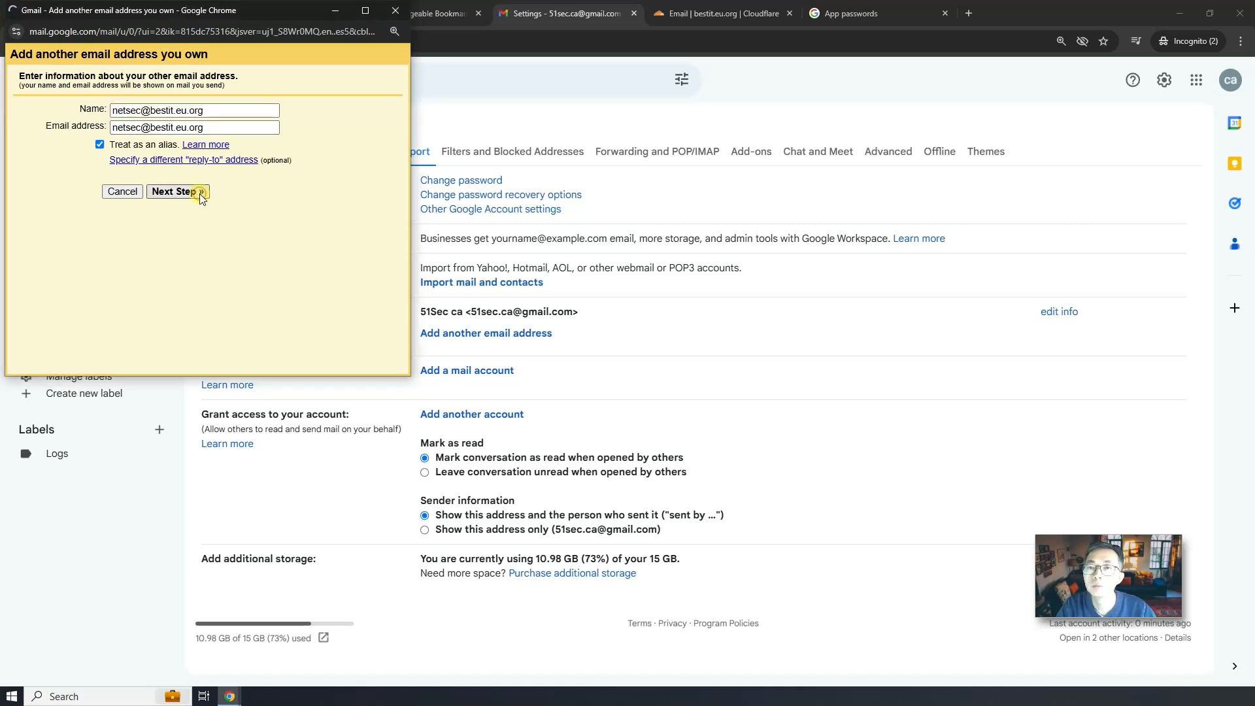
{"action": "left_click", "coordinate": [173, 191]}
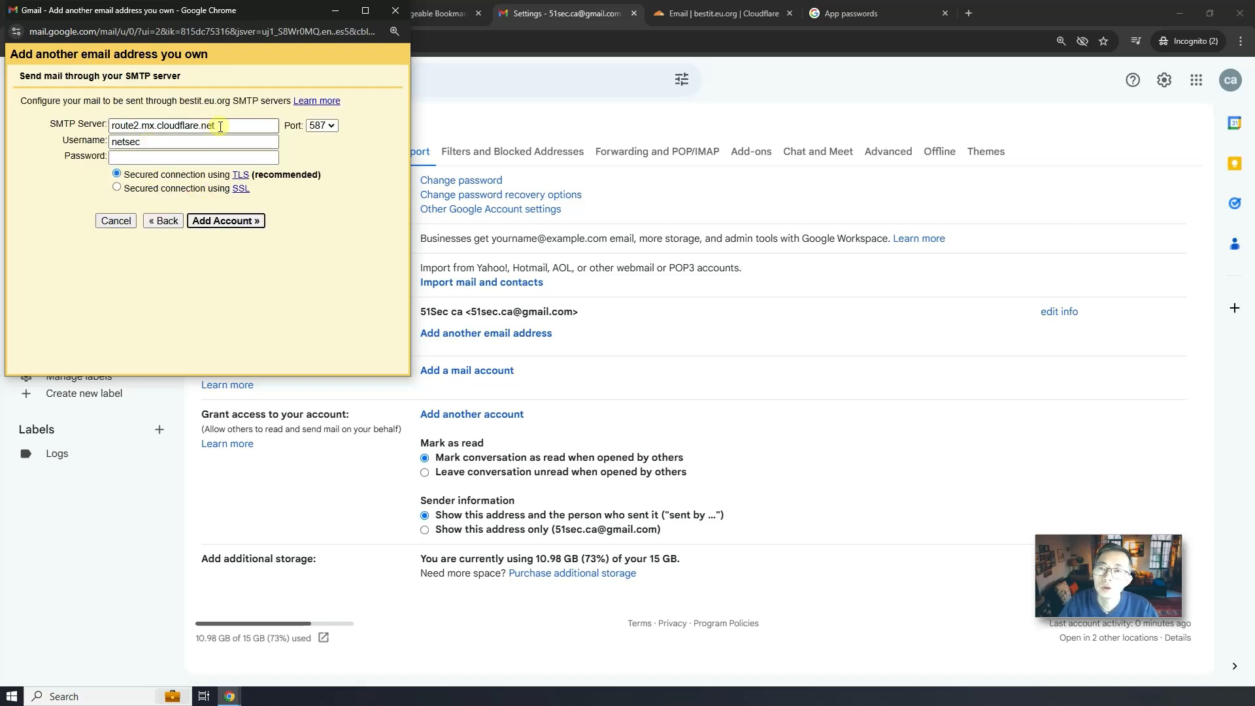
{"action": "triple_click", "coordinate": [192, 126]}
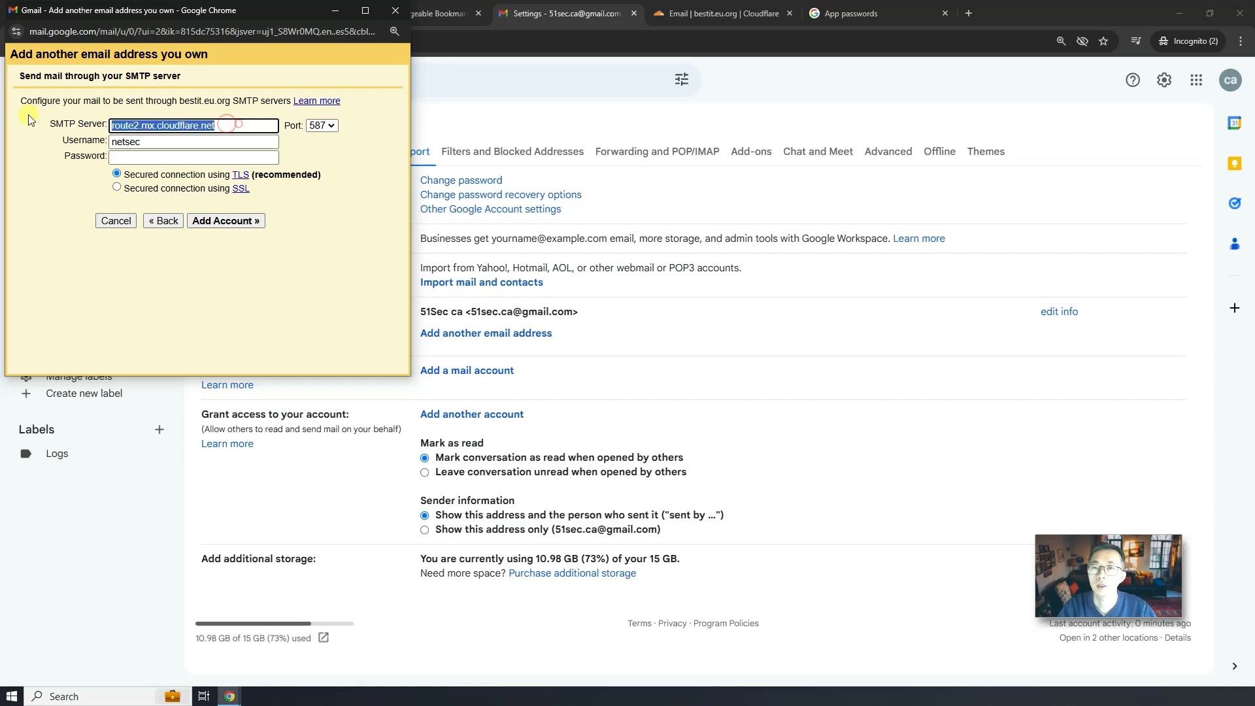
{"action": "type", "text": "smtp.gmail.com"}
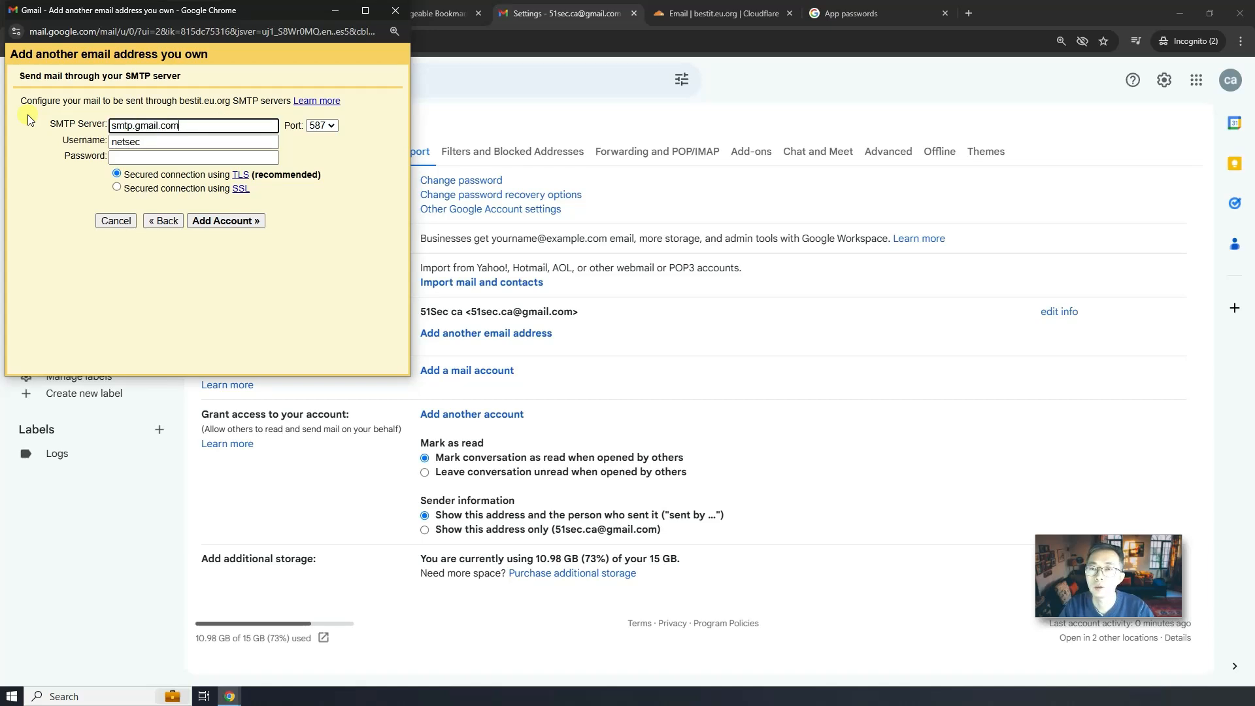
{"action": "triple_click", "coordinate": [192, 141]}
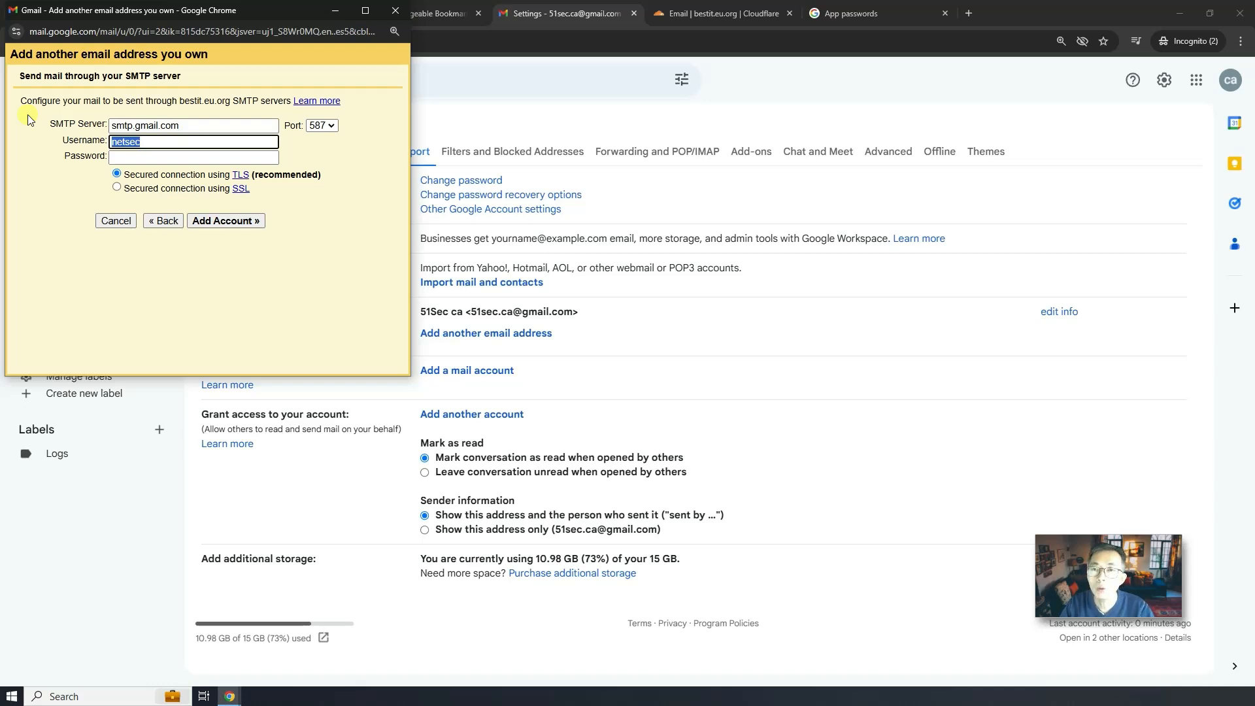
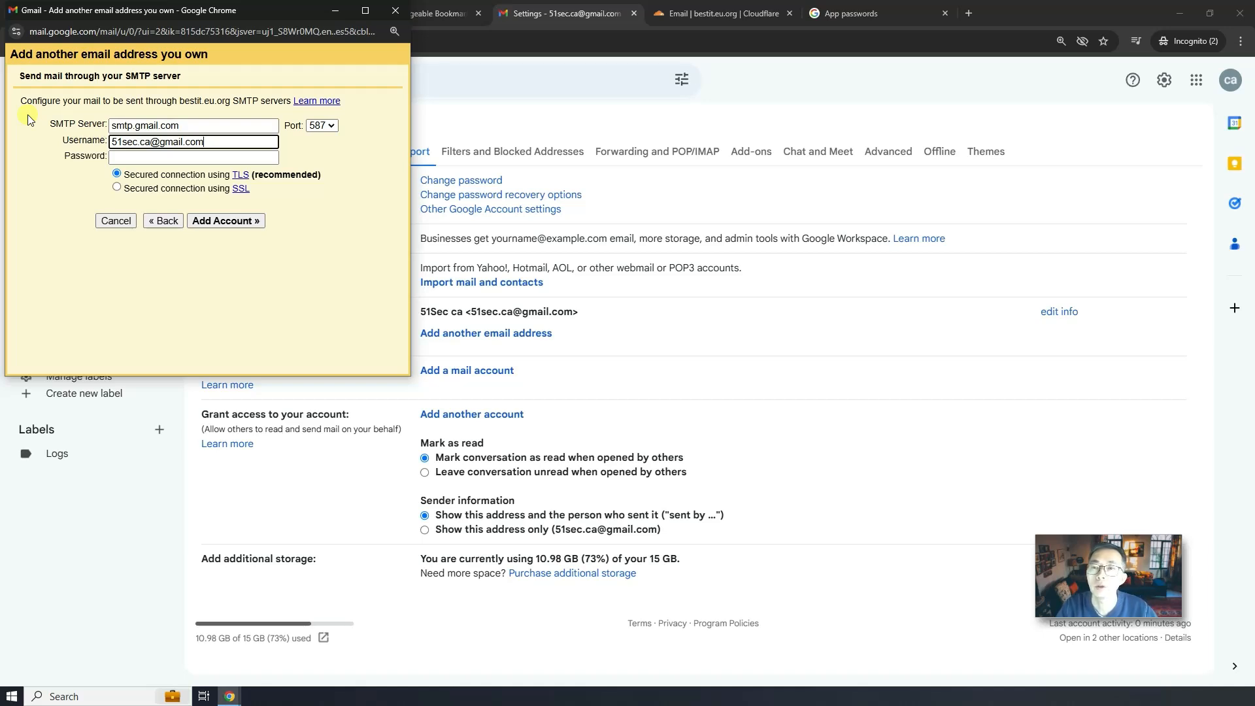
{"action": "left_click", "coordinate": [192, 157]}
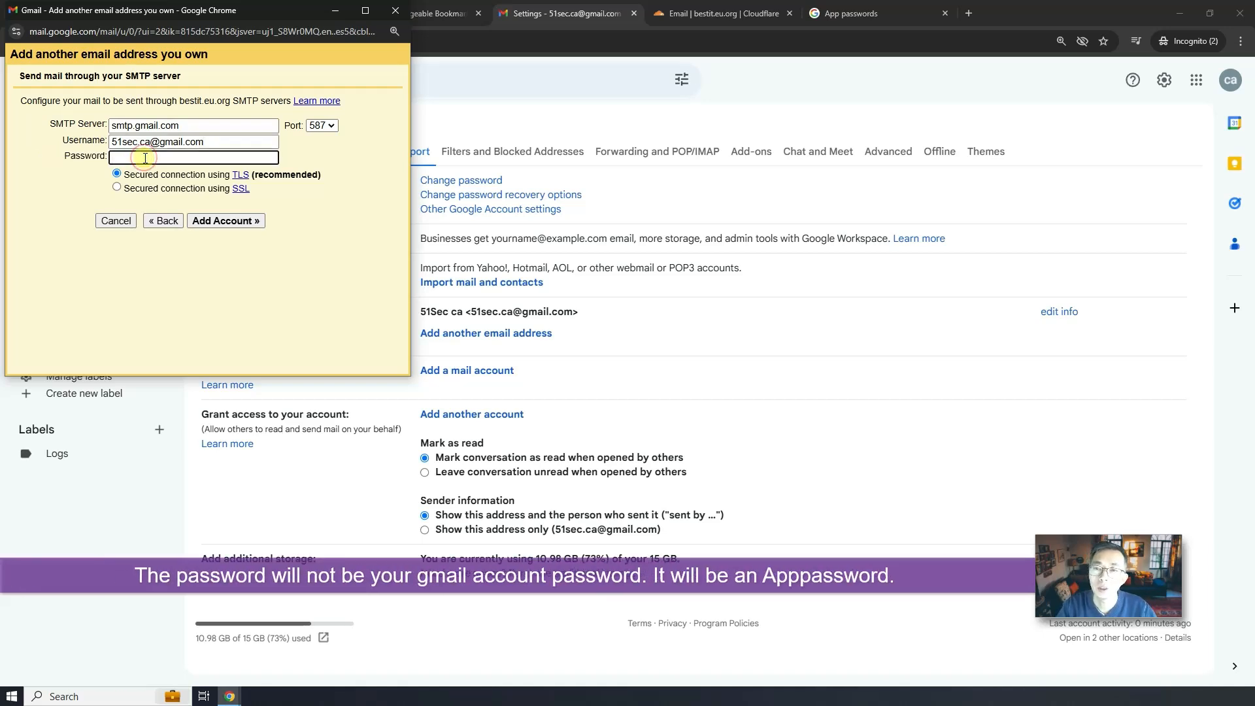
{"action": "mouse_move", "coordinate": [157, 157]}
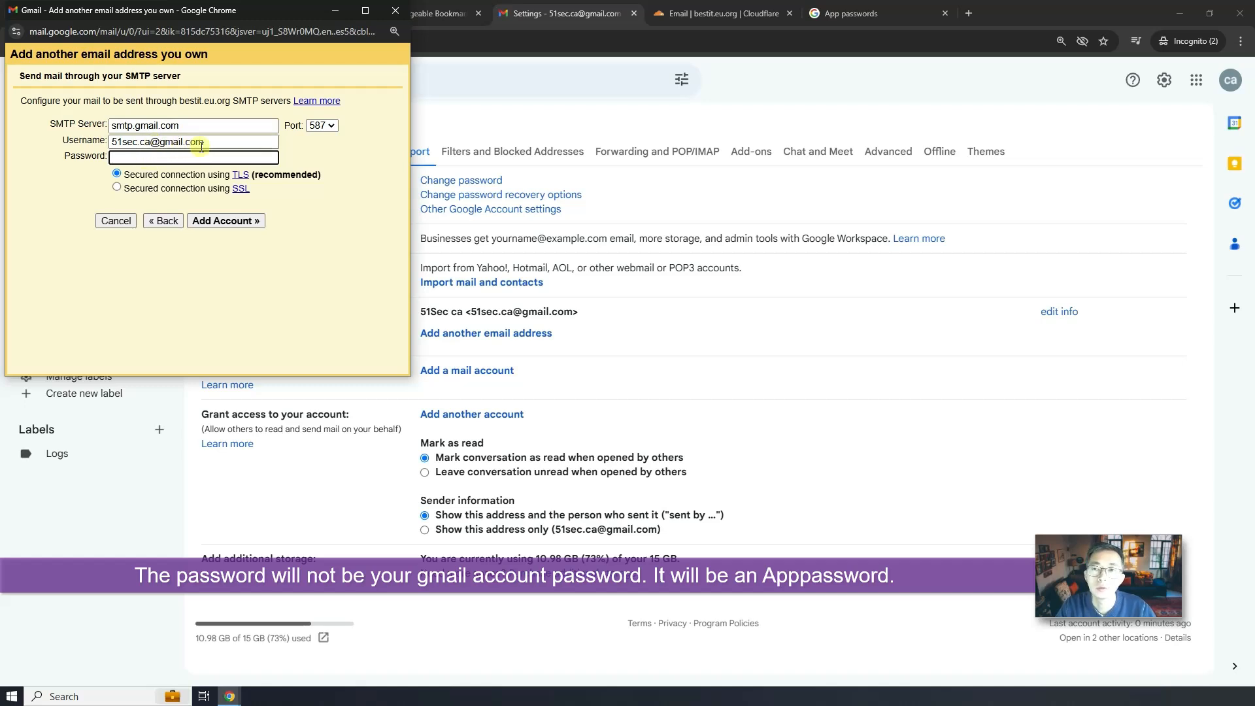
{"action": "left_click", "coordinate": [848, 13]}
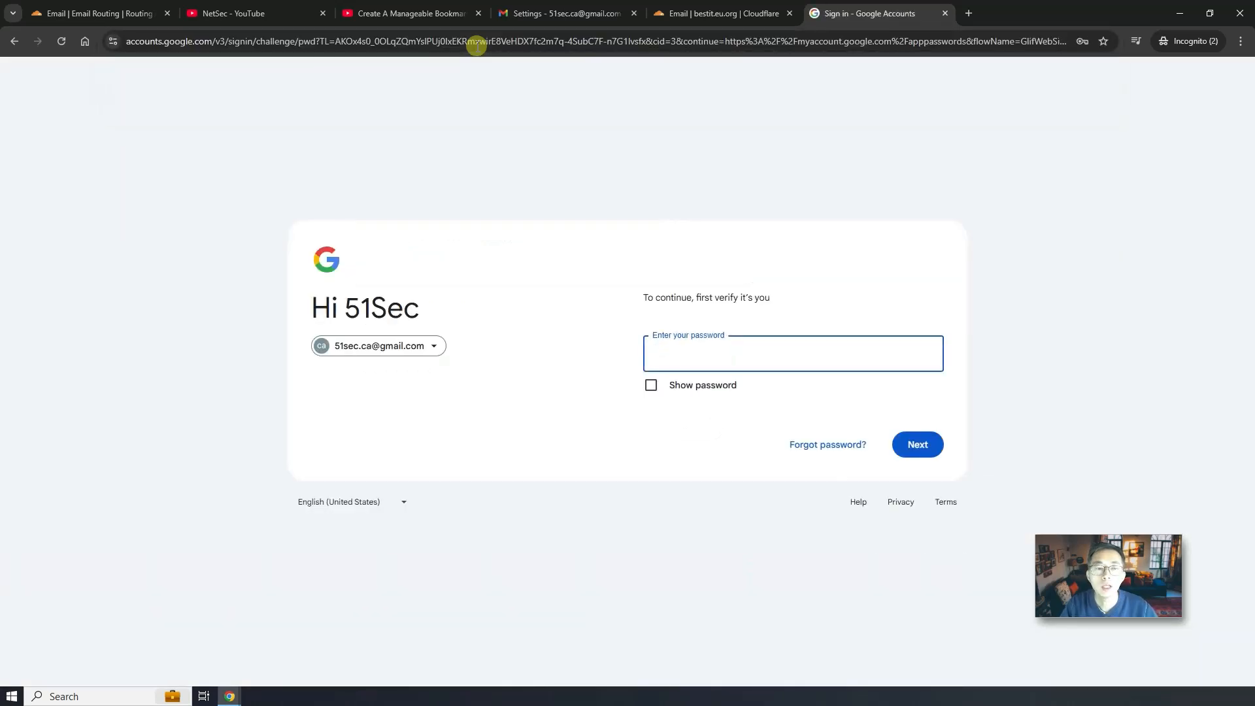
Re-verify the Google account password and generate an app password named 'cloudflare email'
{"action": "left_click", "coordinate": [791, 354]}
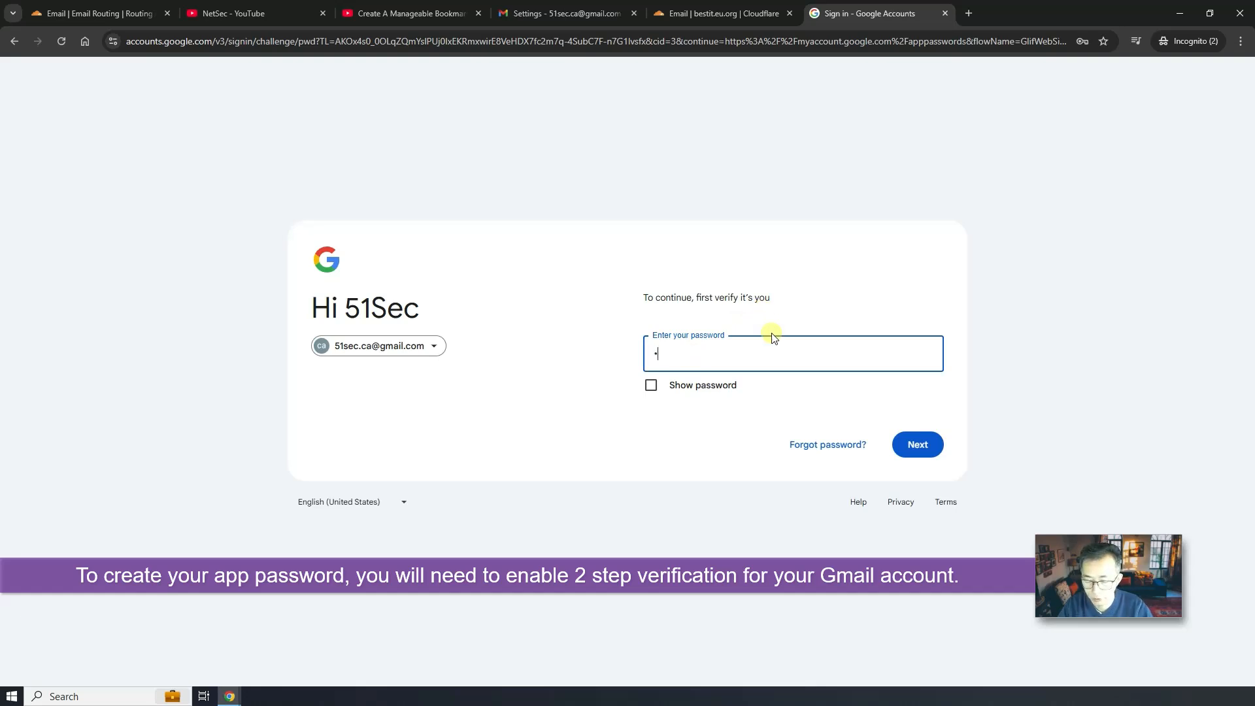
{"action": "type", "text": "password"}
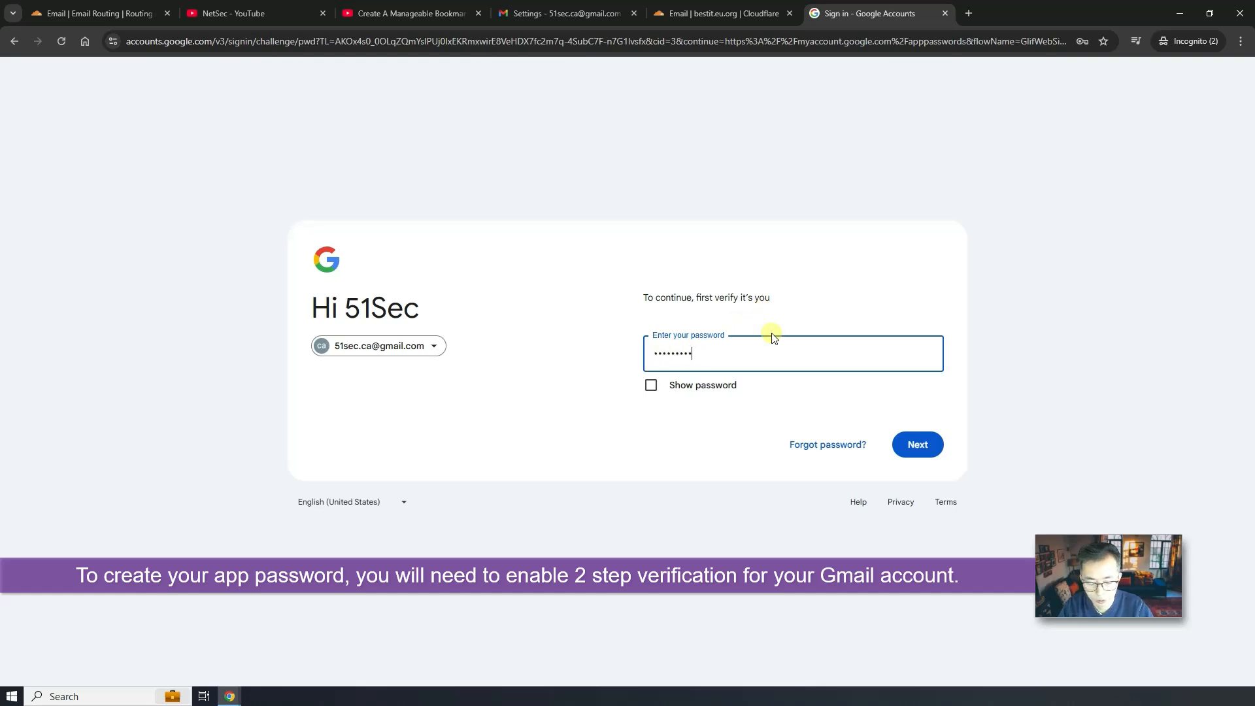
{"action": "left_click", "coordinate": [916, 444]}
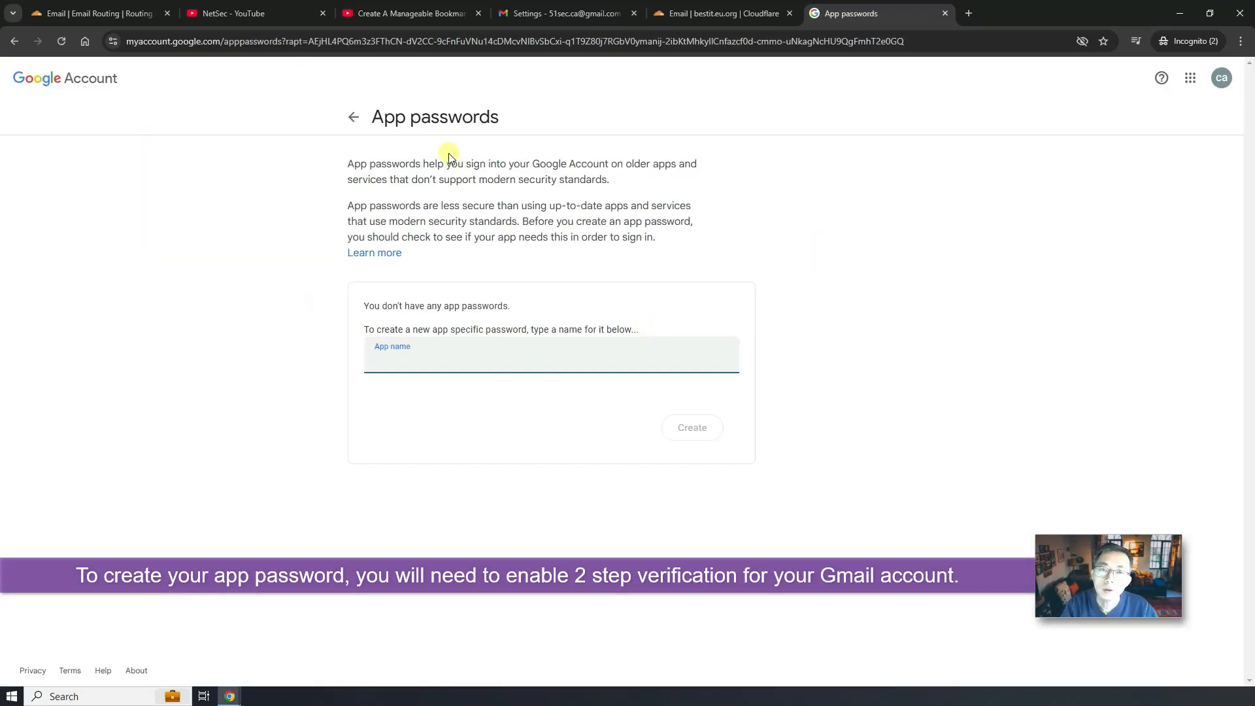
{"action": "mouse_move", "coordinate": [442, 193]}
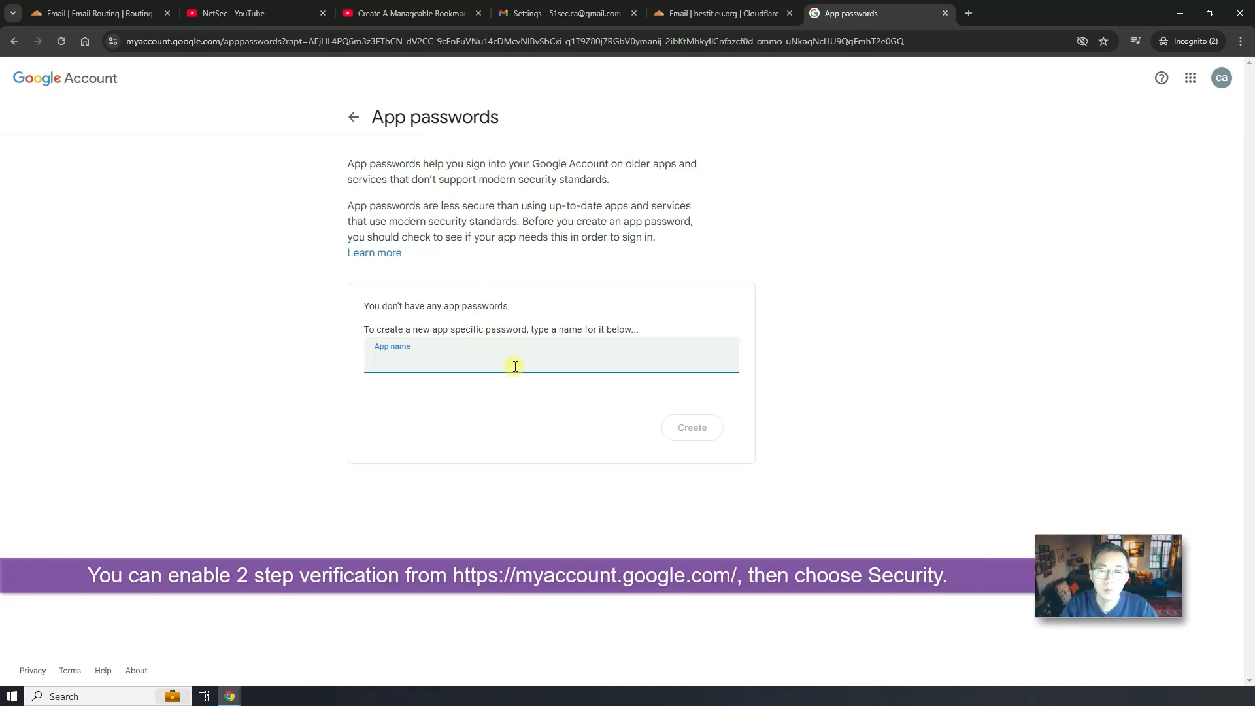
{"action": "type", "text": "cloudflare email"}
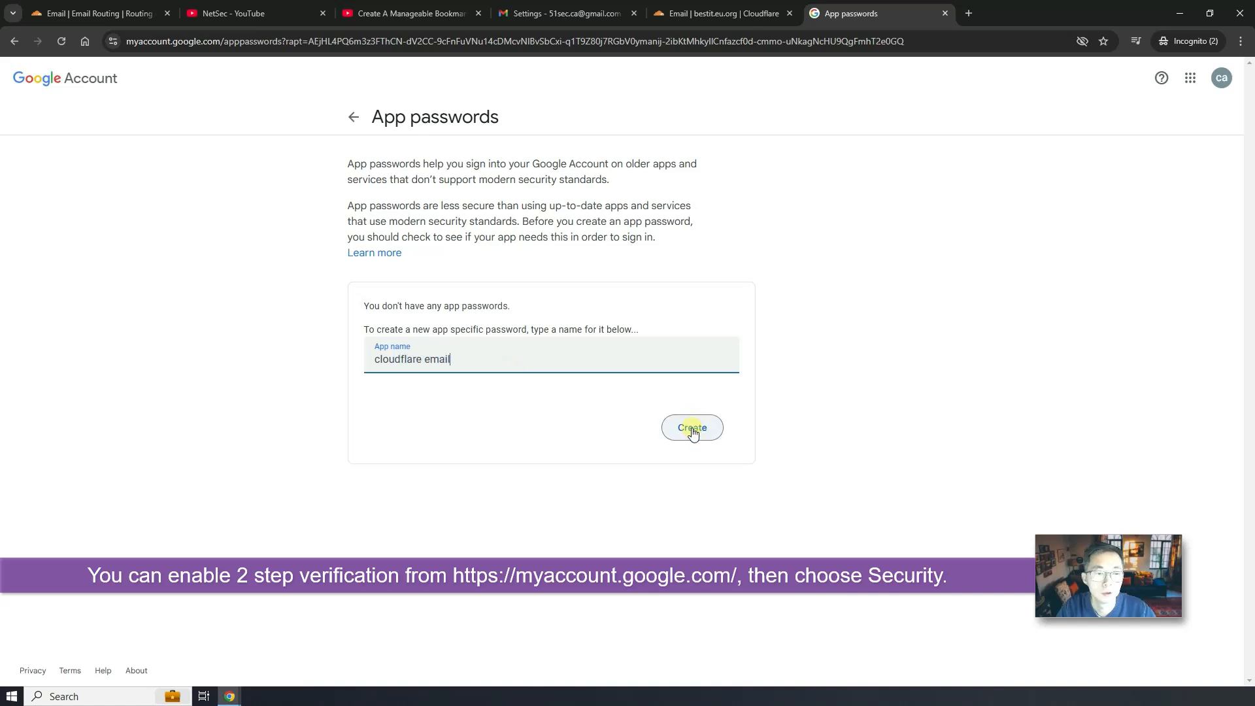
{"action": "left_click", "coordinate": [691, 427]}
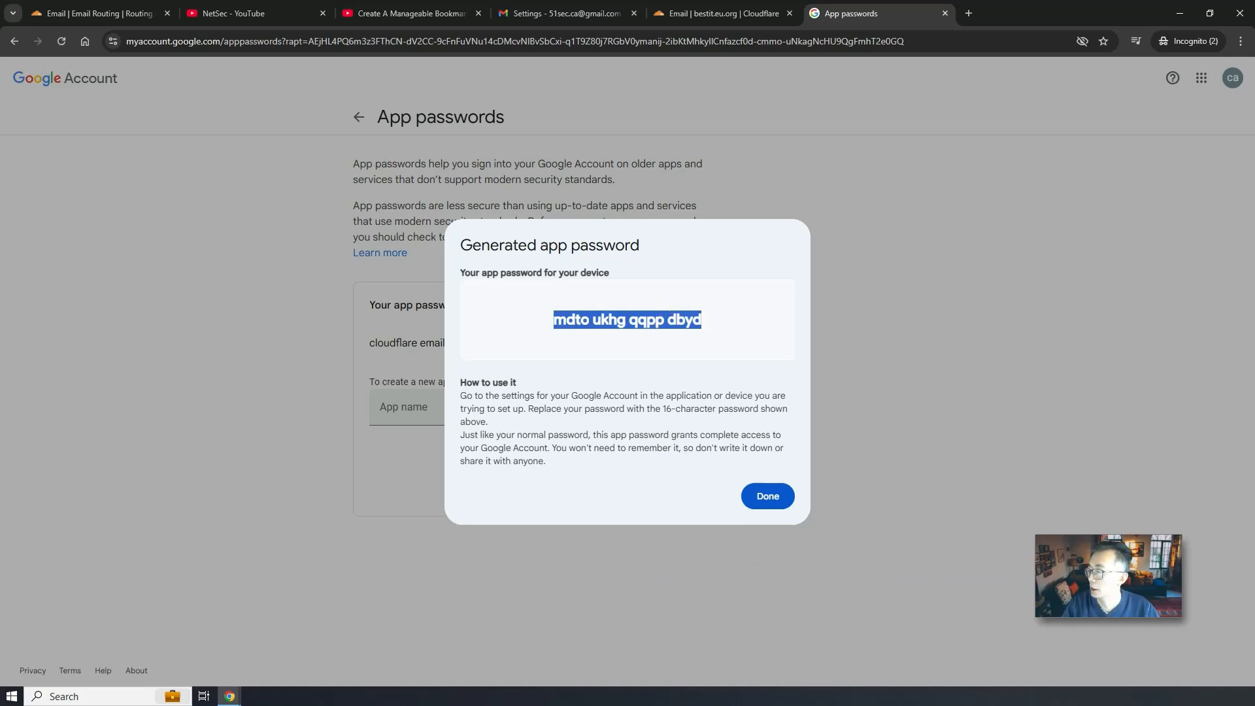
{"action": "left_click", "coordinate": [765, 495]}
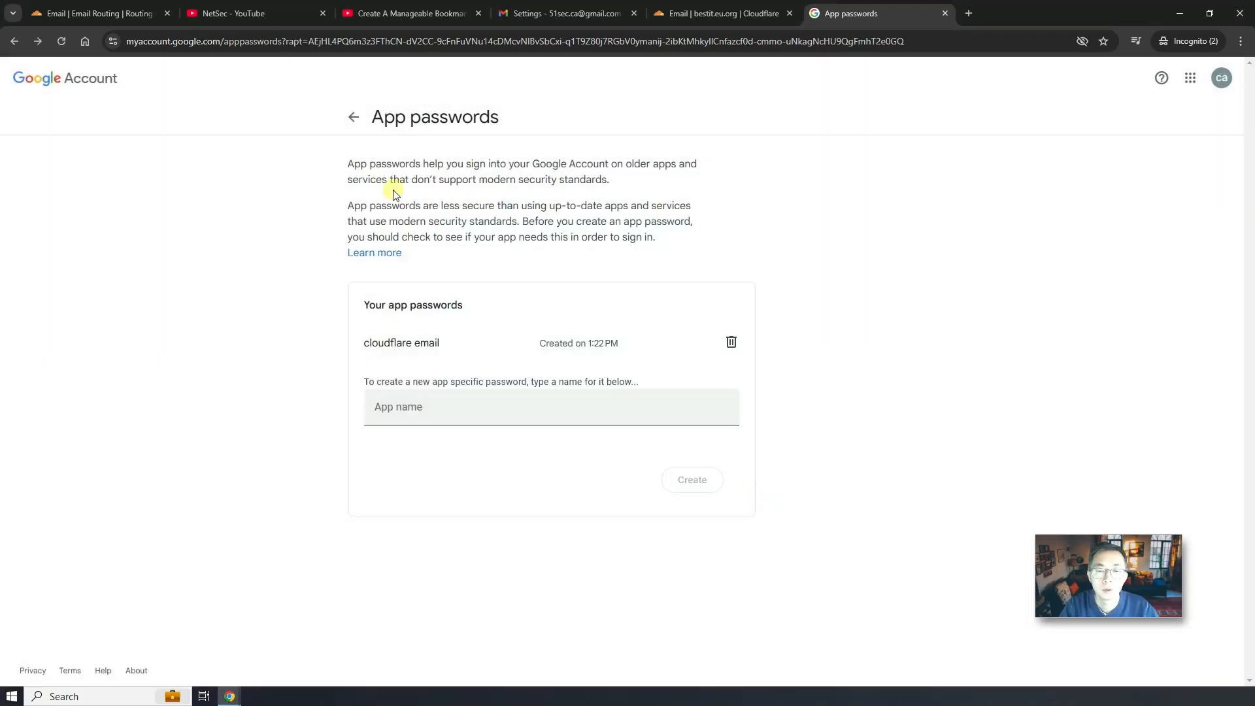
{"action": "mouse_move", "coordinate": [368, 164]}
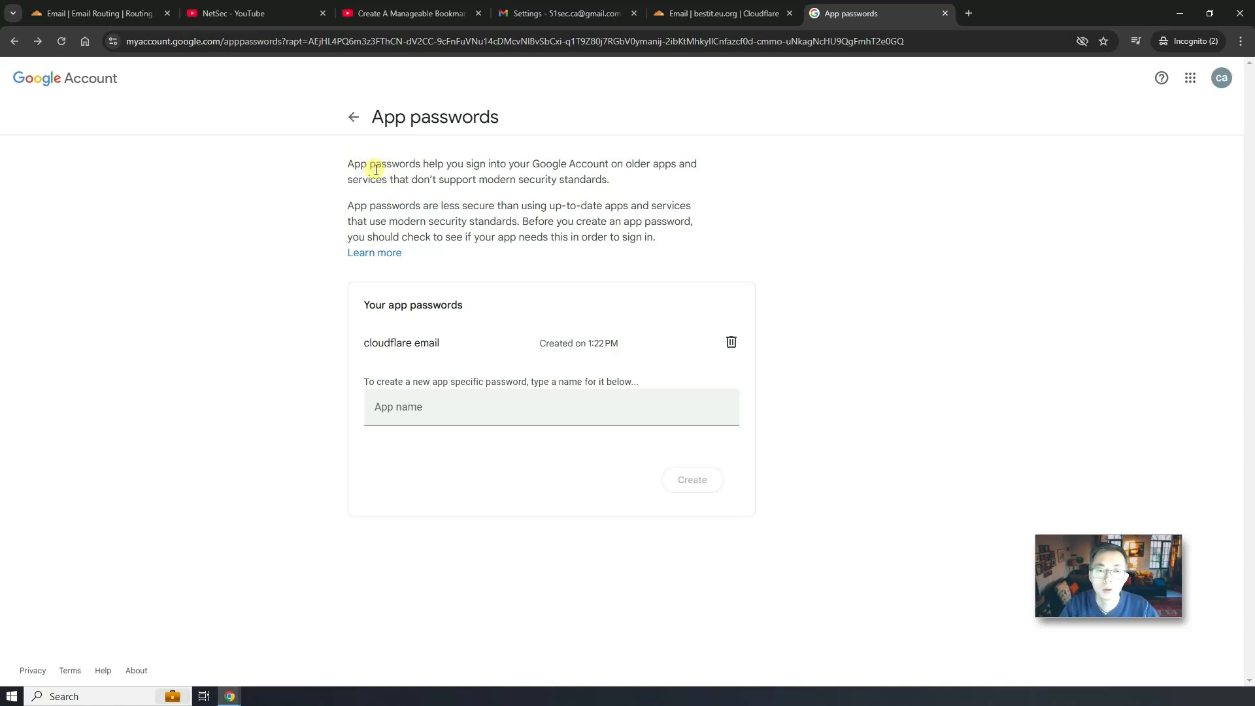
{"action": "mouse_move", "coordinate": [398, 184]}
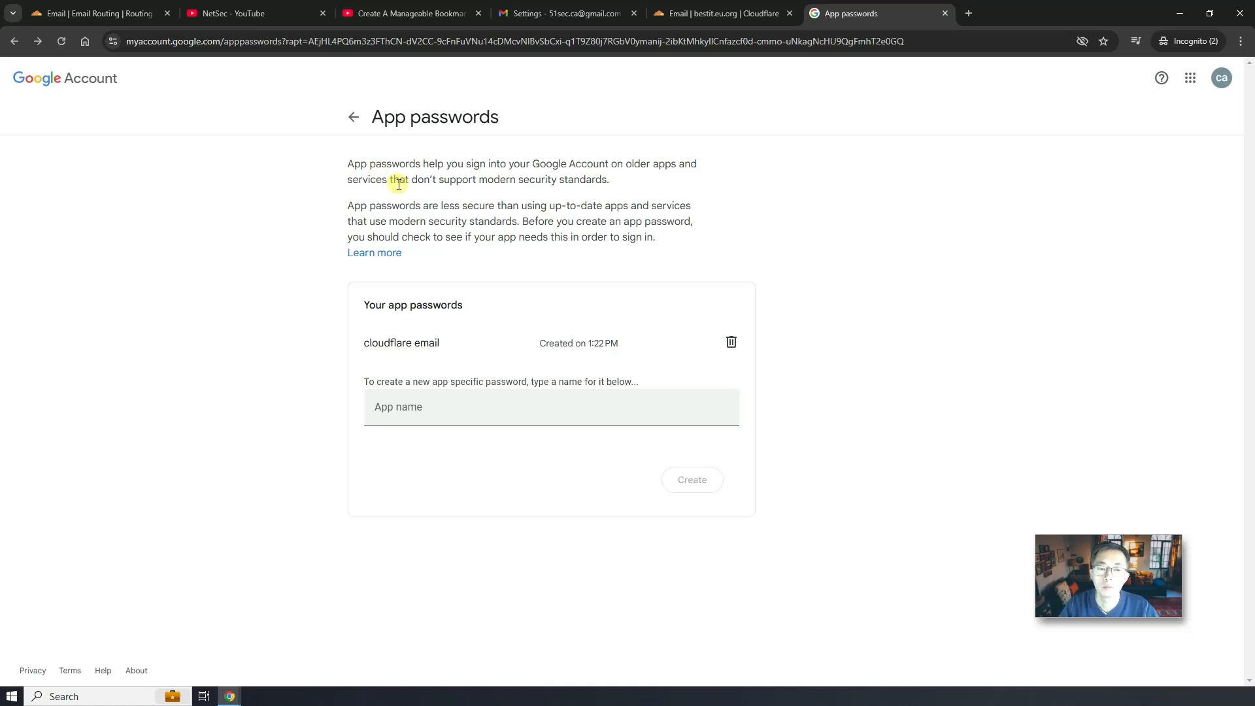
{"action": "mouse_move", "coordinate": [686, 195]}
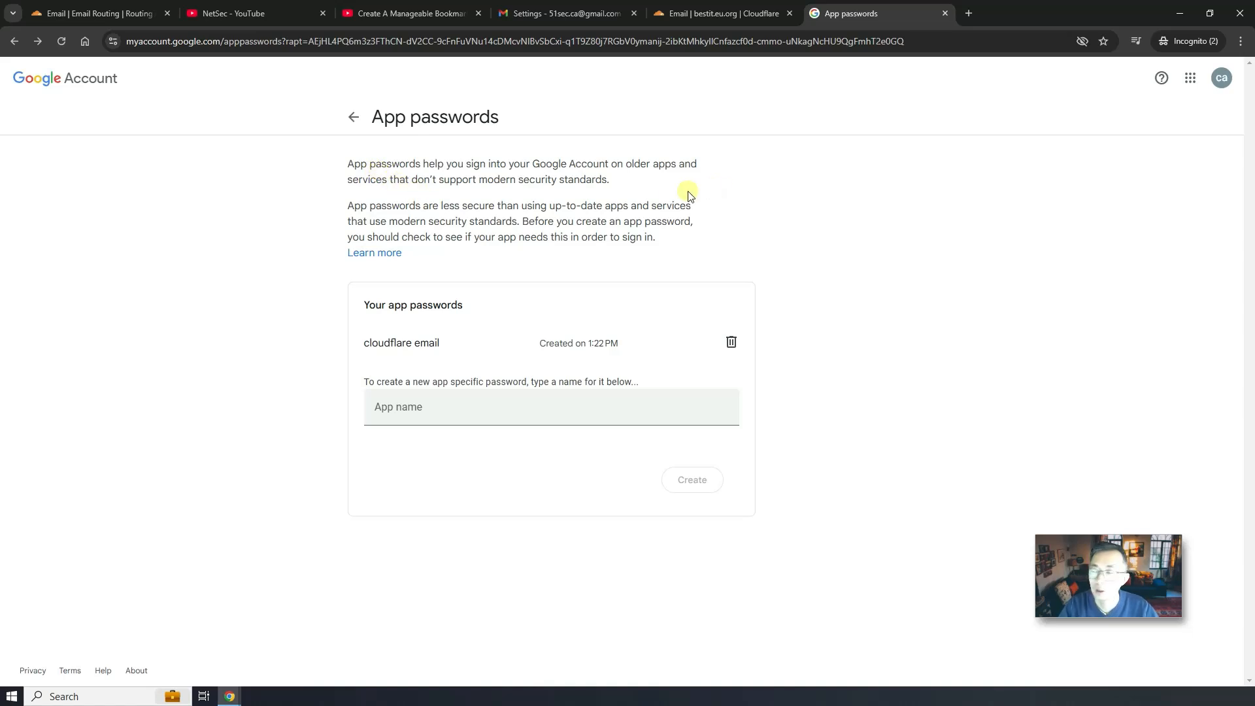
{"action": "mouse_move", "coordinate": [616, 202]}
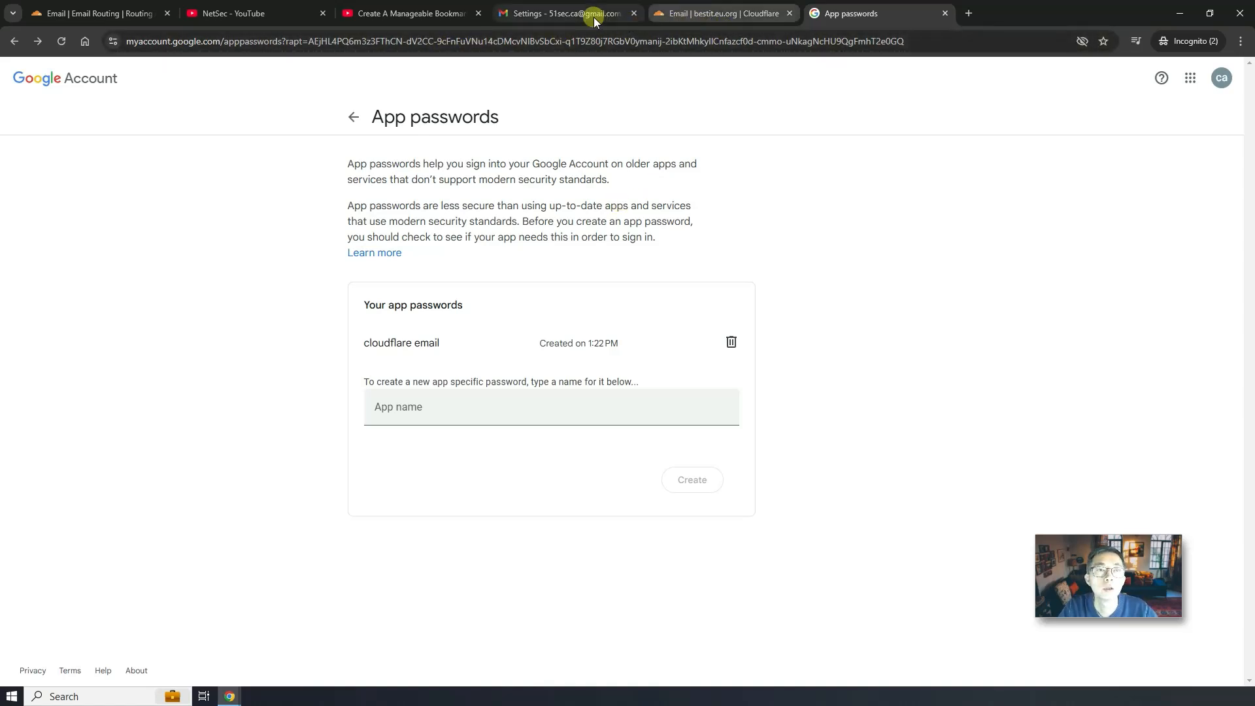
{"action": "left_click", "coordinate": [563, 13]}
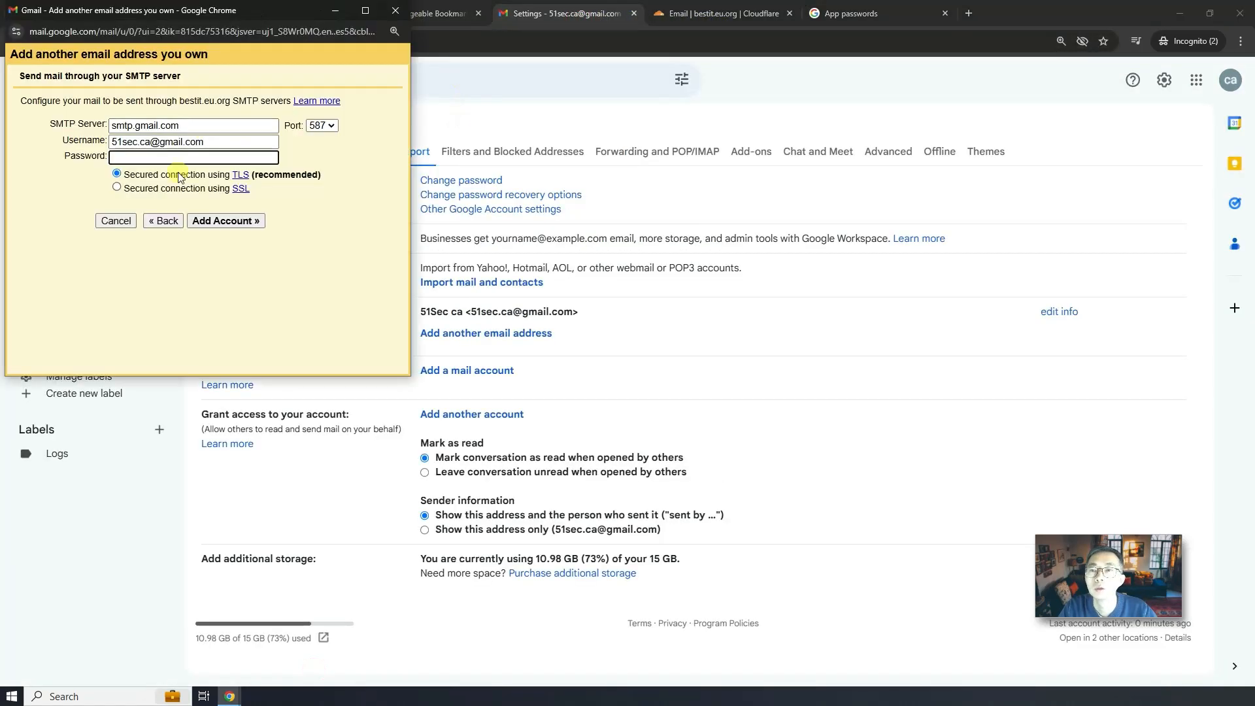
{"action": "type", "text": "password"}
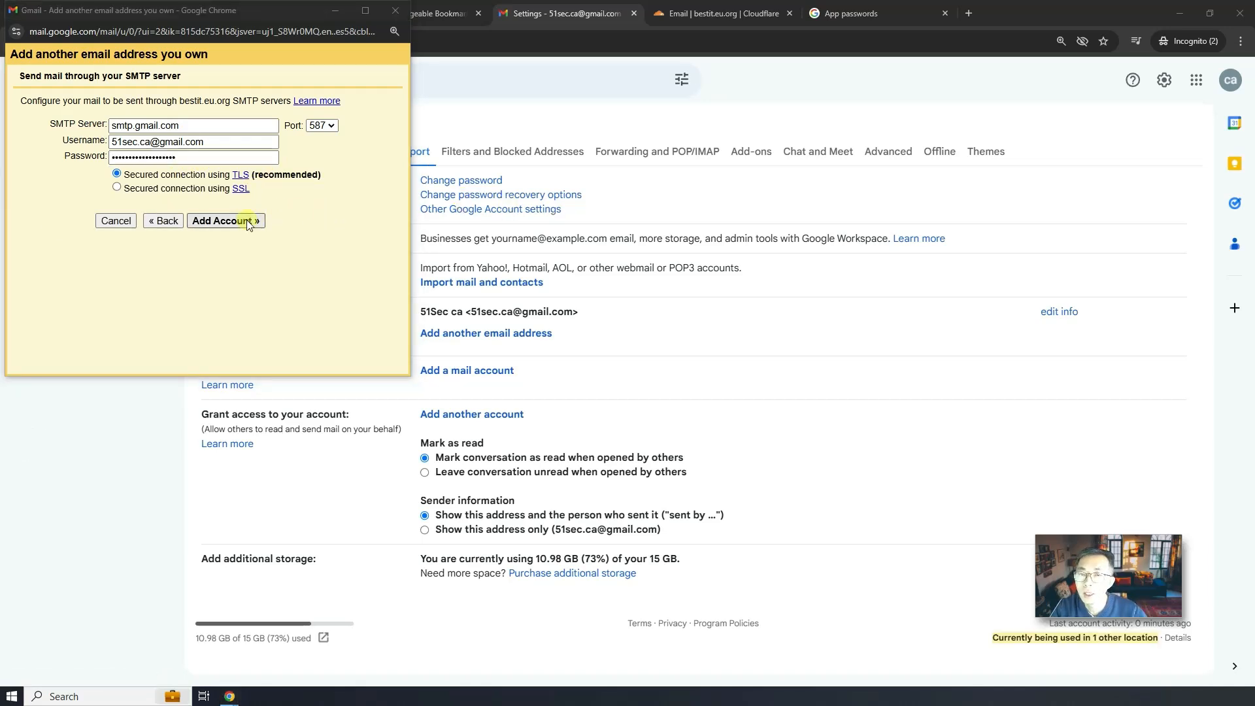
{"action": "left_click", "coordinate": [225, 220]}
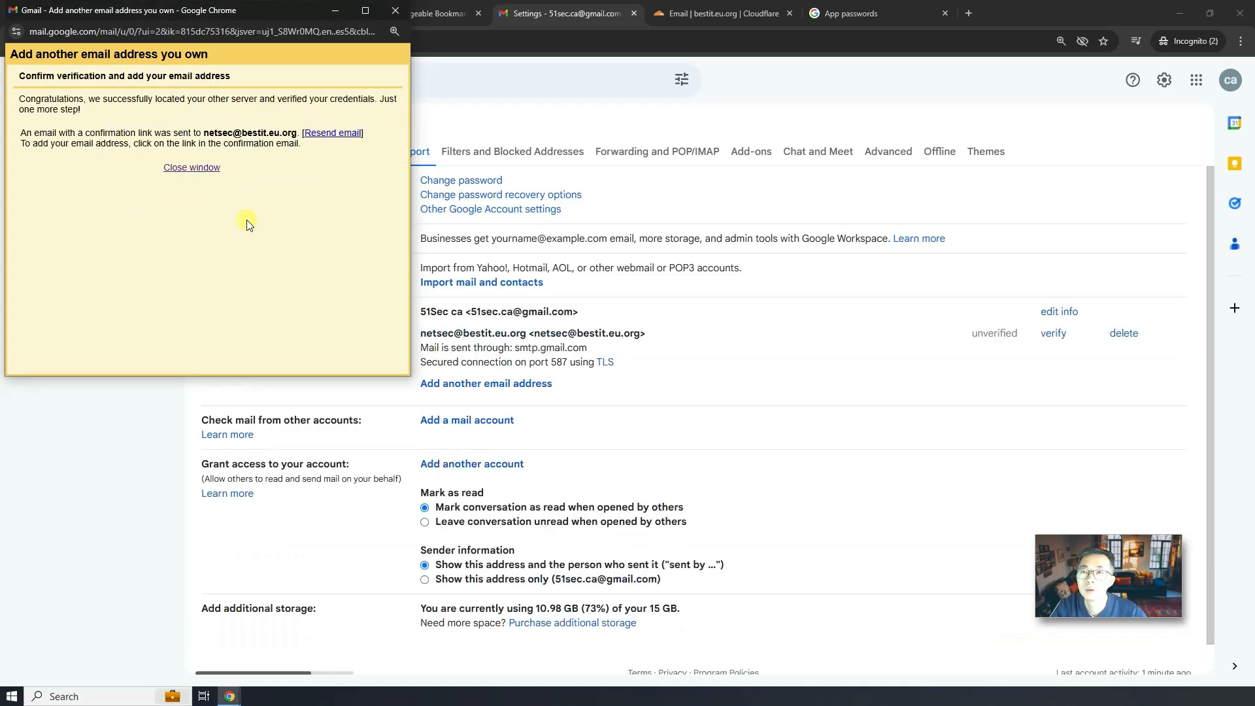
{"action": "mouse_move", "coordinate": [143, 114]}
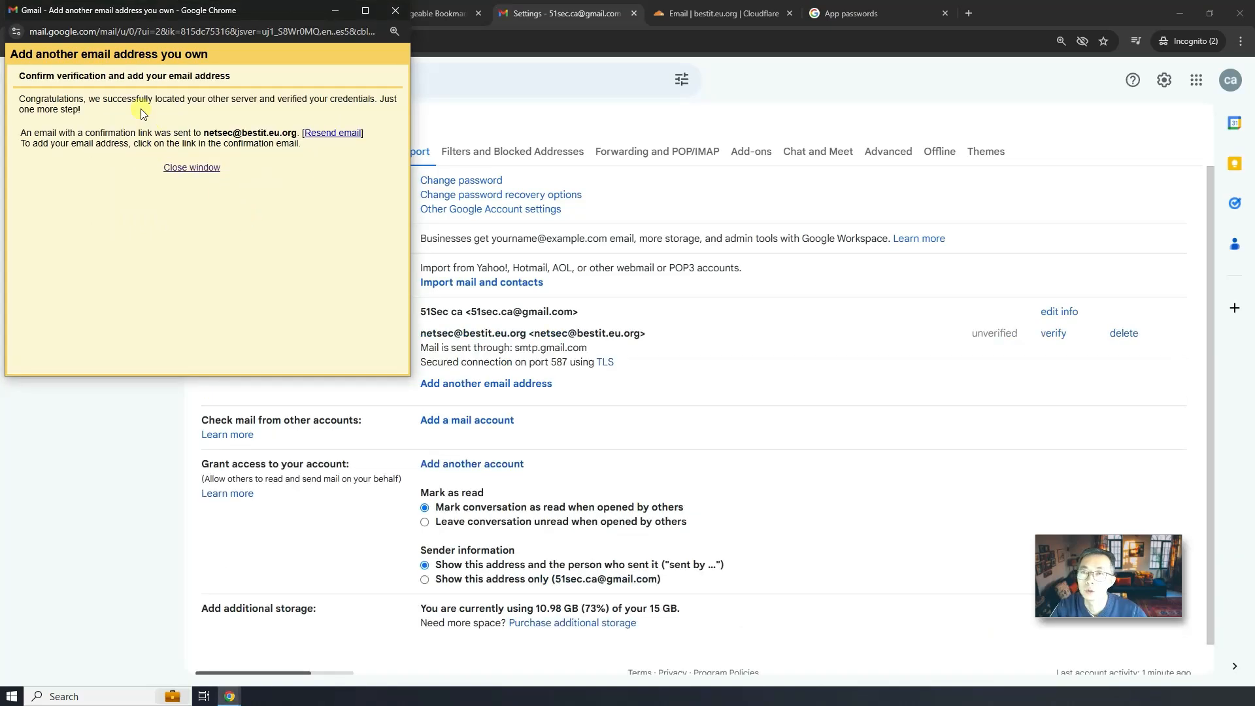
{"action": "mouse_move", "coordinate": [652, 334]}
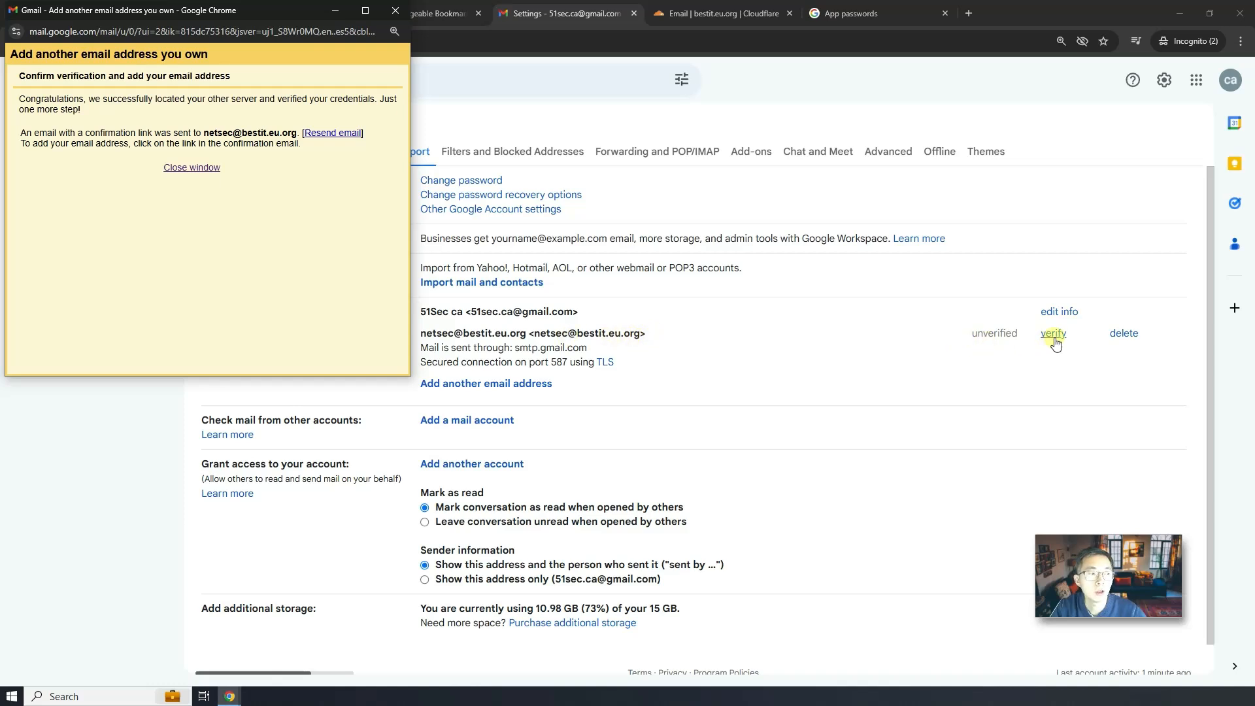
{"action": "left_click", "coordinate": [1052, 333]}
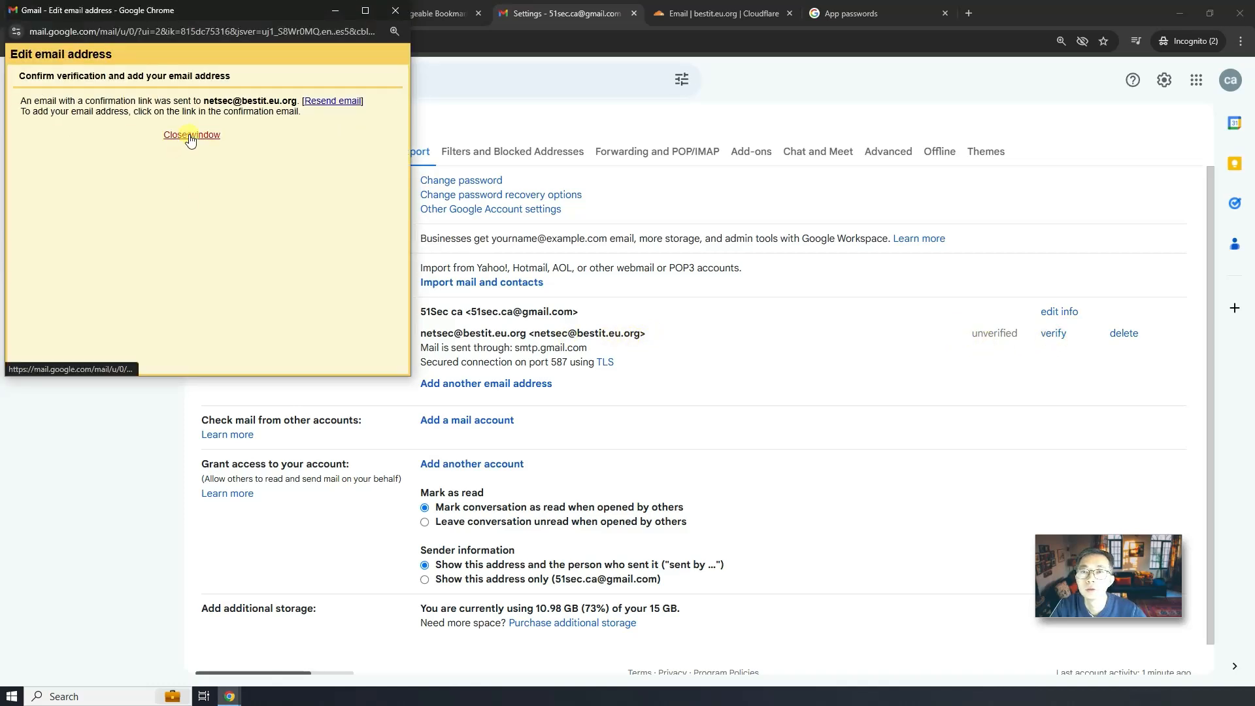
{"action": "left_click", "coordinate": [191, 135]}
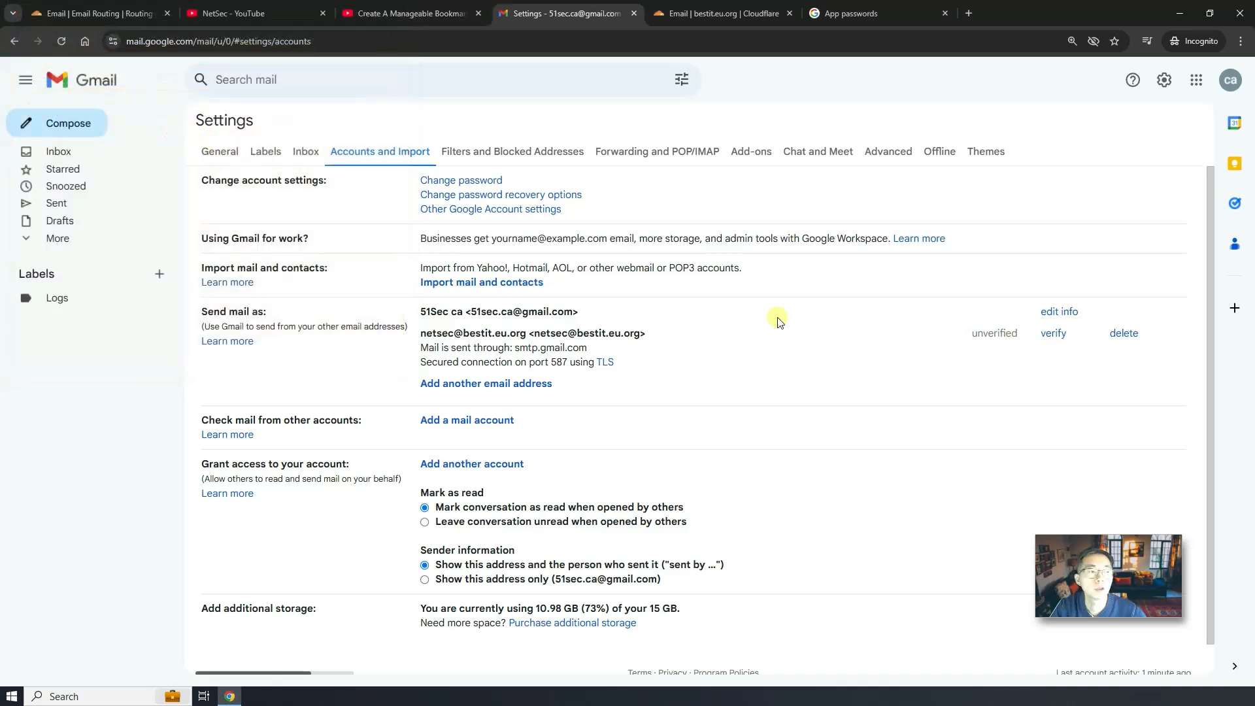
{"action": "left_click", "coordinate": [58, 151]}
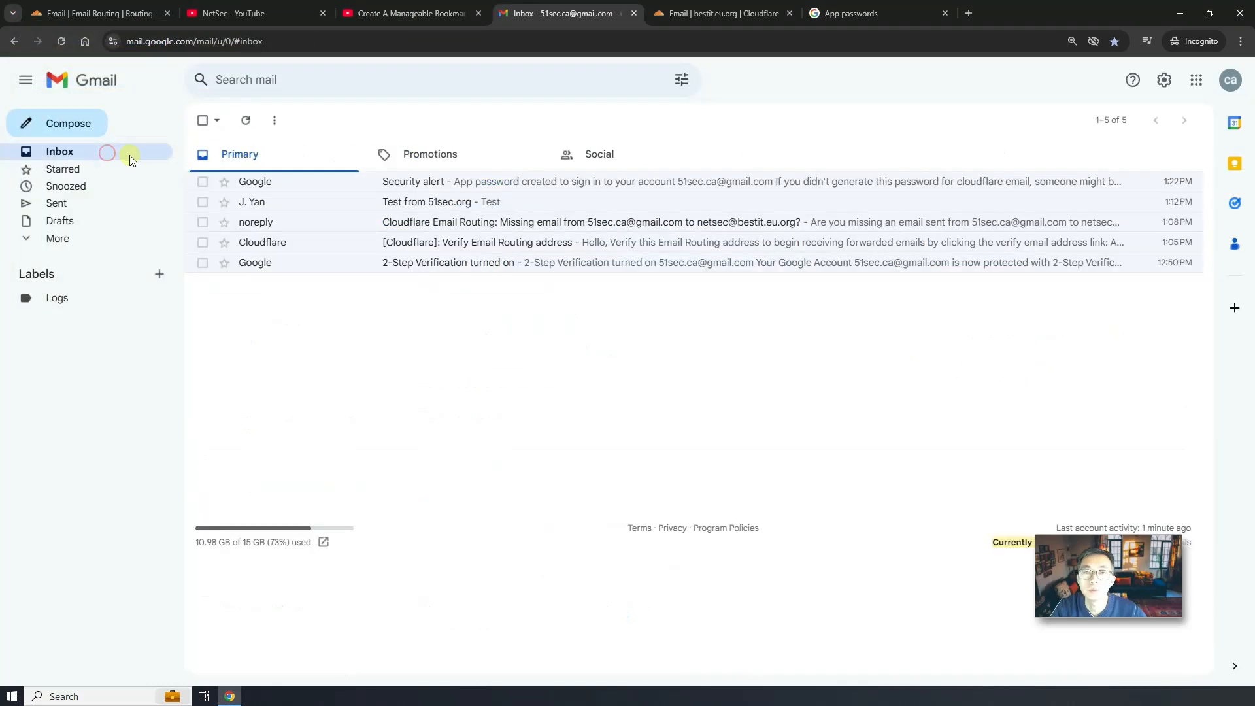
{"action": "left_click", "coordinate": [57, 238]}
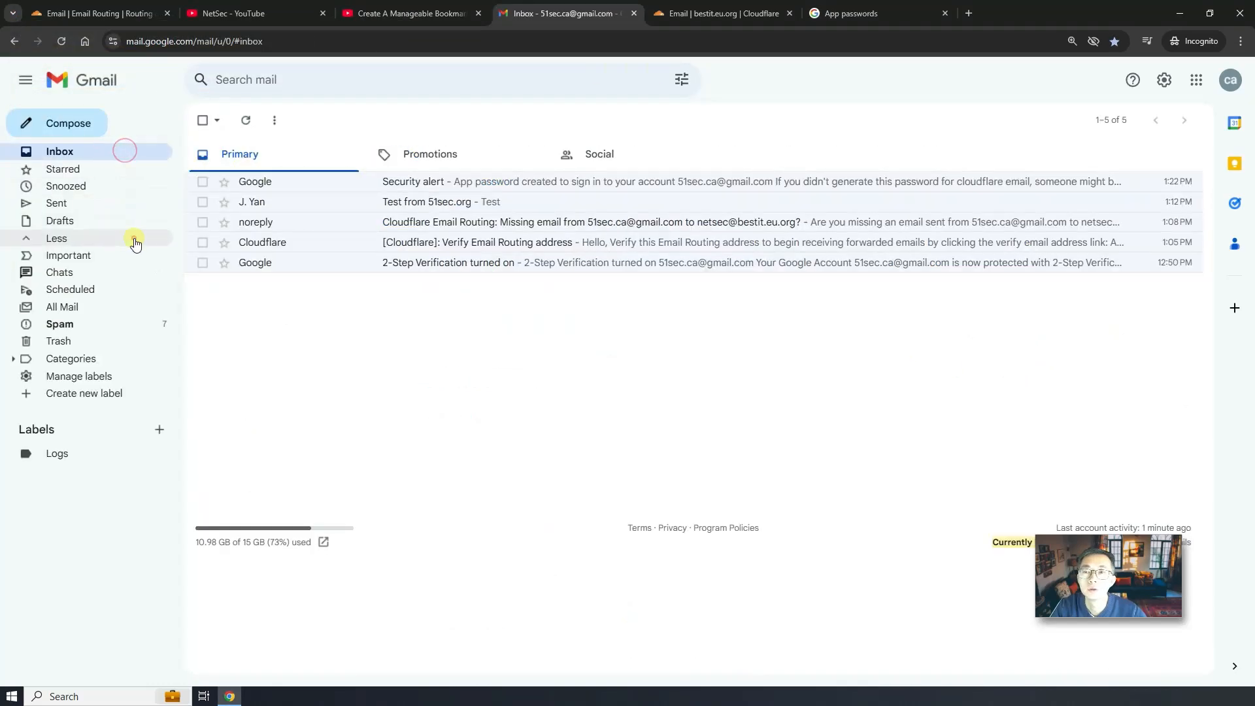
{"action": "left_click", "coordinate": [60, 323]}
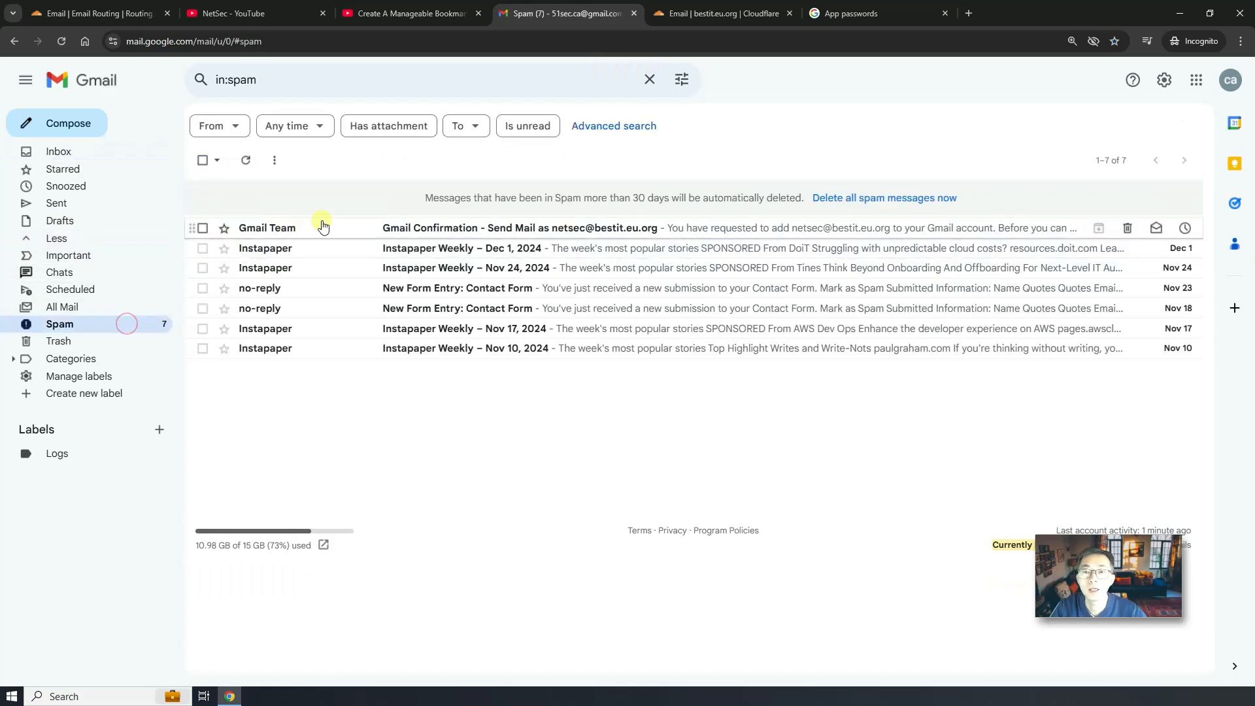
{"action": "left_click", "coordinate": [512, 228]}
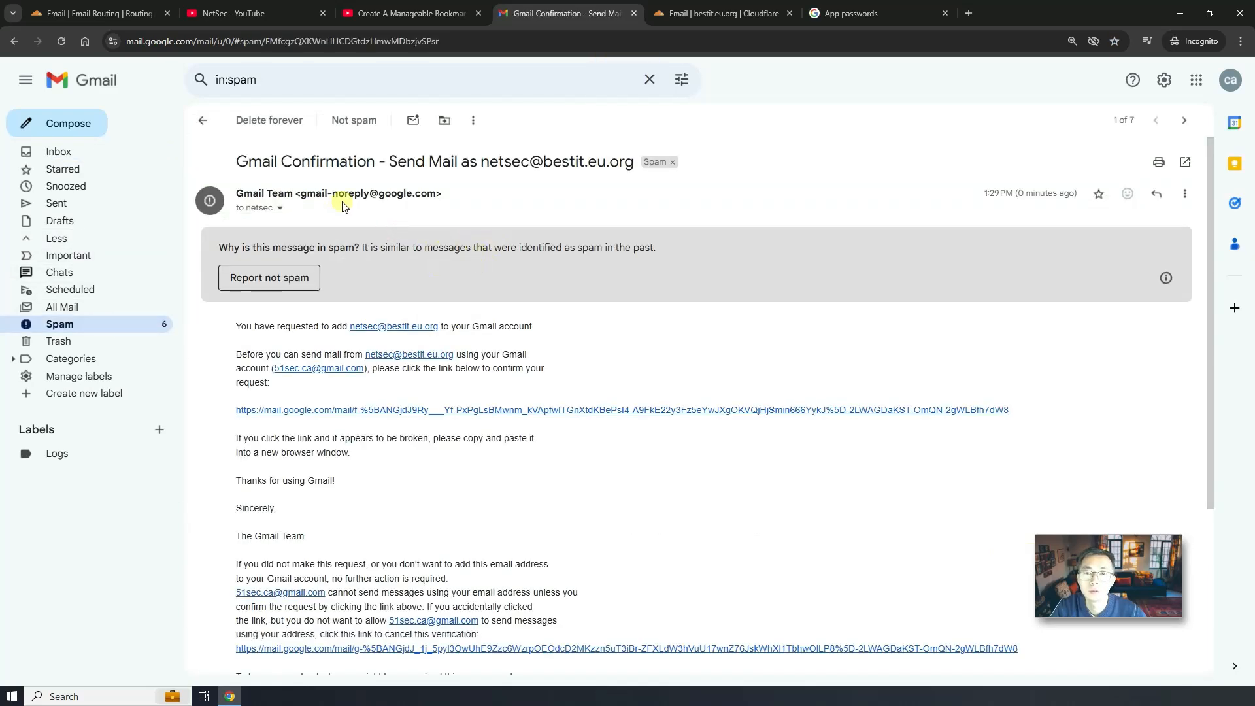
{"action": "left_click", "coordinate": [353, 121]}
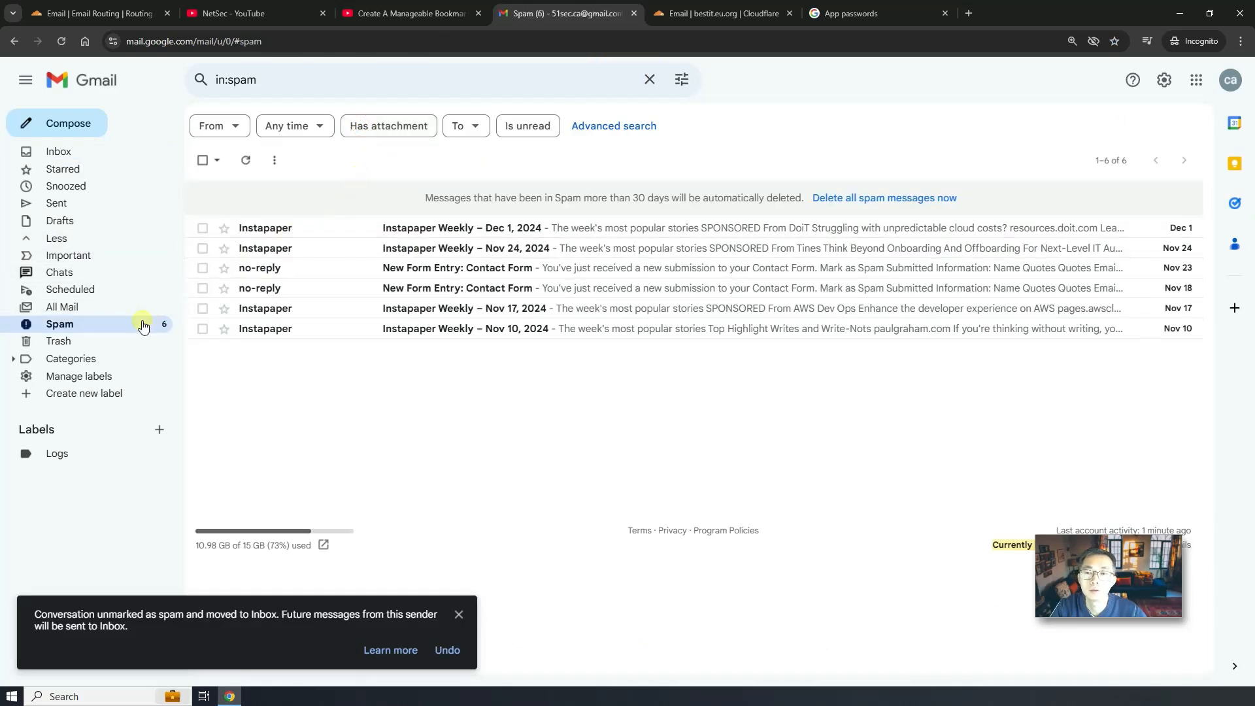
{"action": "left_click", "coordinate": [58, 151]}
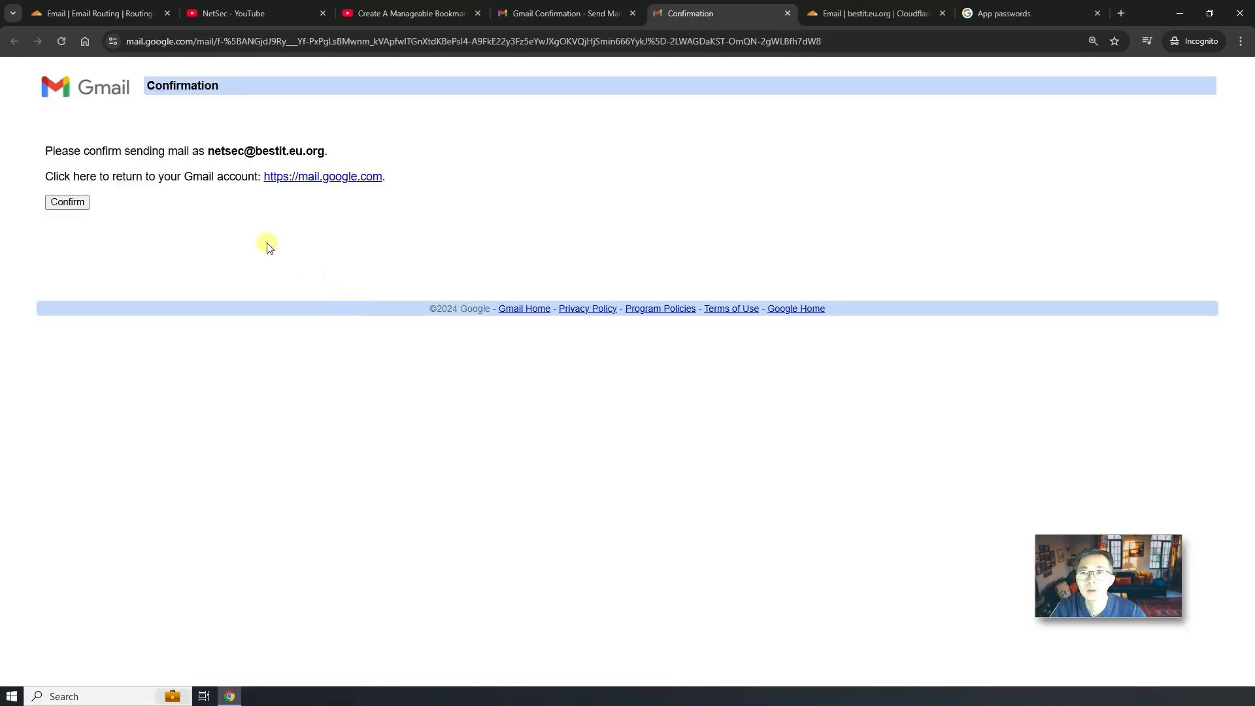
{"action": "left_click", "coordinate": [67, 202]}
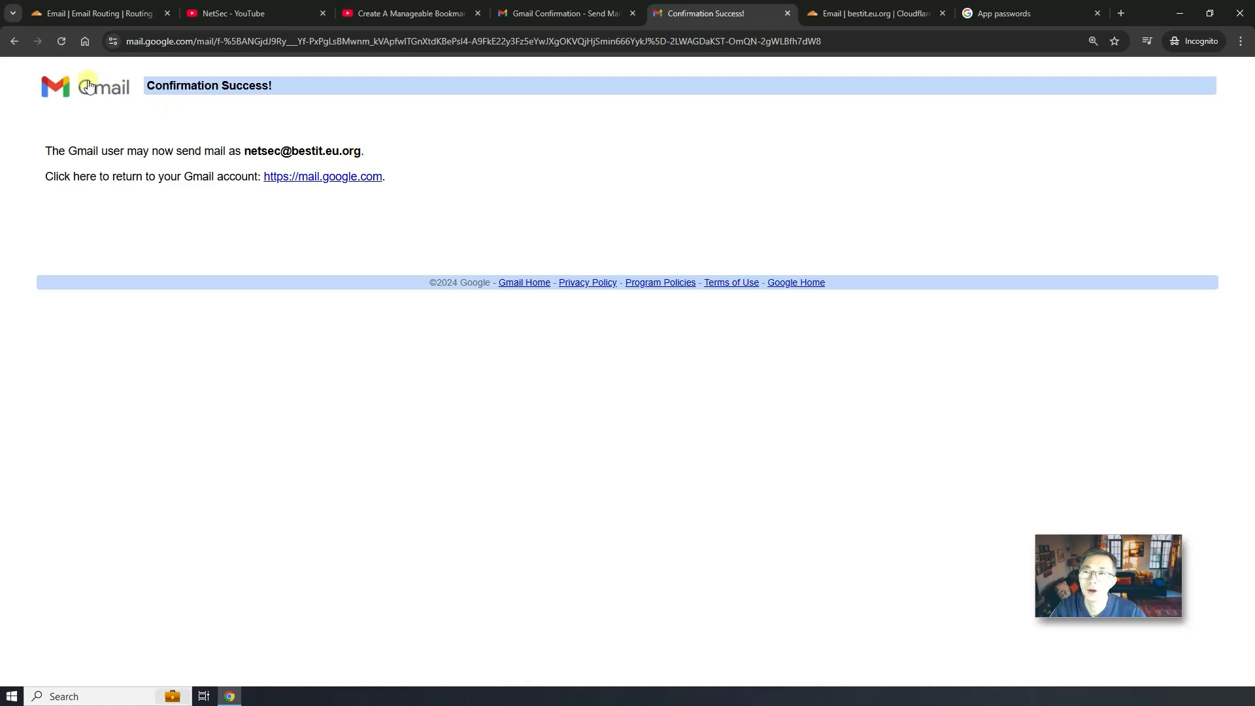
{"action": "left_click", "coordinate": [564, 14]}
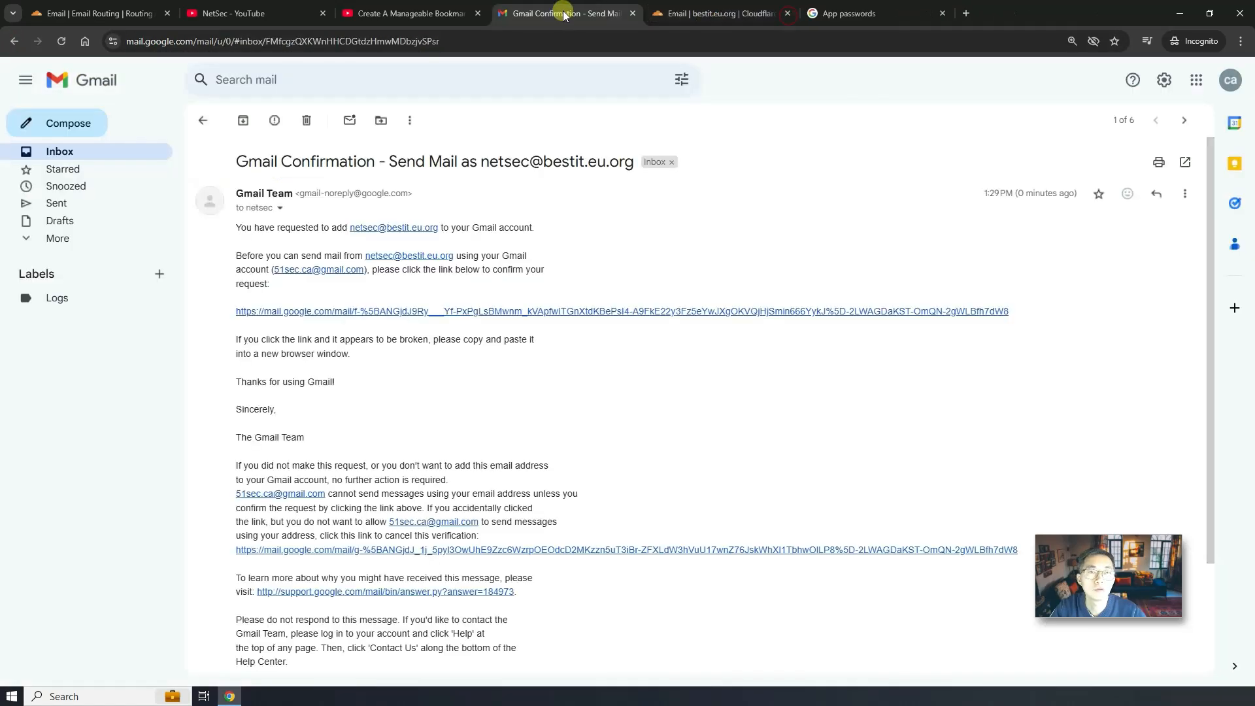
{"action": "left_click", "coordinate": [404, 14]}
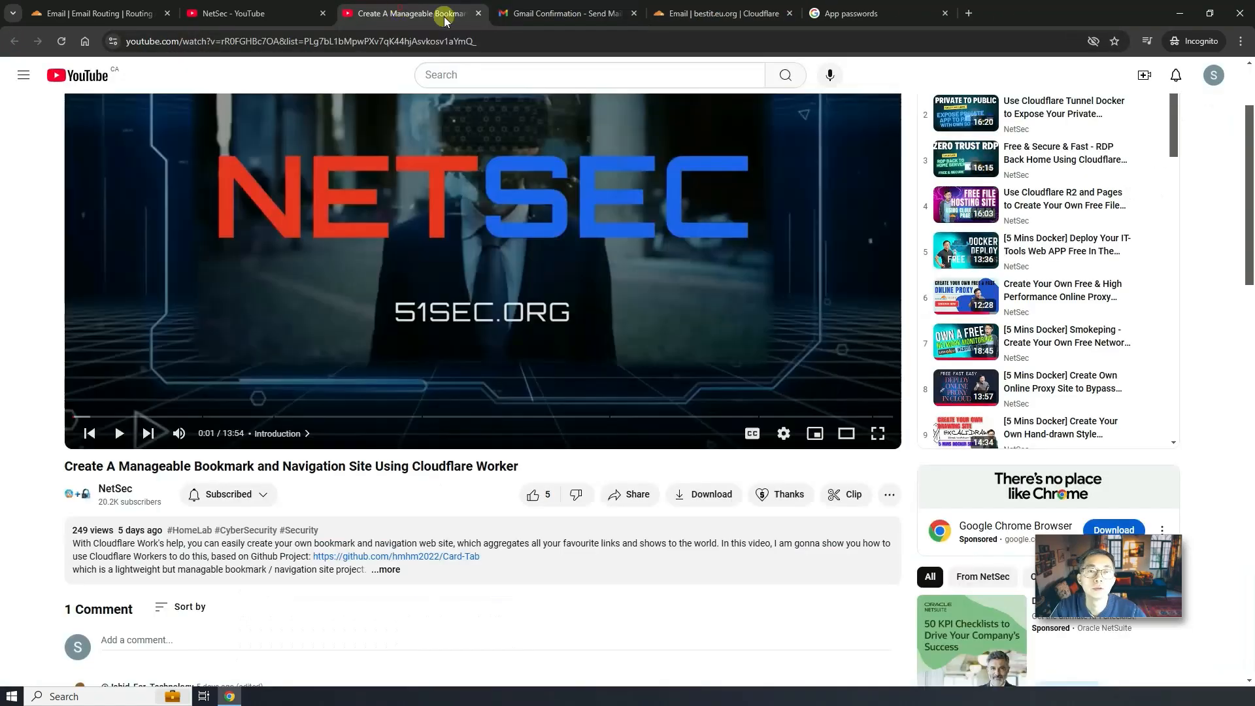
{"action": "left_click", "coordinate": [564, 14]}
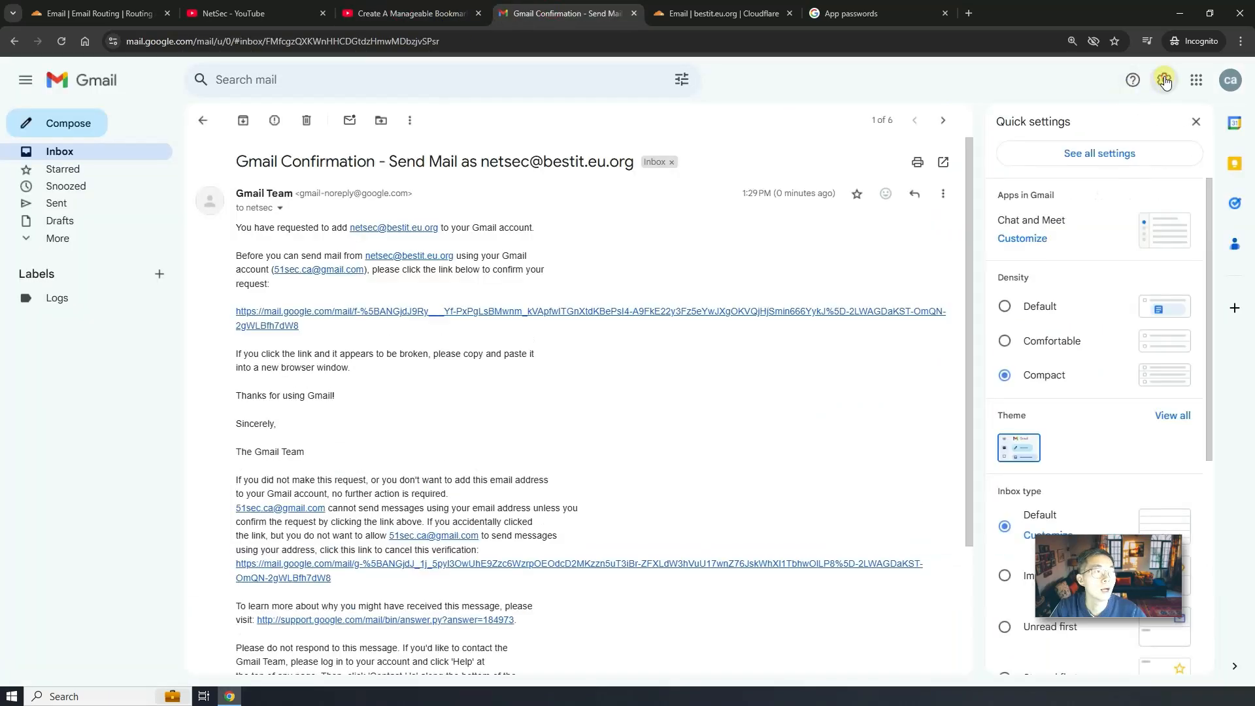
{"action": "left_click", "coordinate": [1097, 153]}
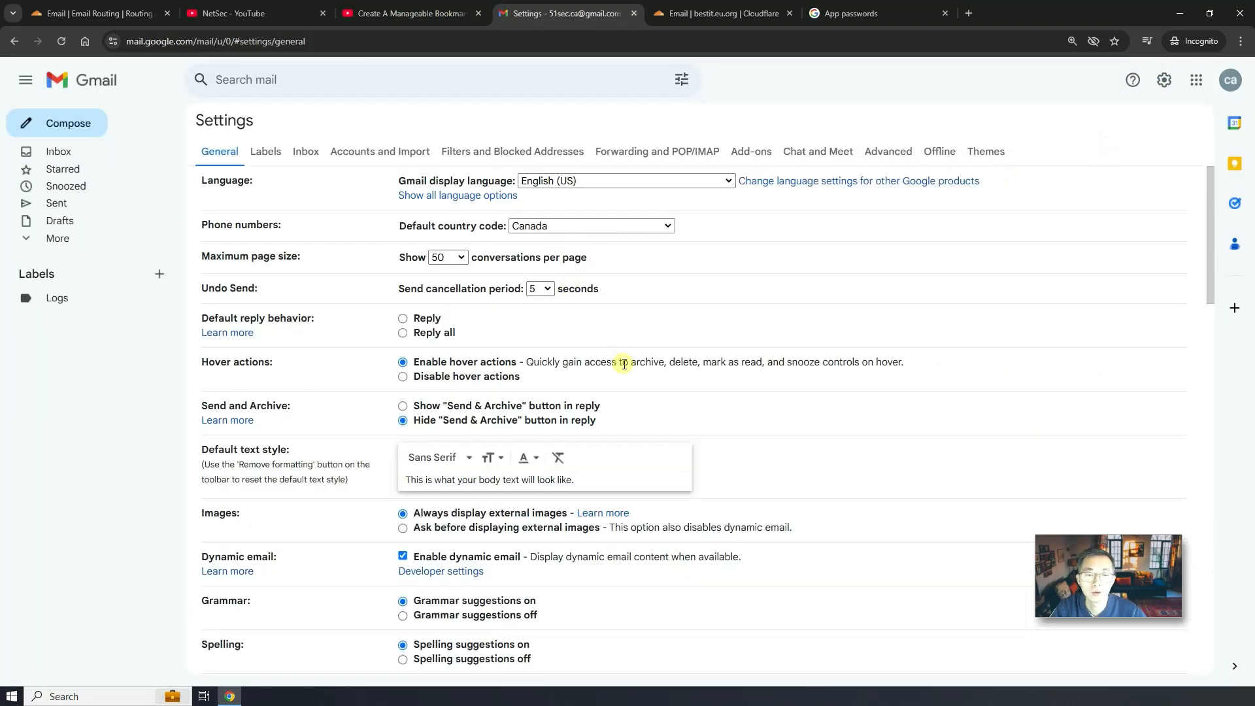
{"action": "left_click", "coordinate": [379, 151]}
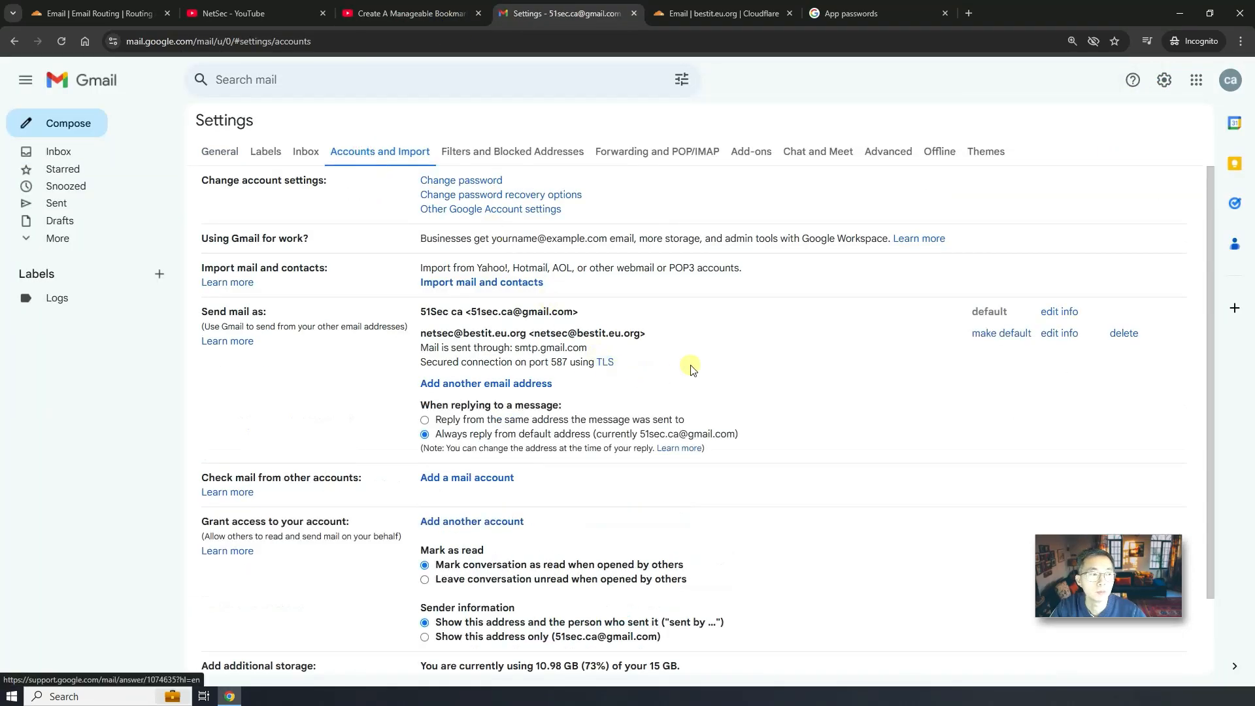
{"action": "mouse_move", "coordinate": [413, 336]}
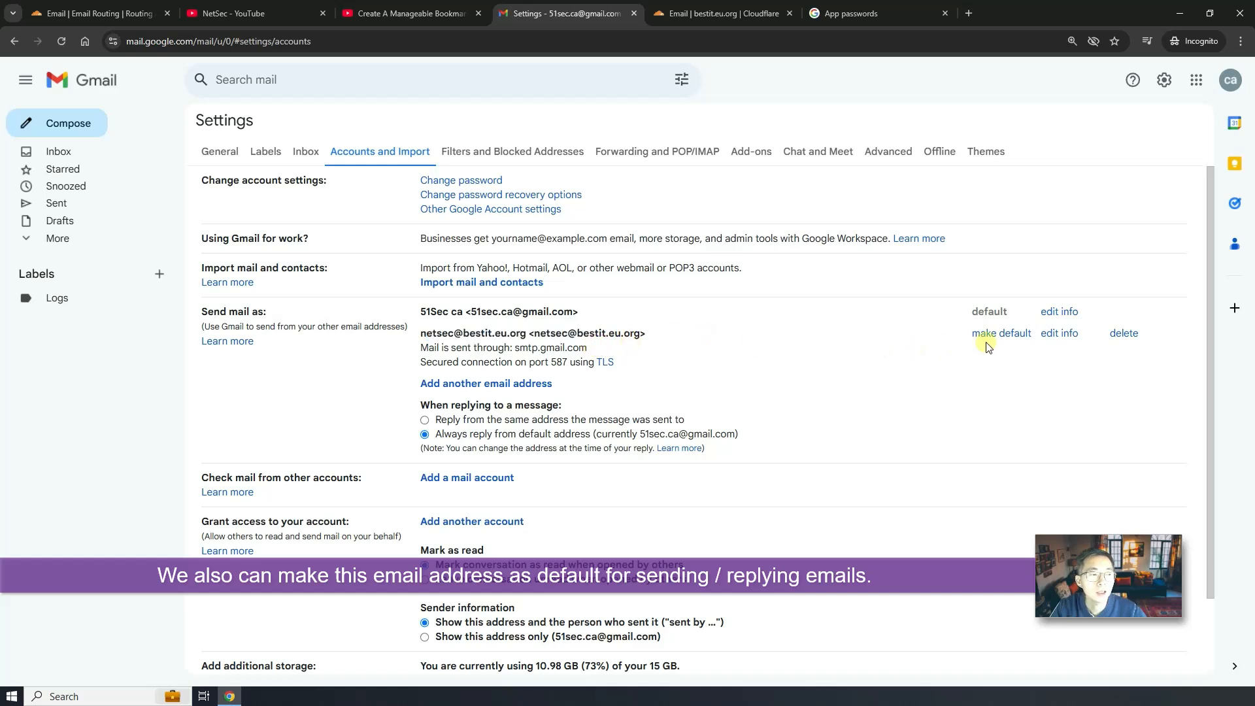
{"action": "mouse_move", "coordinate": [224, 311]}
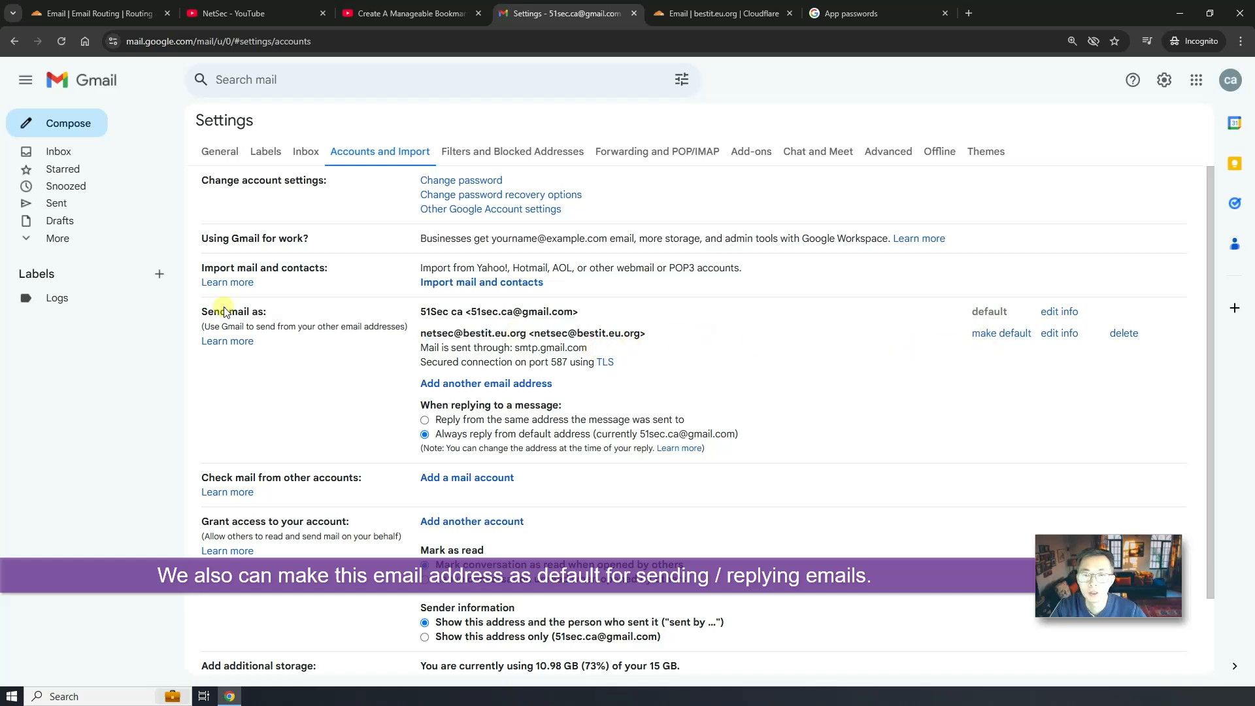
{"action": "mouse_move", "coordinate": [1001, 333]}
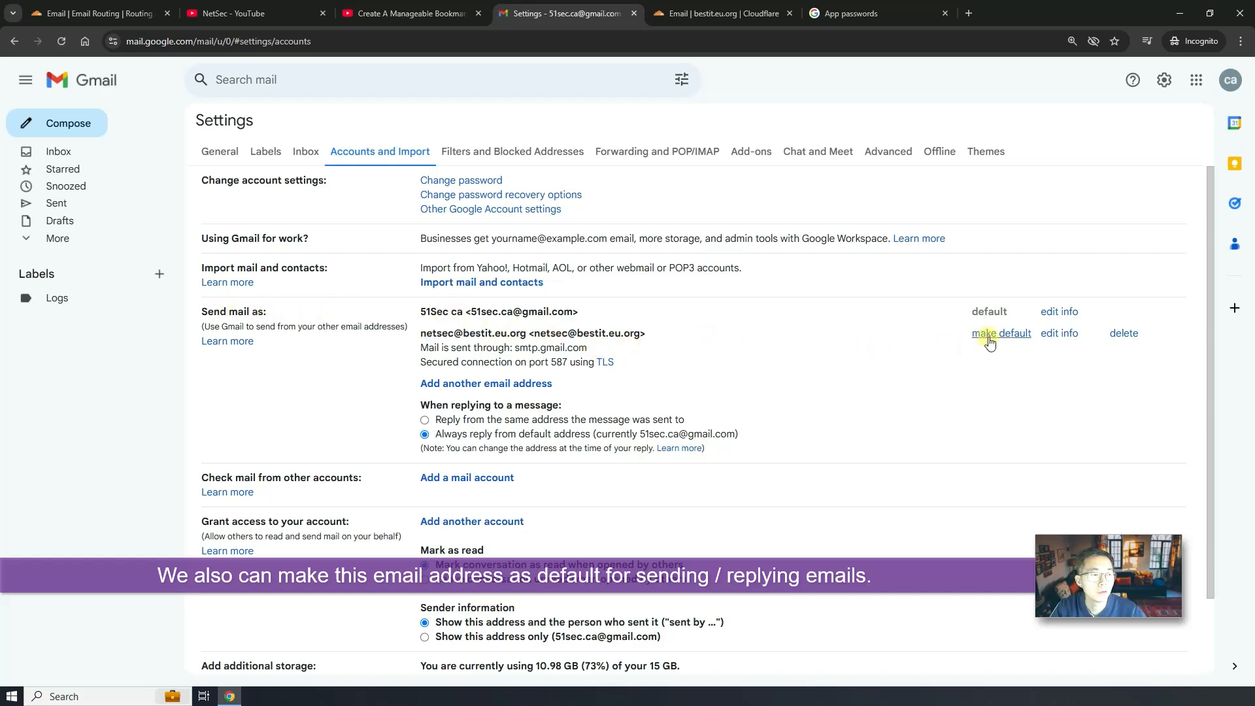
{"action": "left_click", "coordinate": [1000, 333]}
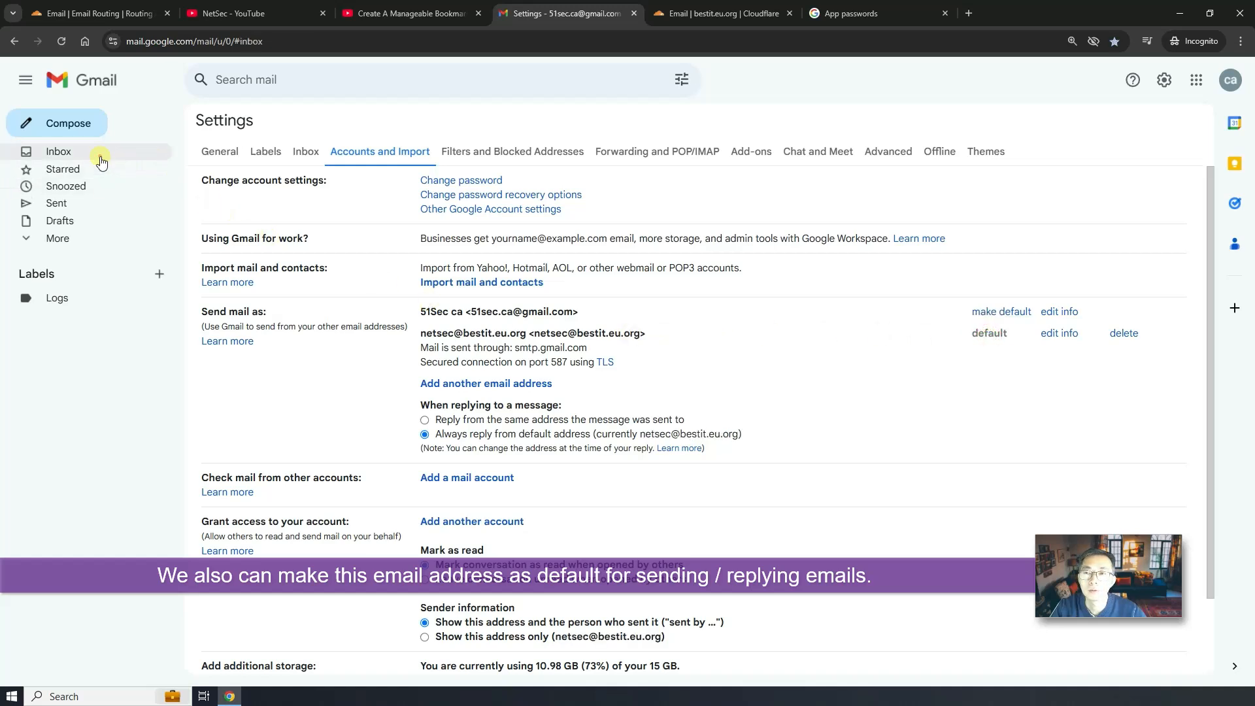
Start a reply to the Test from 51sec.org email and reveal its From address
{"action": "left_click", "coordinate": [57, 151]}
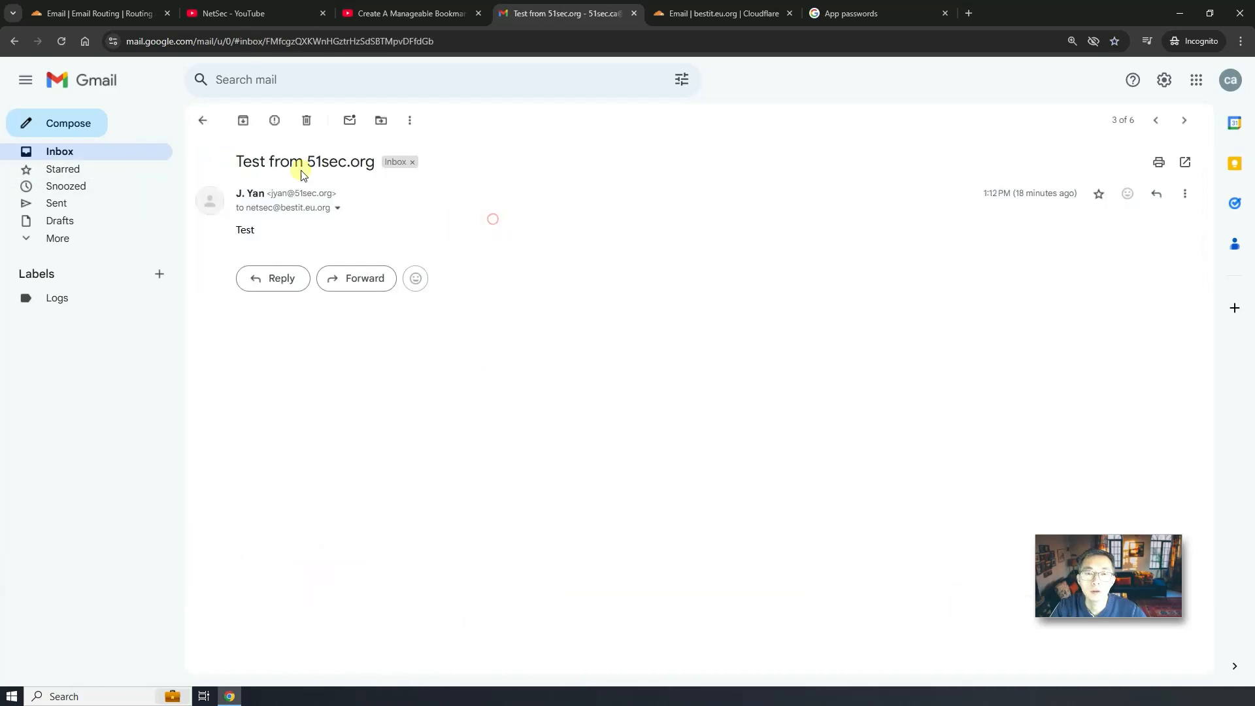
{"action": "left_click", "coordinate": [272, 278]}
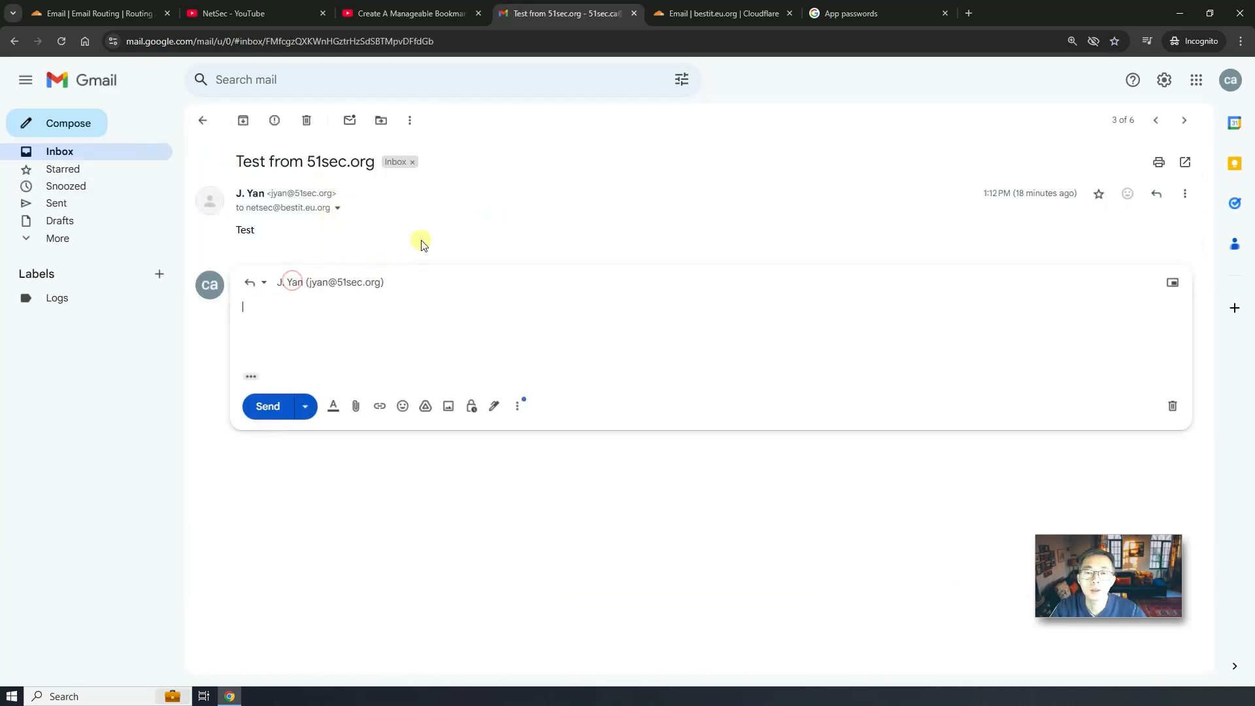
{"action": "left_click", "coordinate": [203, 120]}
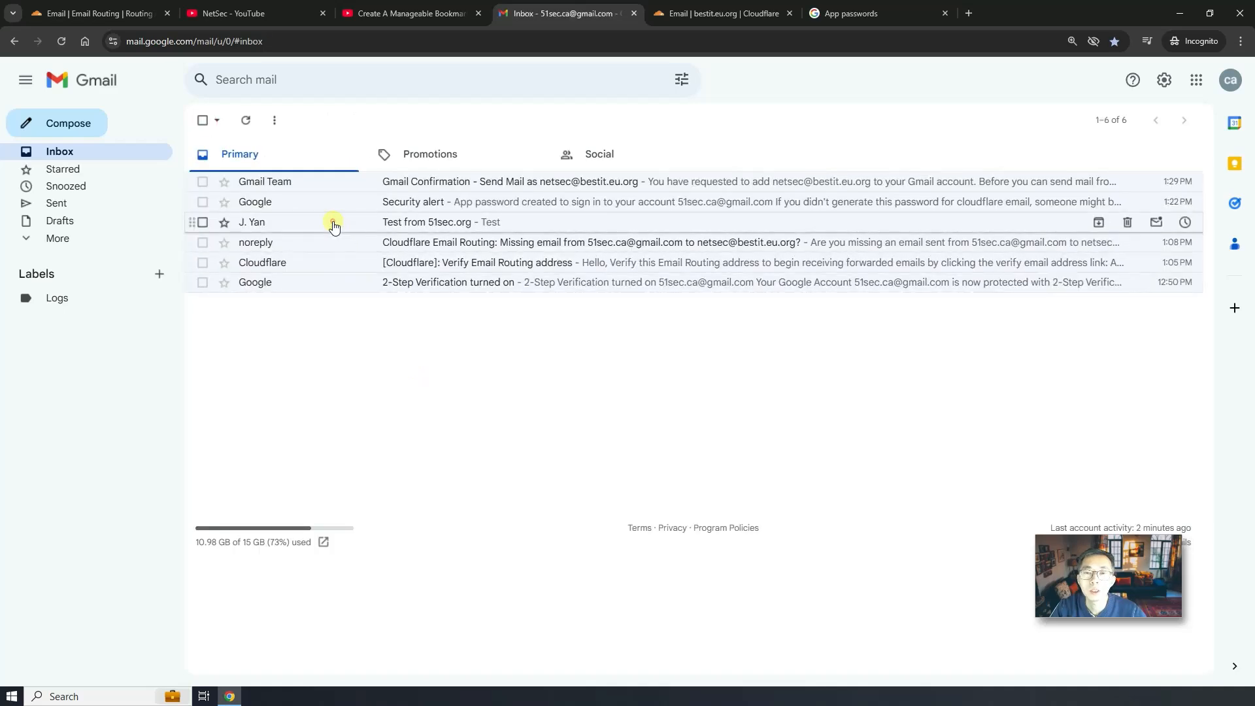
{"action": "left_click", "coordinate": [426, 221]}
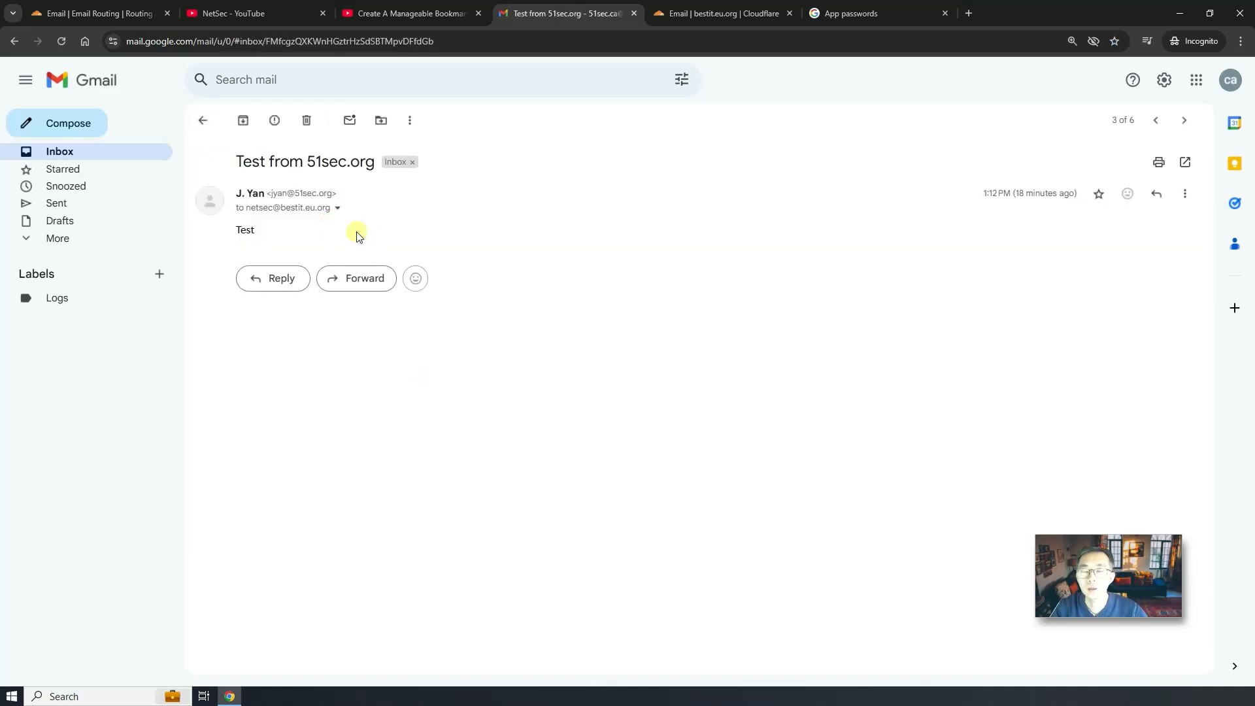
{"action": "left_click", "coordinate": [281, 278]}
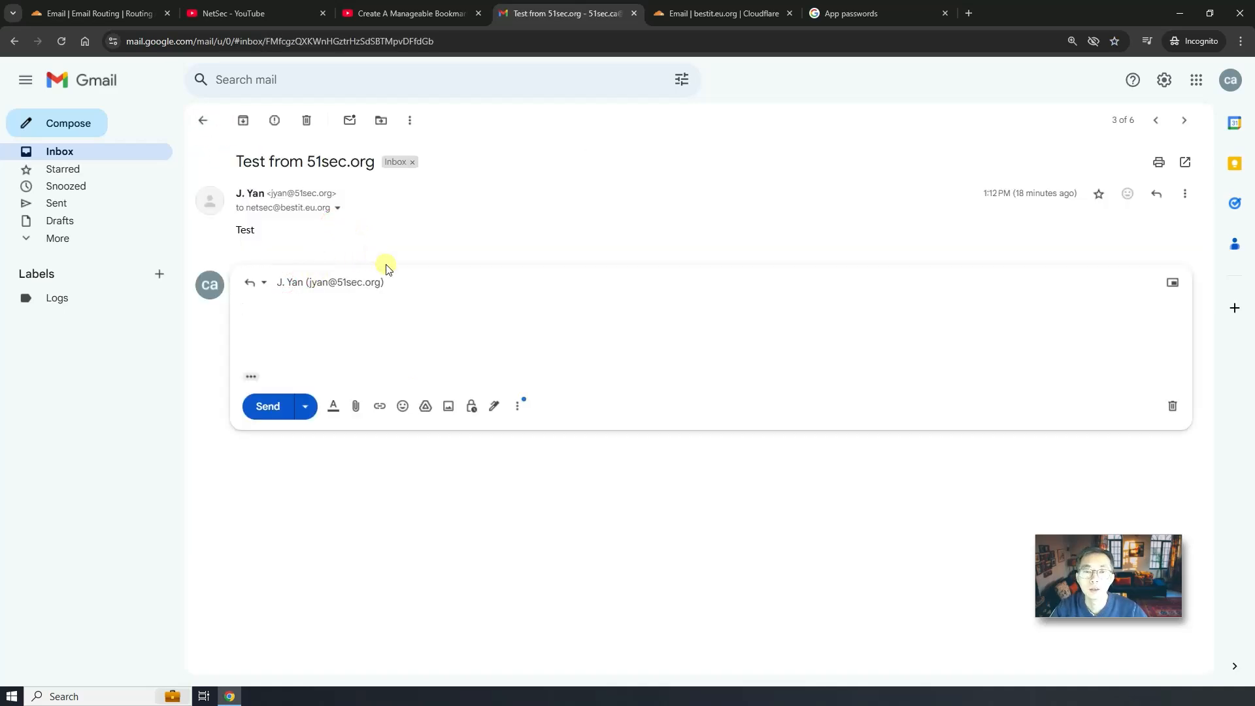
{"action": "left_click", "coordinate": [330, 282]}
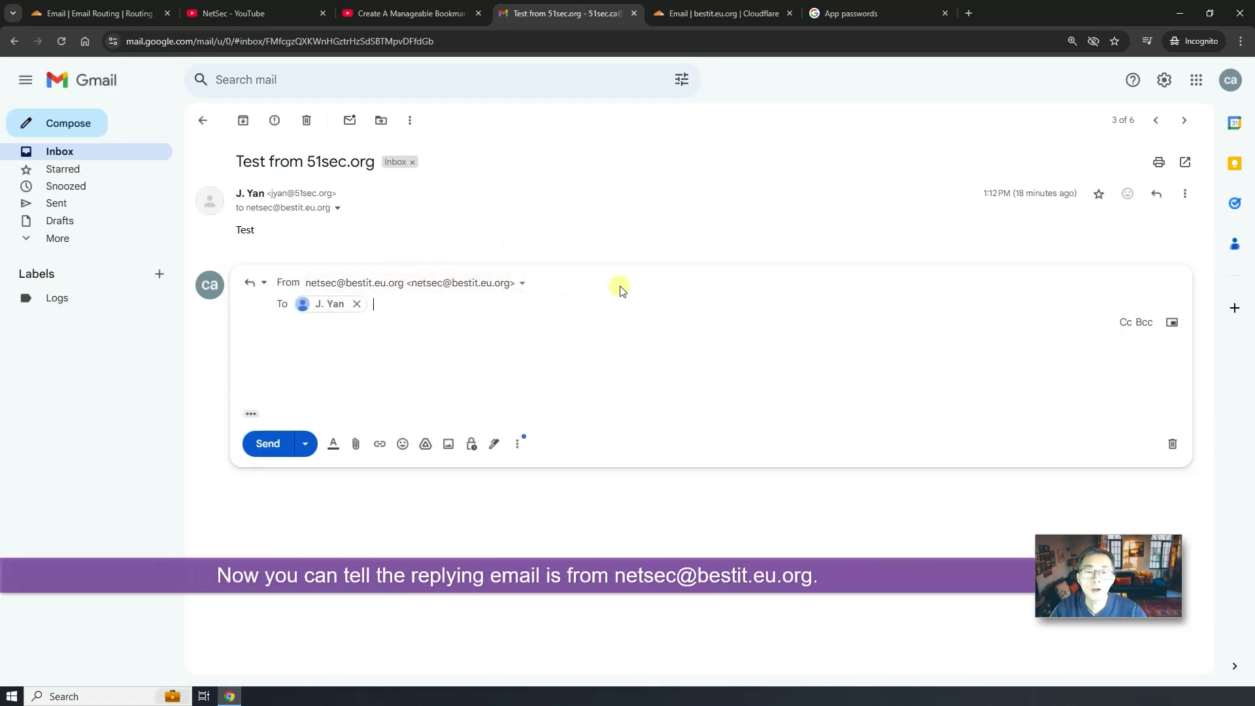
{"action": "mouse_move", "coordinate": [559, 292]}
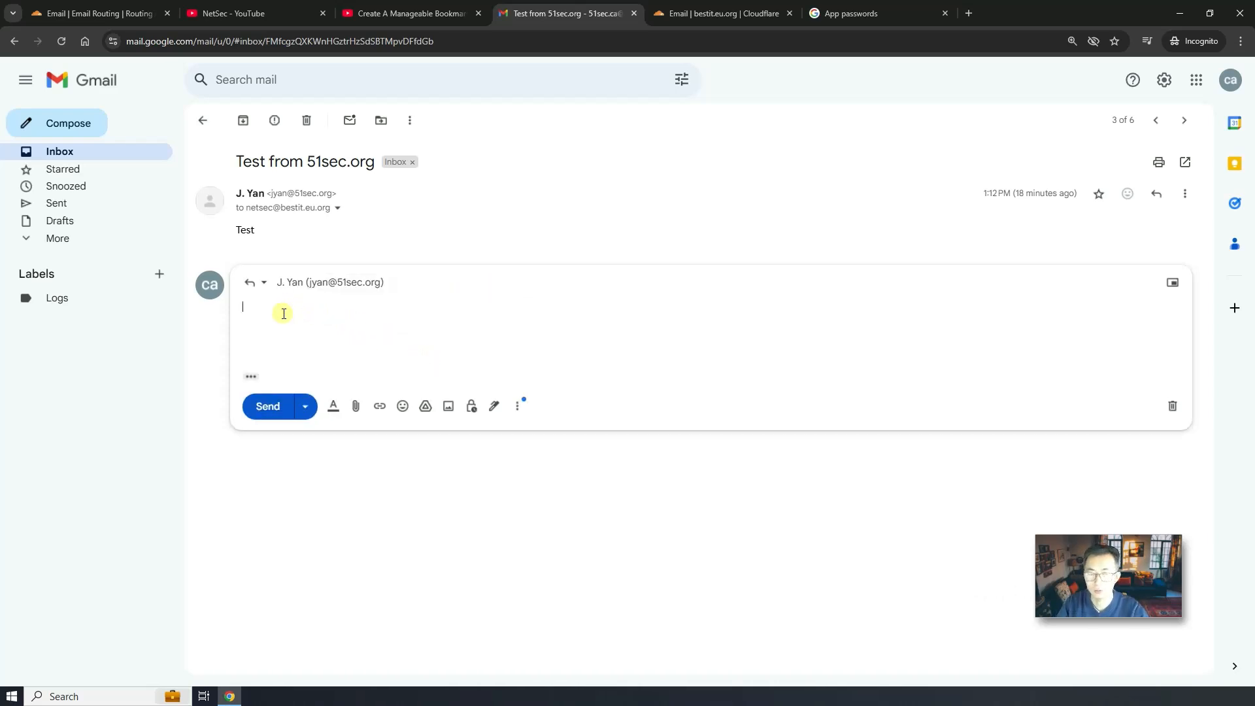
{"action": "type", "text": "test"}
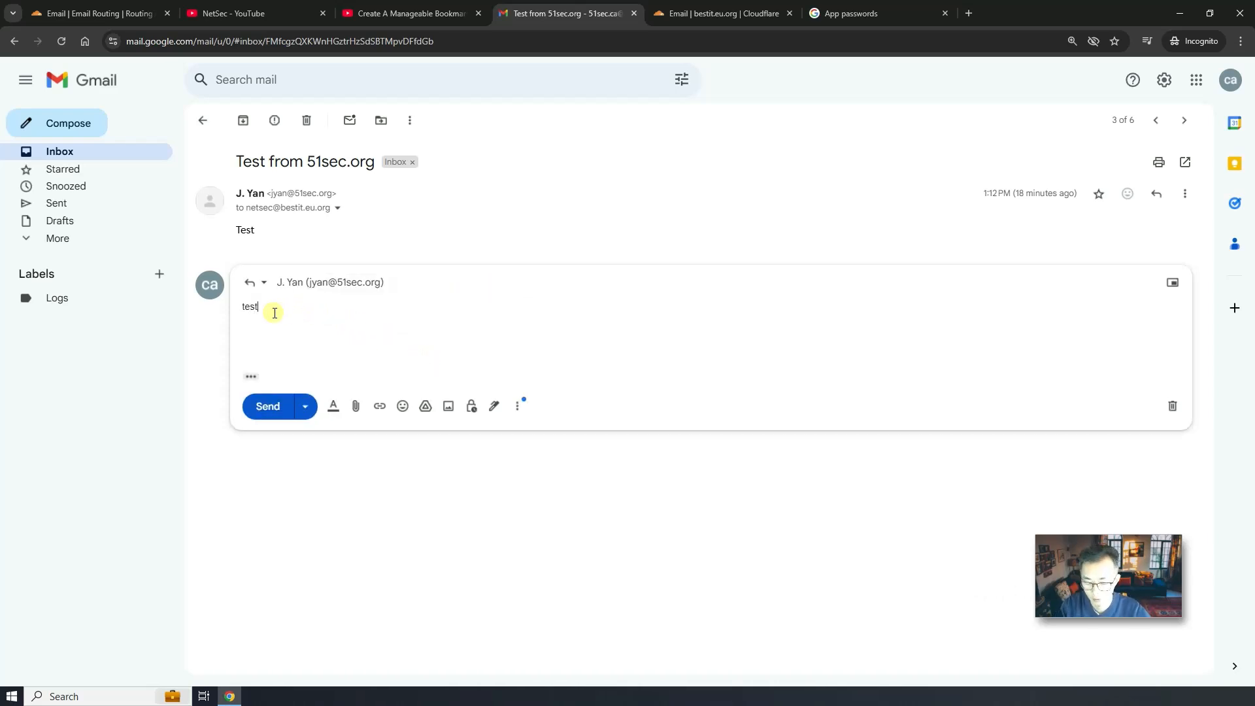
{"action": "type", "text": "reply"}
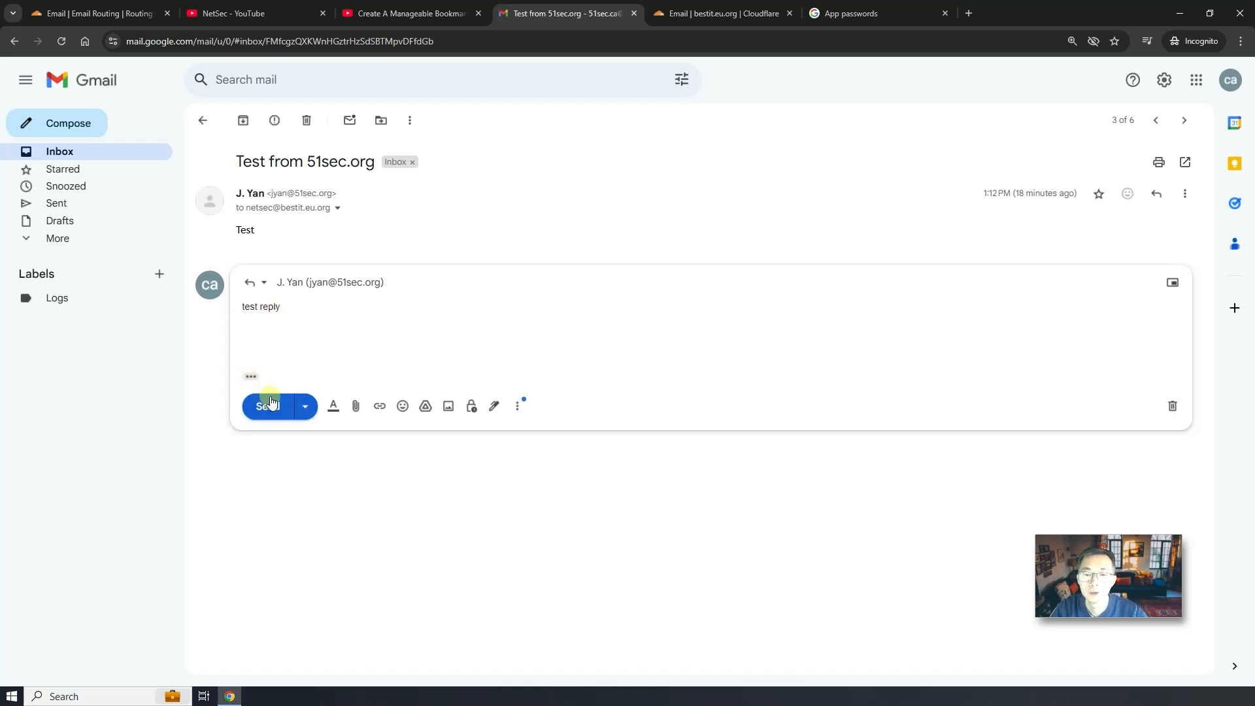
{"action": "left_click", "coordinate": [267, 405]}
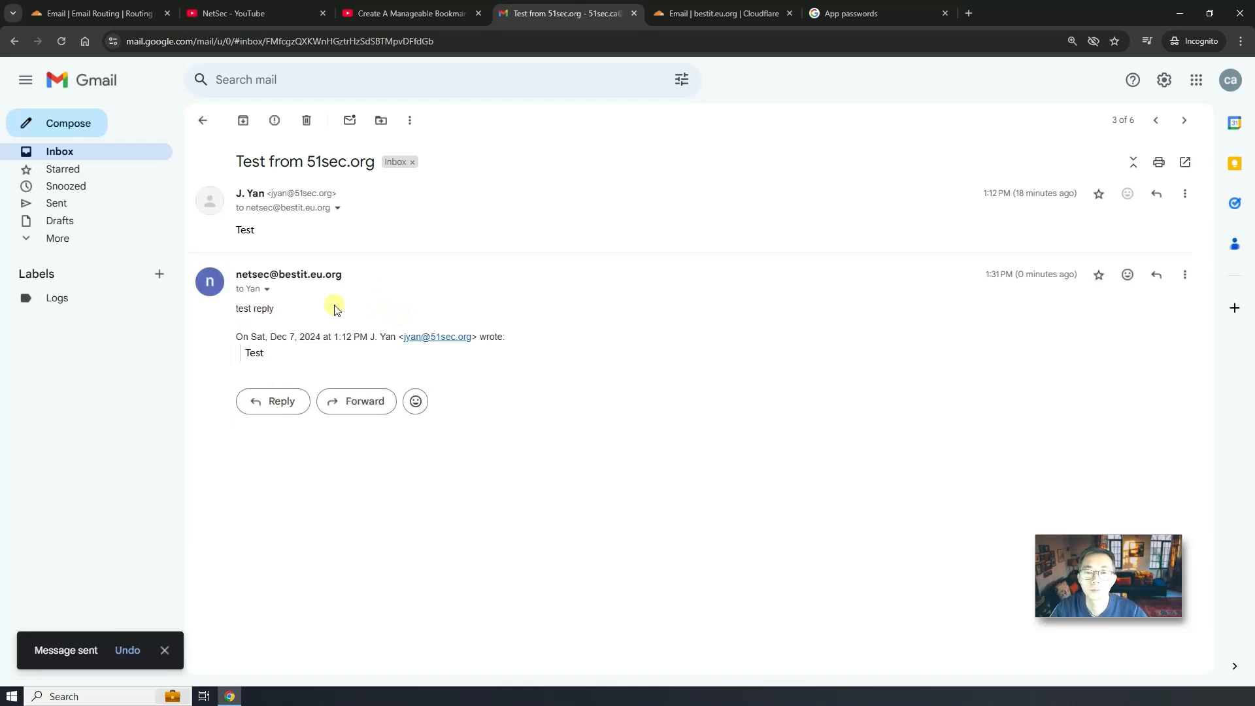
{"action": "left_click", "coordinate": [268, 289]}
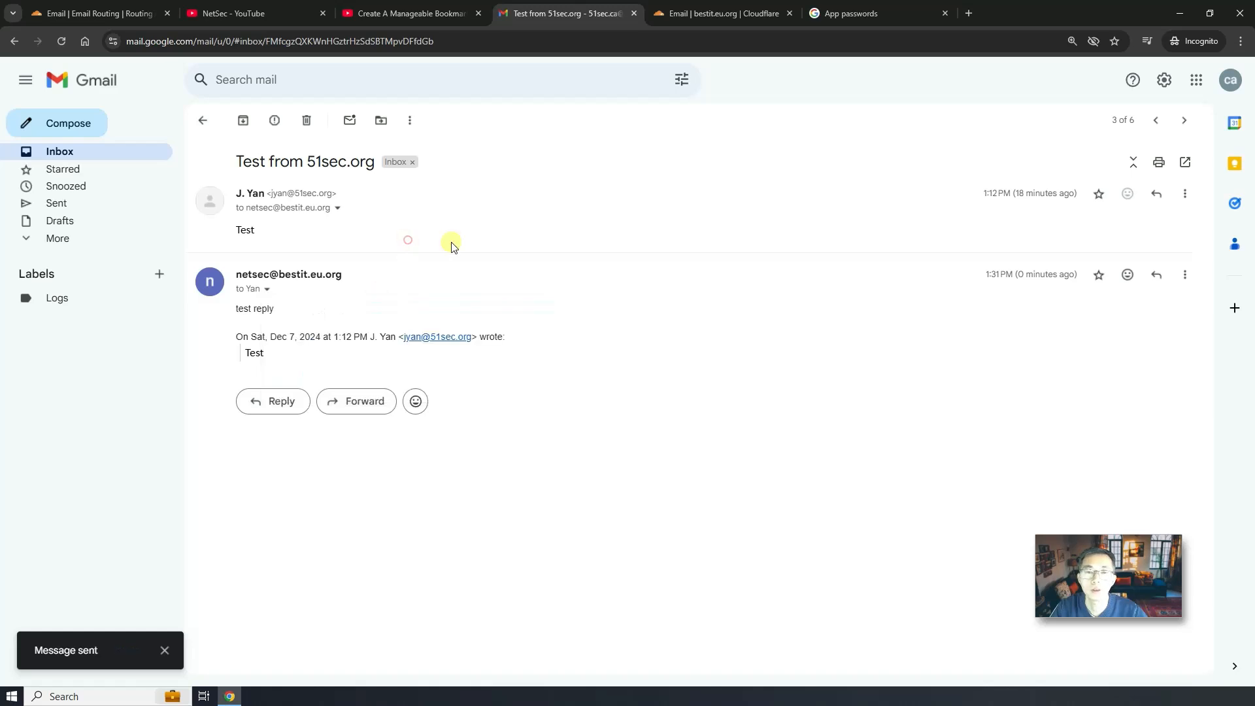
{"action": "left_click", "coordinate": [57, 122]}
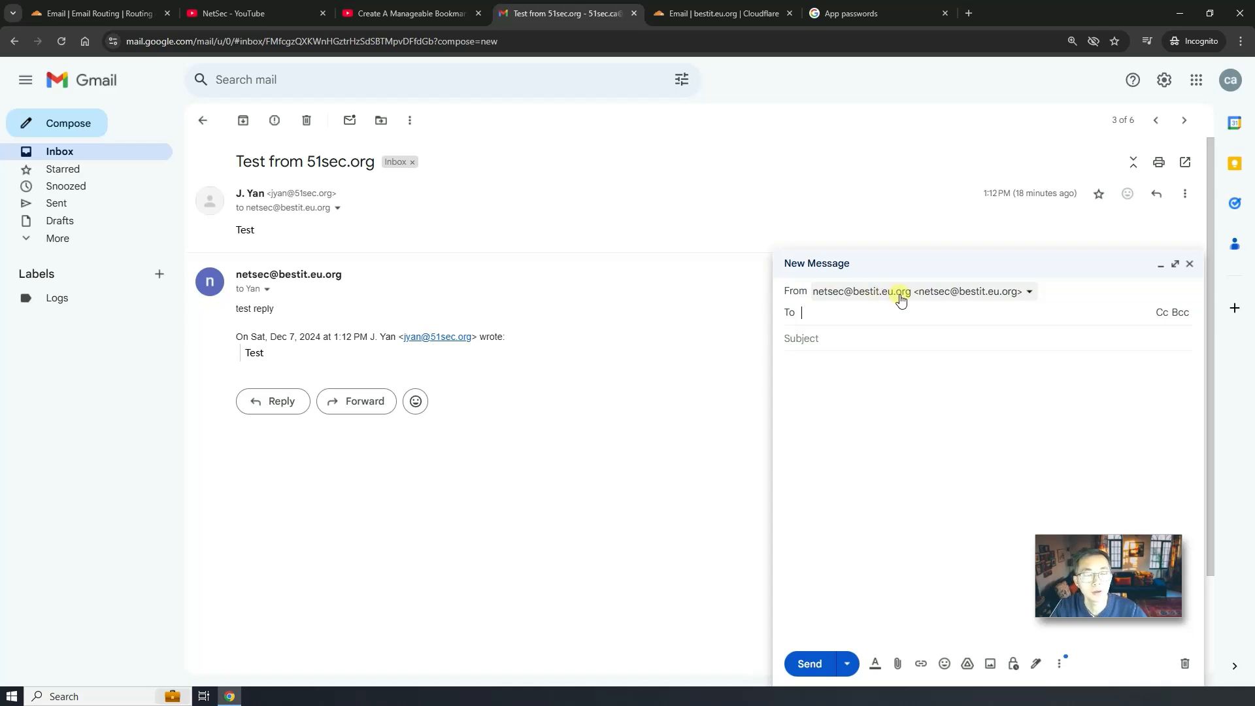
{"action": "mouse_move", "coordinate": [574, 340]}
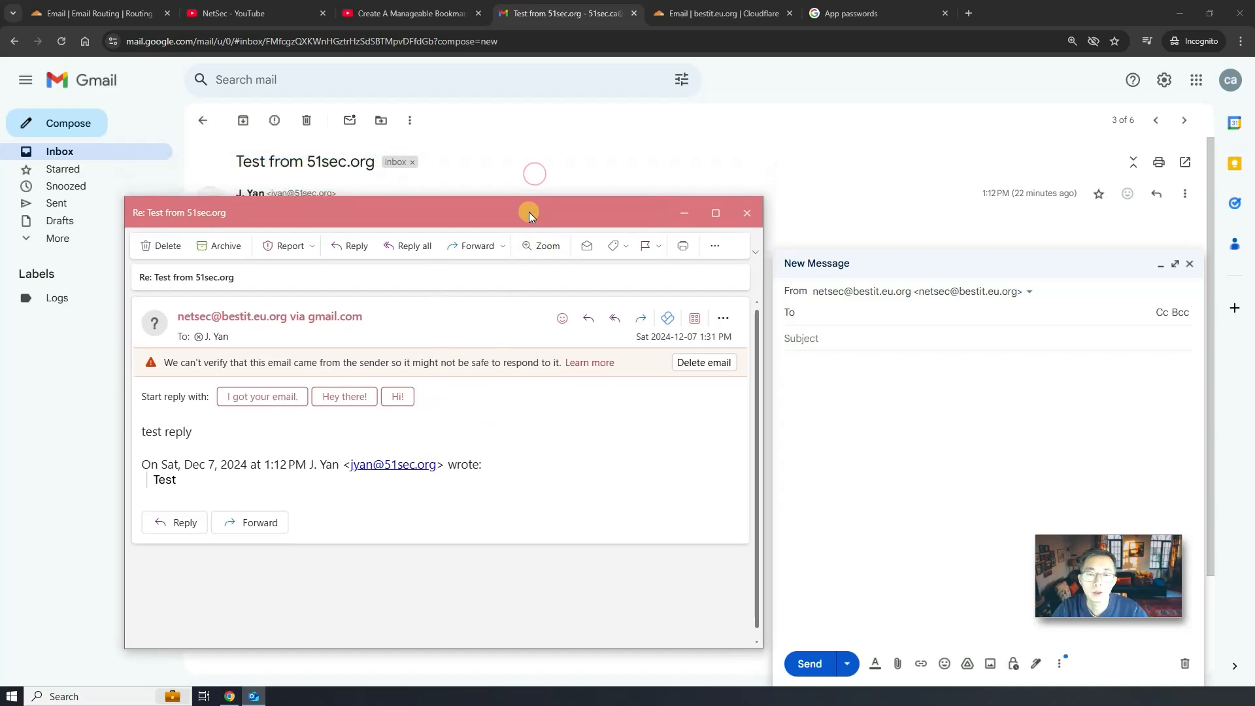
{"action": "mouse_move", "coordinate": [947, 278]}
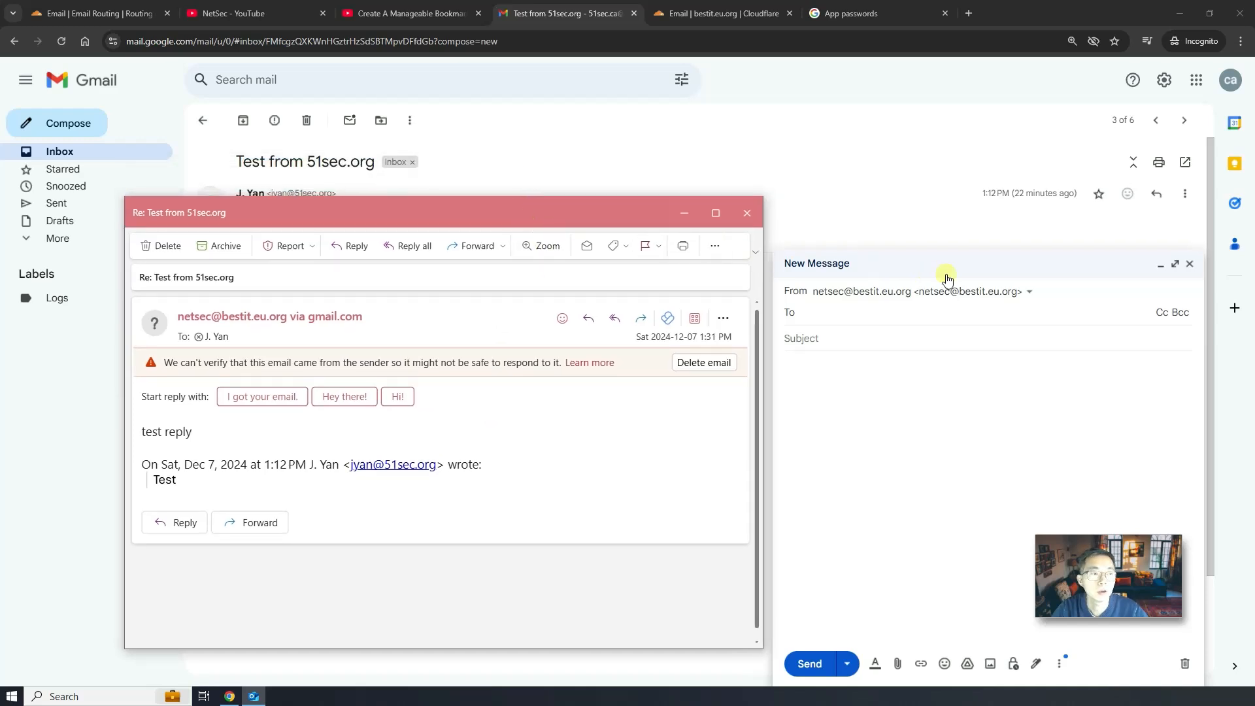
{"action": "mouse_move", "coordinate": [253, 332]}
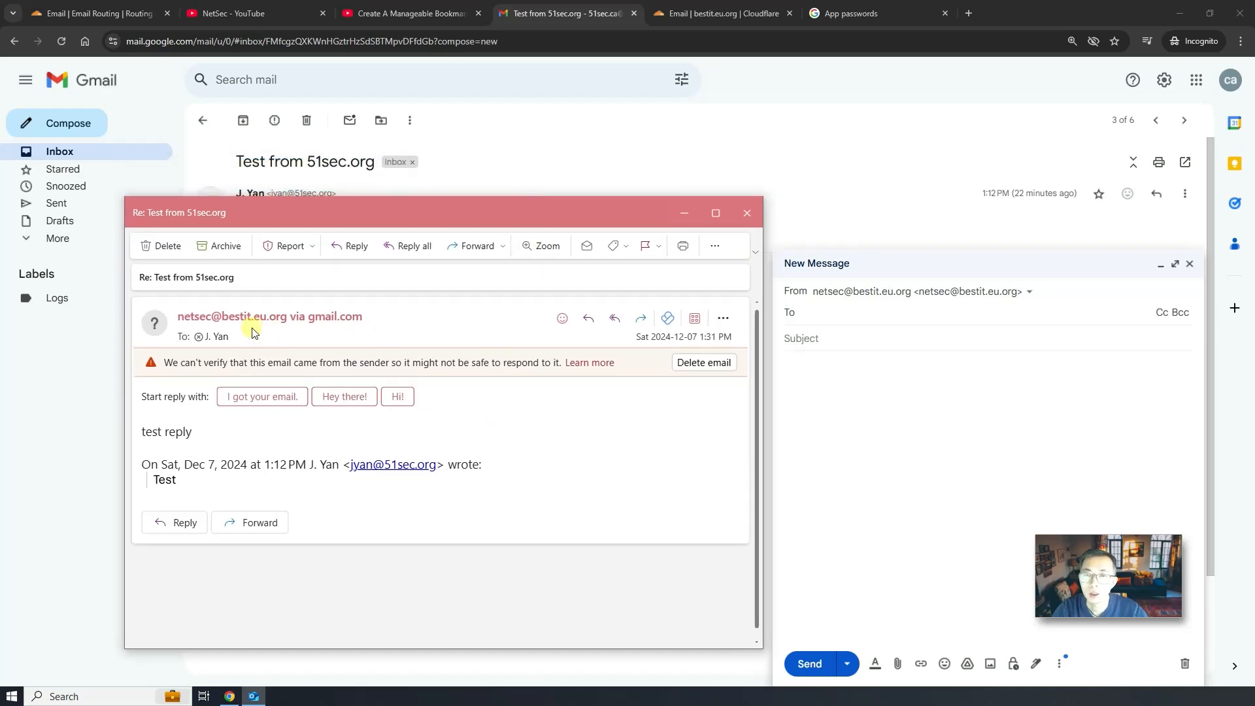
{"action": "double_click", "coordinate": [186, 317]}
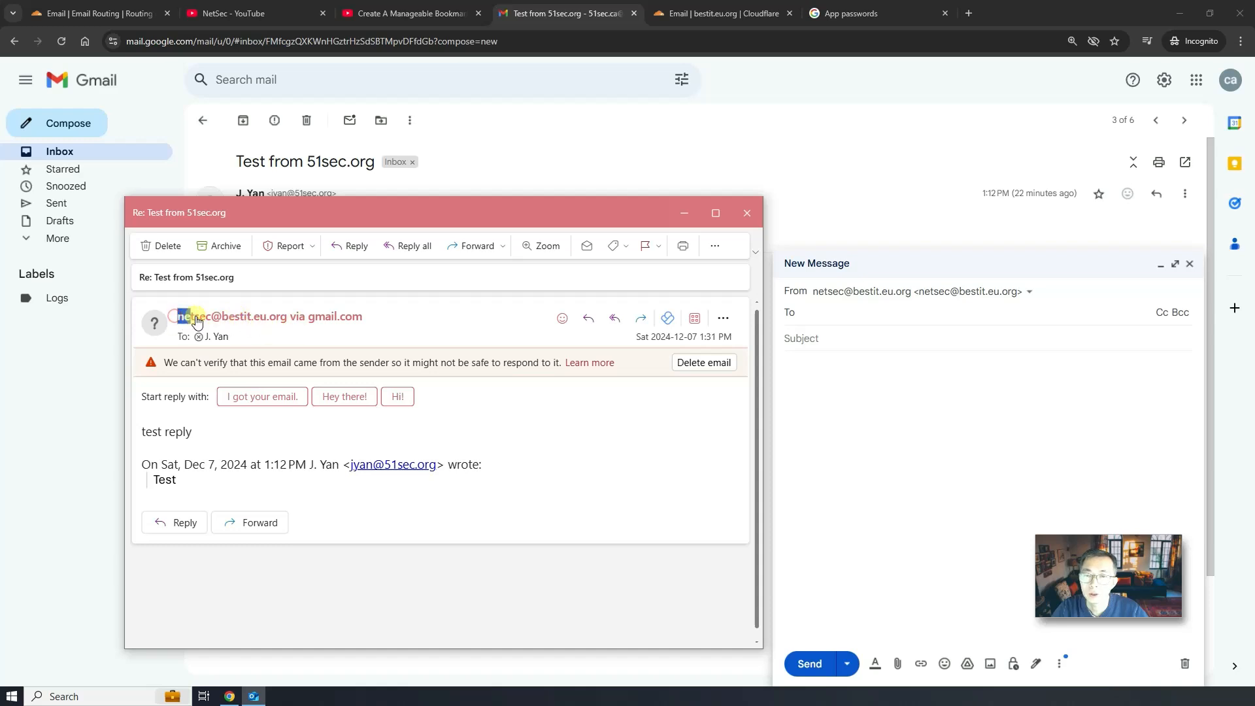
{"action": "double_click", "coordinate": [231, 316]}
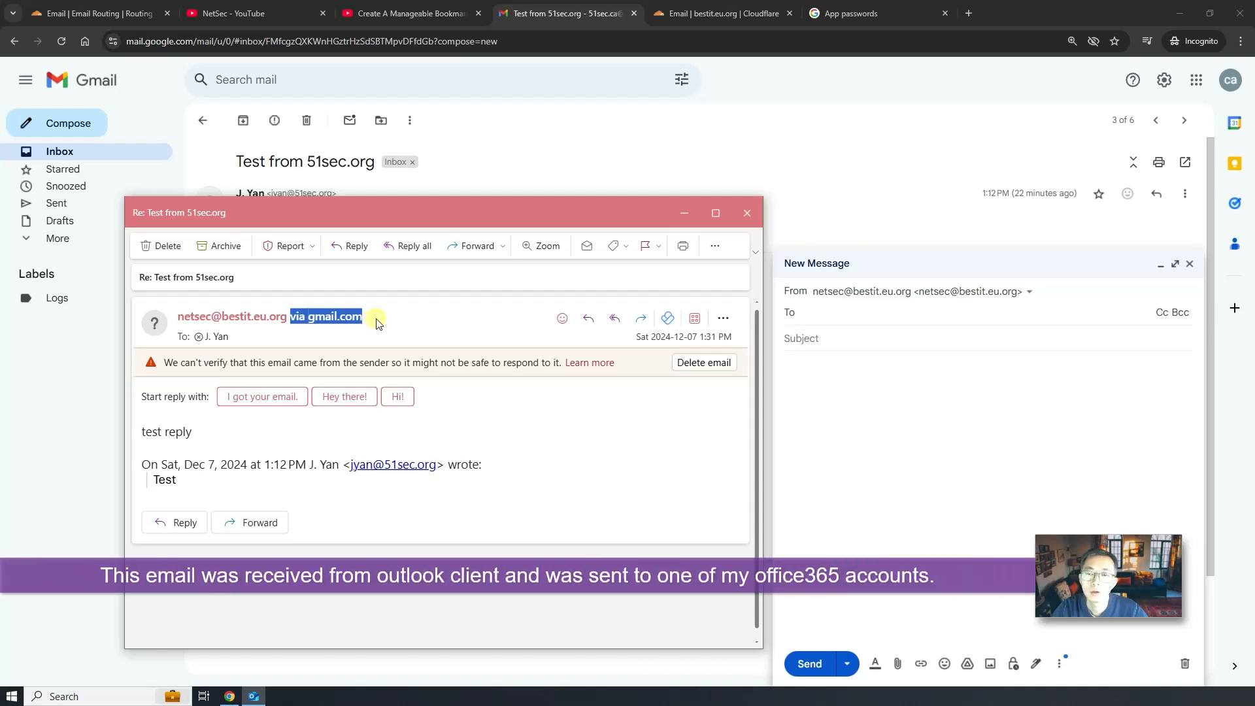
{"action": "mouse_move", "coordinate": [404, 318]}
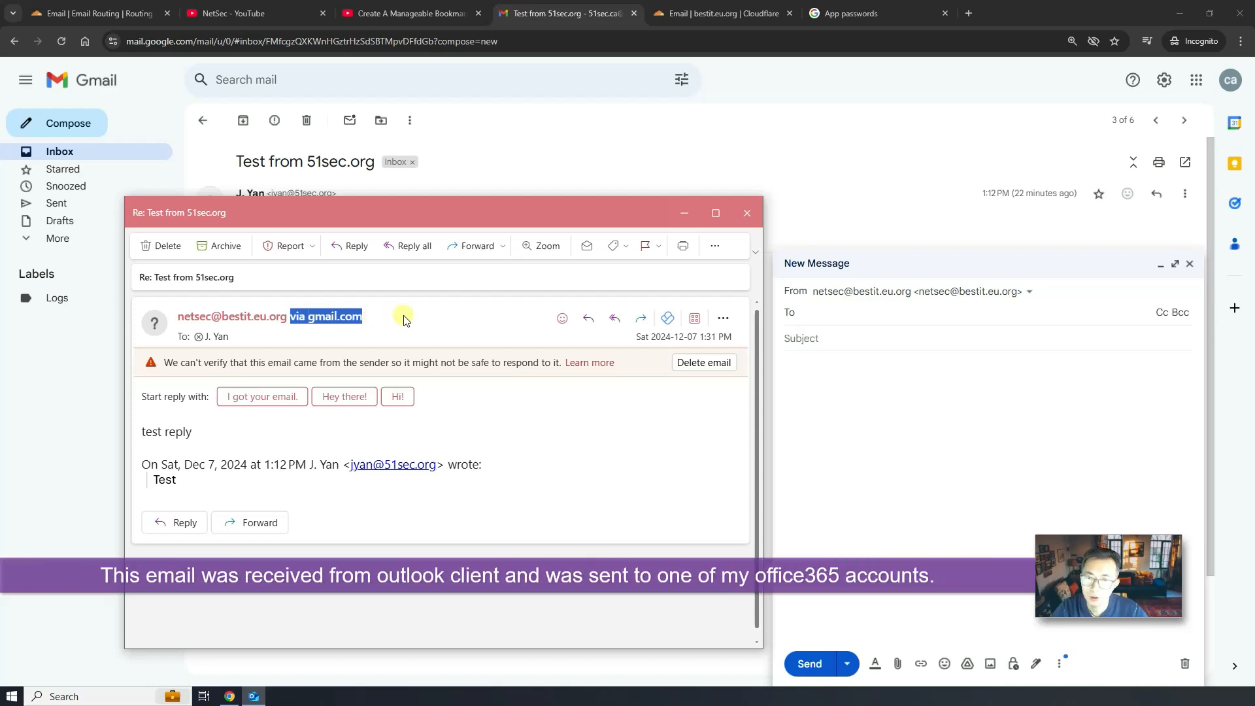
{"action": "mouse_move", "coordinate": [385, 322]}
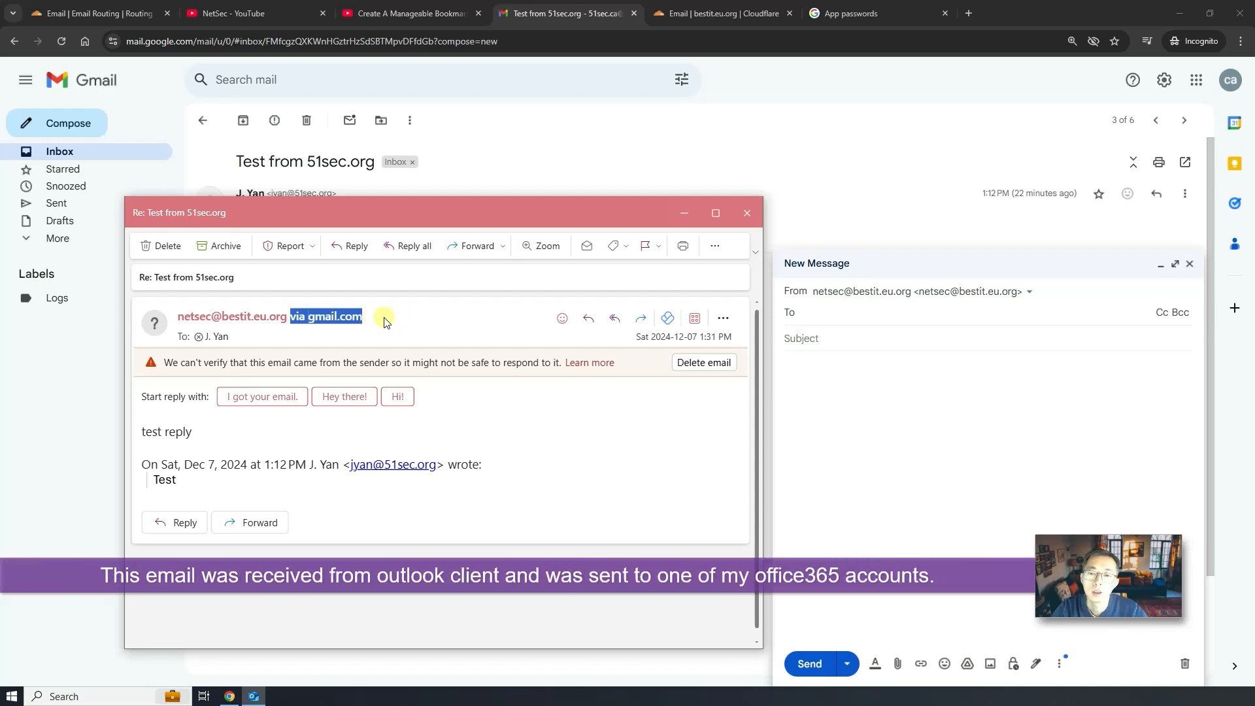
{"action": "mouse_move", "coordinate": [623, 368]}
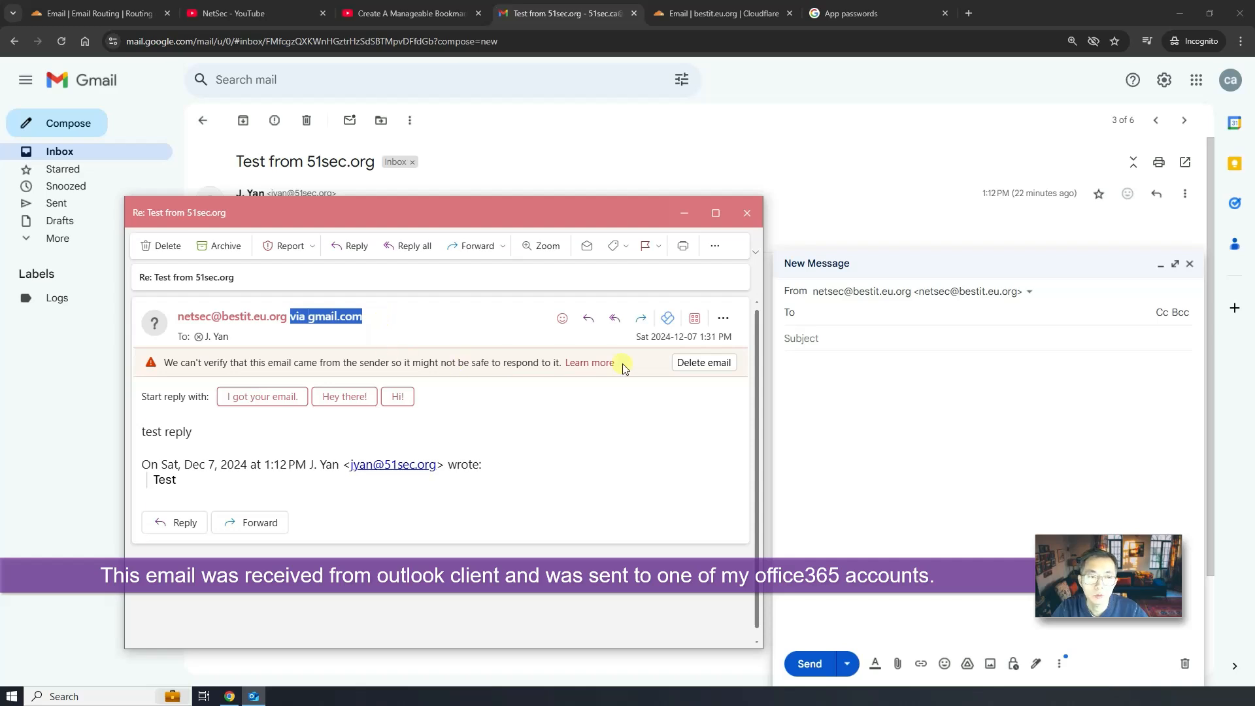
{"action": "mouse_move", "coordinate": [162, 364]}
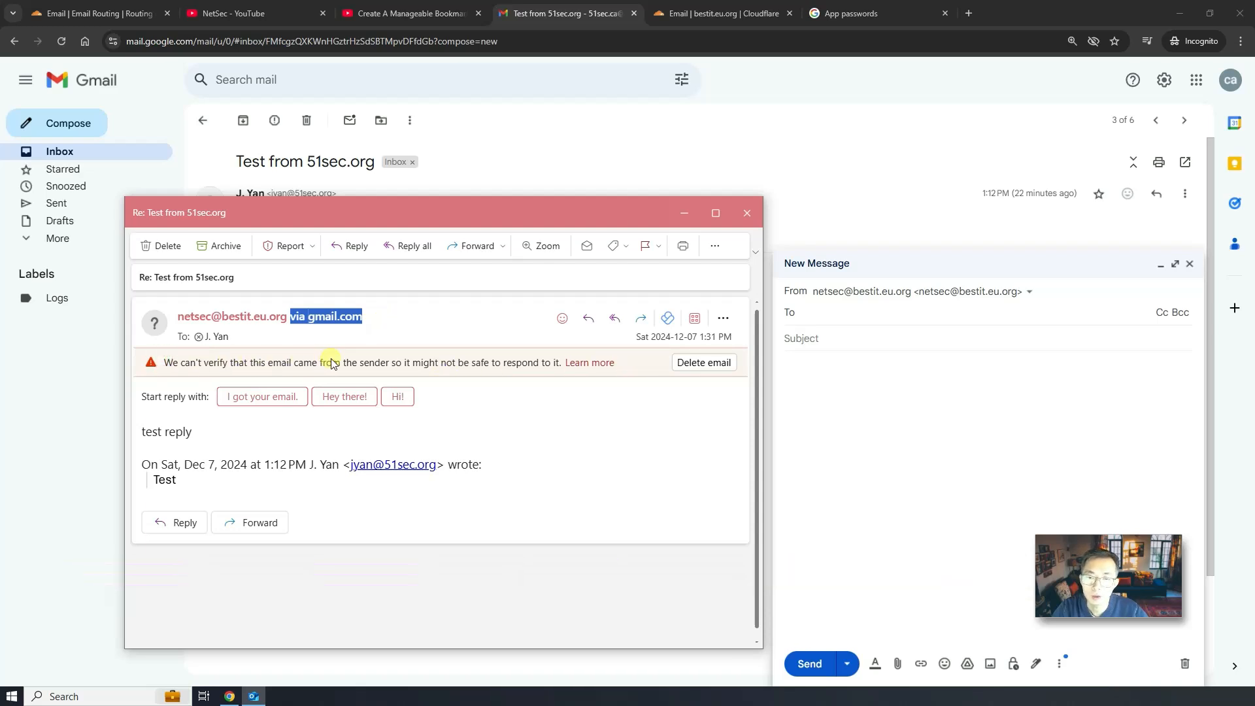
{"action": "mouse_move", "coordinate": [482, 373]}
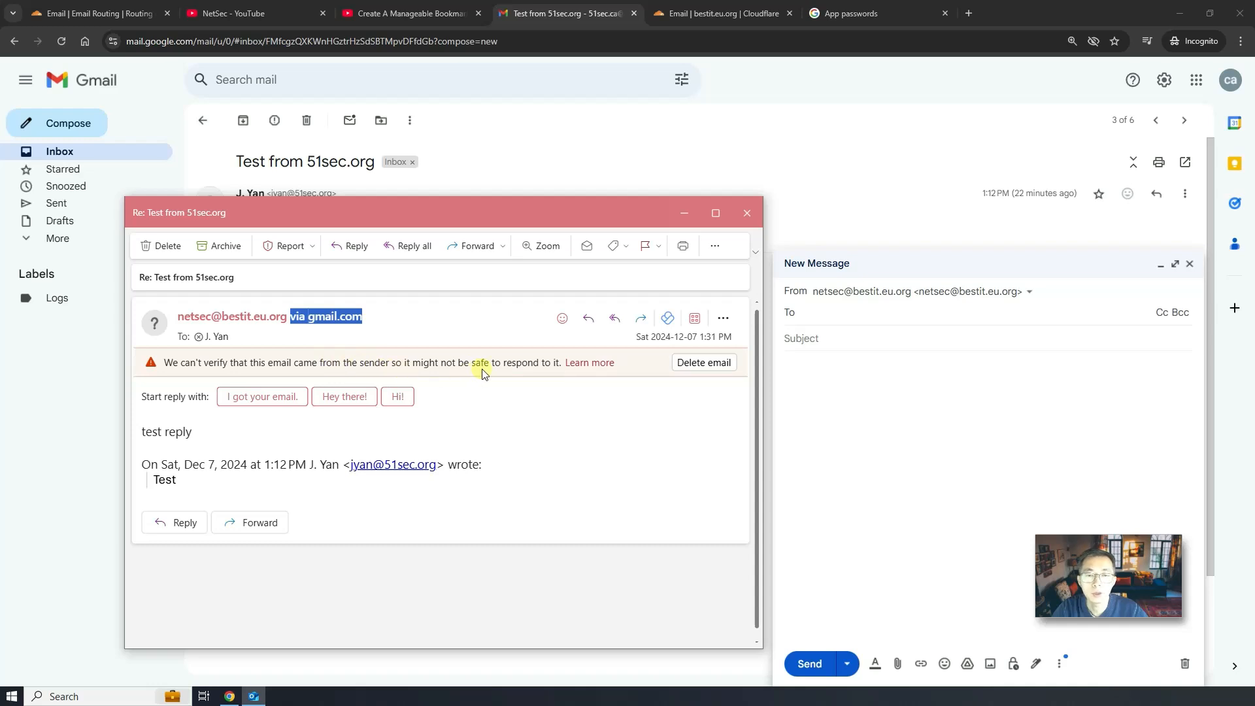
{"action": "mouse_move", "coordinate": [518, 375]}
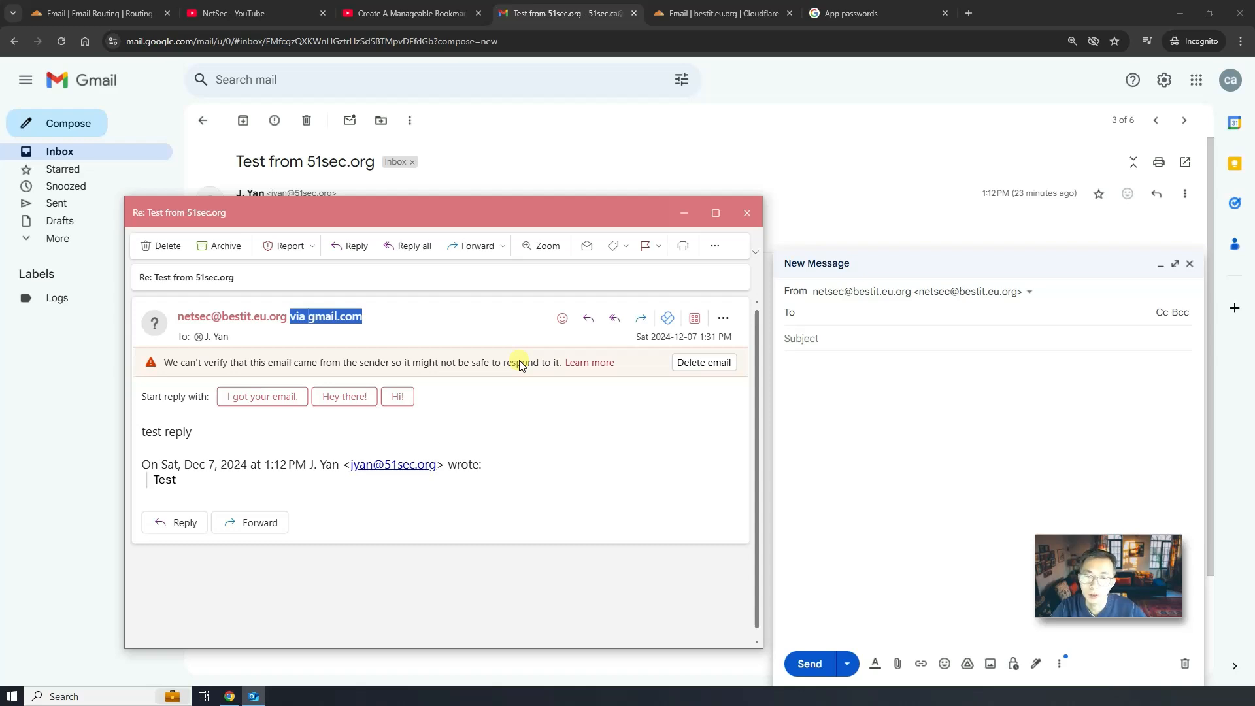
{"action": "mouse_move", "coordinate": [541, 389]}
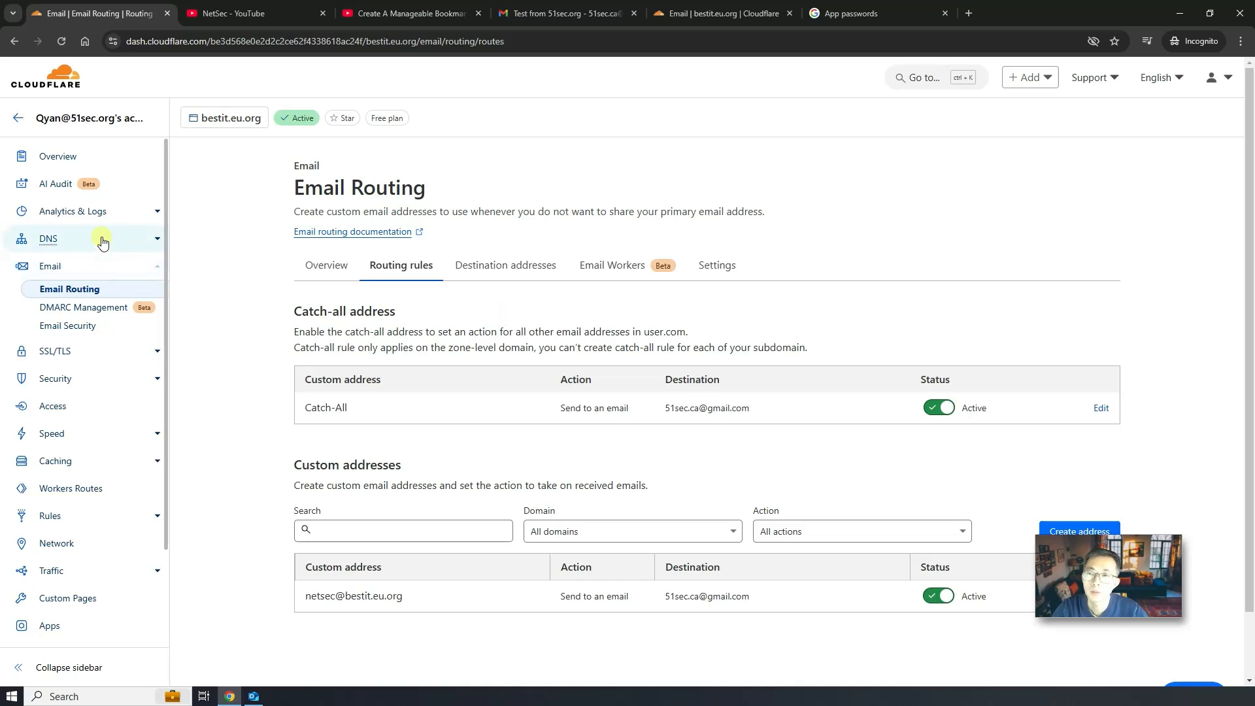
Insert include:_spf.google.com before ~all in the bestit.eu.org SPF TXT record
{"action": "left_click", "coordinate": [47, 238]}
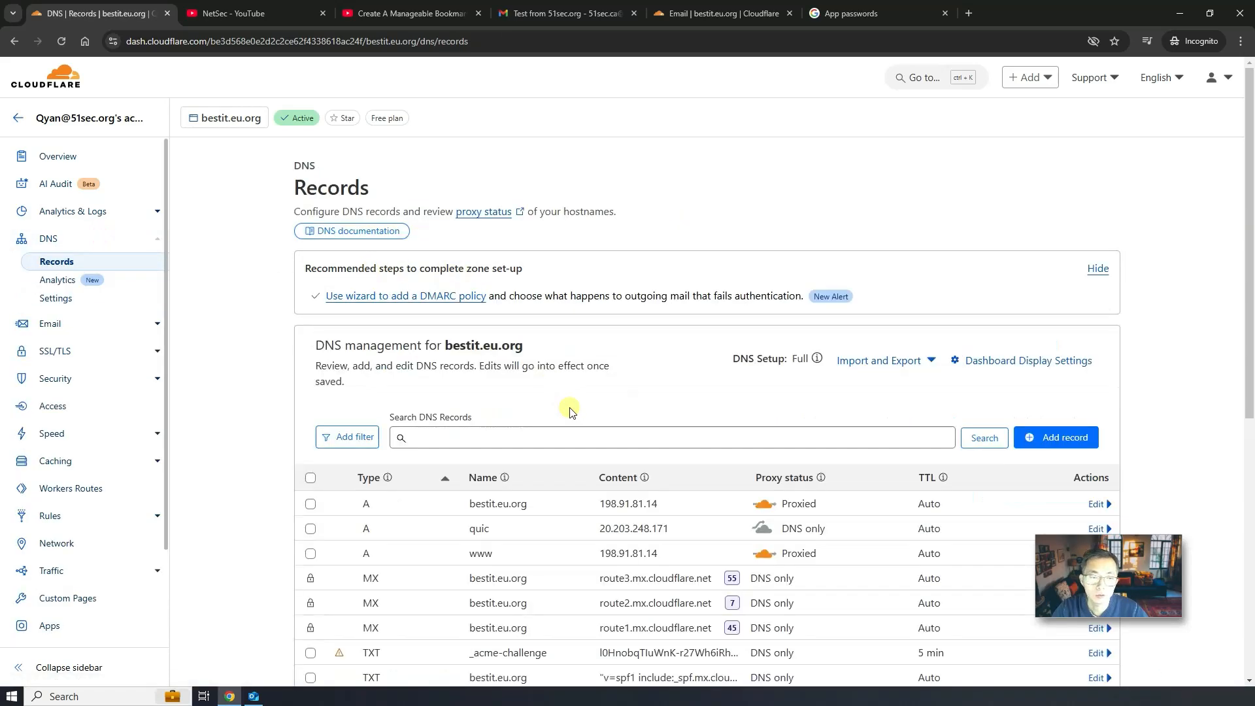
{"action": "scroll", "scroll_direction": "down", "scroll_amount": 3}
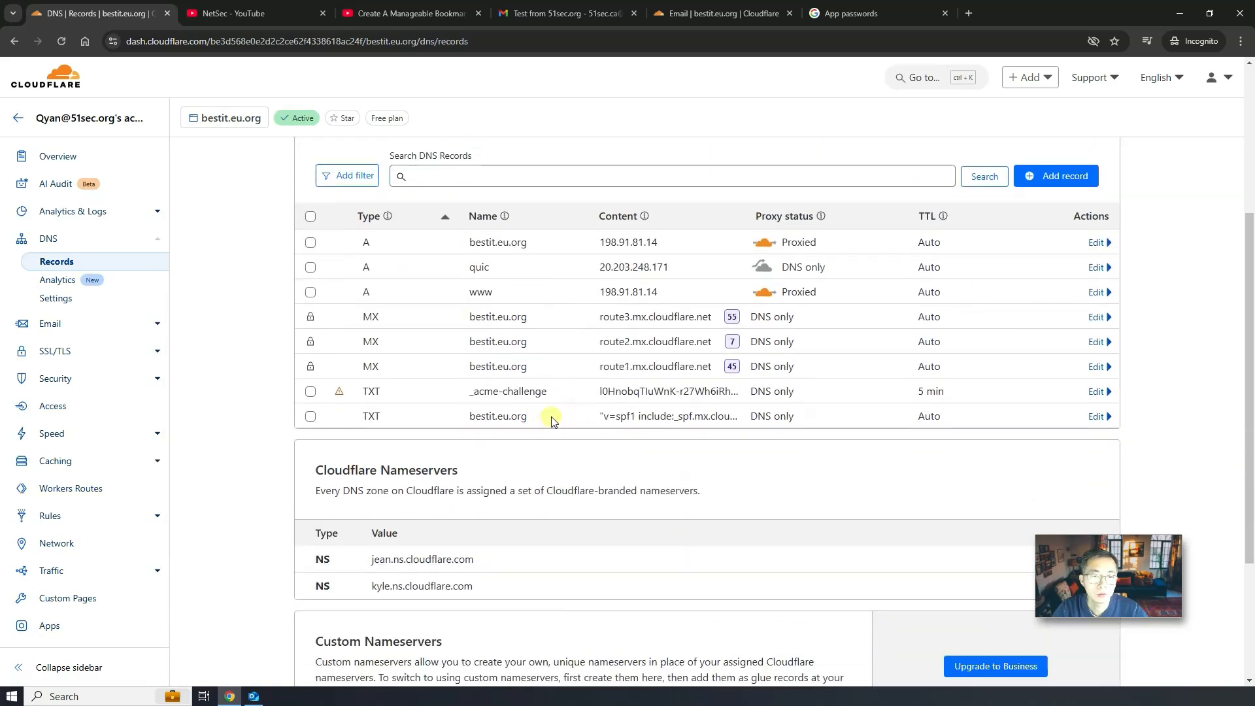
{"action": "left_click", "coordinate": [1094, 416]}
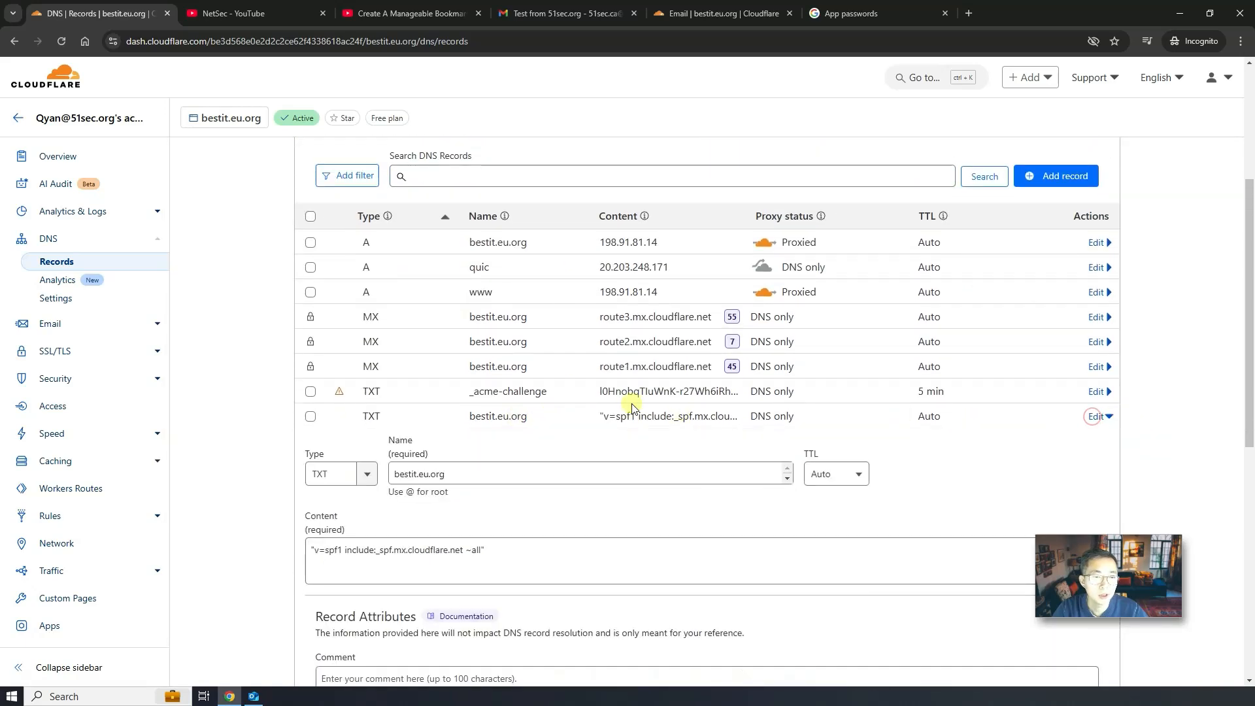
{"action": "left_click", "coordinate": [468, 557]}
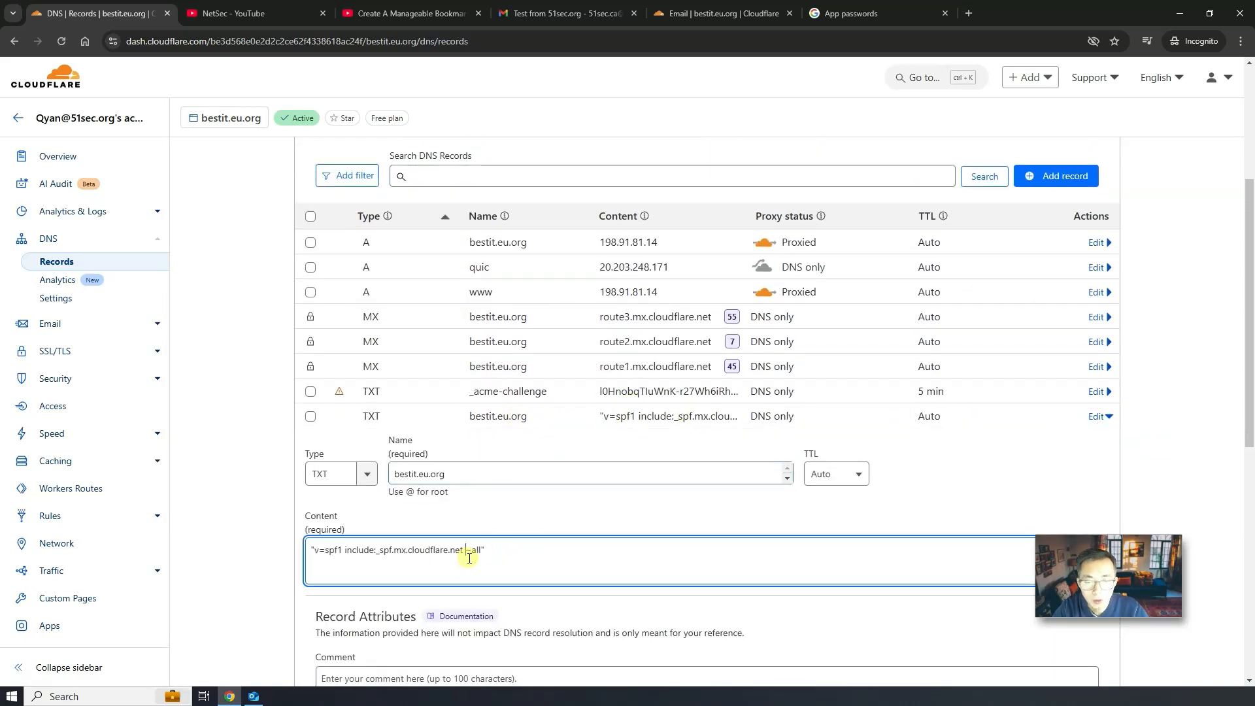
{"action": "type", "text": "include:_spf.google.com"}
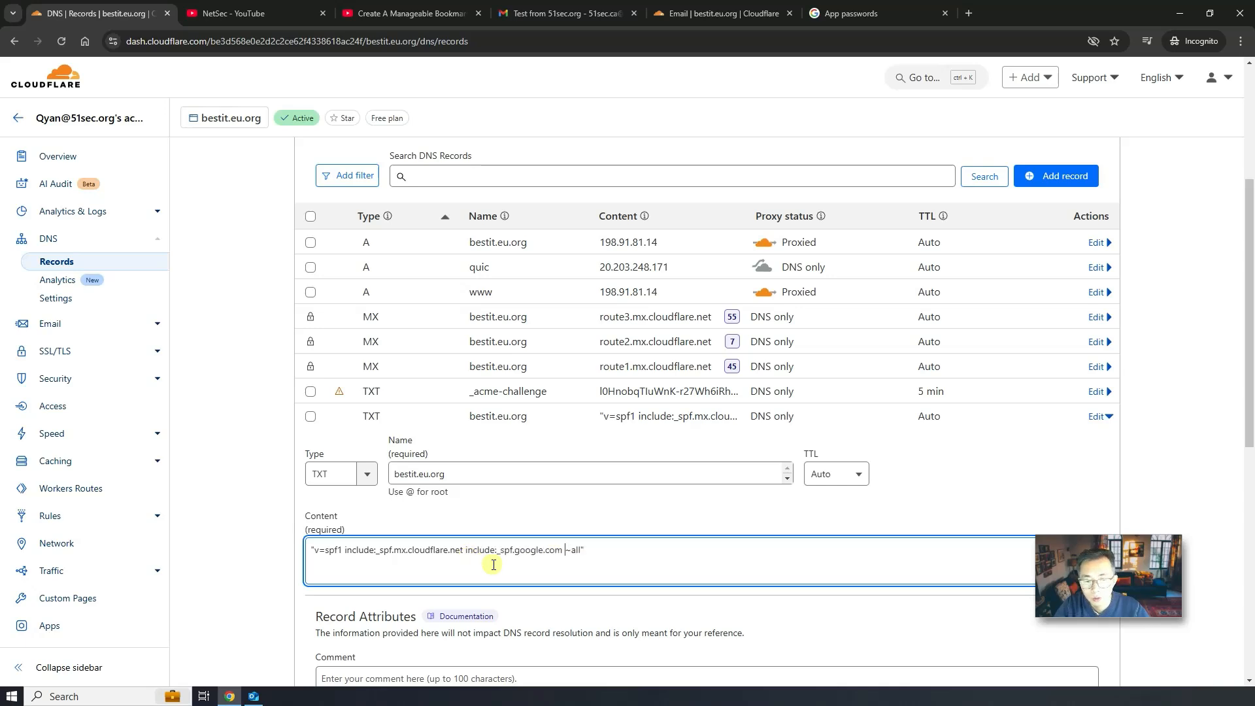
{"action": "type", "text": "~"}
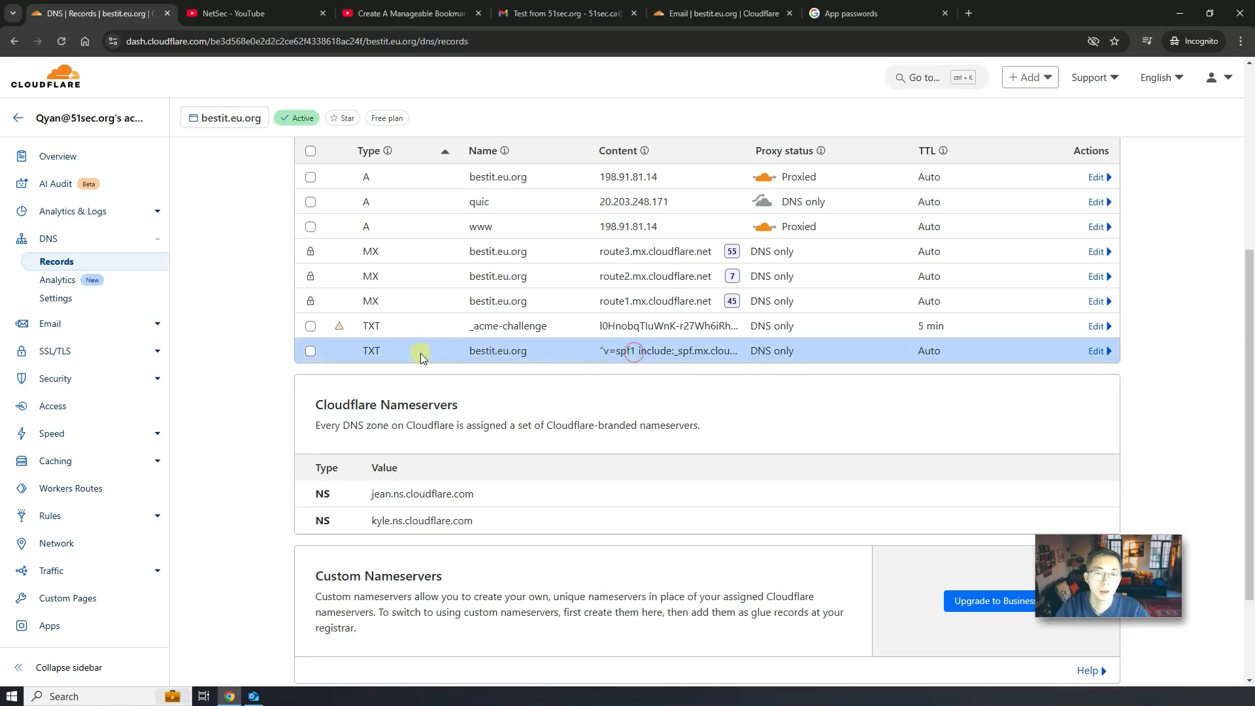
{"action": "mouse_move", "coordinate": [392, 356]}
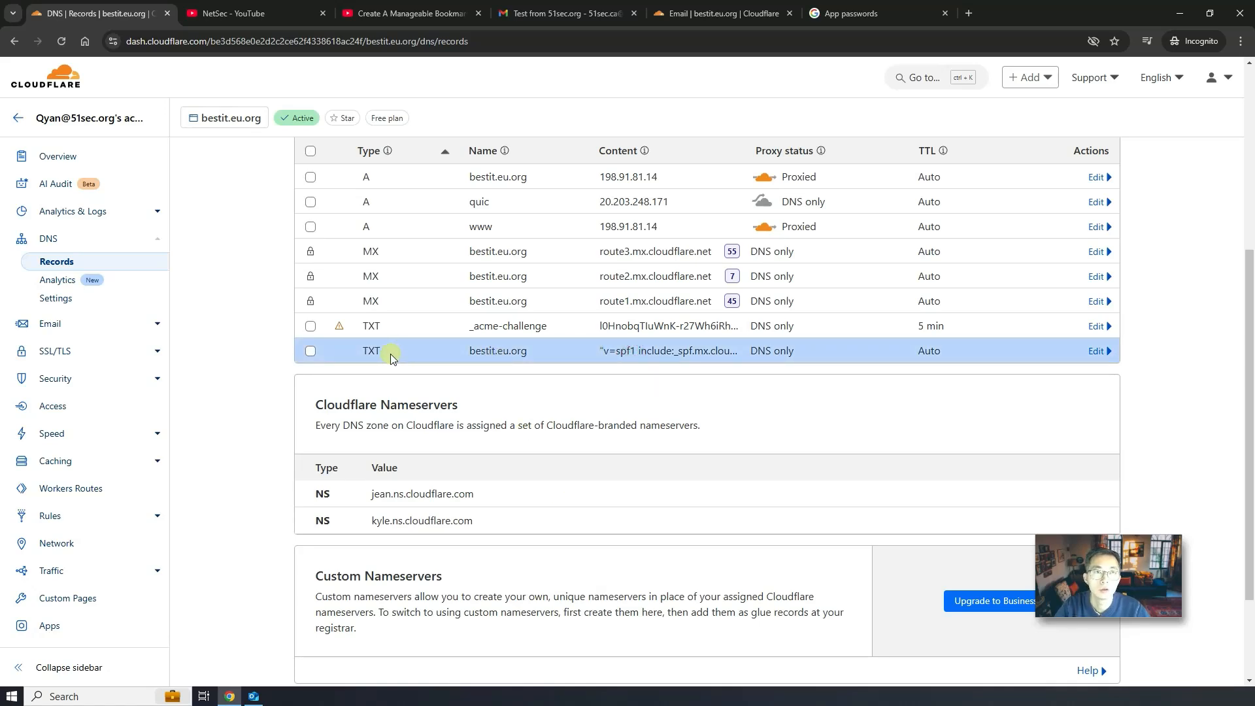
Check the bestit.eu.org Email Routing overview: three emails received, three forwarded
{"action": "double_click", "coordinate": [783, 350]}
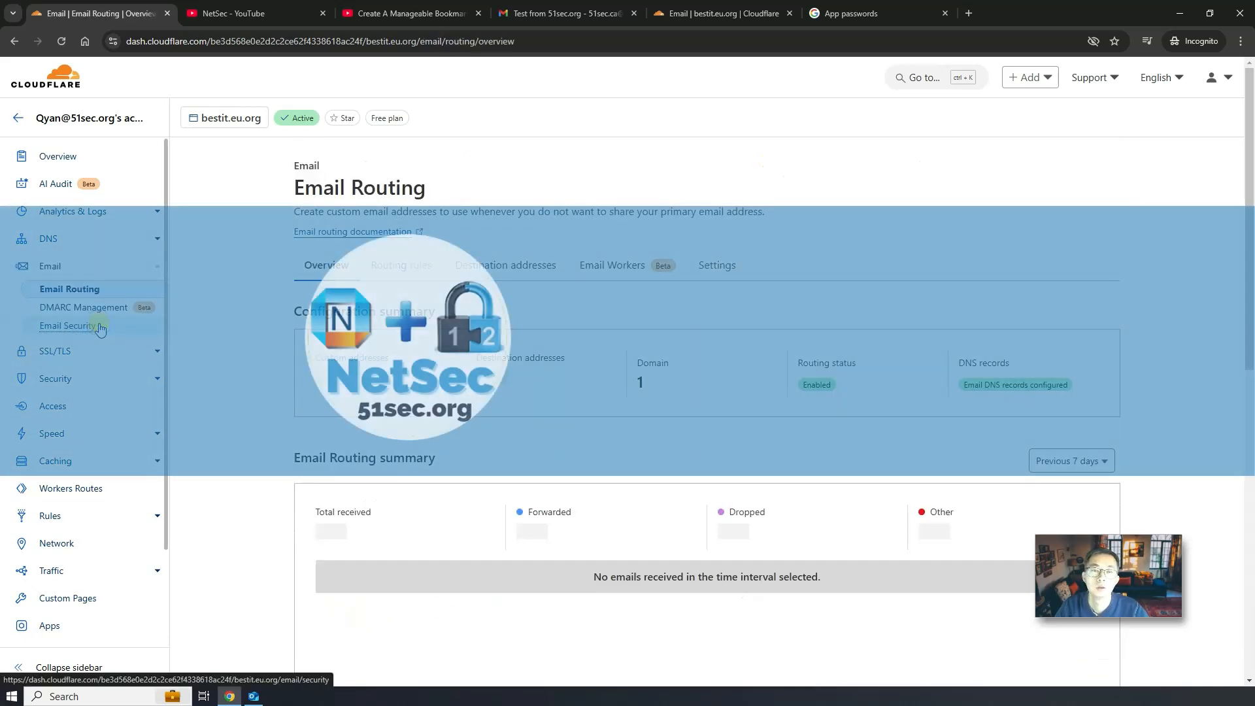
{"action": "scroll", "scroll_direction": "down", "scroll_amount": 3}
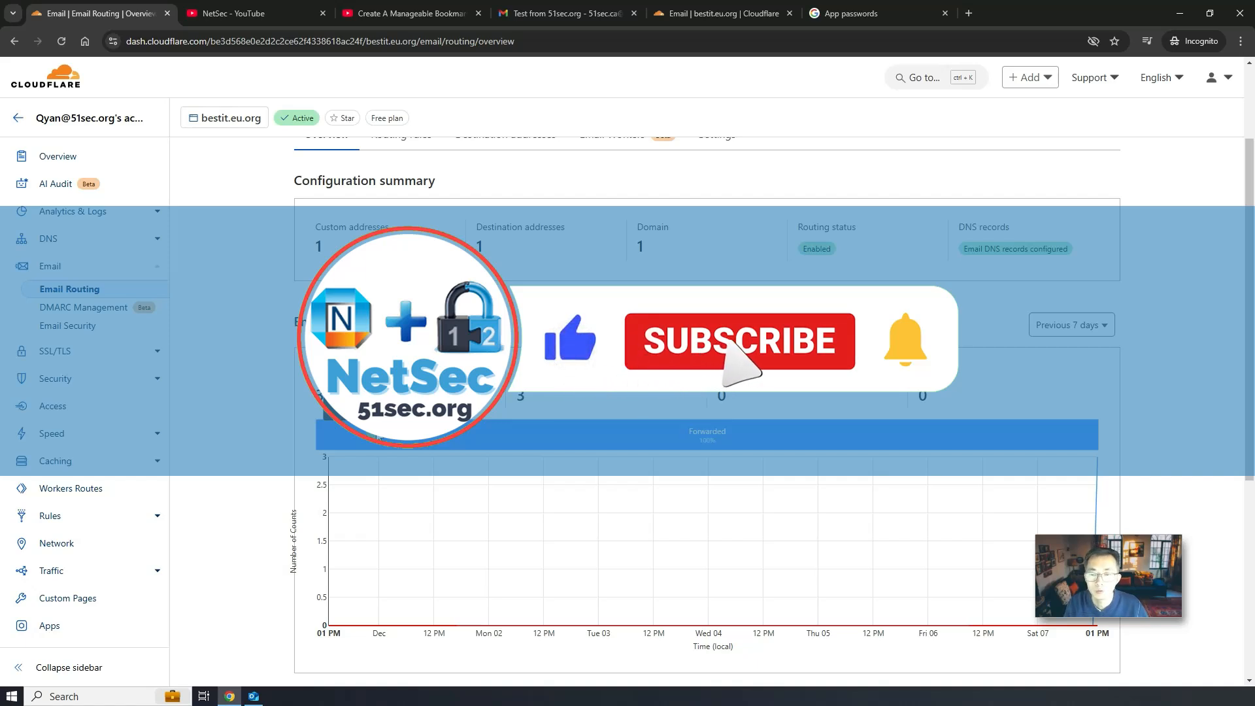
{"action": "left_click", "coordinate": [737, 339]}
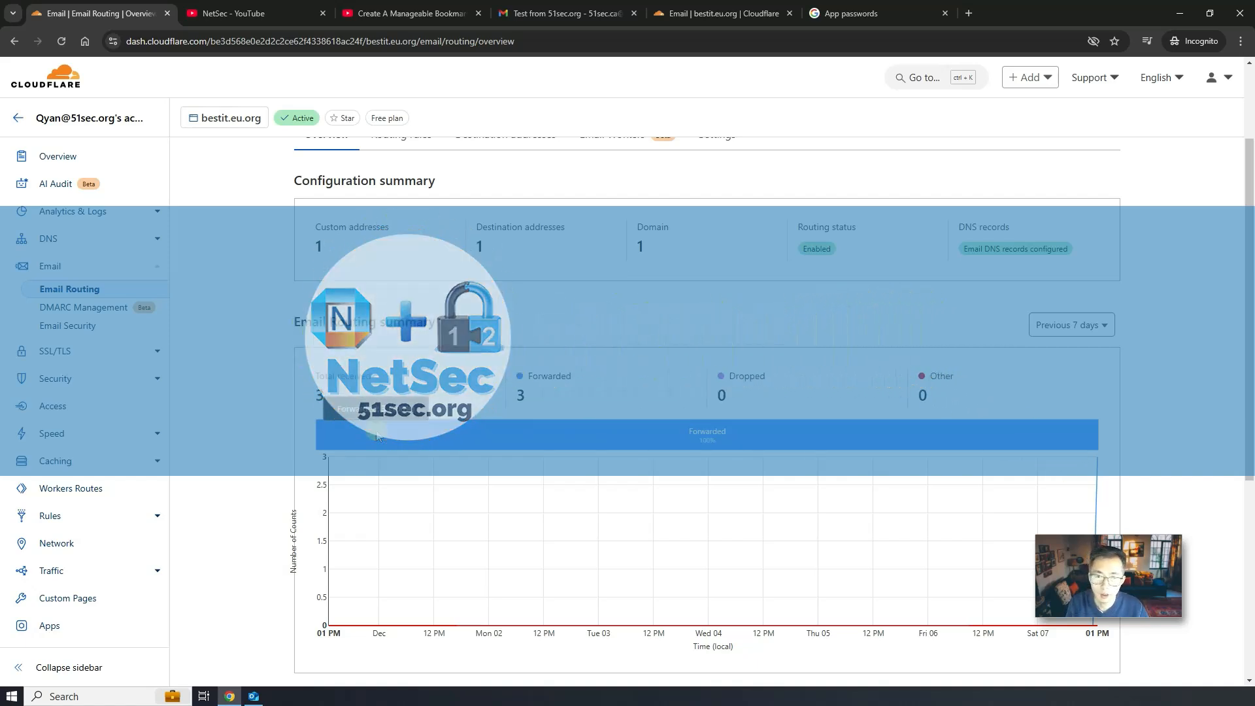
{"action": "mouse_move", "coordinate": [377, 435]}
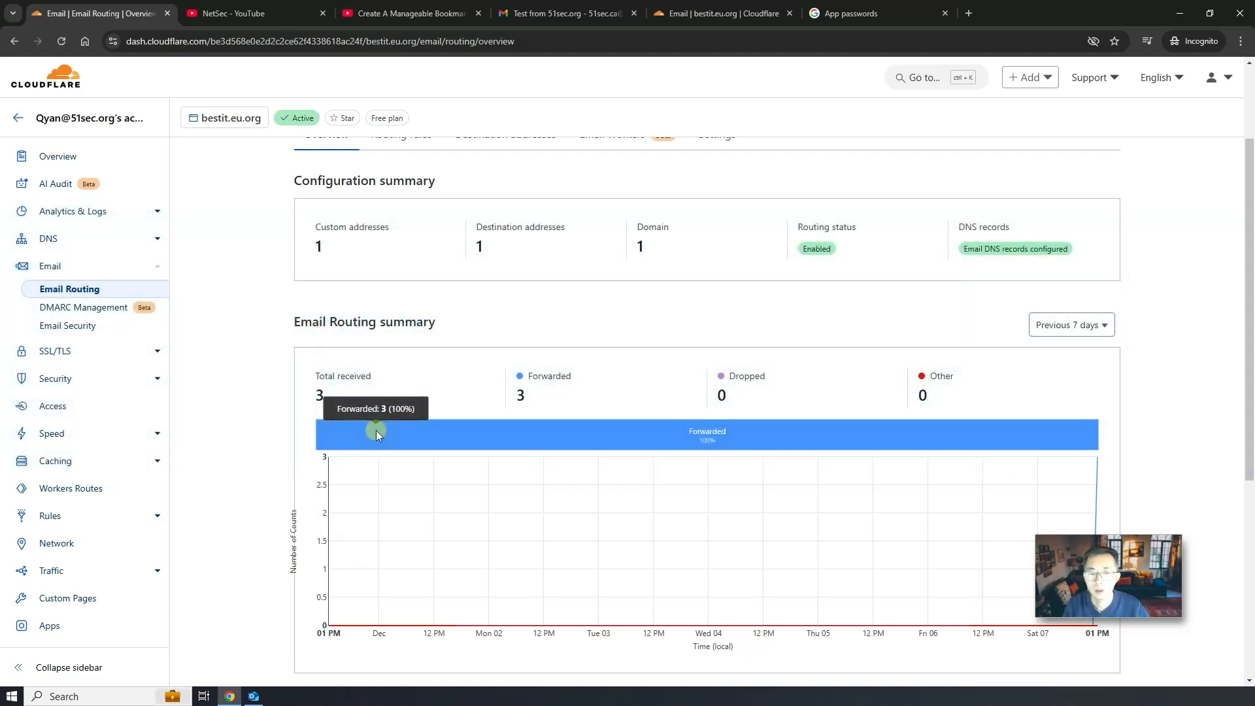